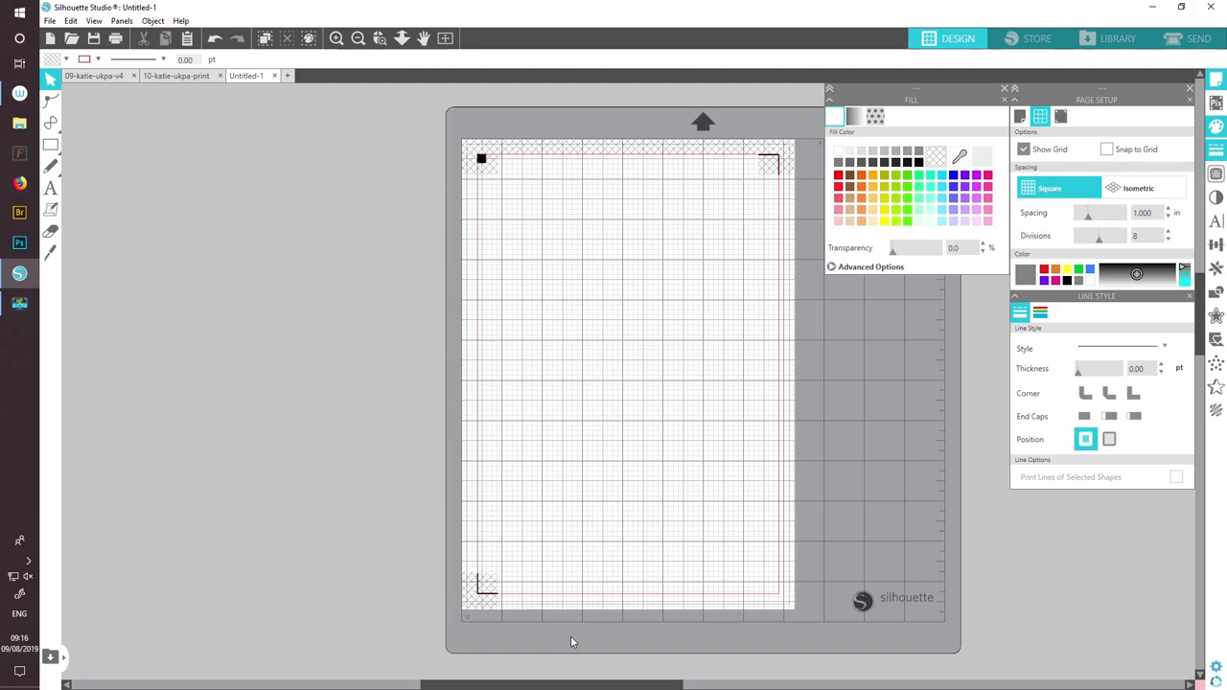
mouse_move(1147, 651)
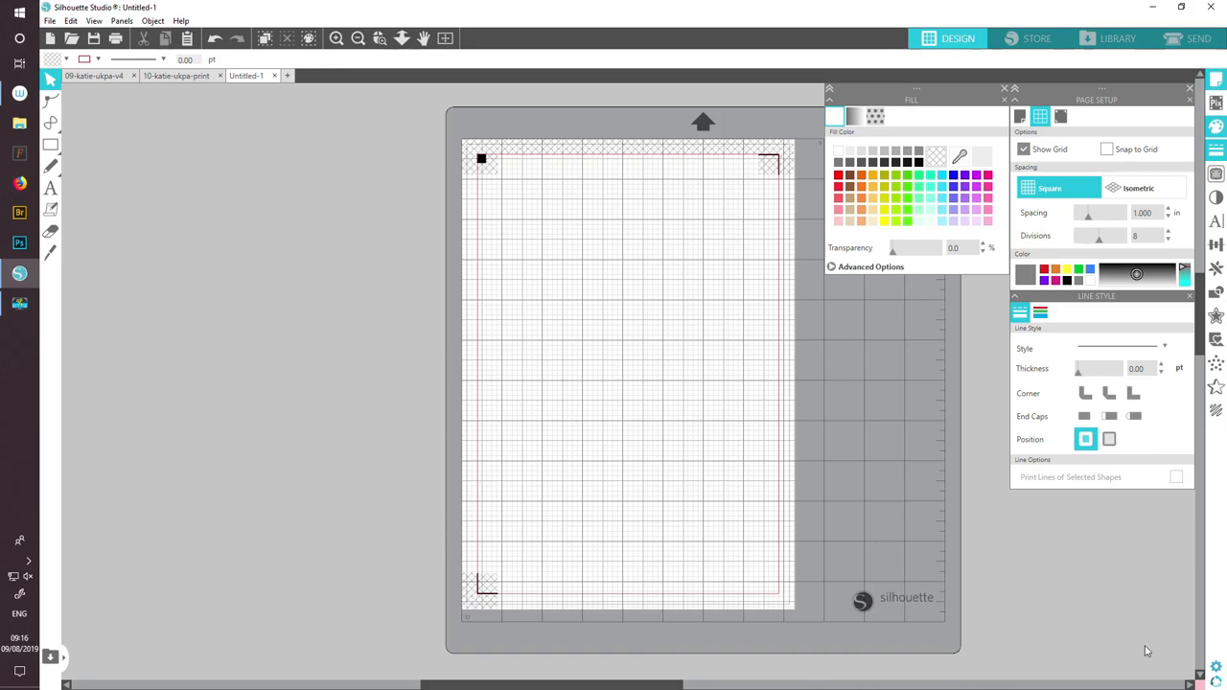
mouse_move(1131, 654)
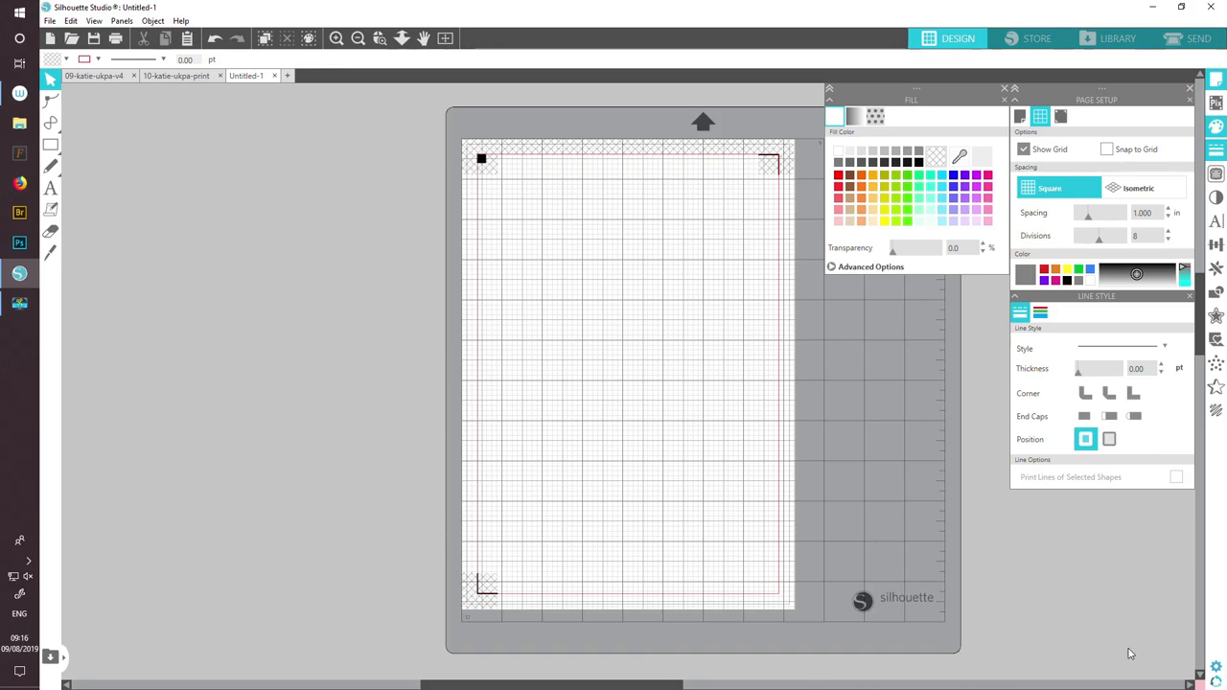
mouse_move(278, 441)
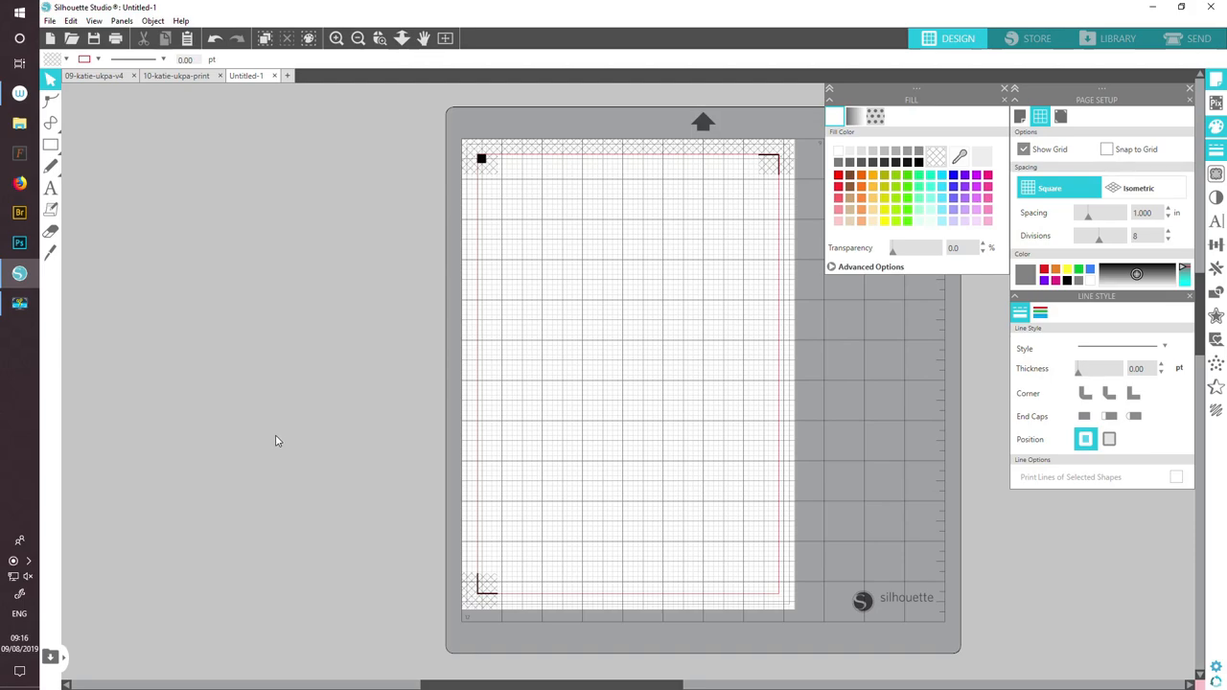
mouse_move(419, 479)
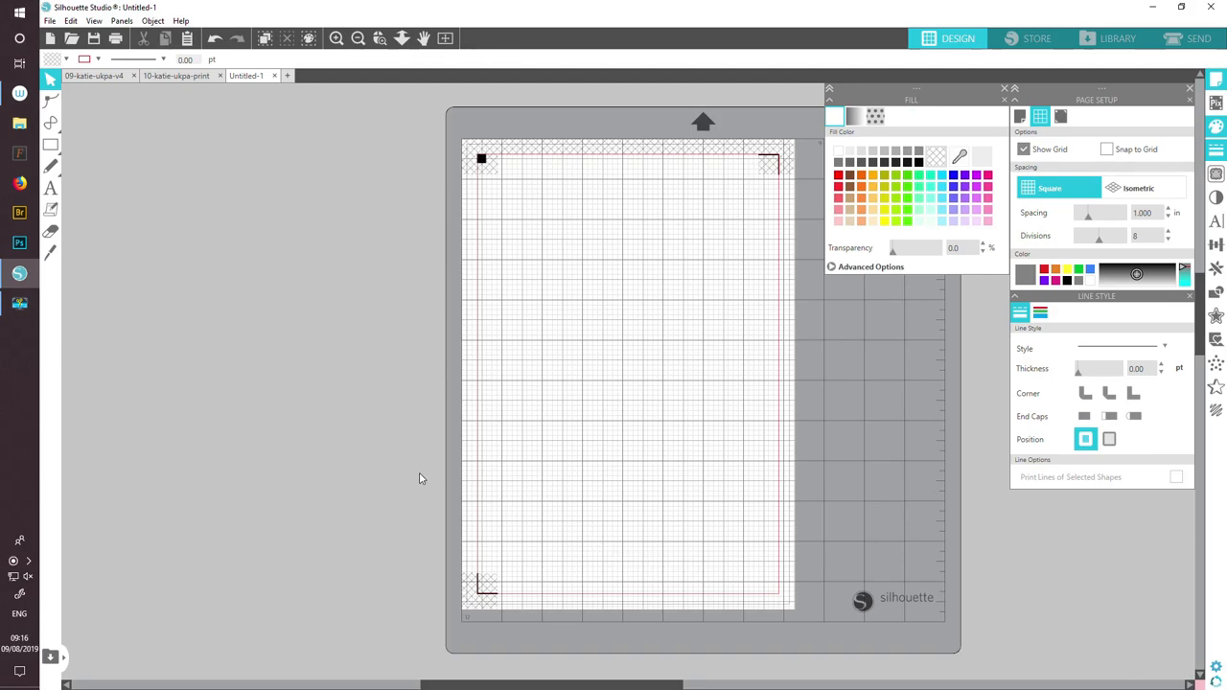
mouse_move(246, 380)
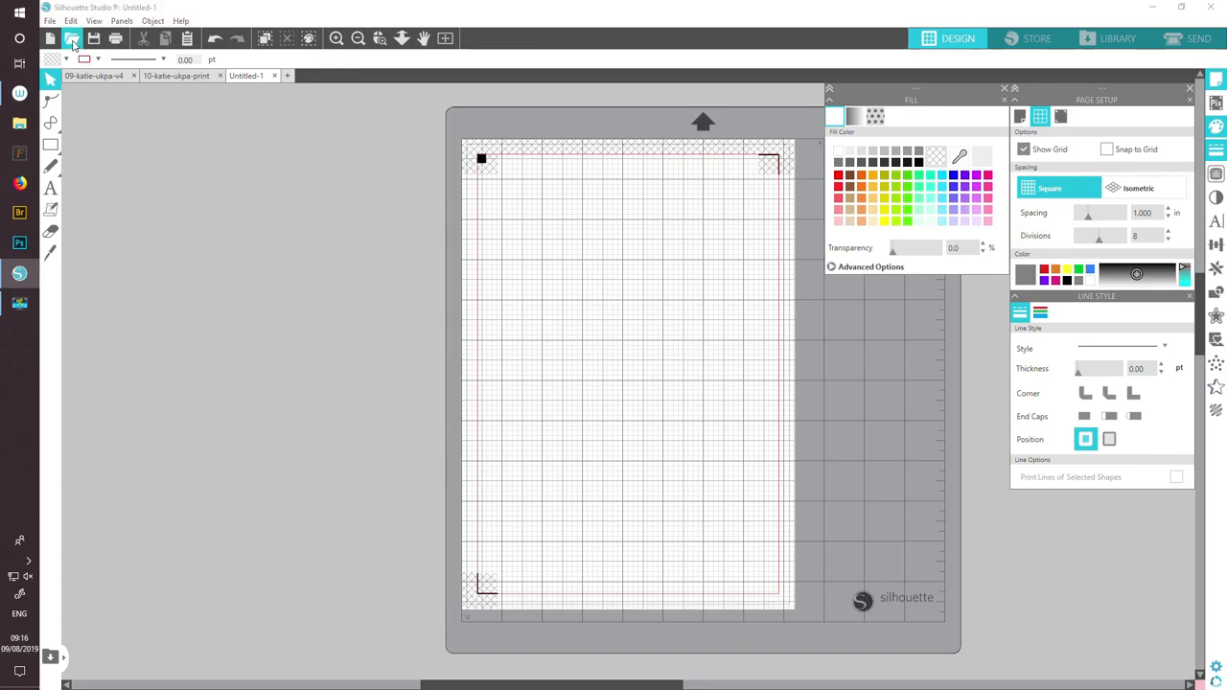
- Open the 05-katie-ukpa painting photo and scale it to 50% on the page
left_click(73, 38)
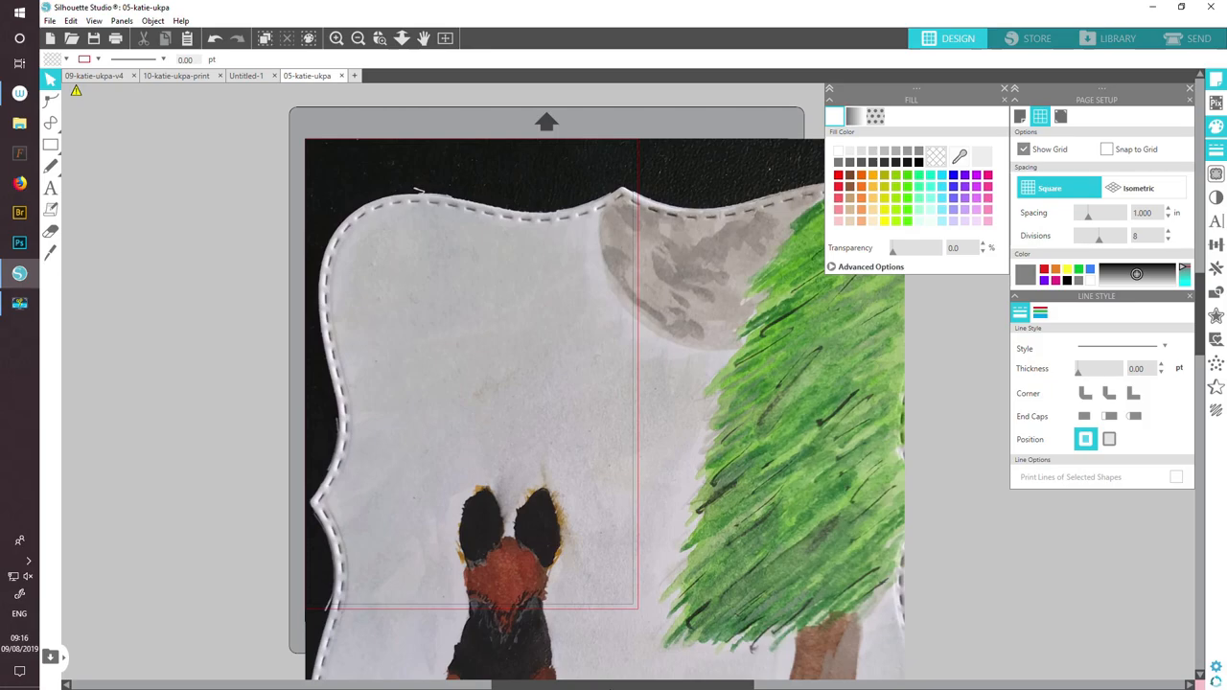
mouse_move(596, 533)
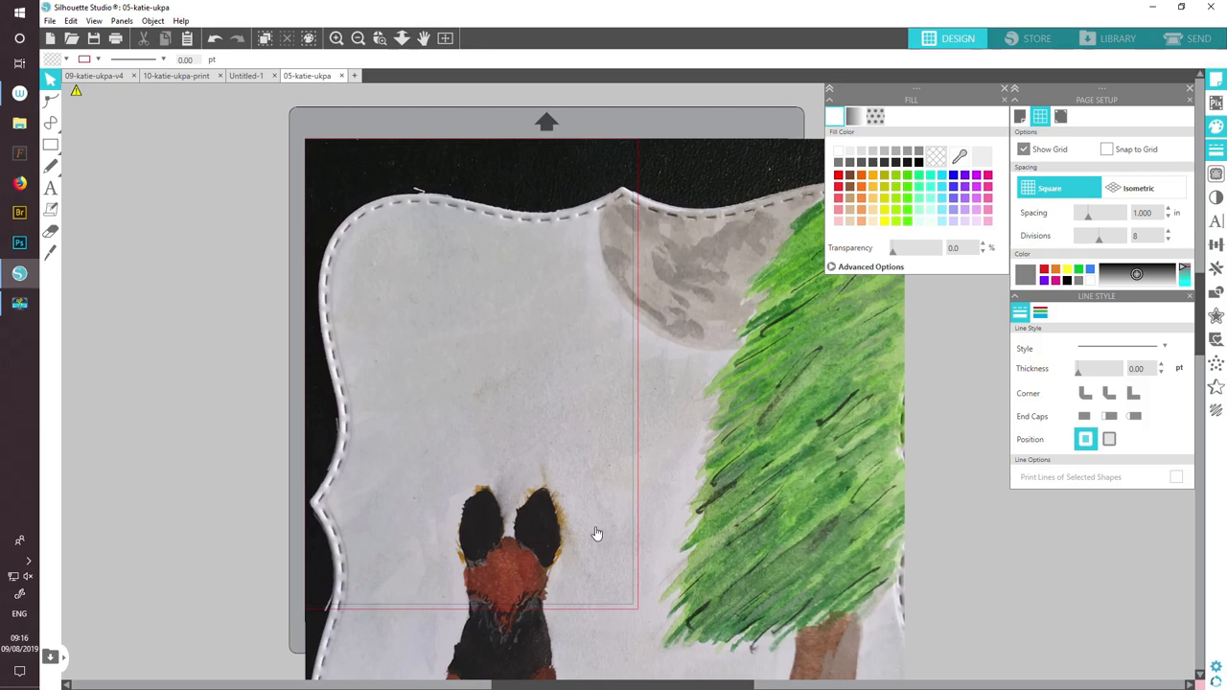
mouse_move(505, 356)
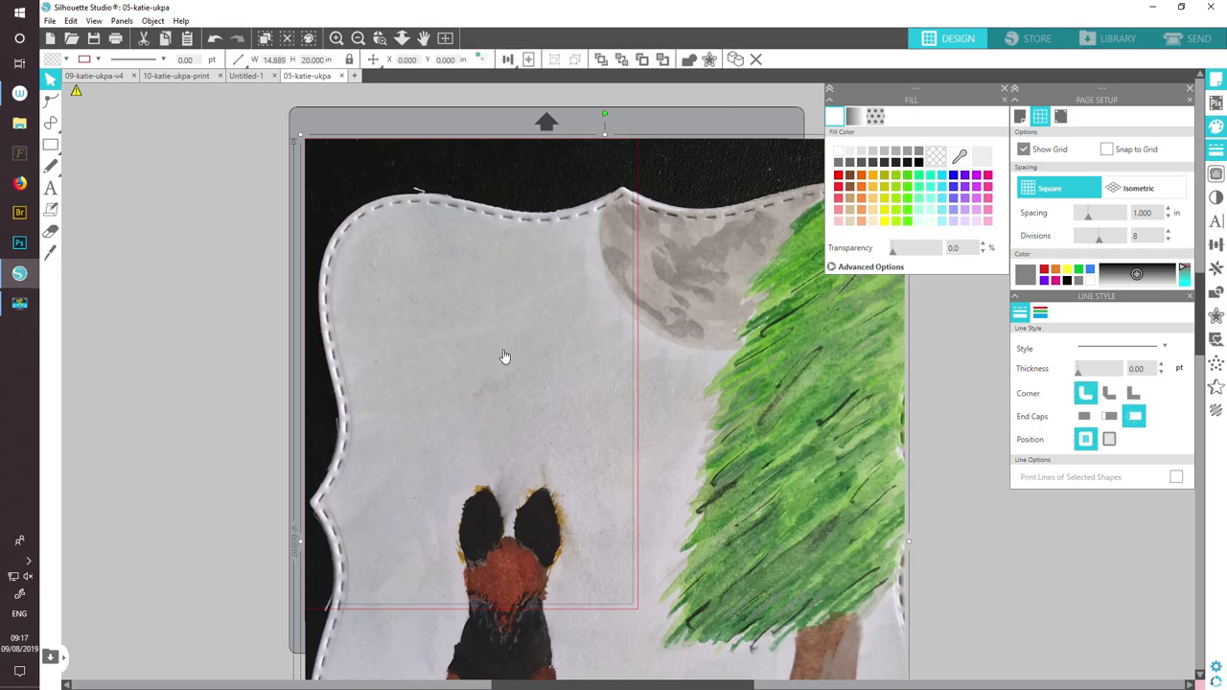
mouse_move(778, 450)
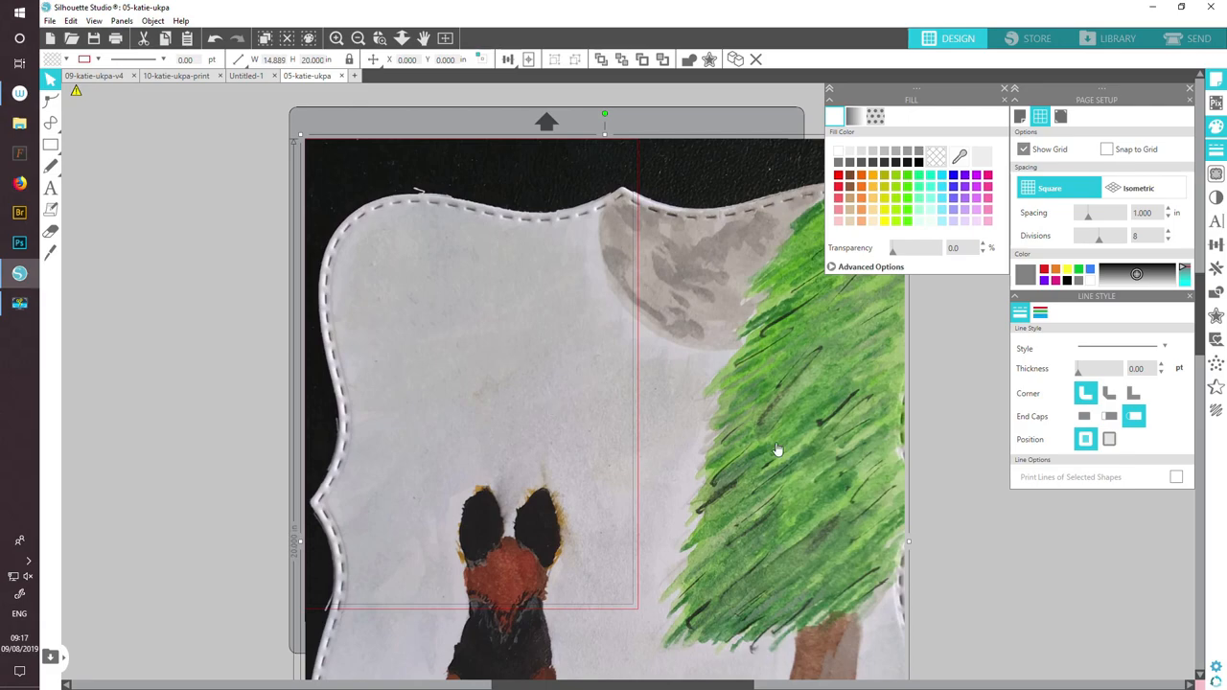
mouse_move(324, 100)
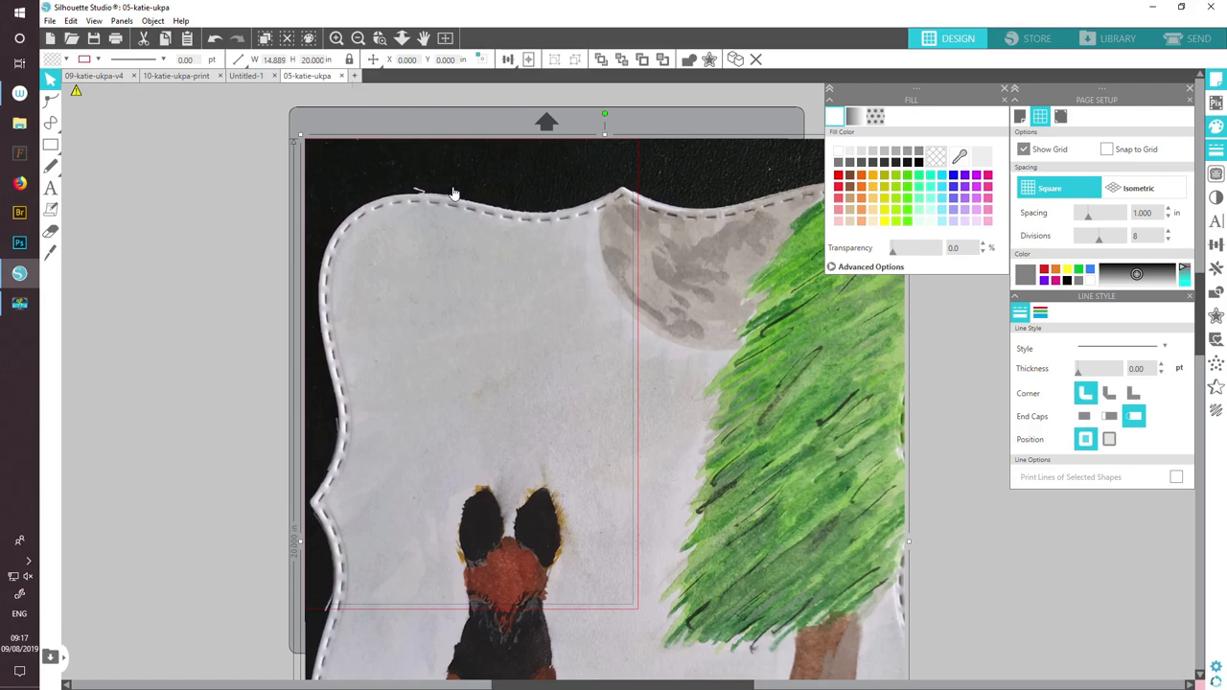
mouse_move(511, 281)
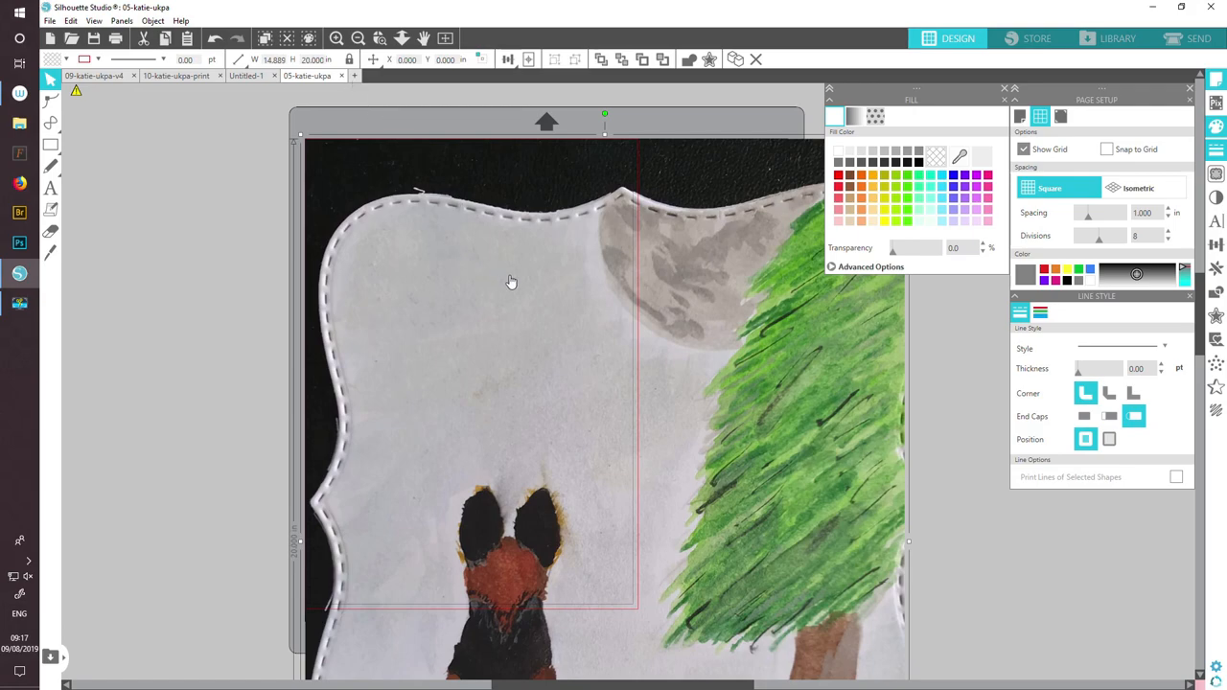
mouse_move(515, 343)
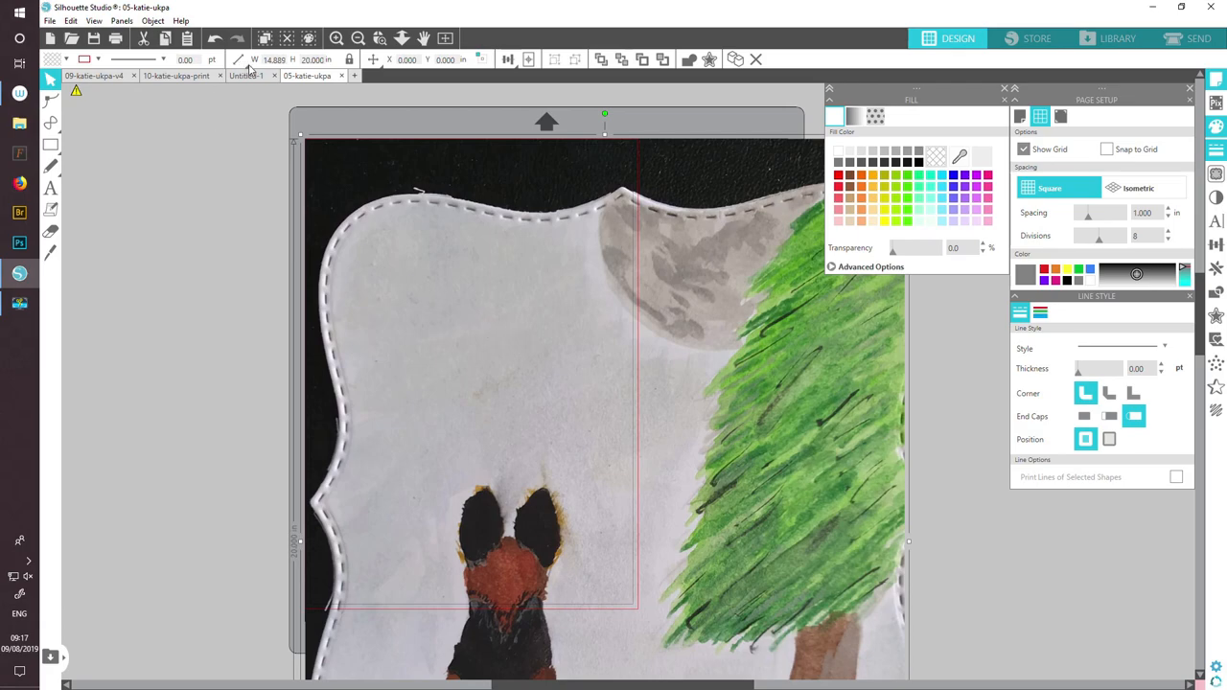
mouse_move(351, 60)
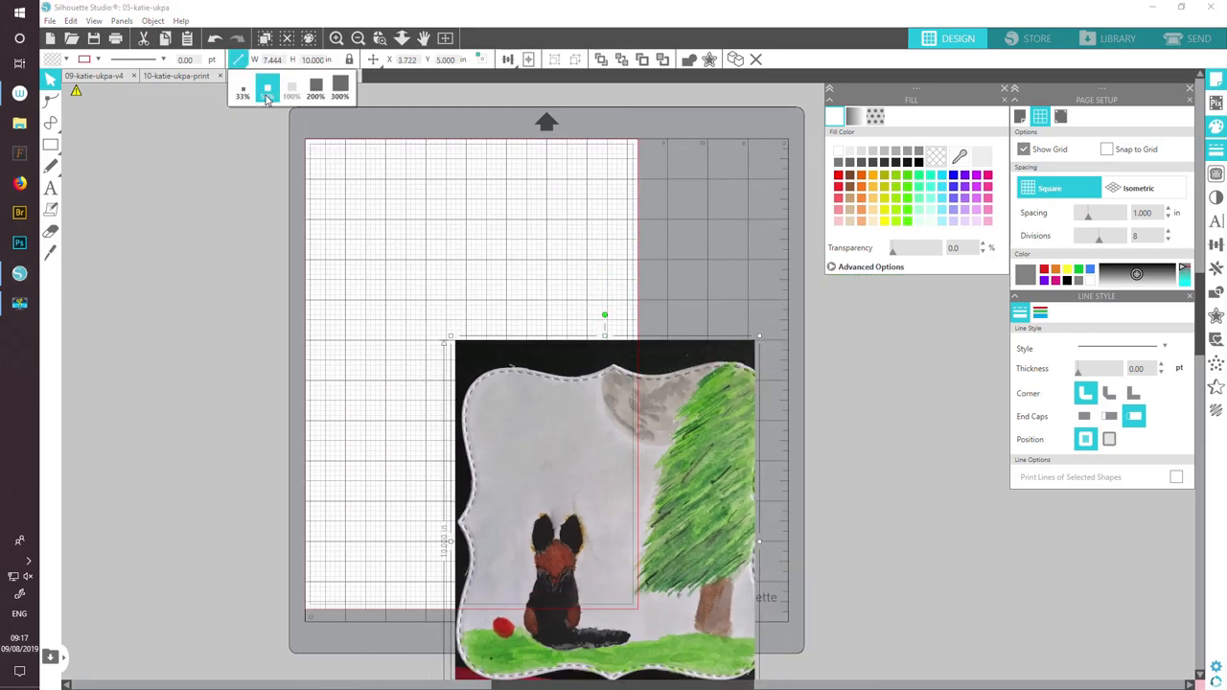
left_click(528, 59)
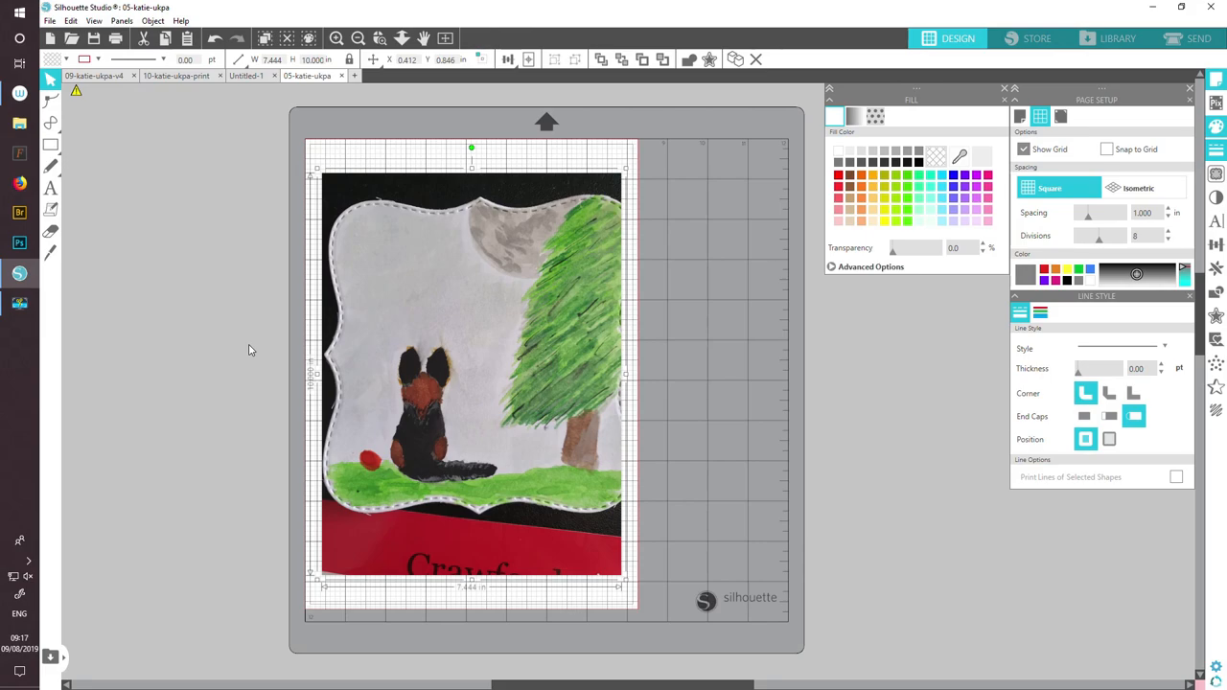
left_click(1215, 246)
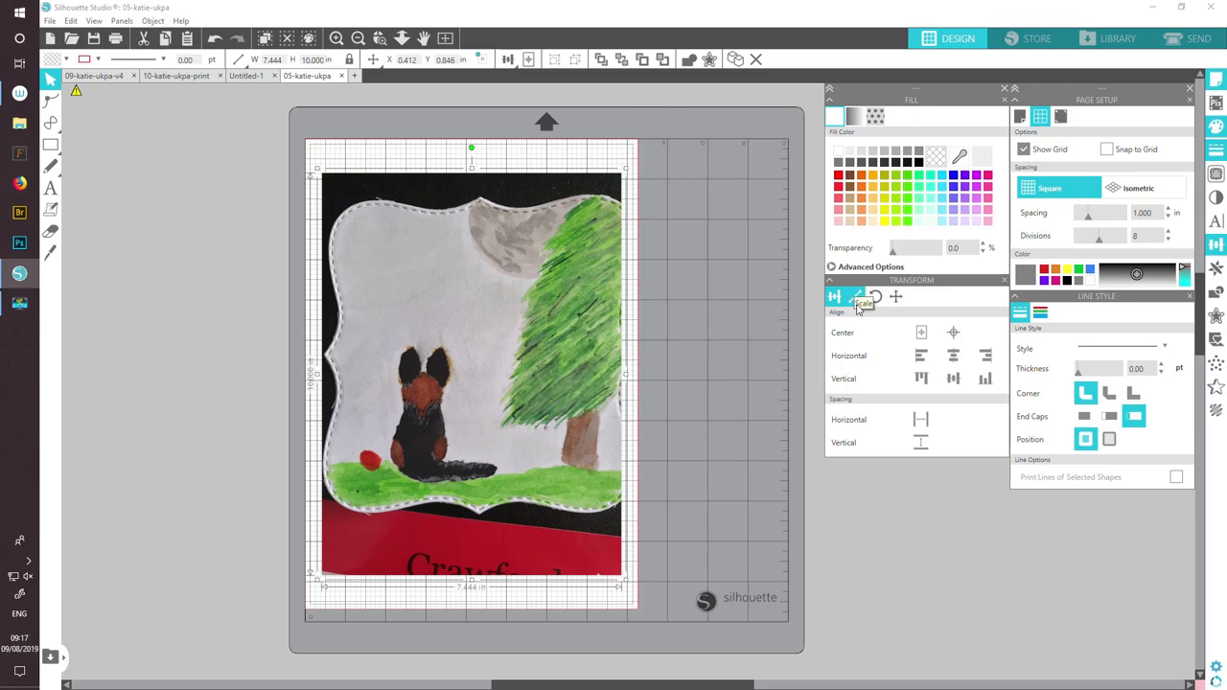
left_click(873, 296)
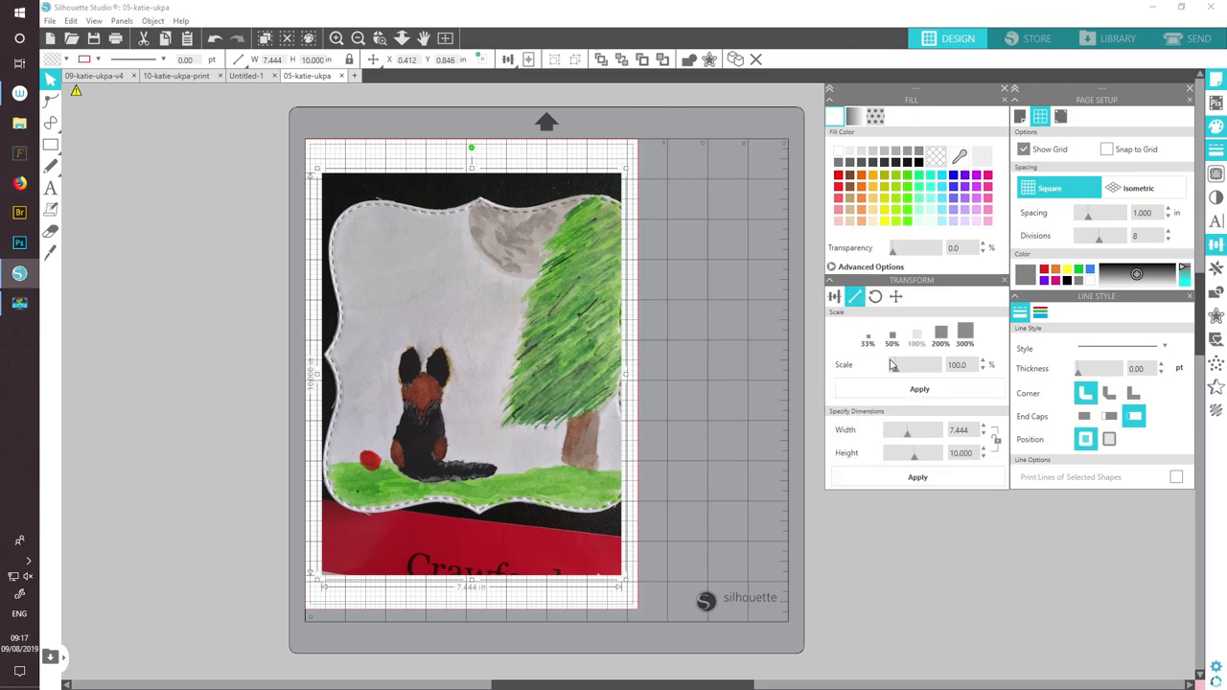
left_click(891, 334)
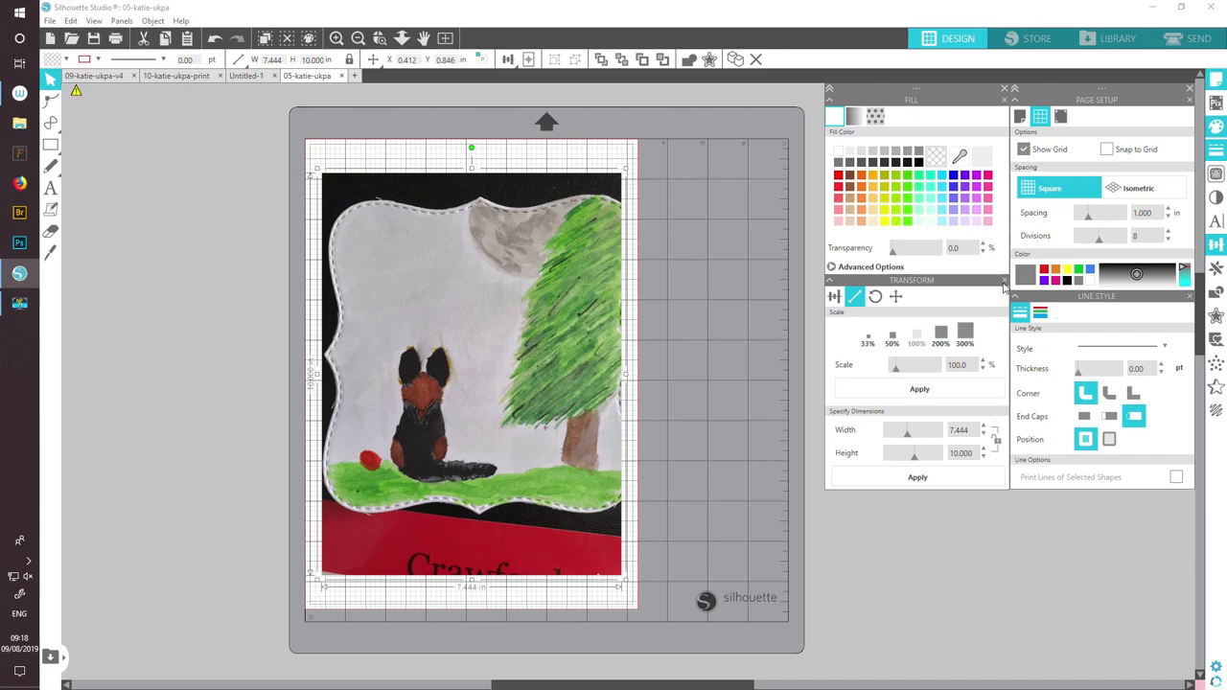
left_click(1004, 280)
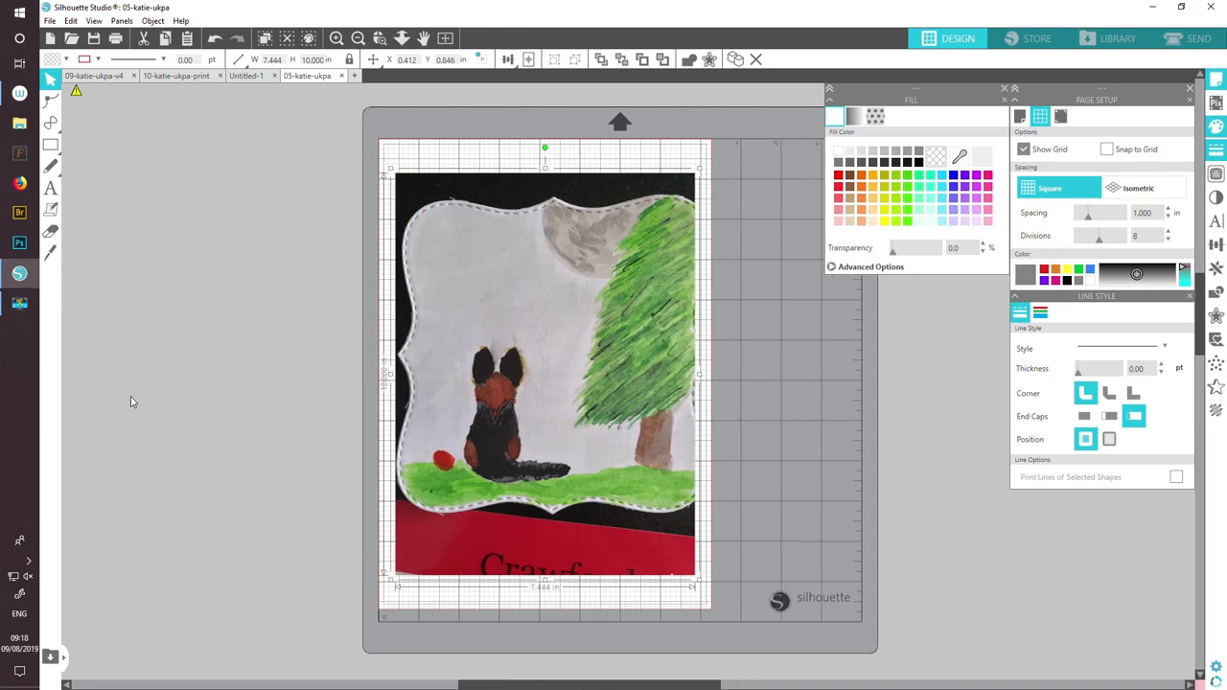
- Draw a rectangle over the painted scene and grass, then crop the photo to it
left_click(50, 145)
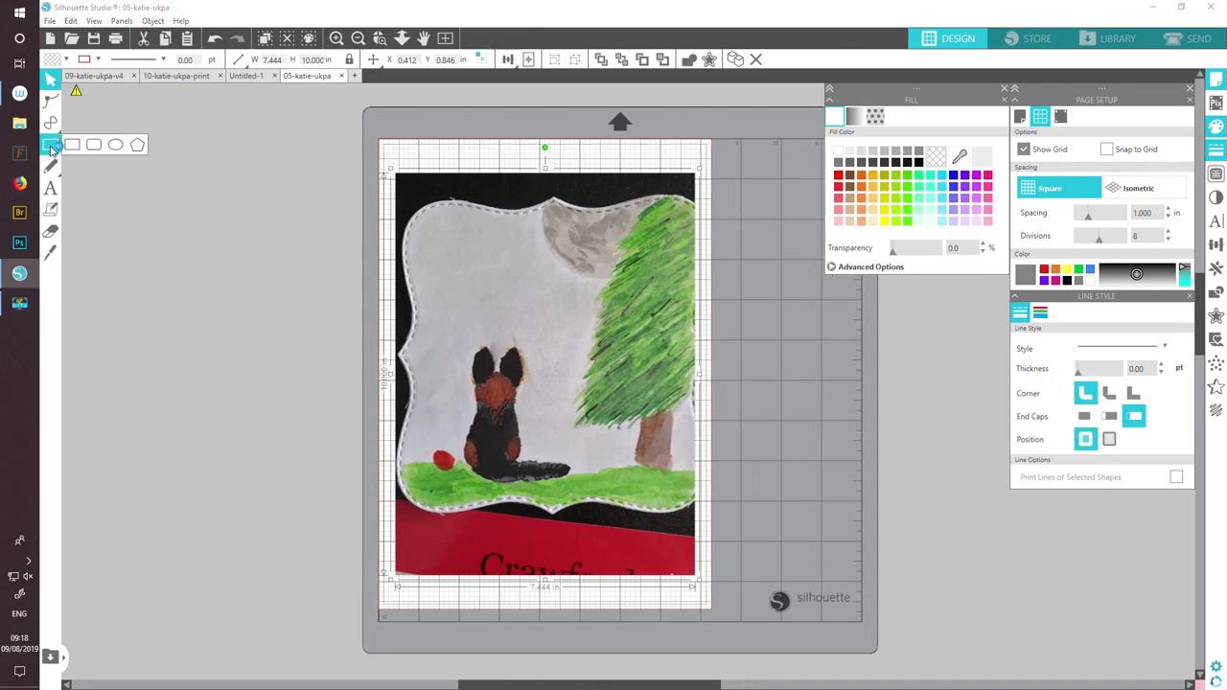
mouse_move(73, 144)
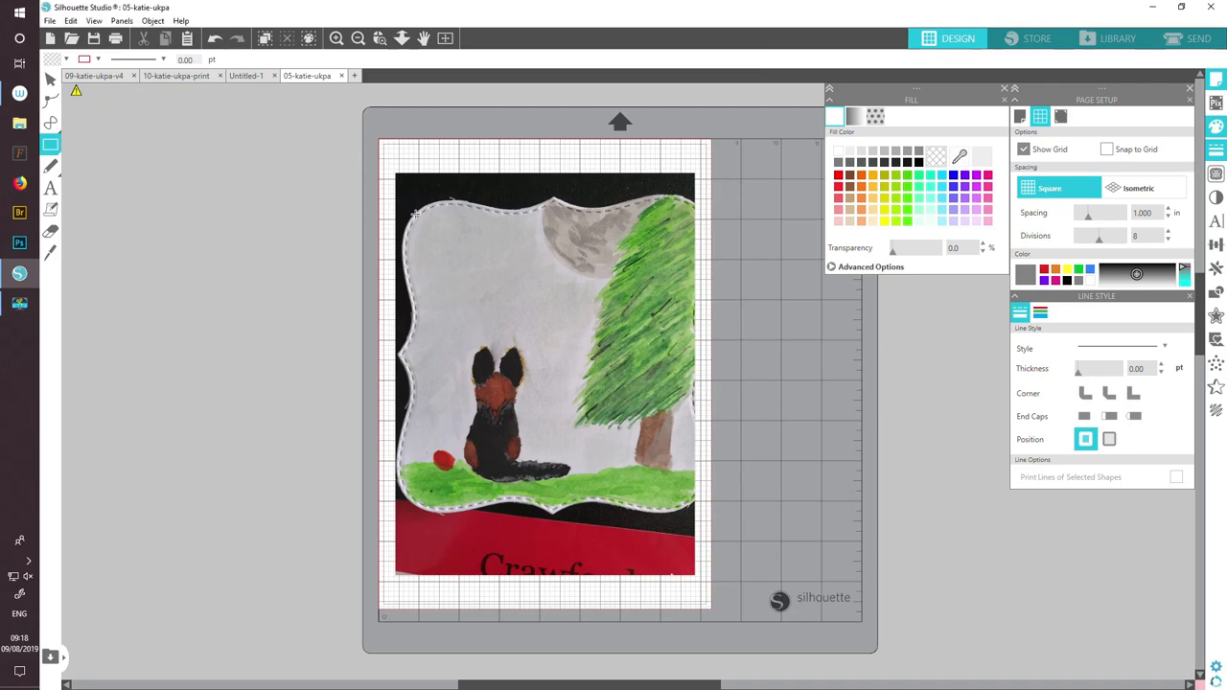
left_click_drag(419, 213, 636, 292)
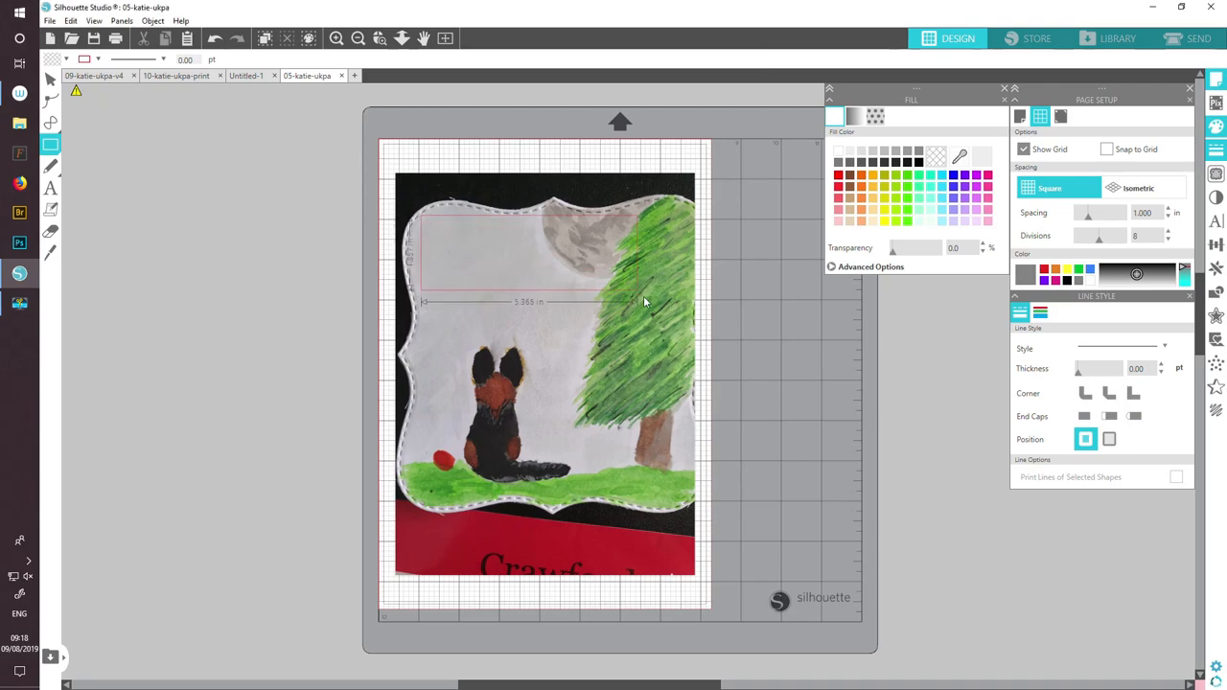
left_click_drag(644, 301, 686, 499)
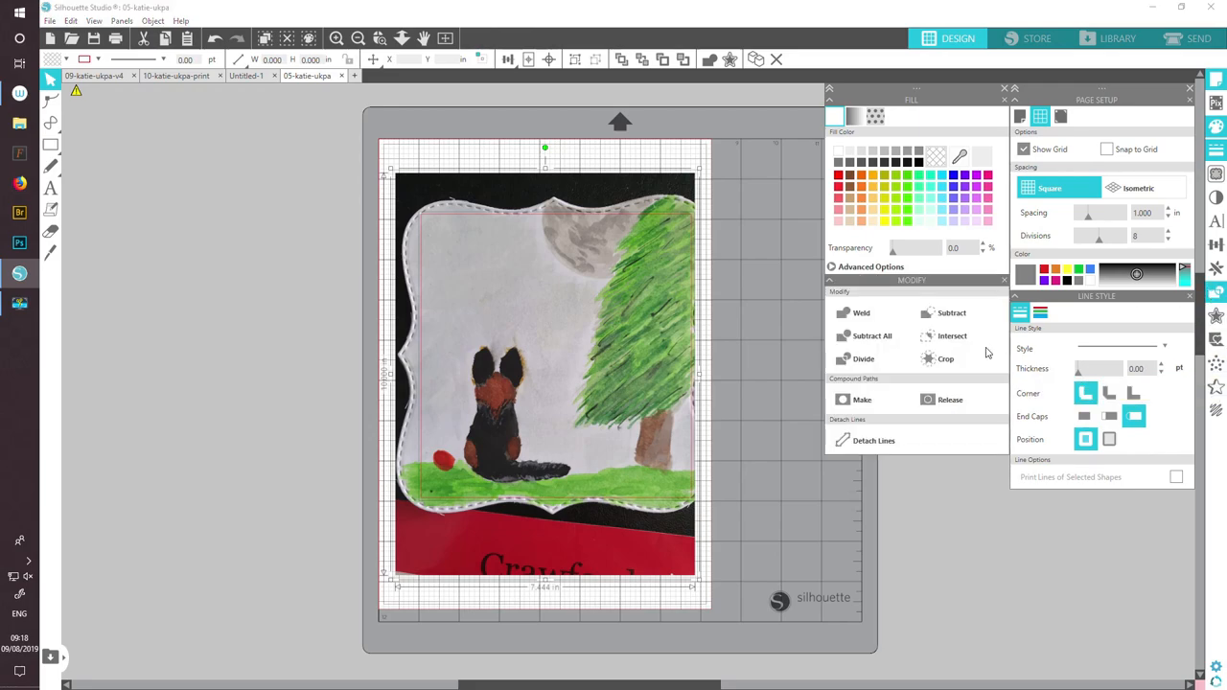
mouse_move(945, 359)
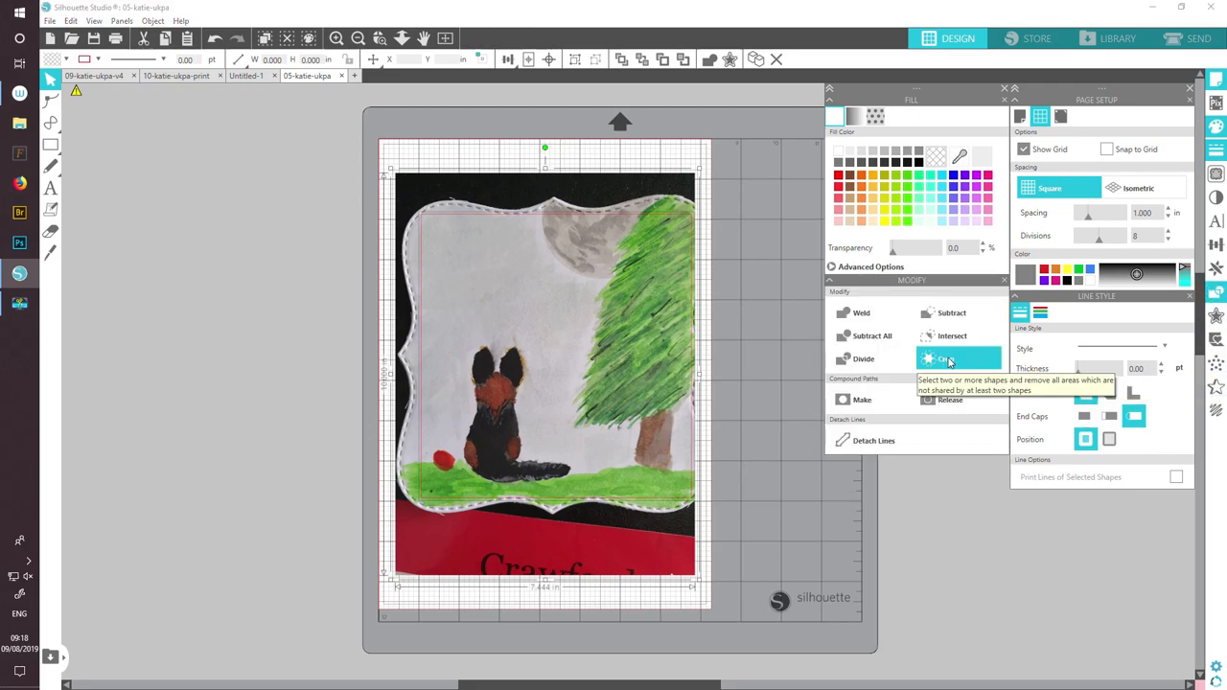
left_click(945, 358)
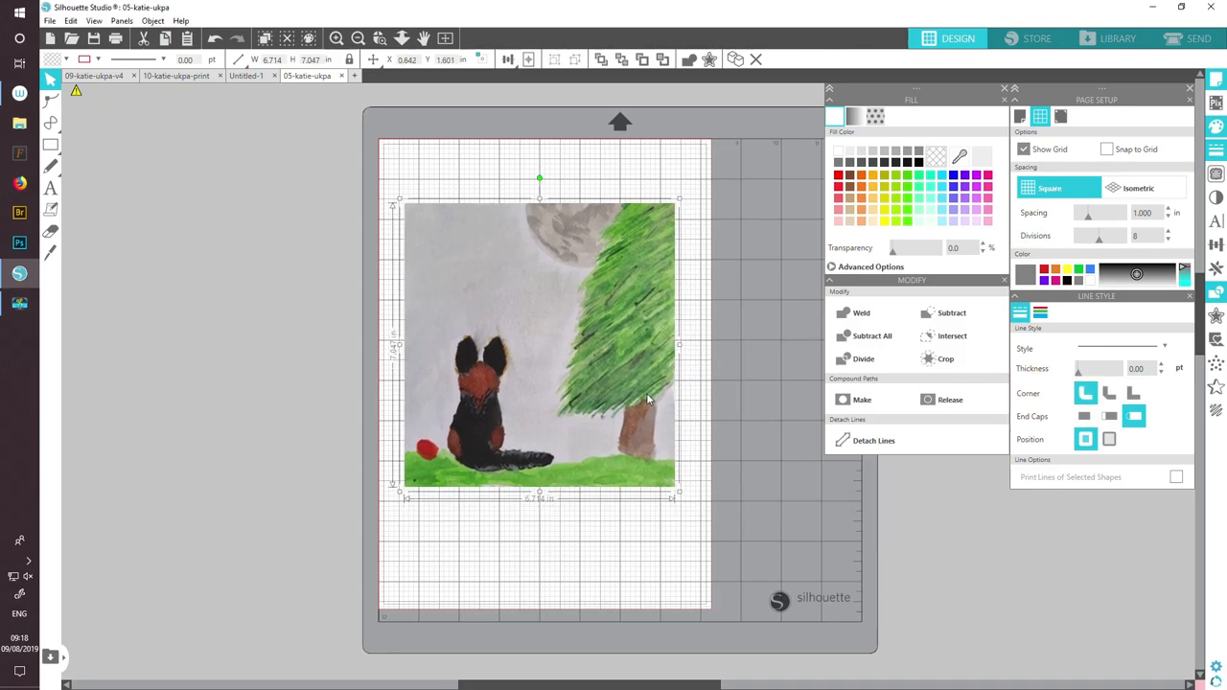
mouse_move(436, 84)
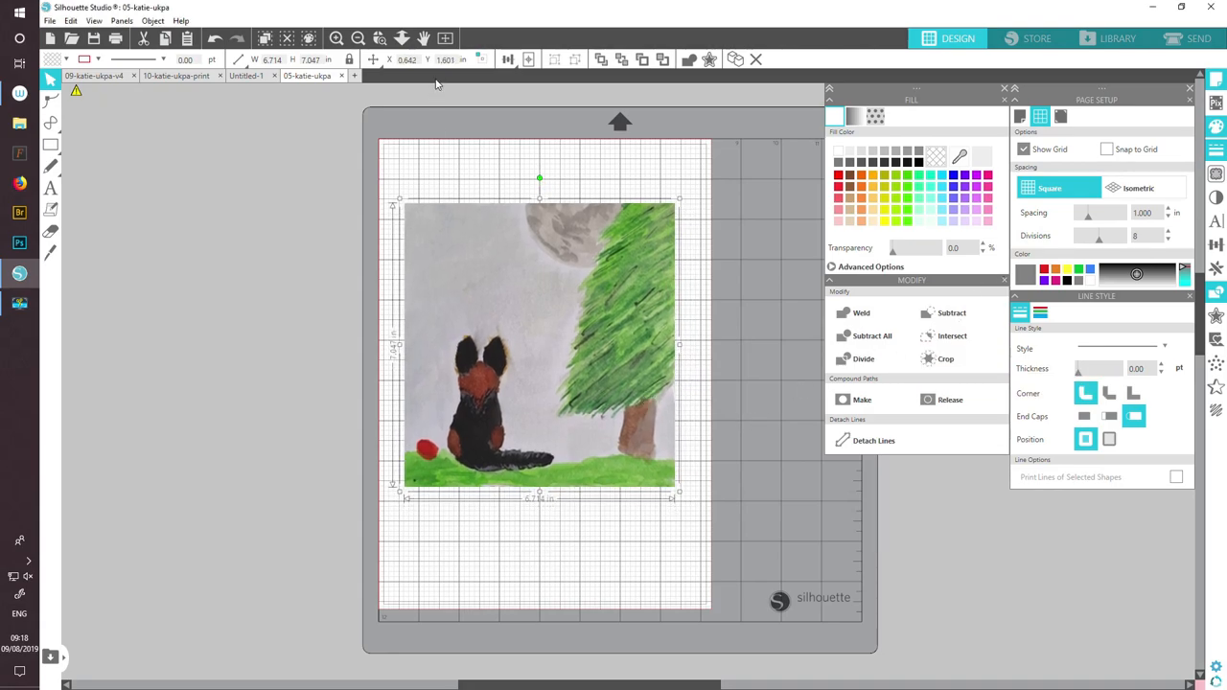
- Zoom in three times onto the upper half of the painting
left_click(336, 39)
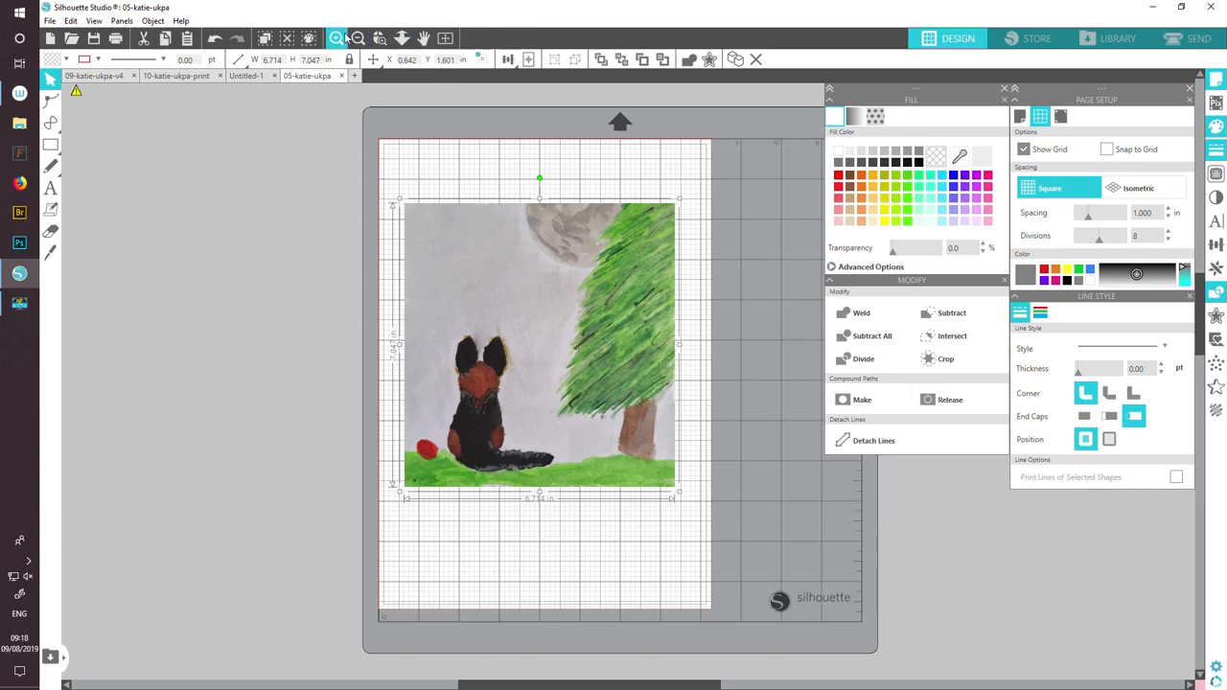
left_click(337, 38)
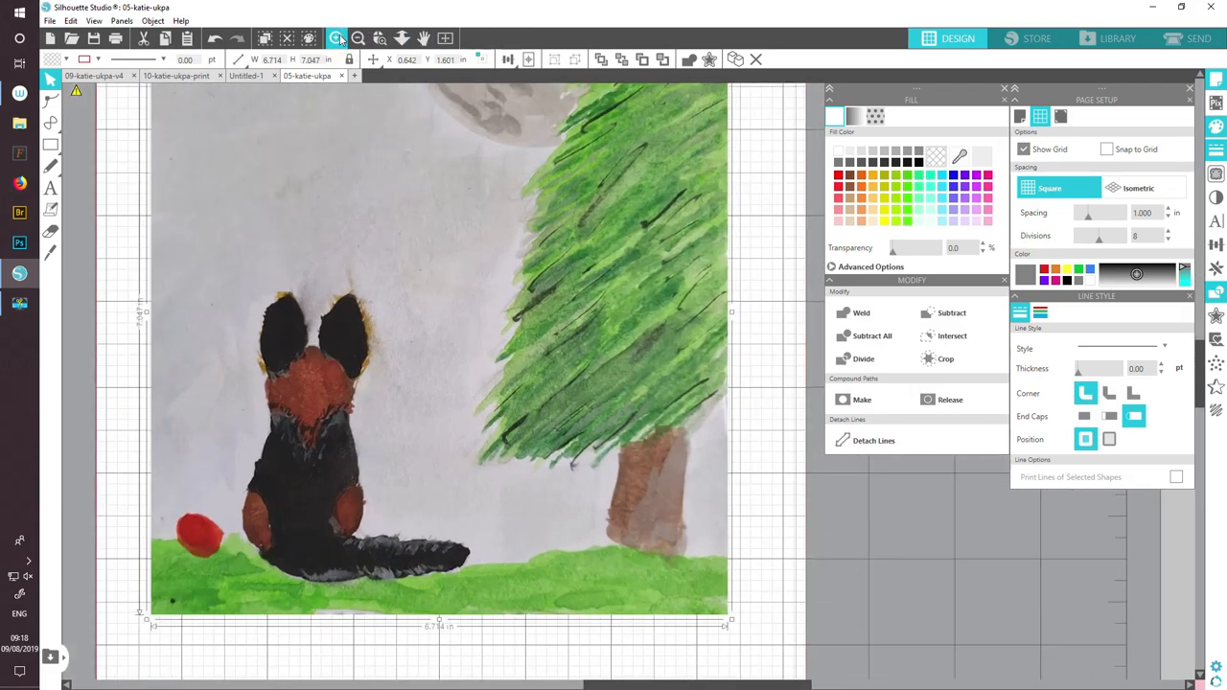
left_click(336, 38)
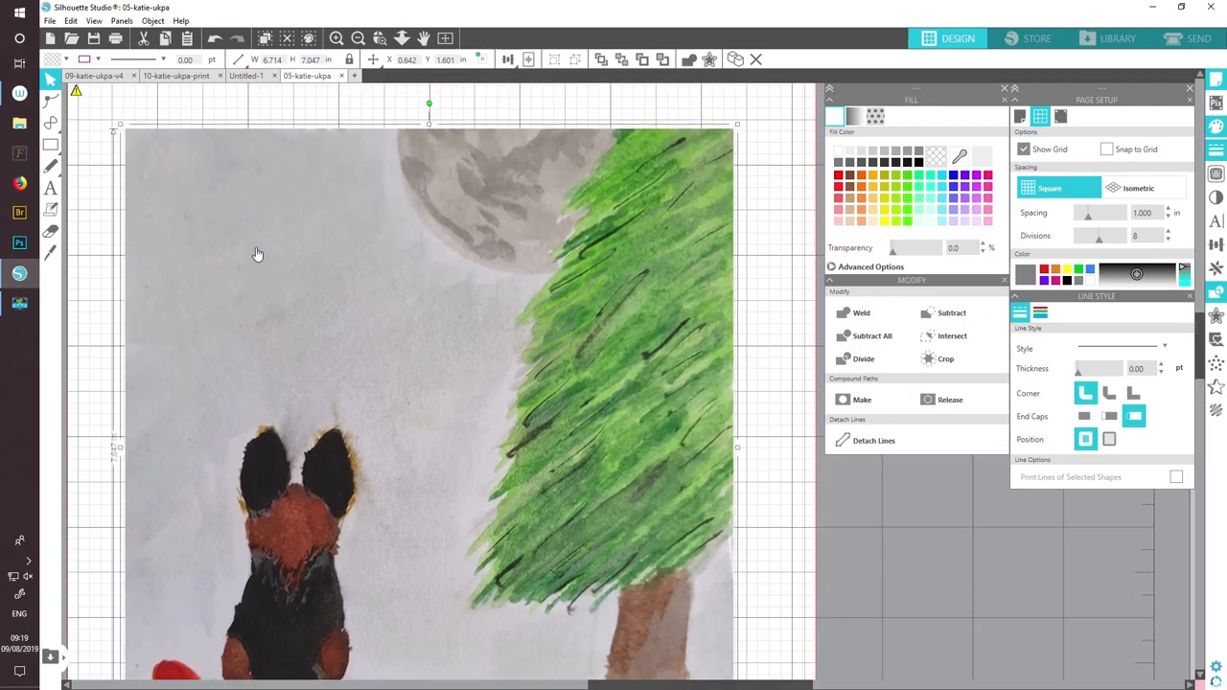
mouse_move(403, 493)
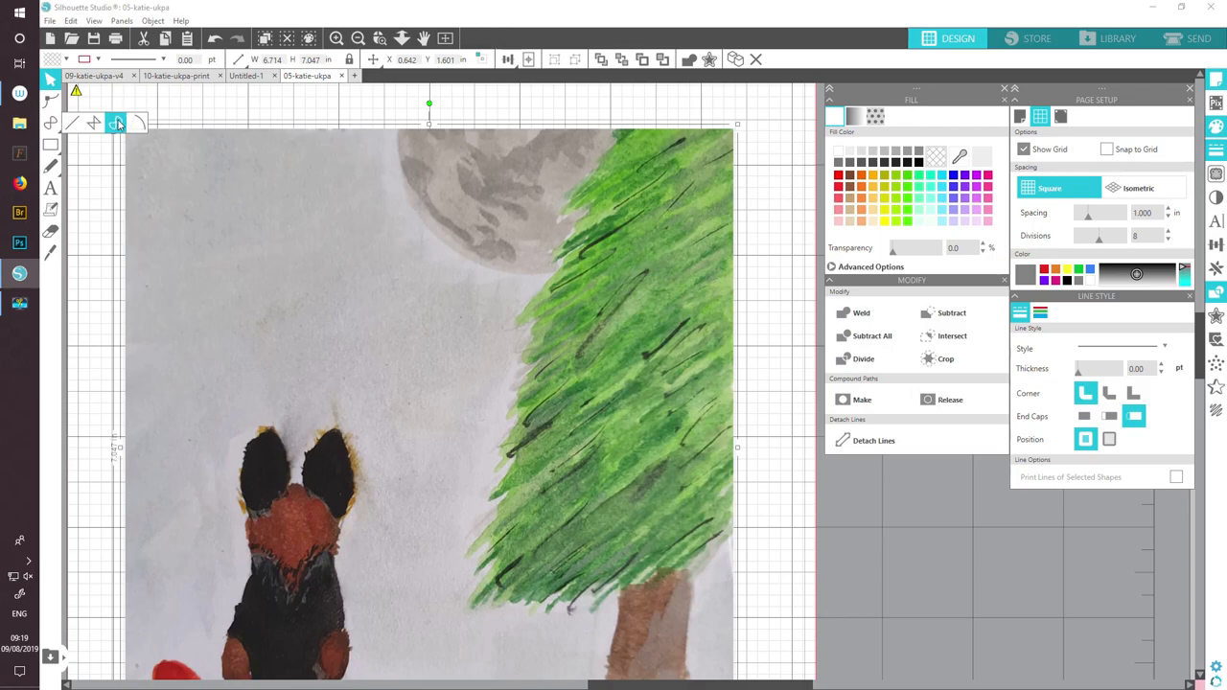
mouse_move(117, 122)
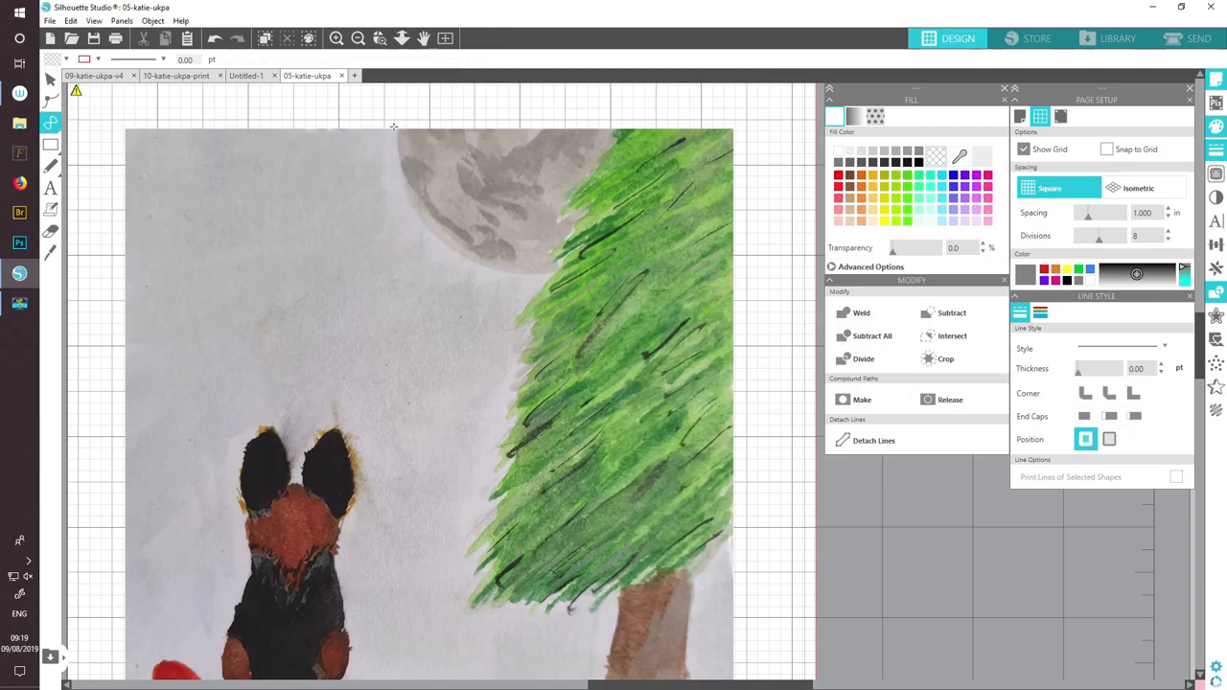
- Place curve points along the top edge, the moon's lower edge, and down the tree to its base
left_click_drag(318, 153, 393, 126)
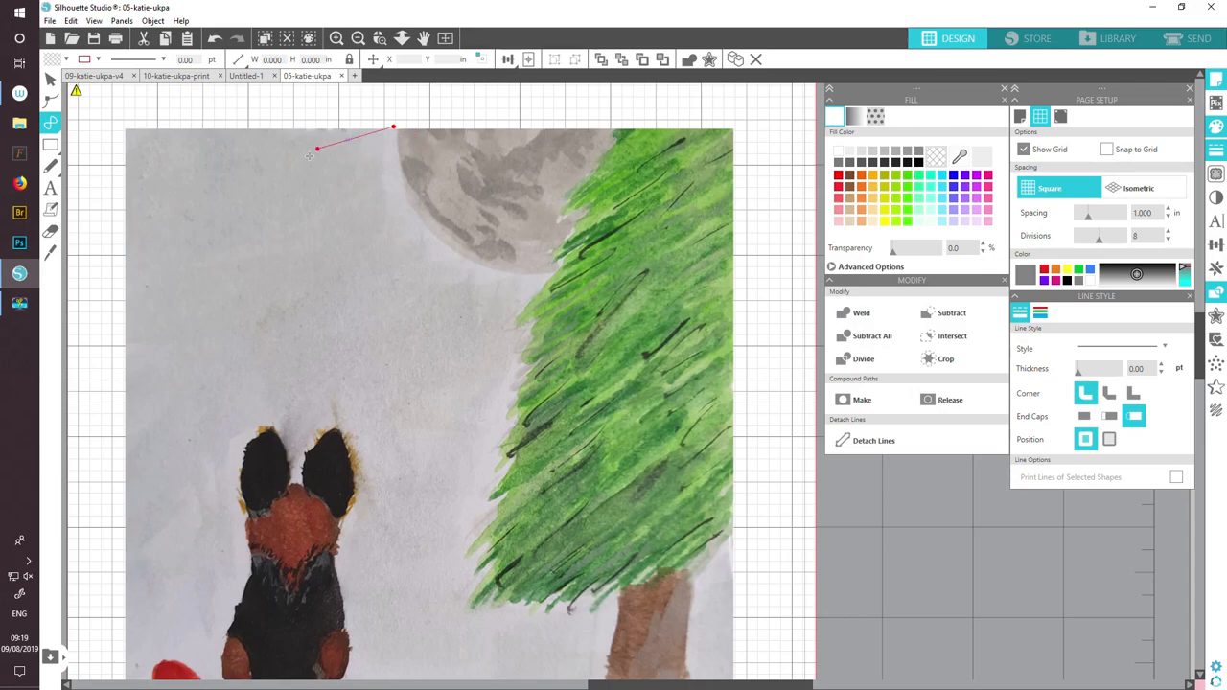
left_click(406, 187)
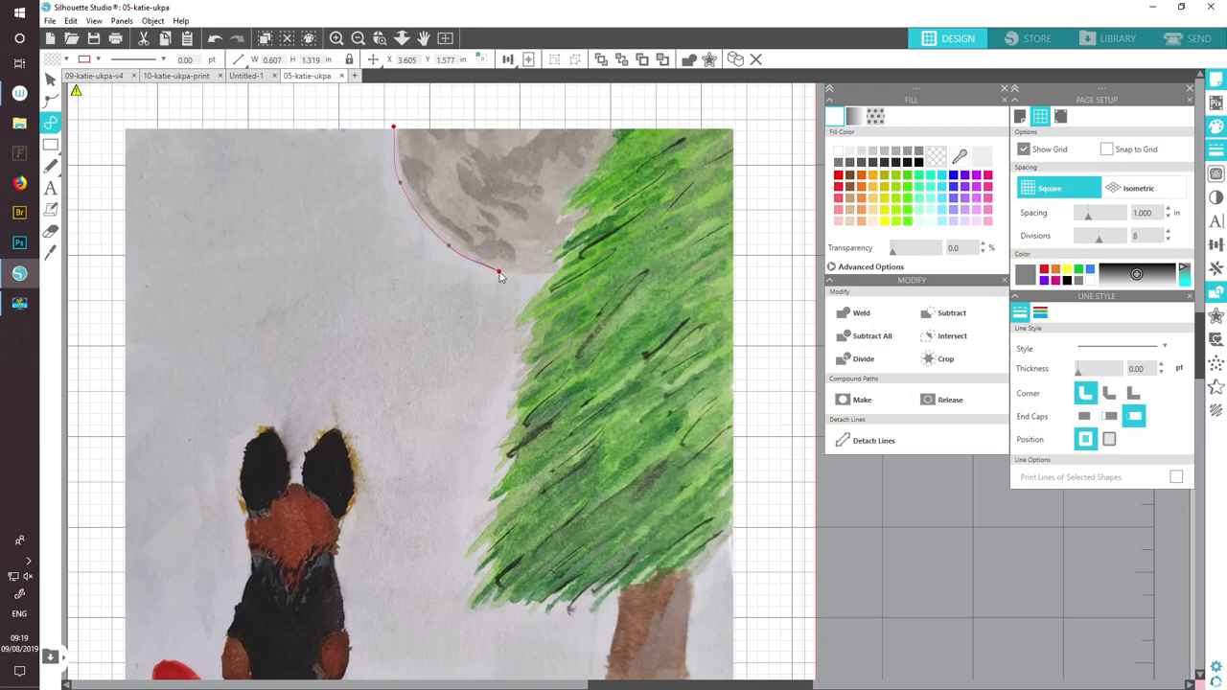
left_click_drag(499, 275, 554, 273)
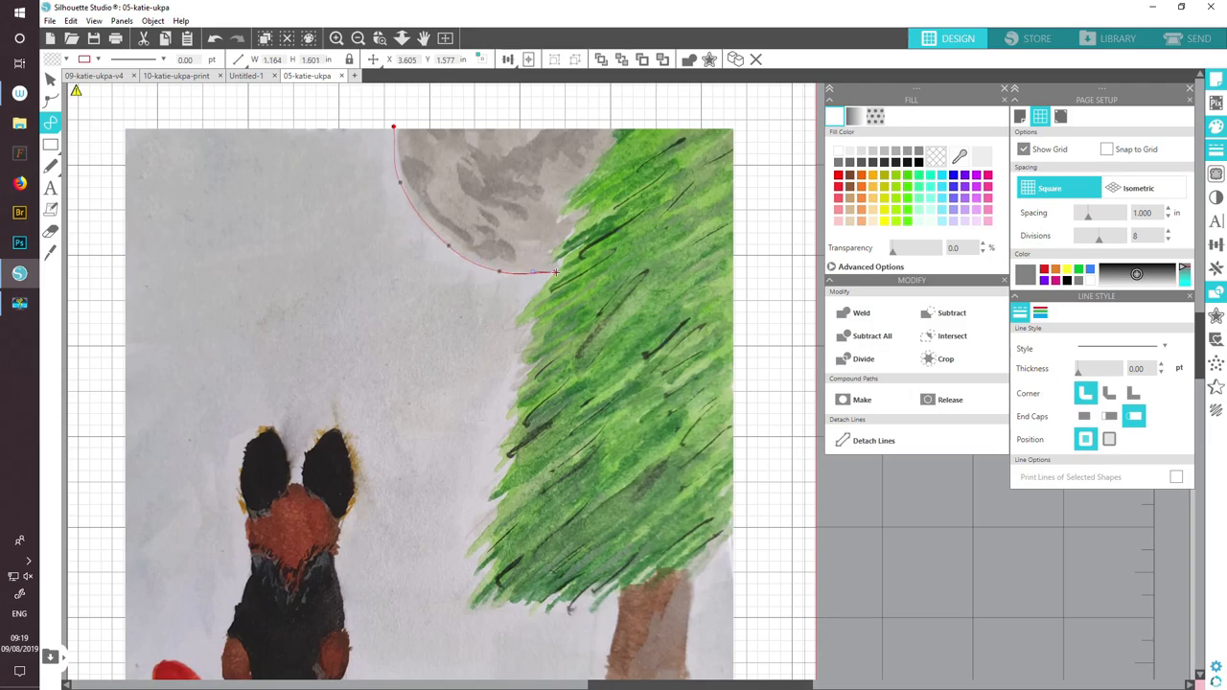
left_click_drag(556, 272, 517, 320)
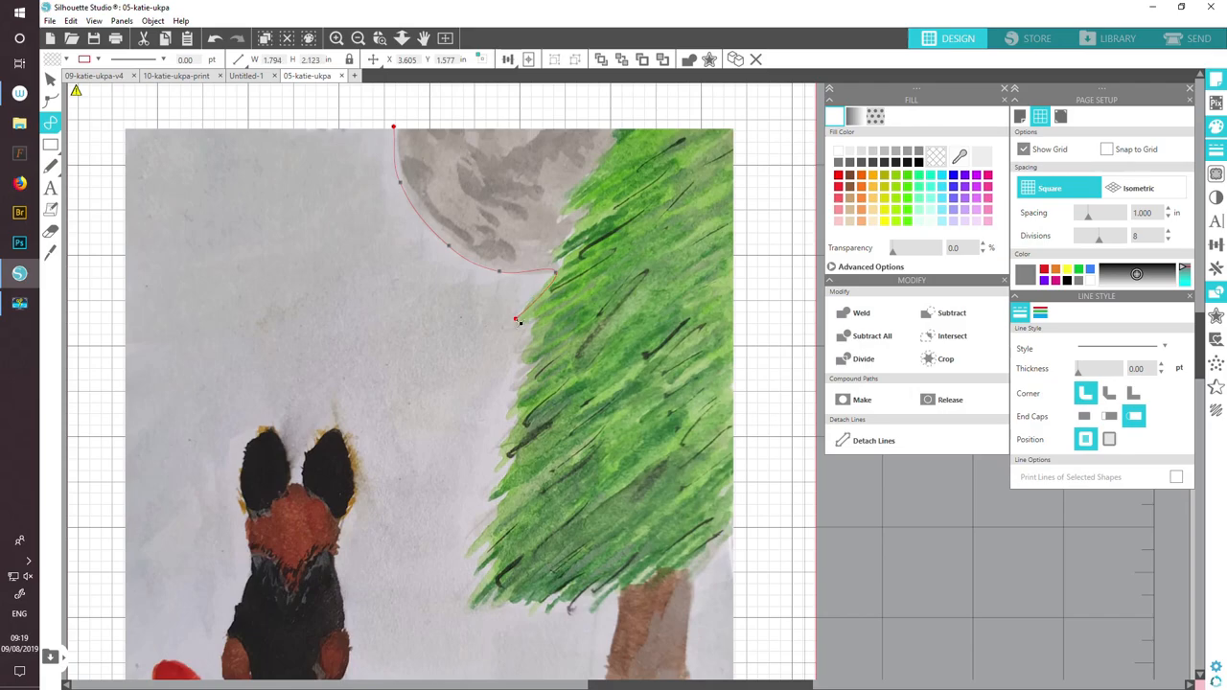
left_click_drag(518, 320, 528, 336)
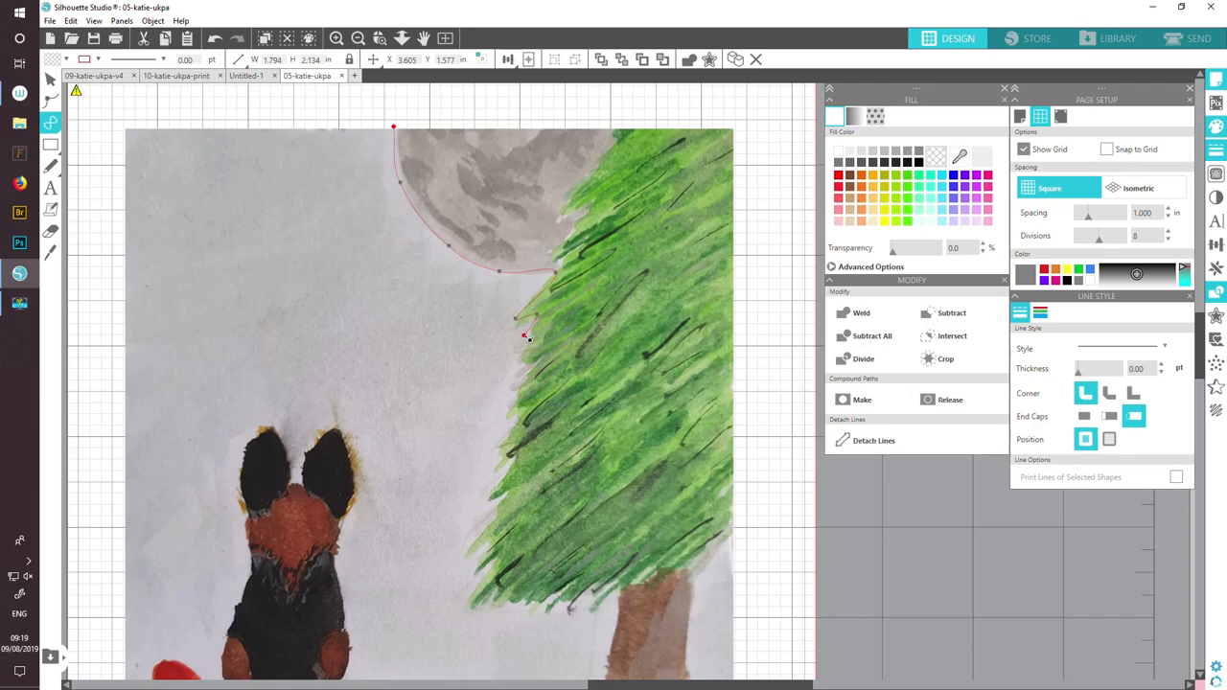
left_click_drag(526, 337, 511, 362)
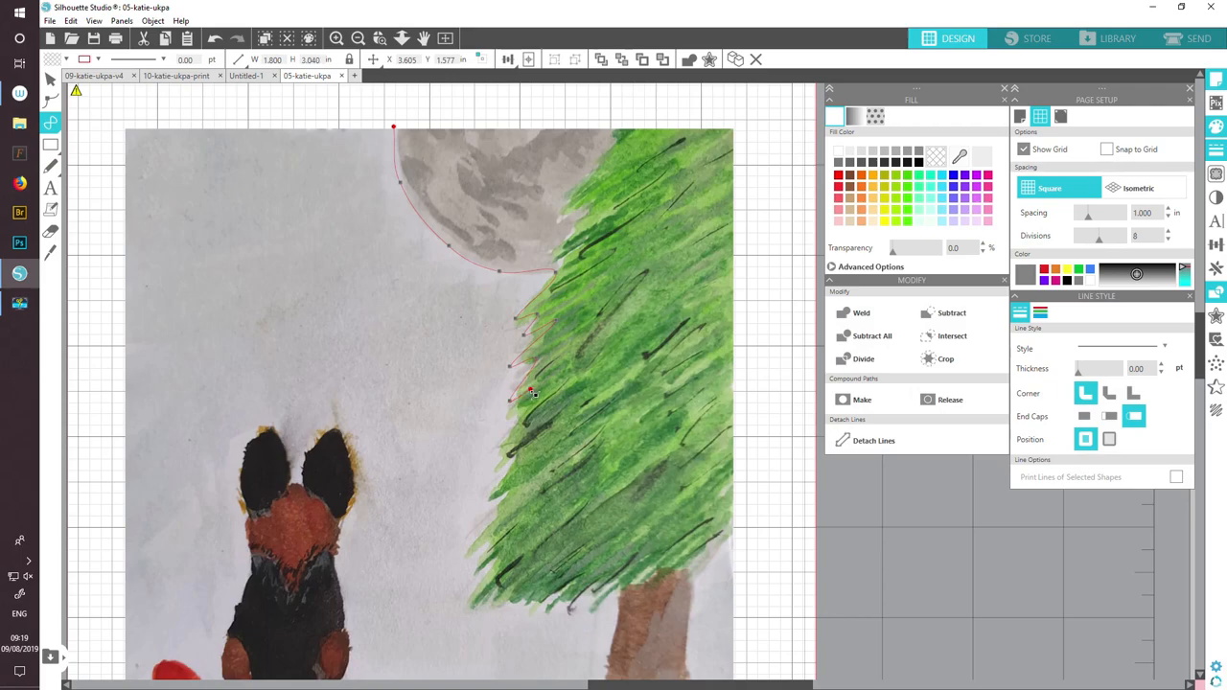
left_click_drag(532, 393, 534, 410)
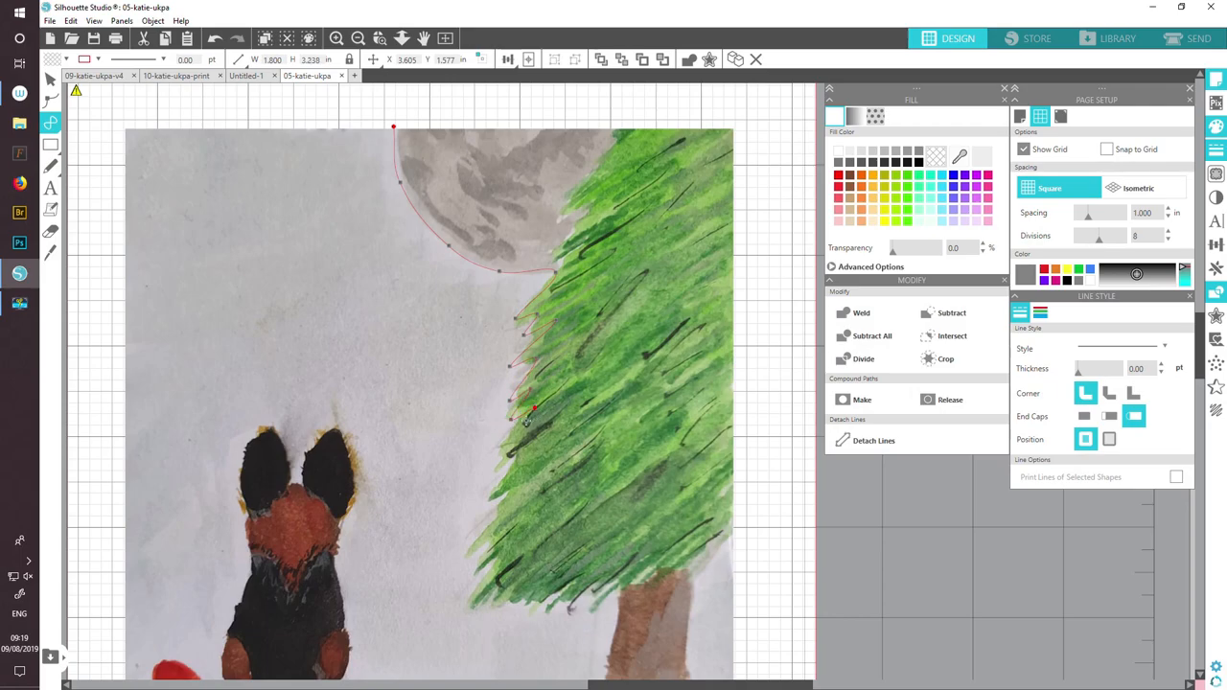
left_click_drag(535, 411, 491, 489)
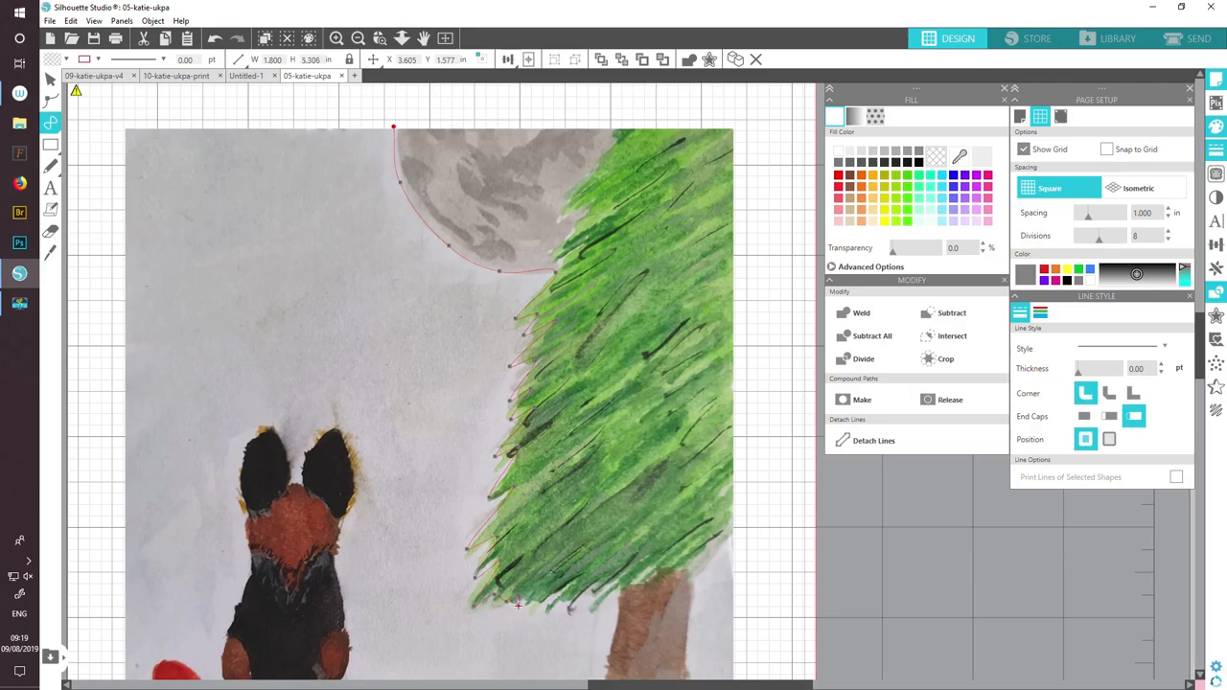
left_click_drag(518, 604, 570, 589)
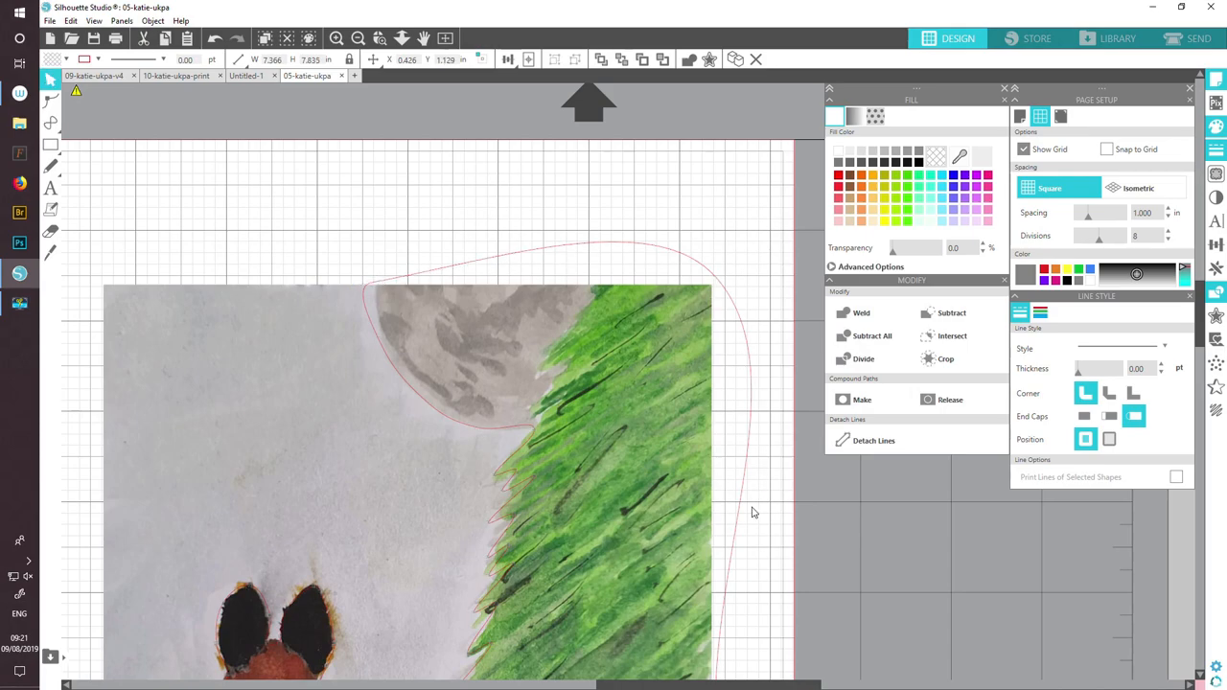
- Zoom out to the whole page and enter point editing on the outline
left_click(357, 39)
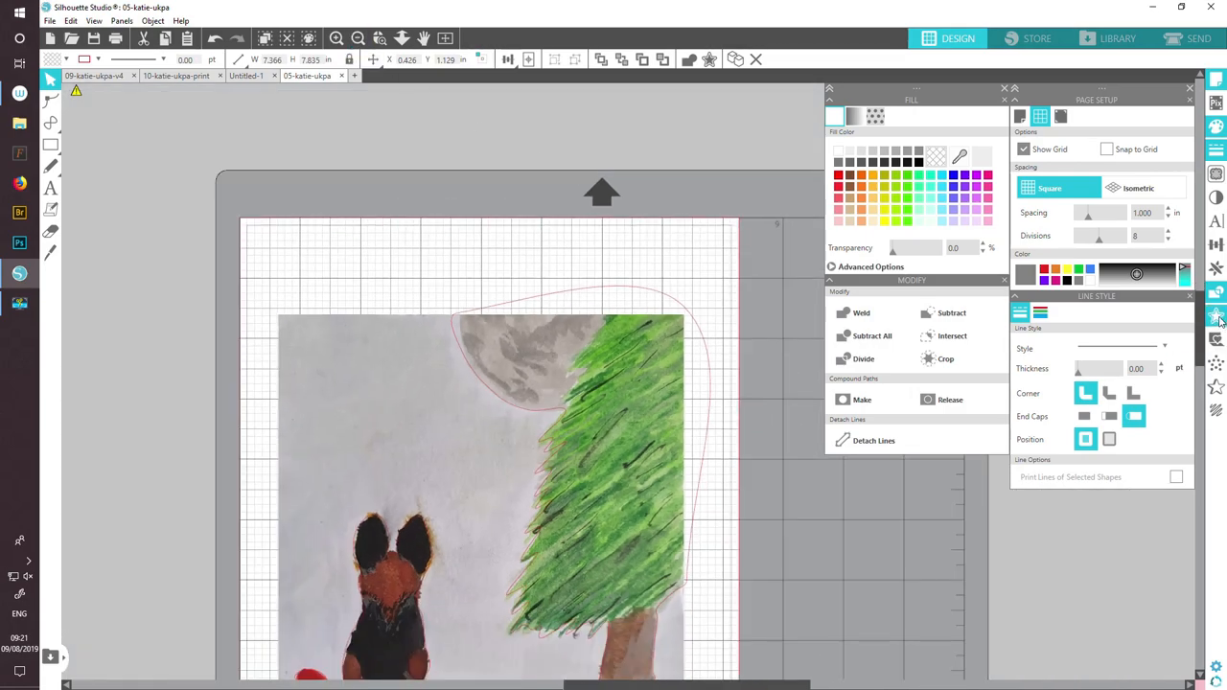
scroll("down", 3)
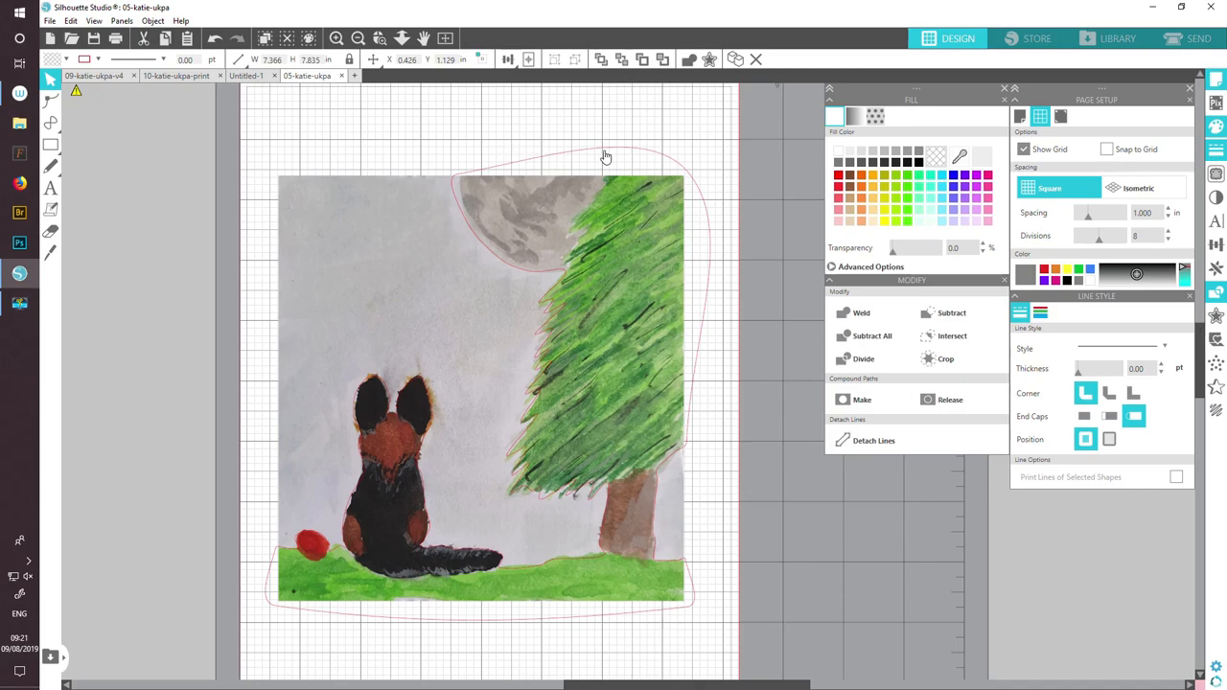
mouse_move(576, 160)
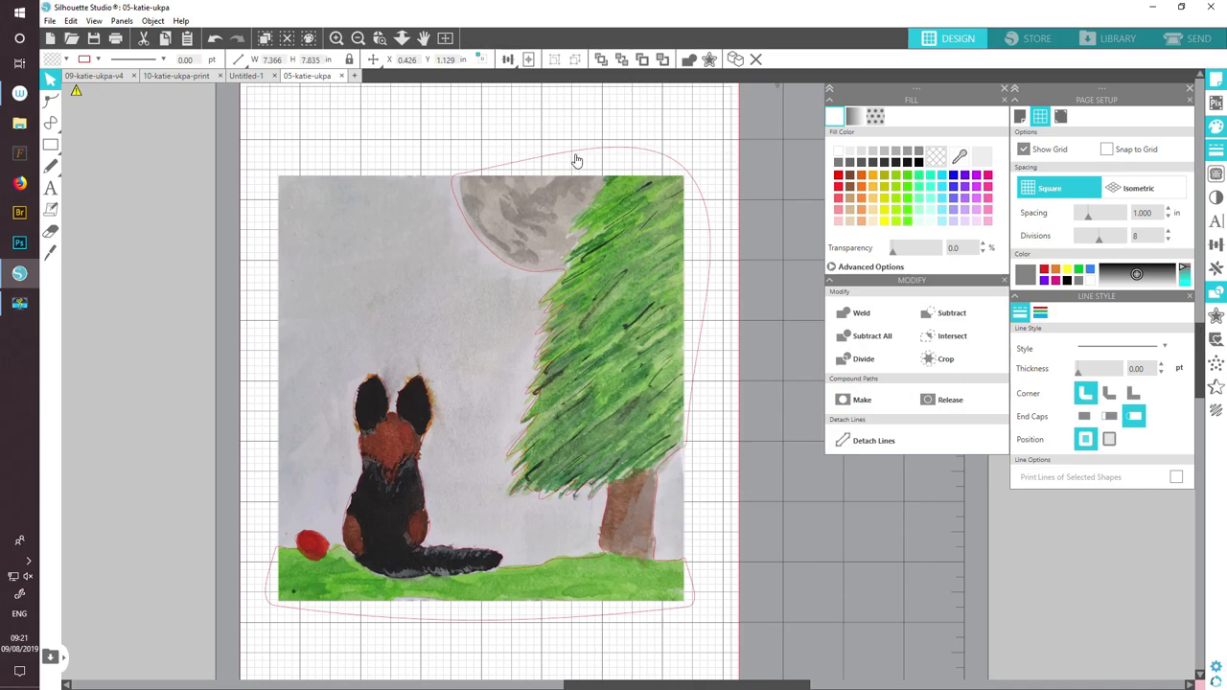
mouse_move(322, 346)
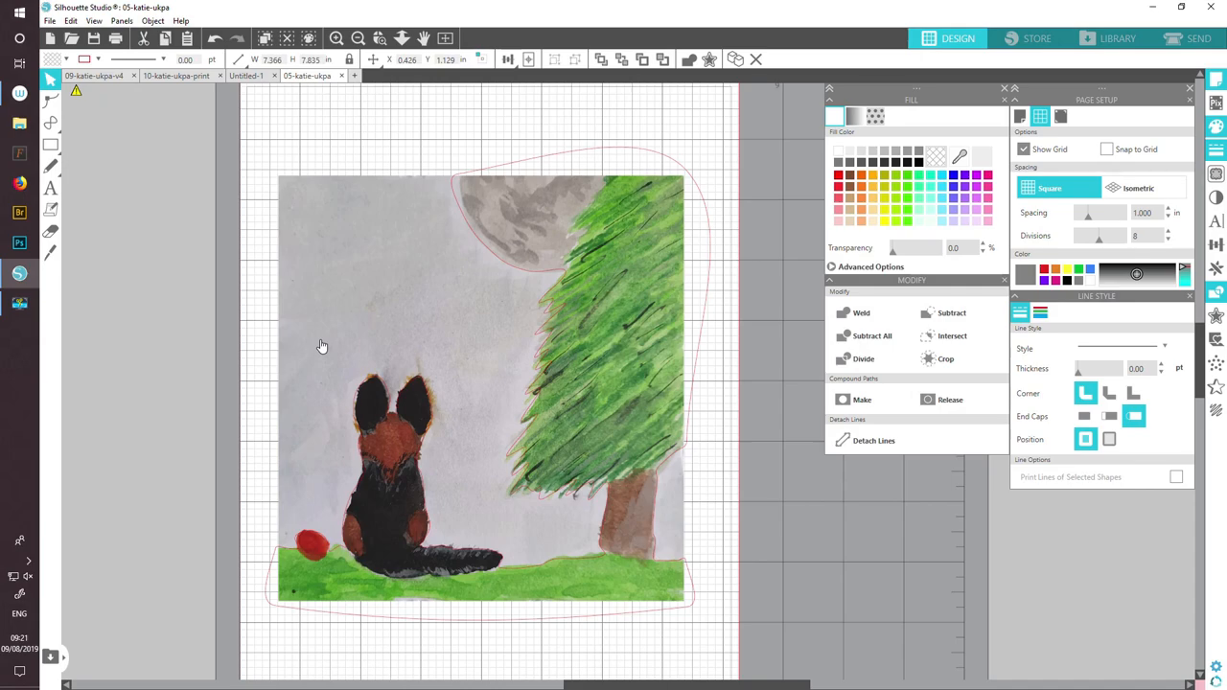
mouse_move(664, 478)
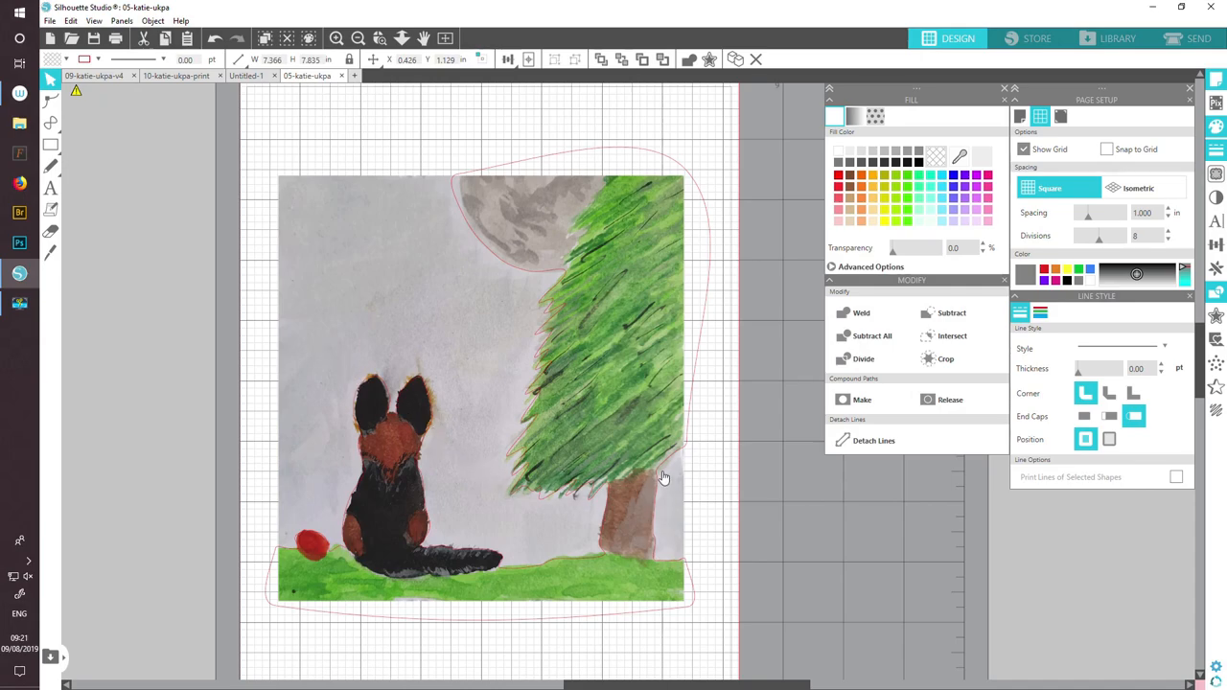
mouse_move(705, 211)
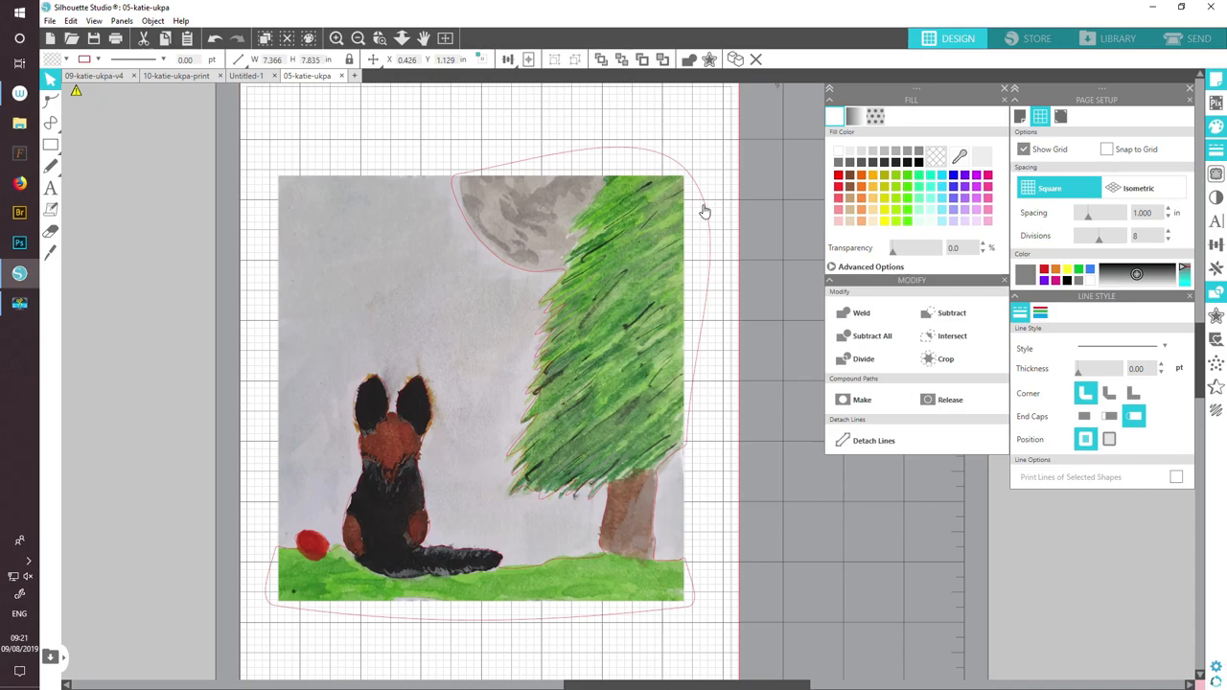
left_click(479, 383)
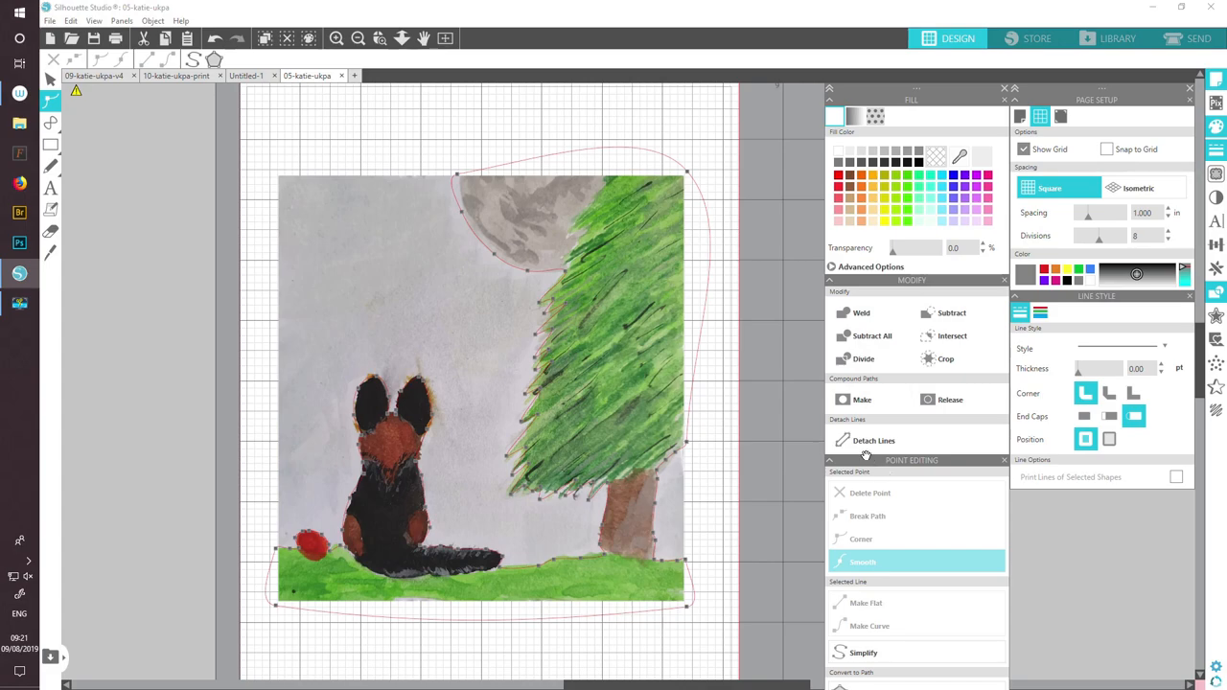
- Straighten the outline's right side and delete an extra point near the moon's top
left_click_drag(911, 460, 725, 99)
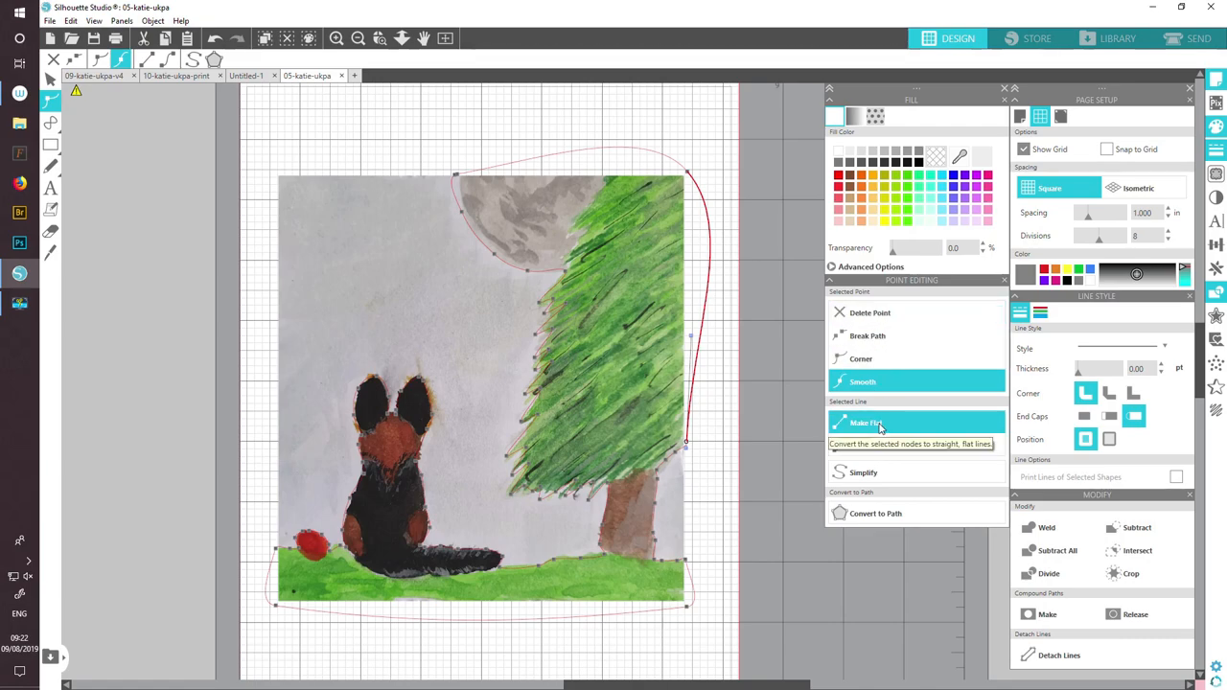
left_click(861, 359)
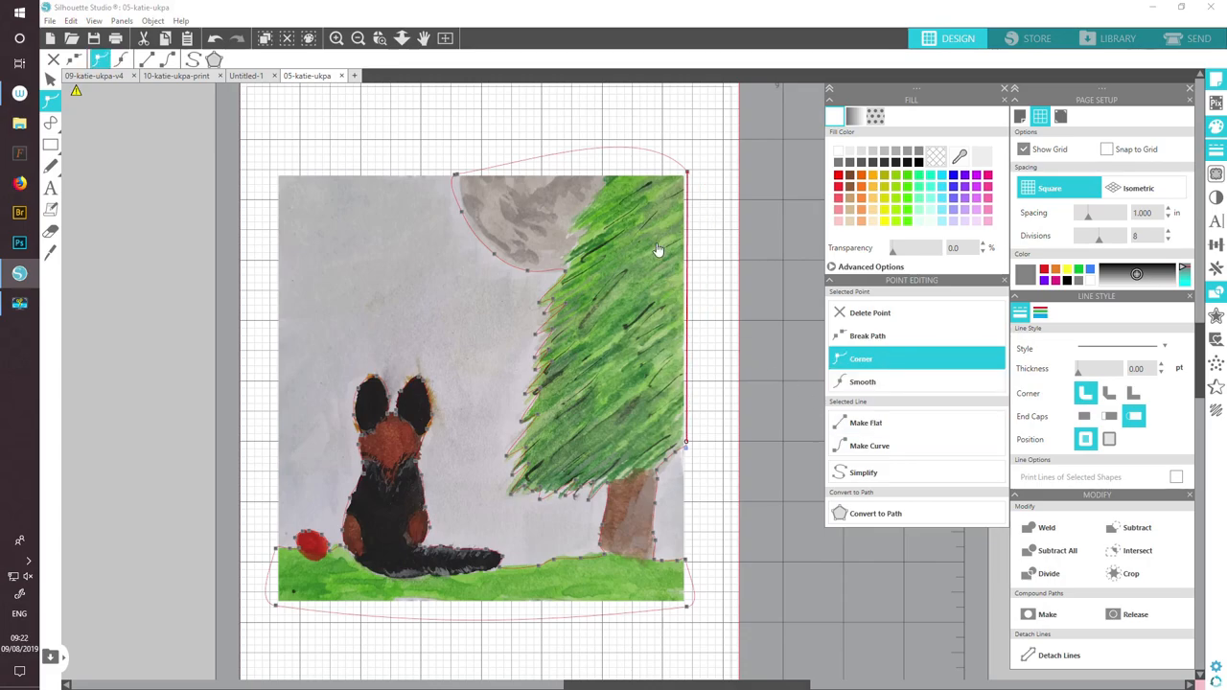
mouse_move(554, 279)
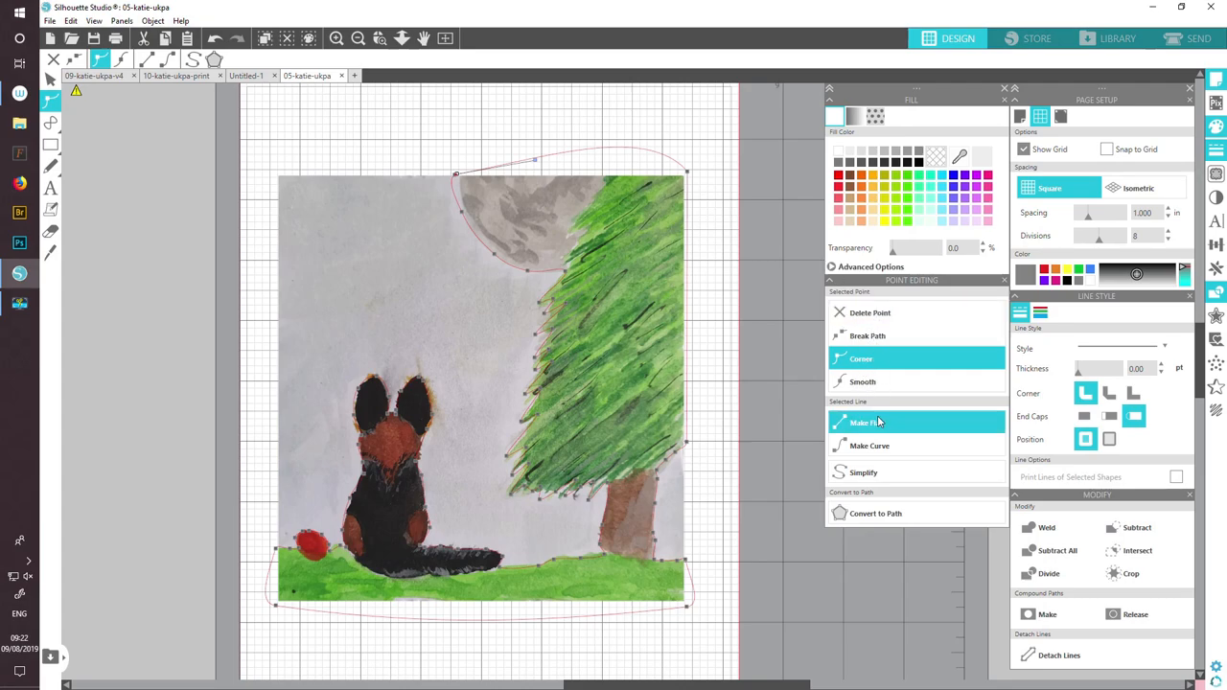
mouse_move(878, 422)
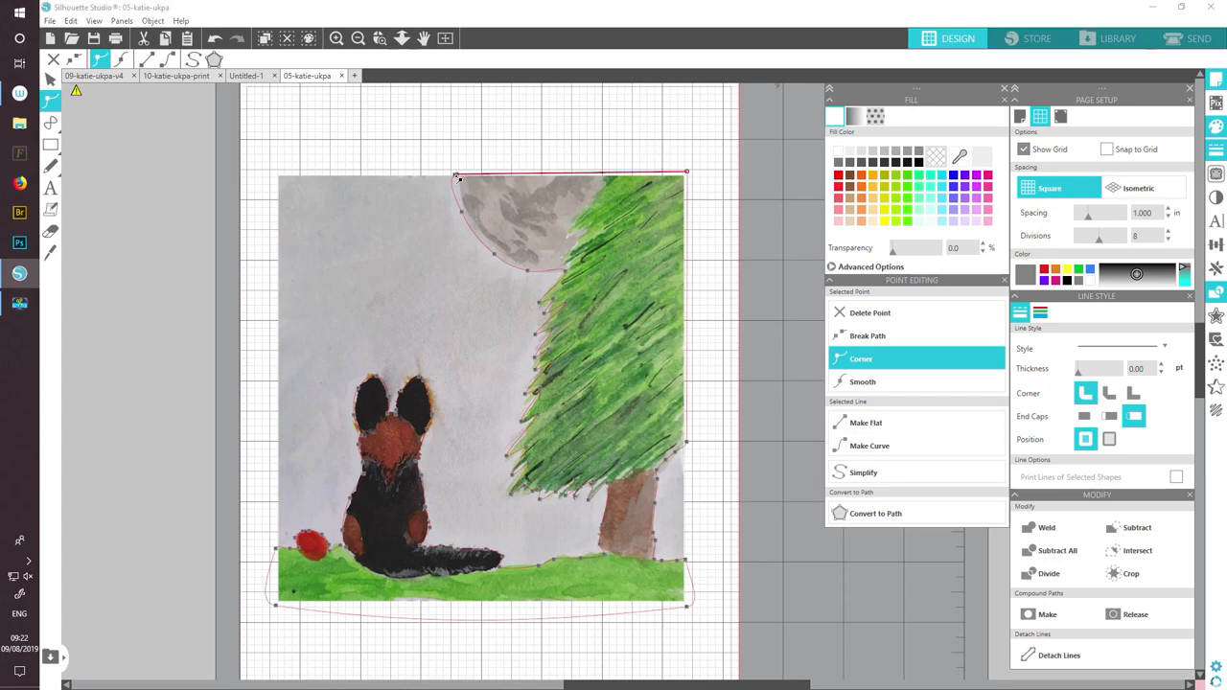
left_click(869, 313)
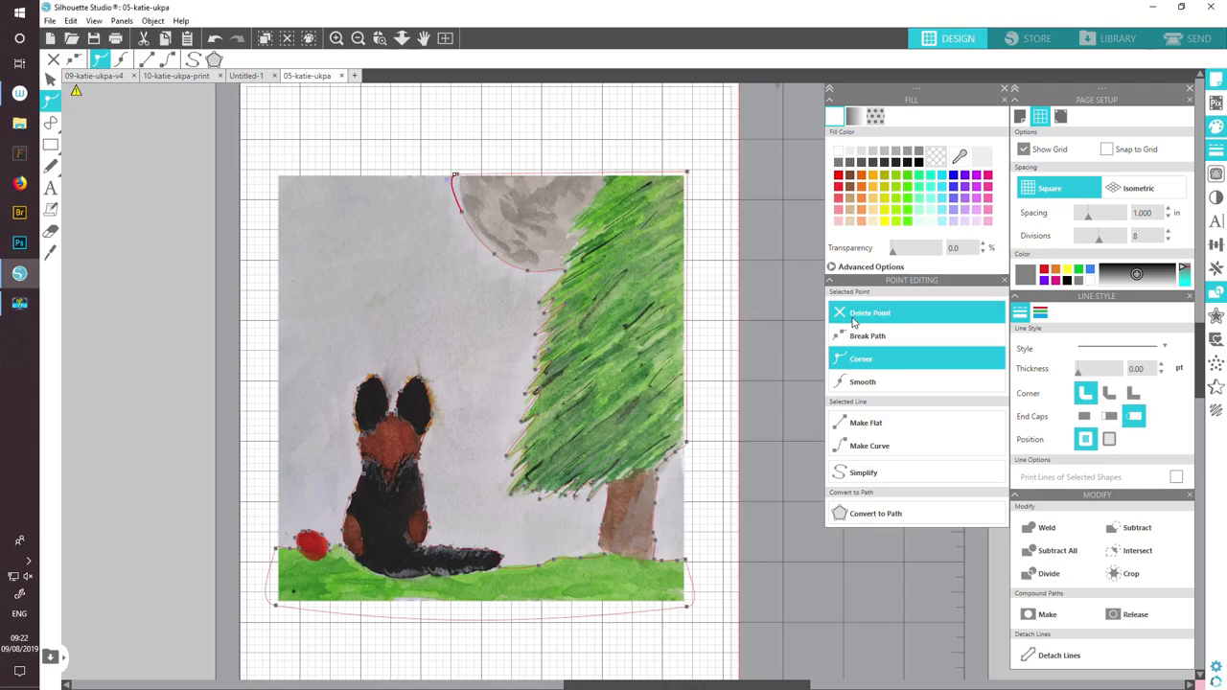
left_click(861, 381)
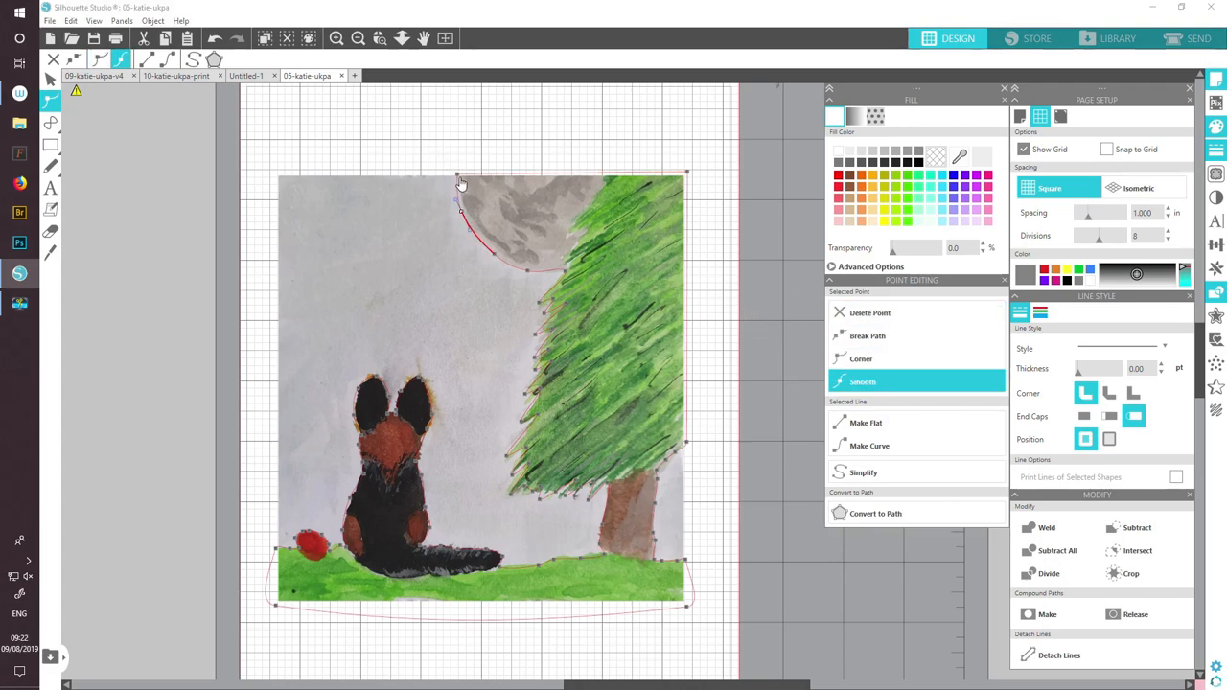
- Make the moon-top point smooth and reshape the curve where moon meets tree
left_click(861, 358)
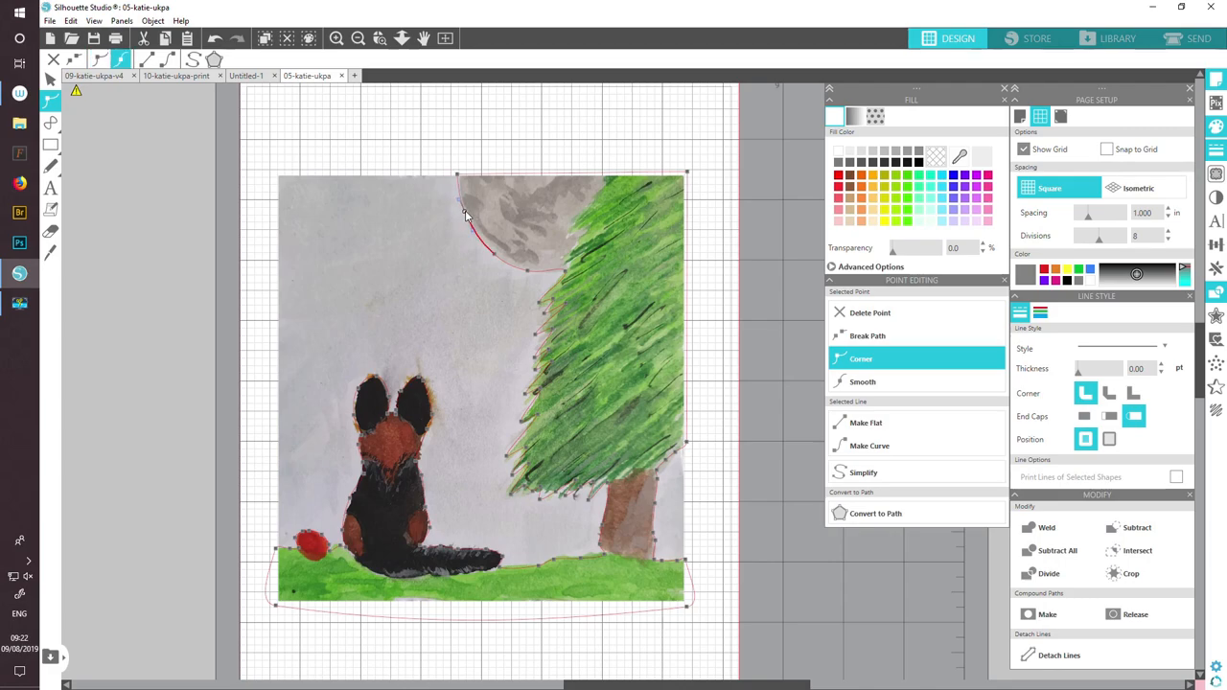
left_click(863, 381)
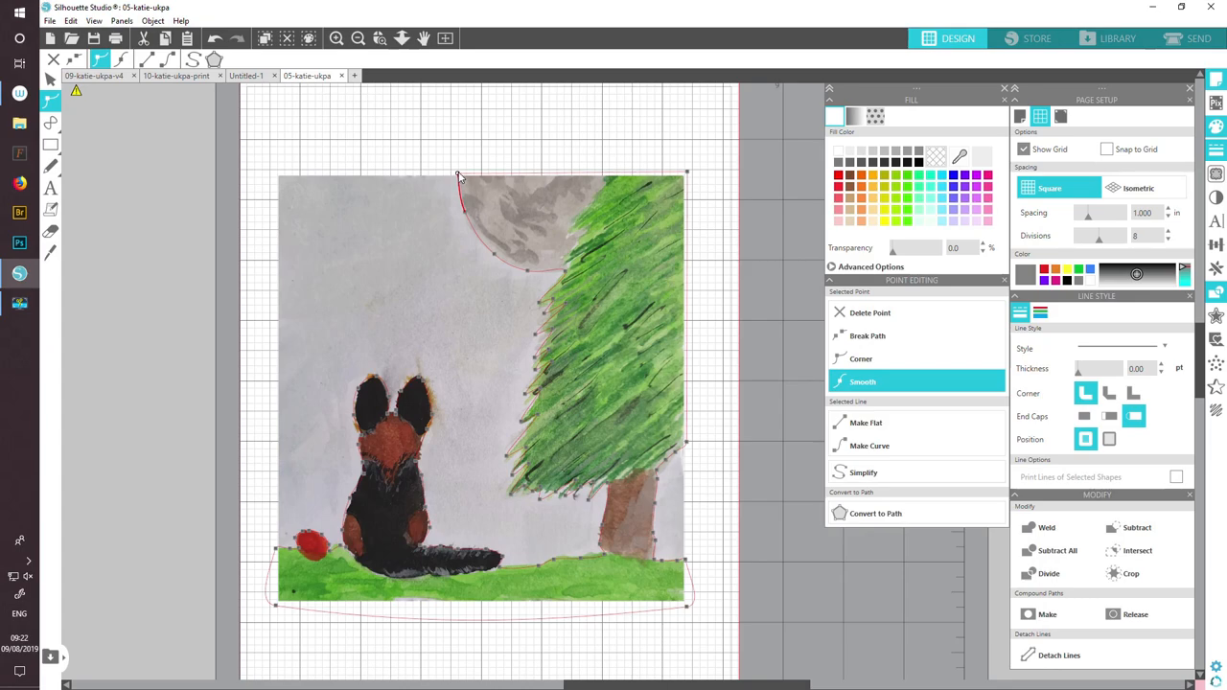
left_click(860, 358)
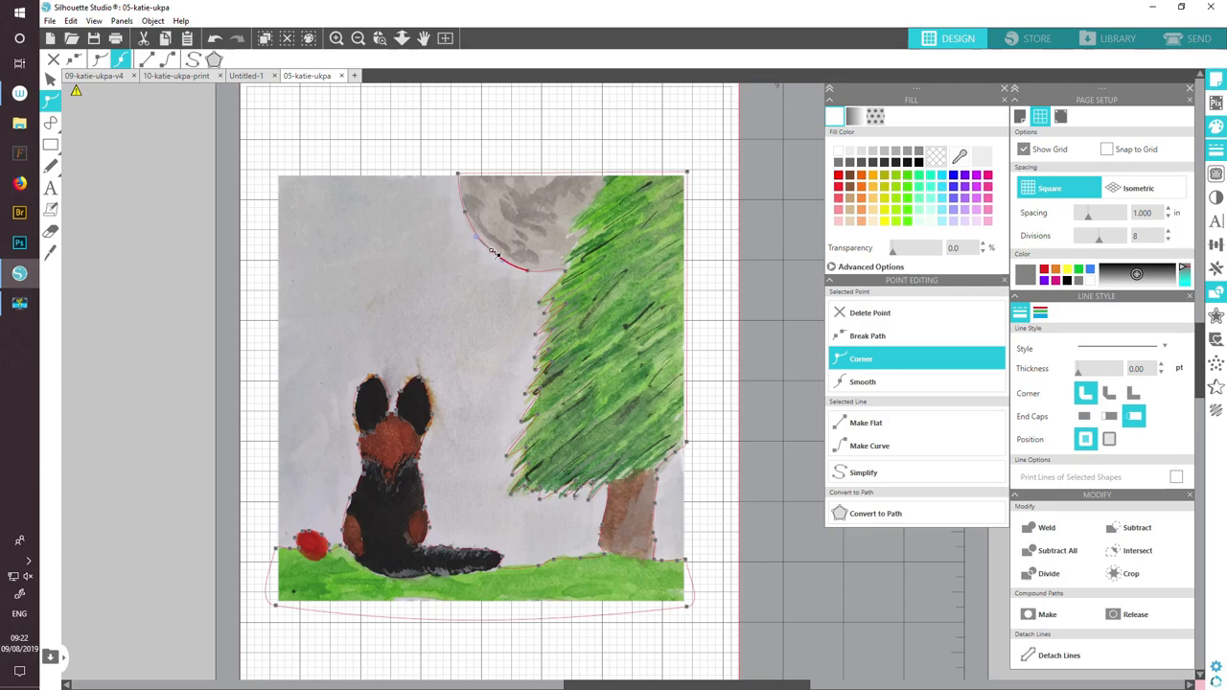
left_click(862, 381)
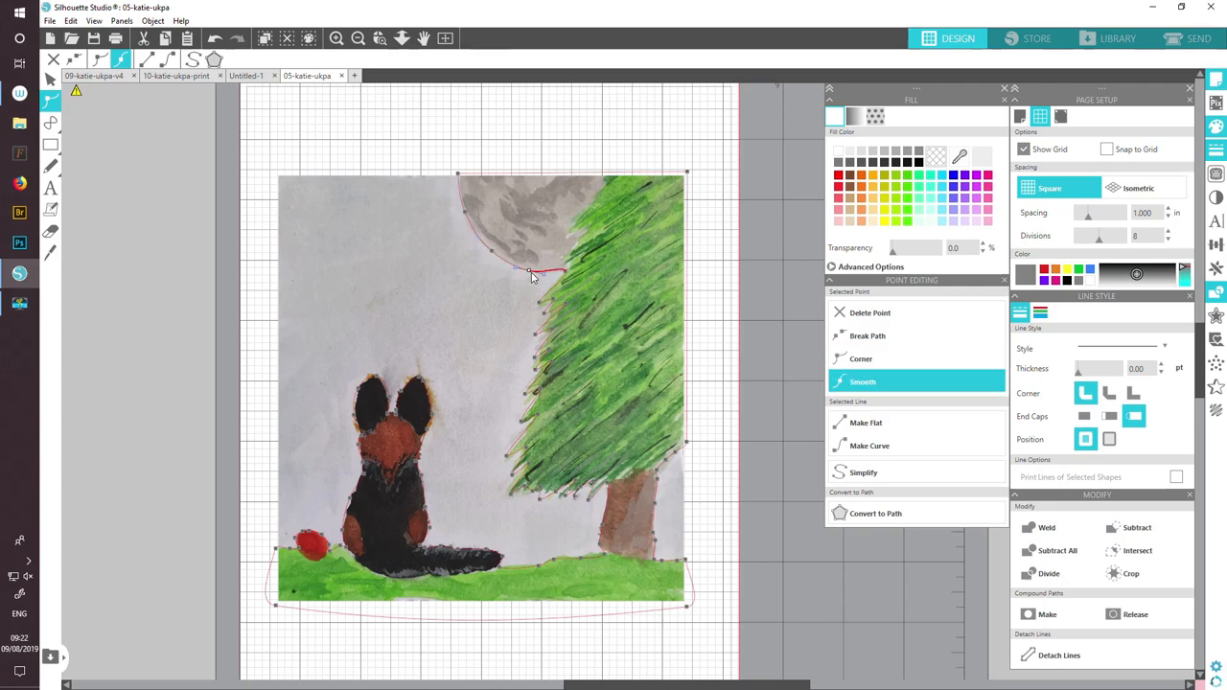
left_click_drag(532, 273, 565, 271)
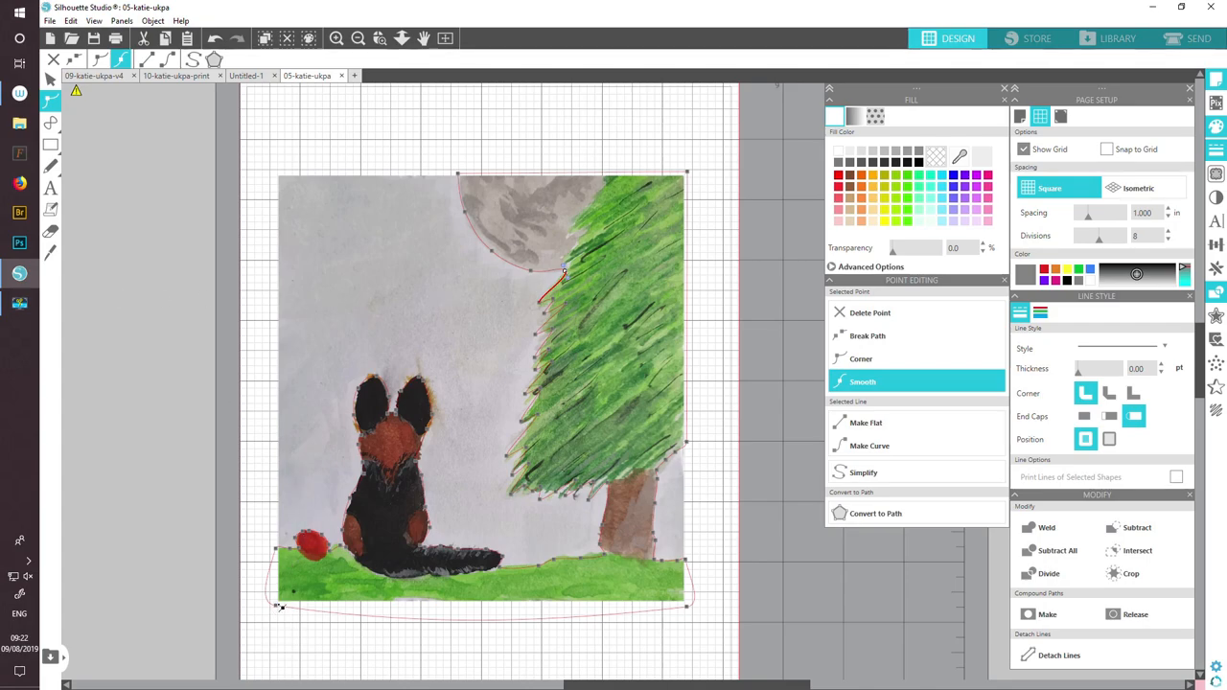
mouse_move(810, 544)
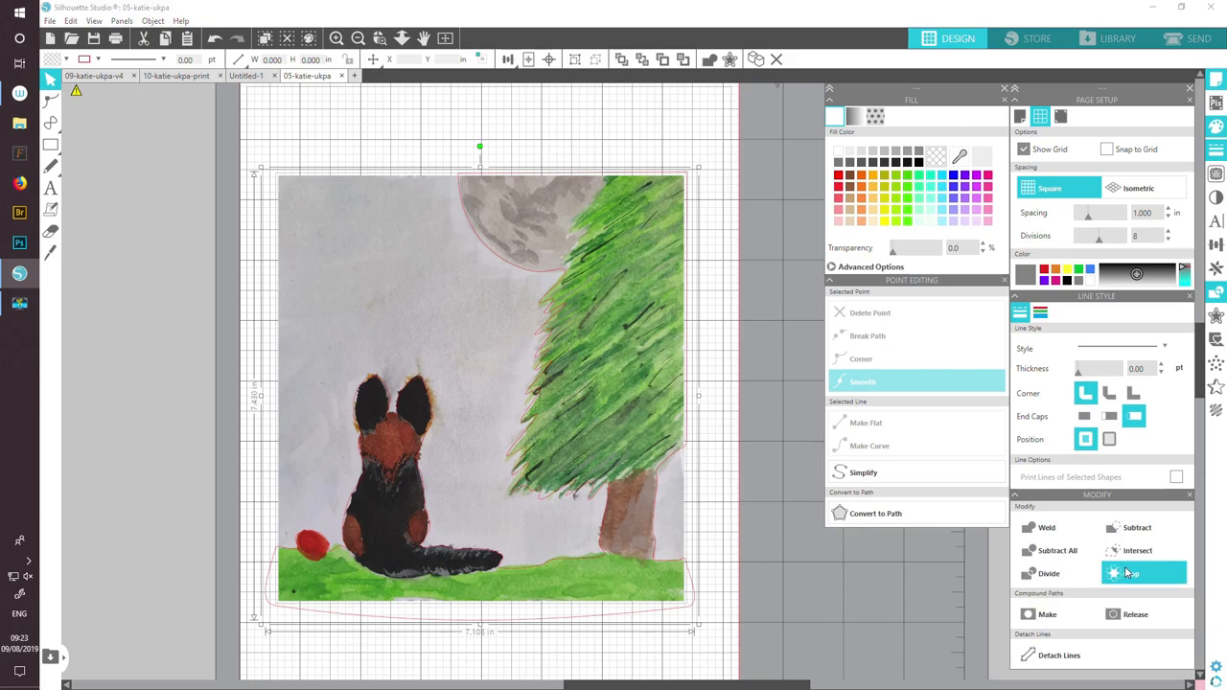
- Crop the painting to the traced outline, removing sky right of the moon and tree
left_click(1131, 573)
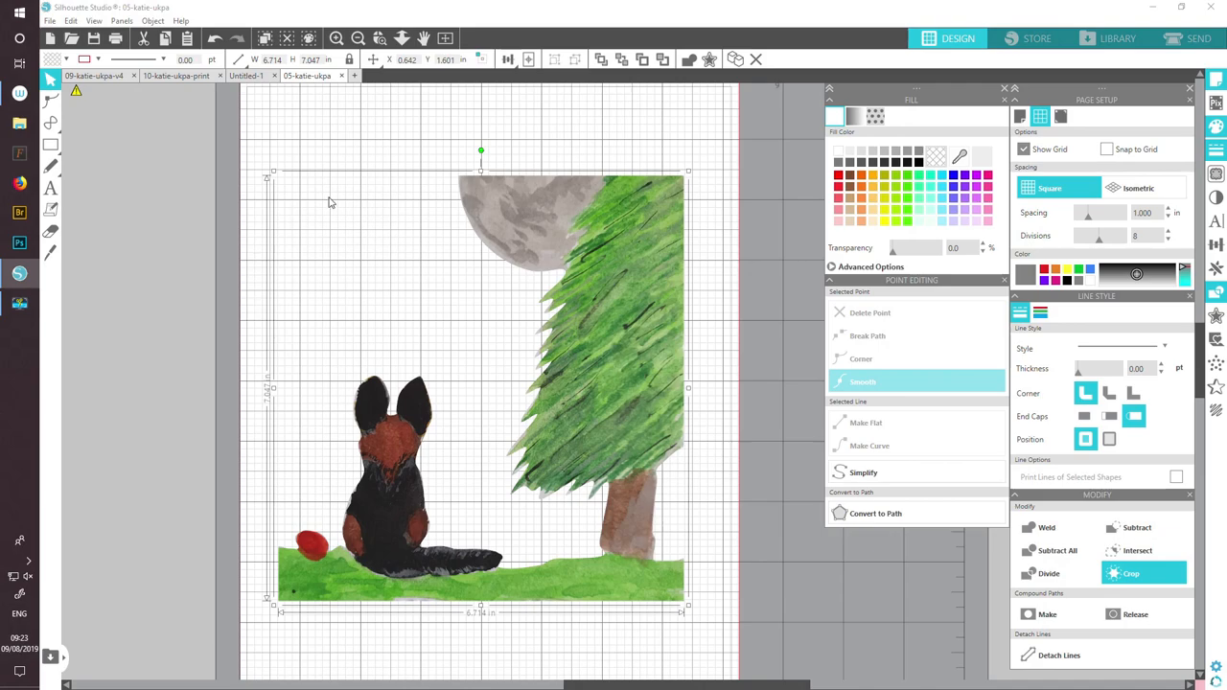
mouse_move(372, 498)
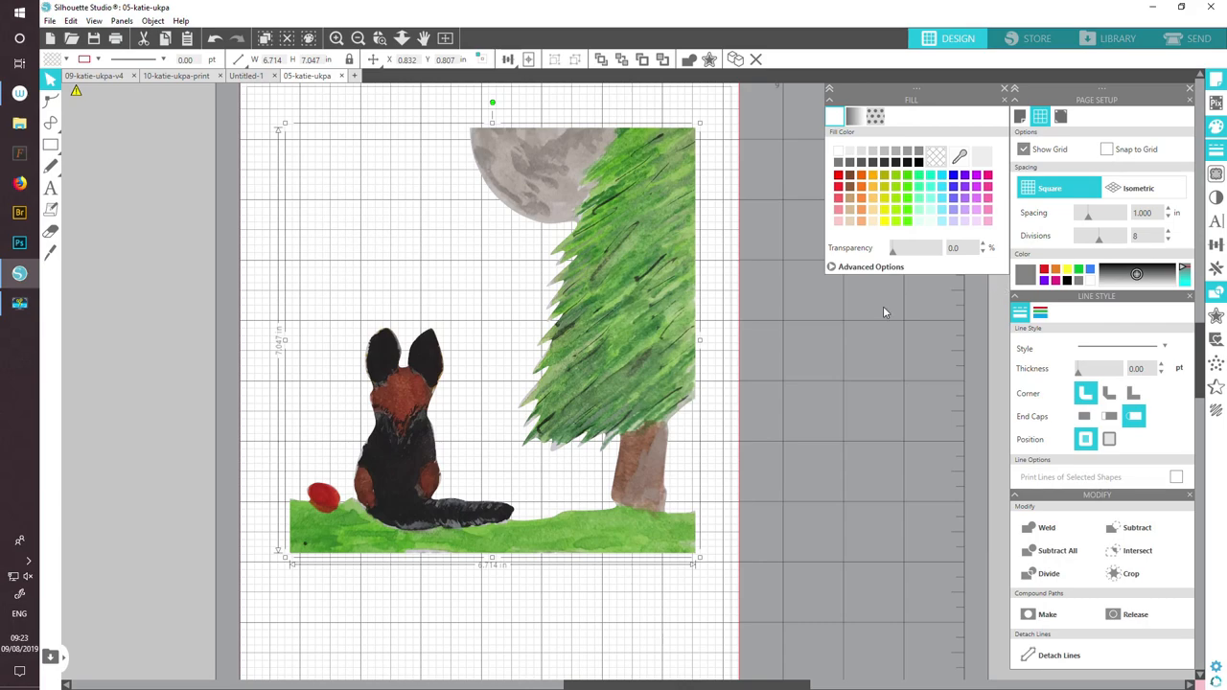
mouse_move(139, 448)
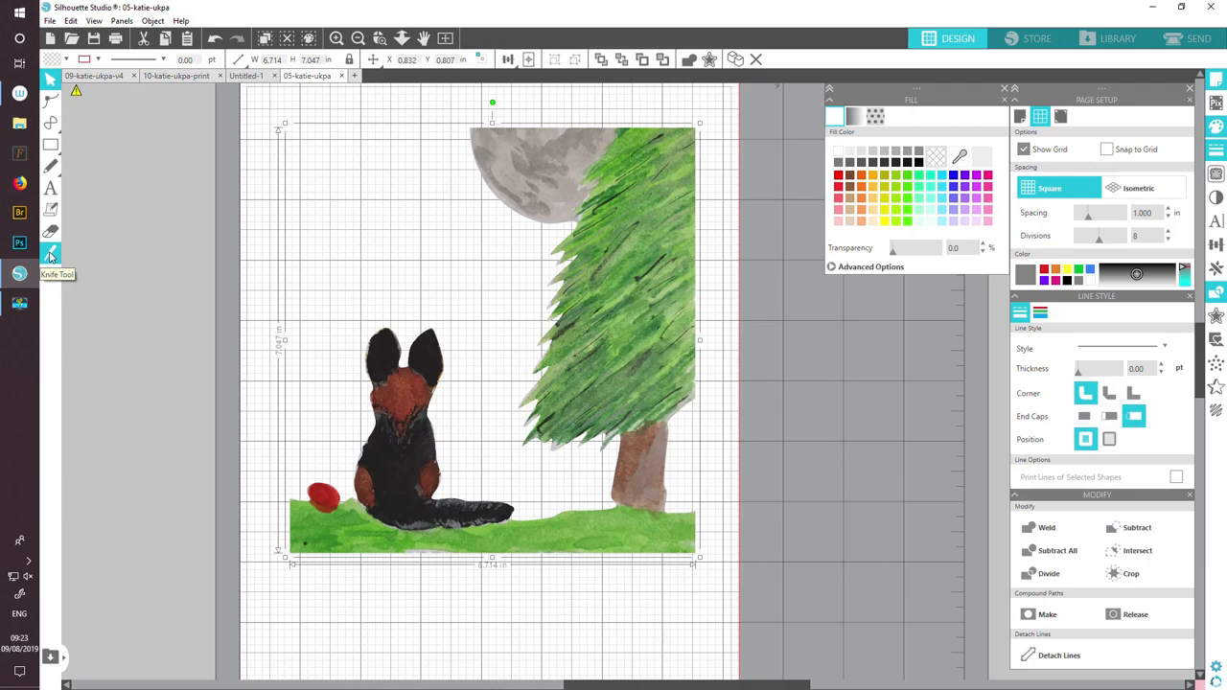
- Slice the painting along the grass using a freehand slice line
left_click(50, 252)
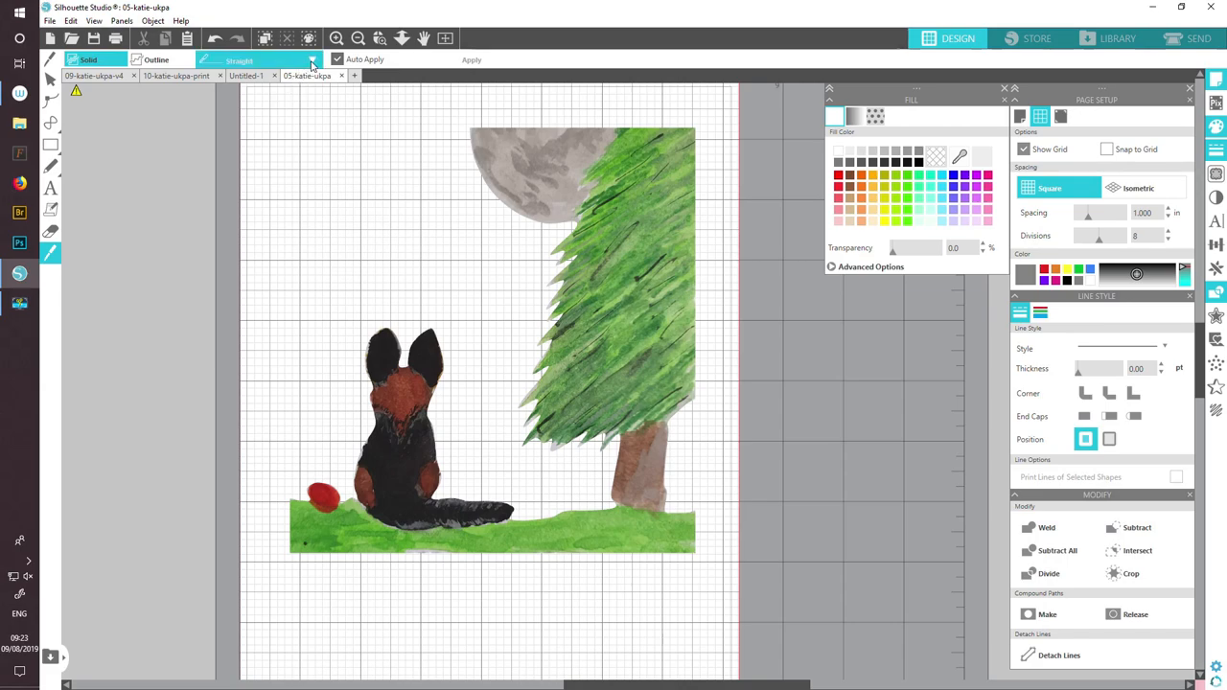
left_click(311, 60)
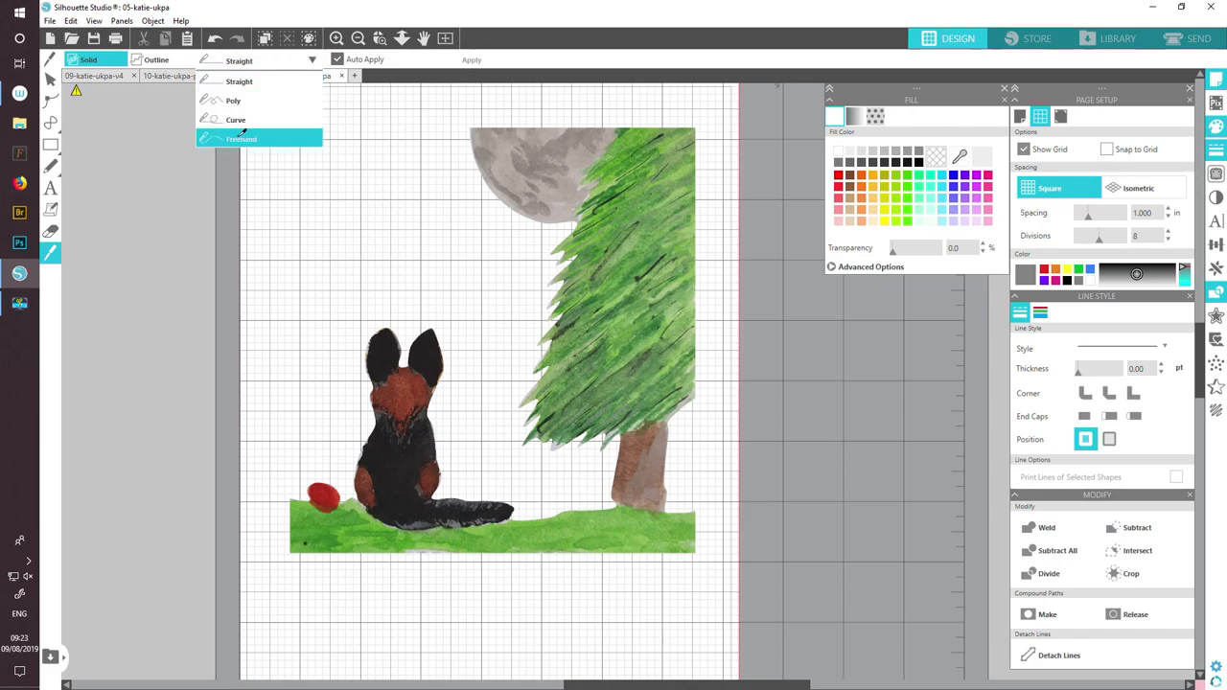
left_click(241, 139)
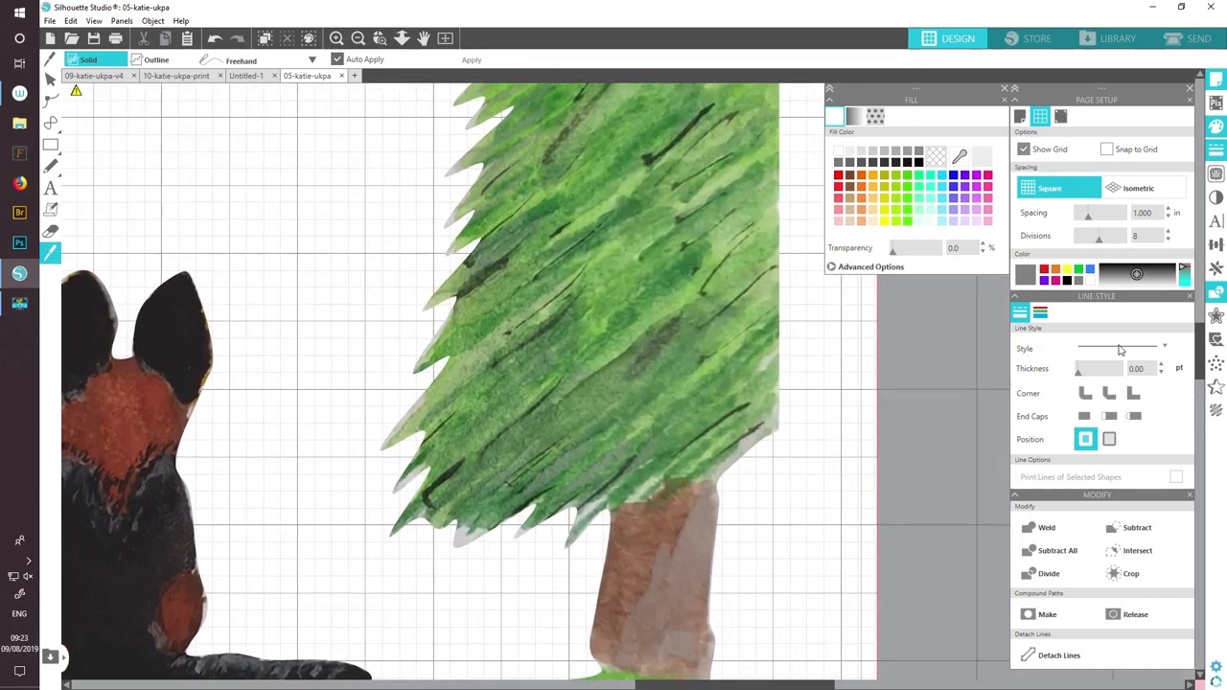
scroll("down", 3)
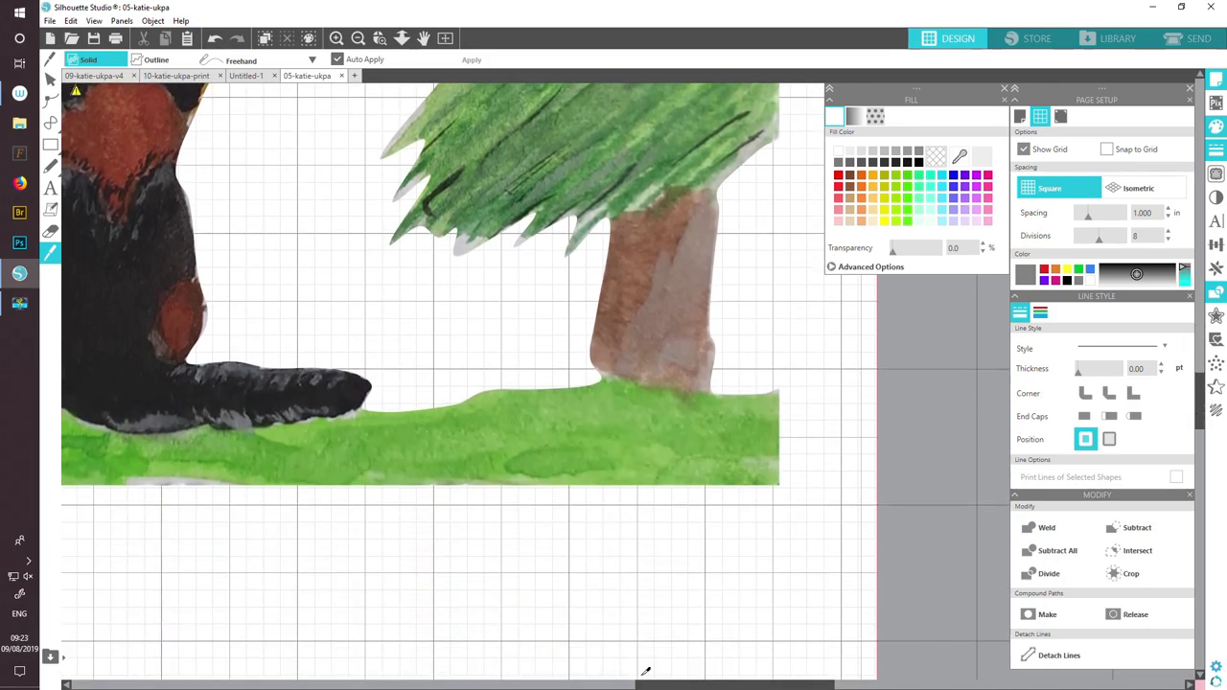
mouse_move(410, 459)
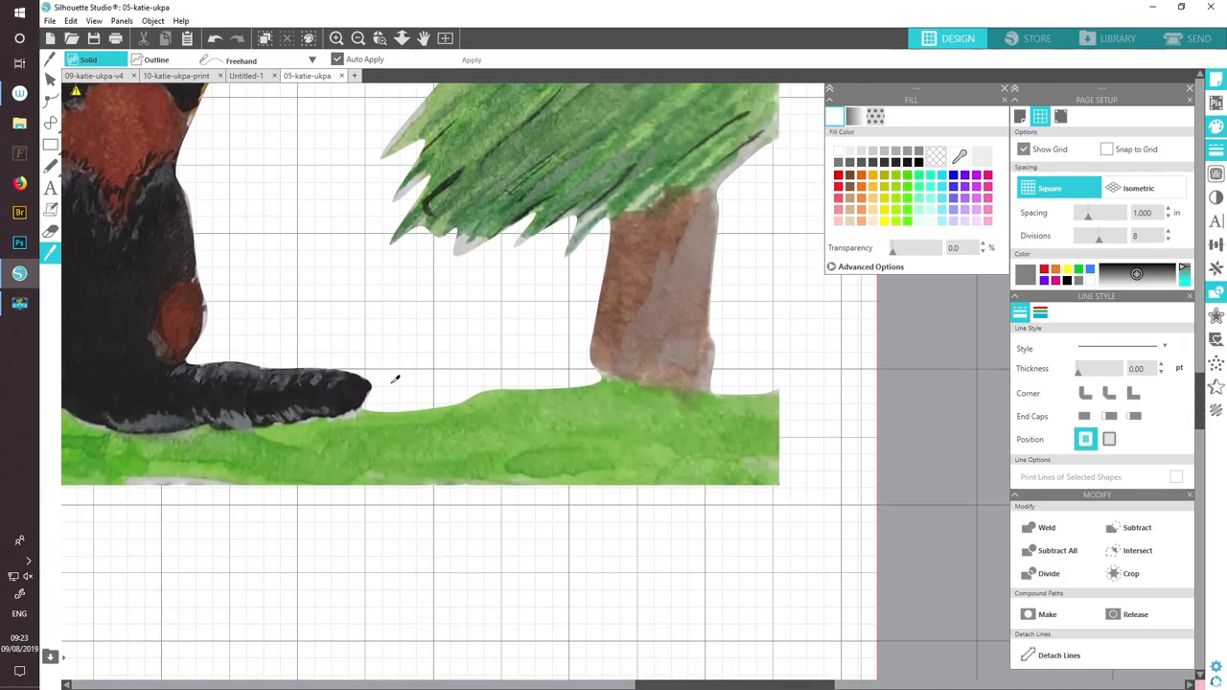
left_click_drag(398, 384, 395, 518)
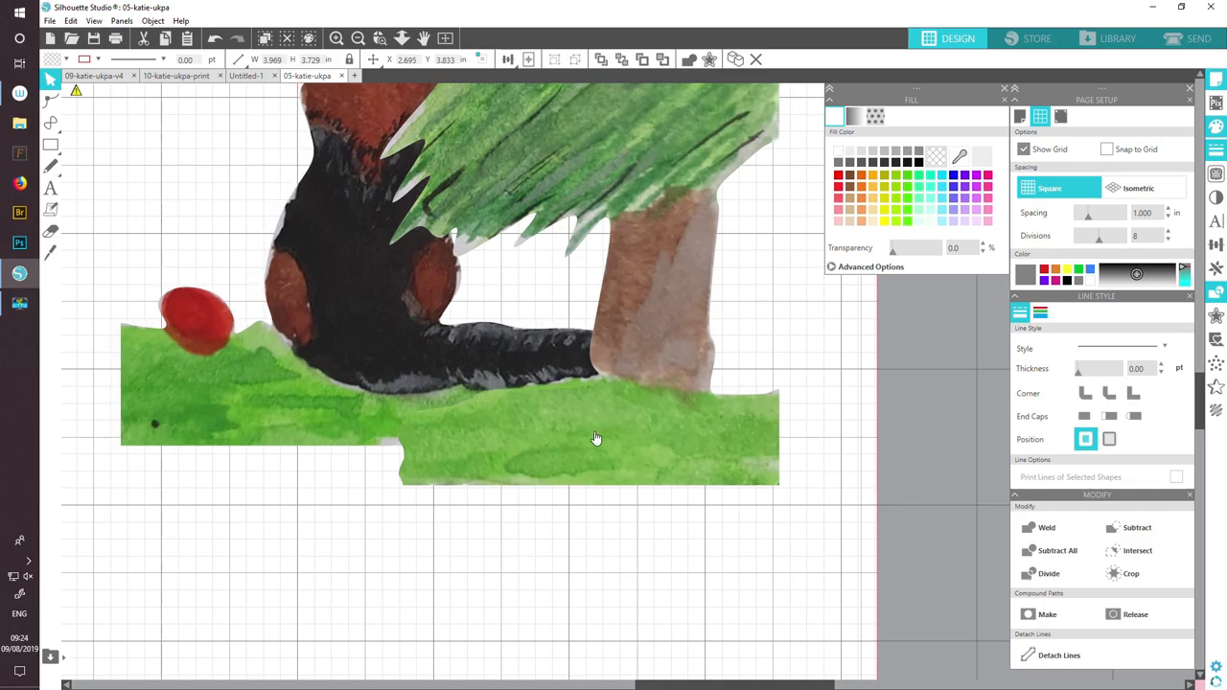
- Move the fox piece onto the matching grass near the trunk and zoom out to the page
left_click(594, 438)
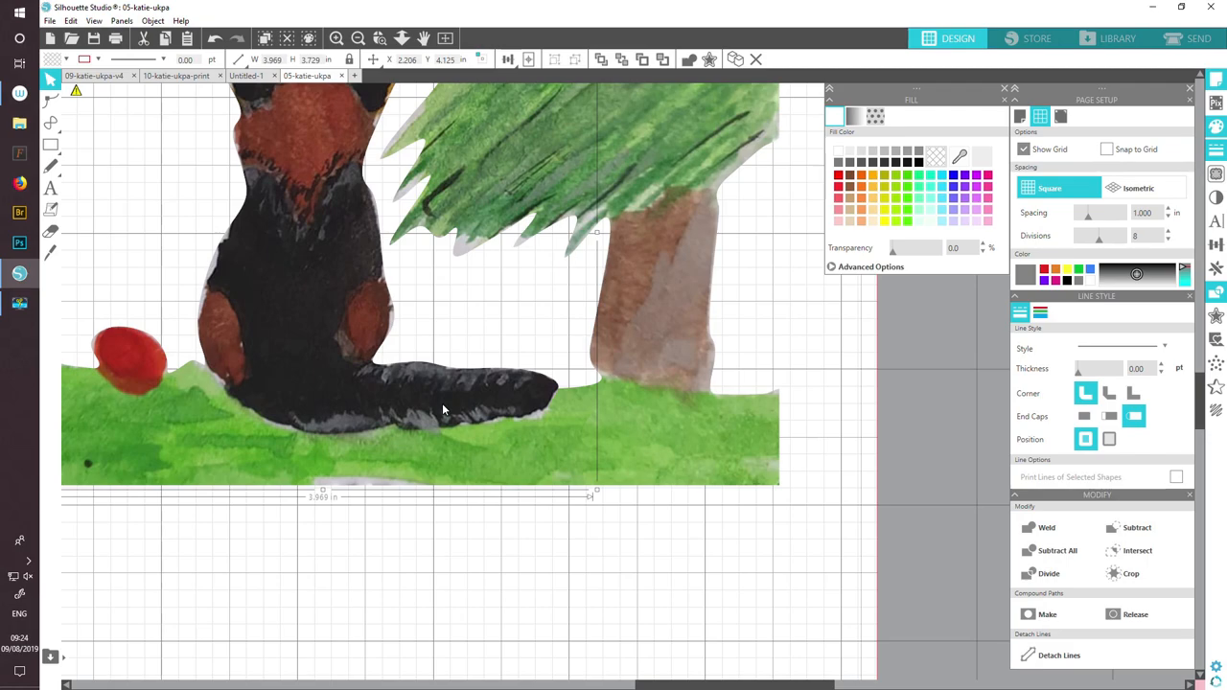
mouse_move(519, 226)
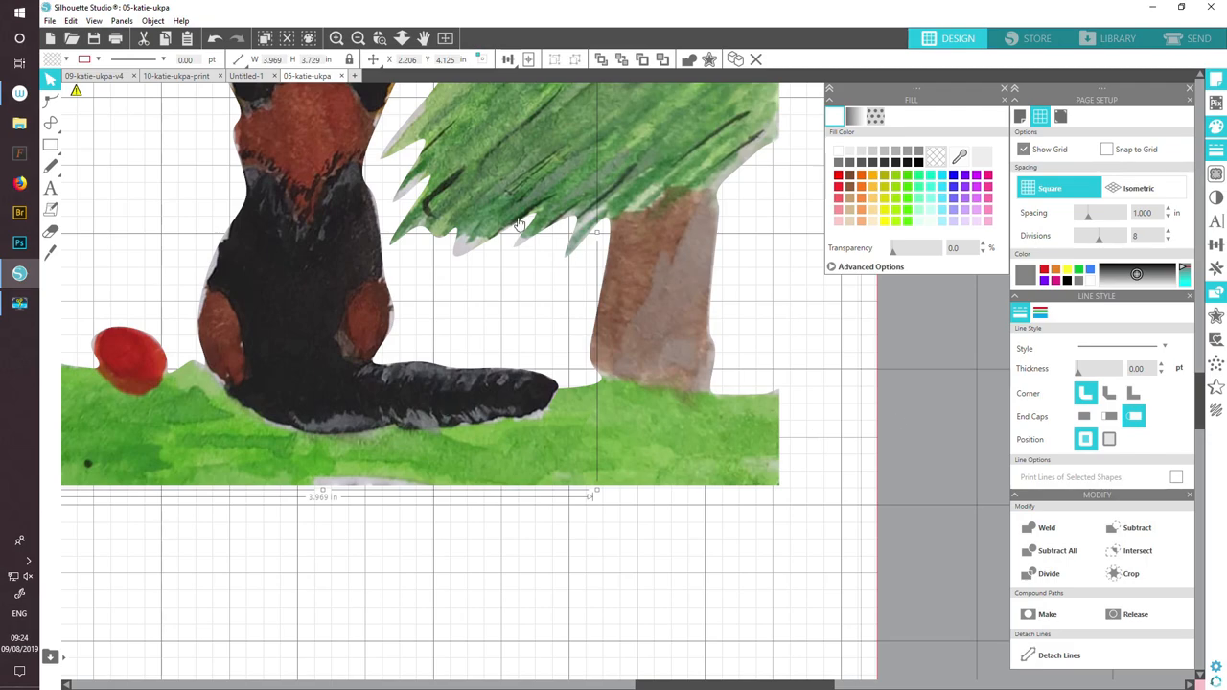
left_click(357, 38)
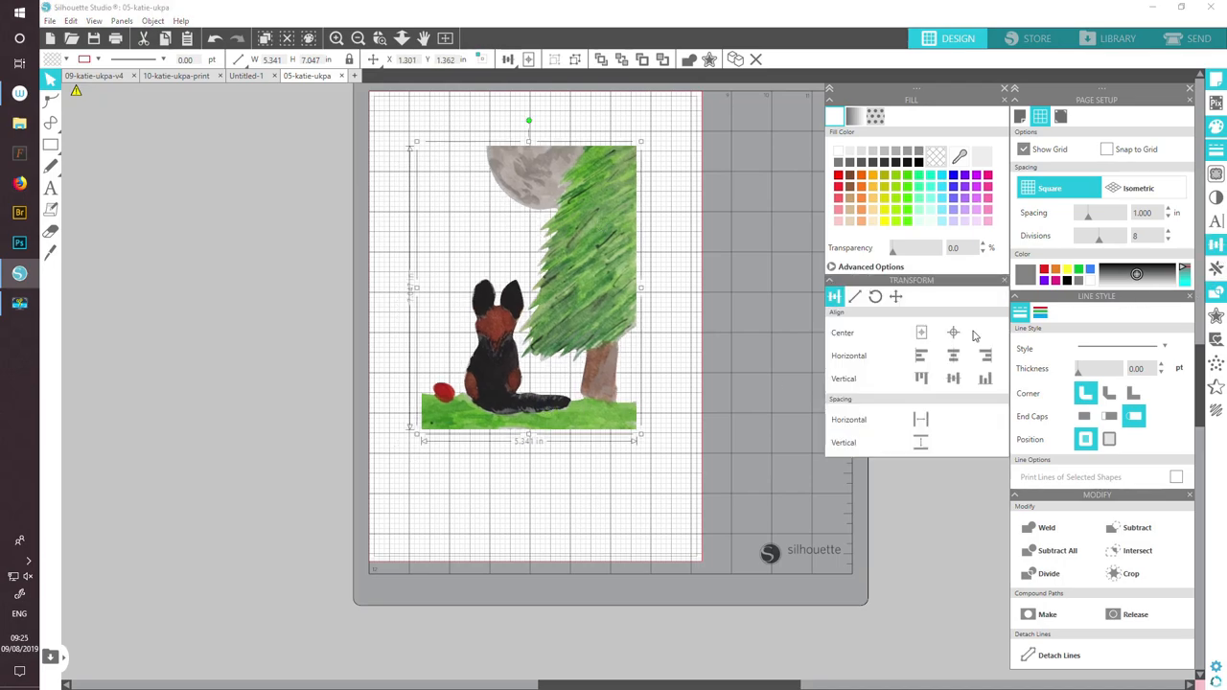
mouse_move(848, 329)
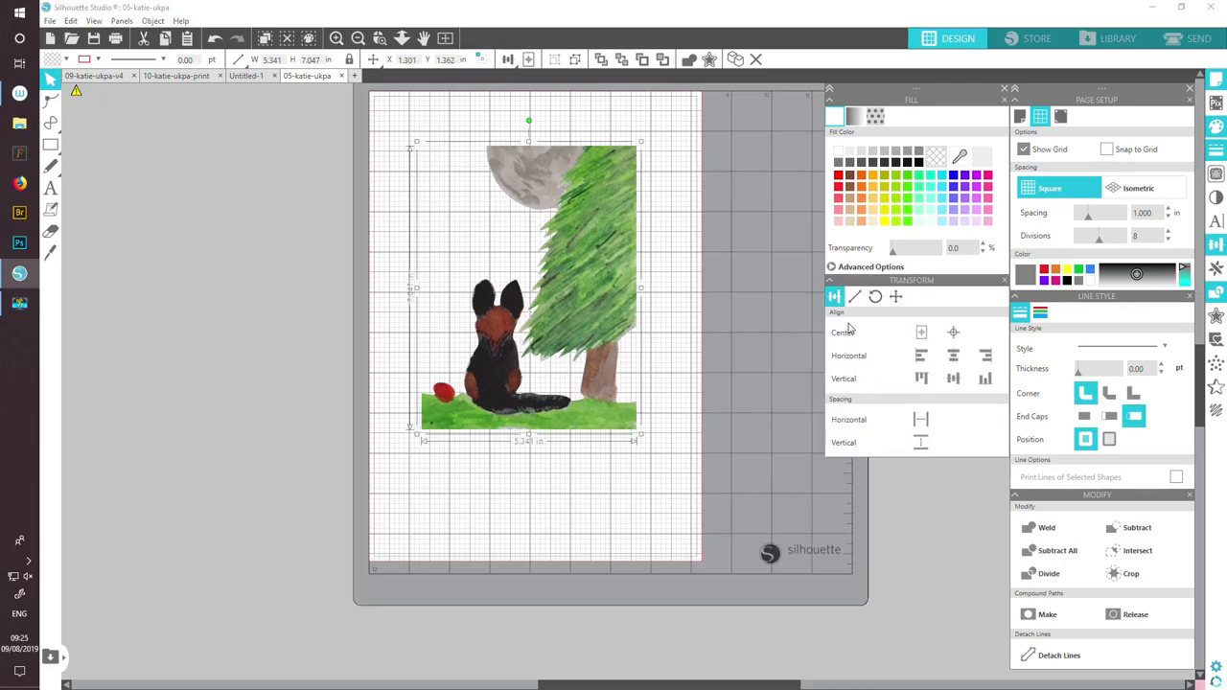
- Set the scene width to 3.5 inches in Transform Scale, then close the panel
left_click(855, 296)
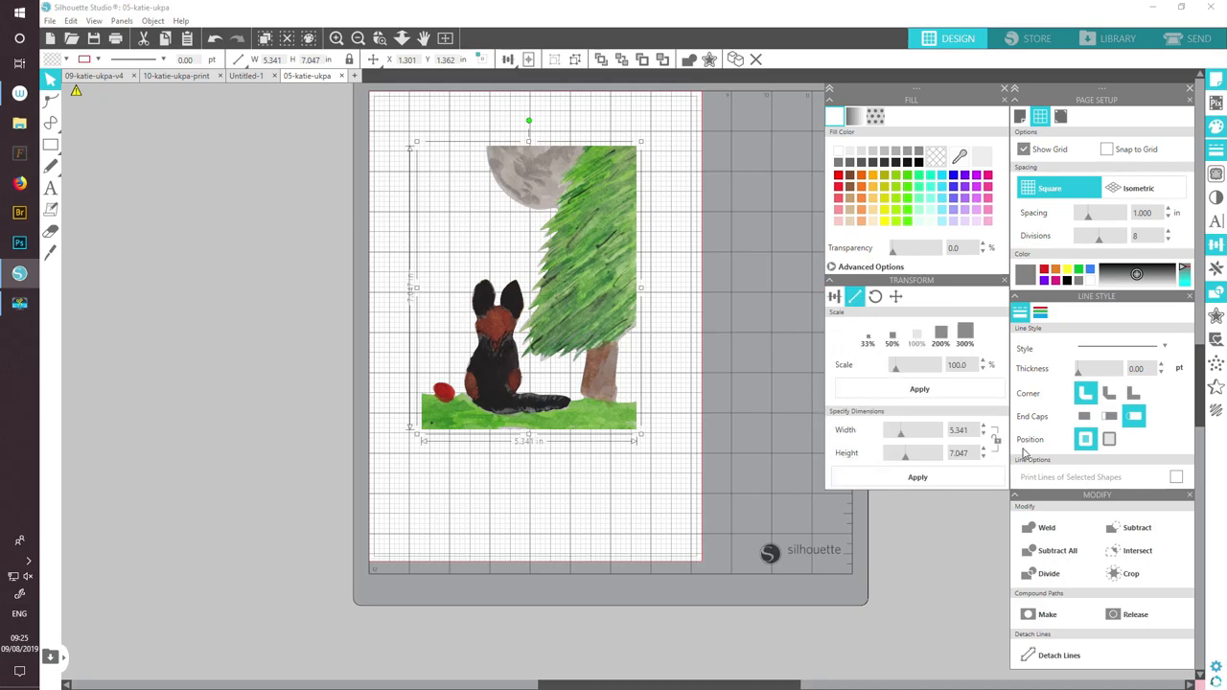
mouse_move(994, 439)
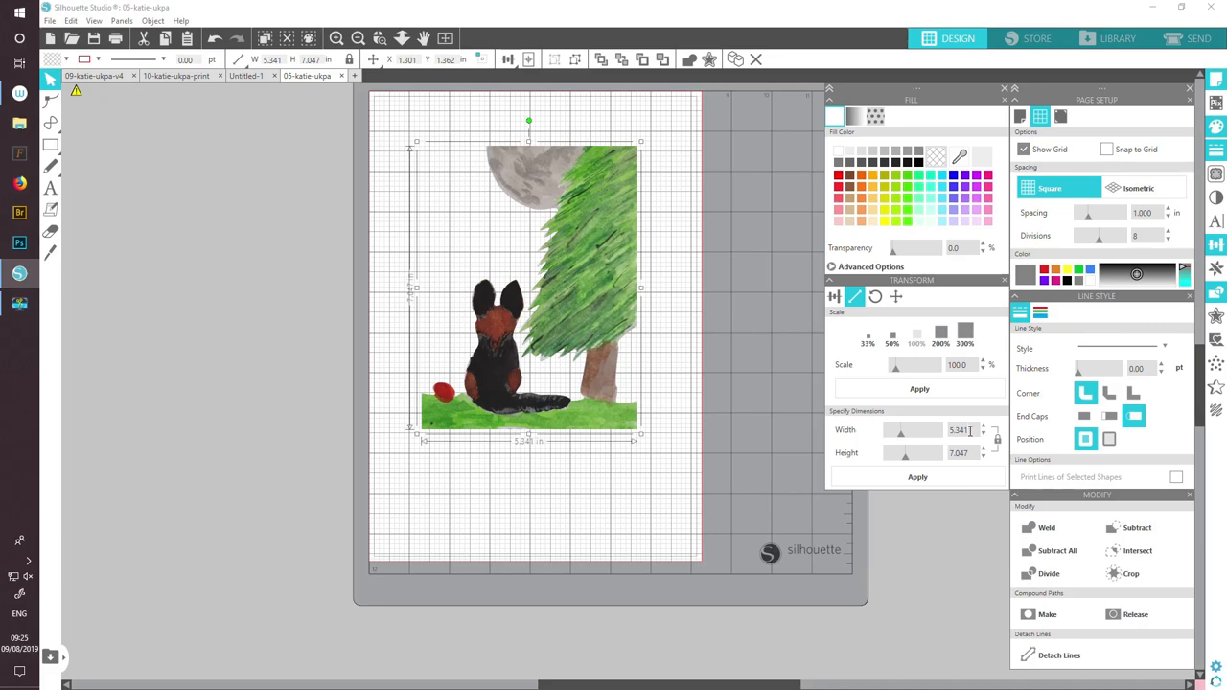
triple_click(959, 429)
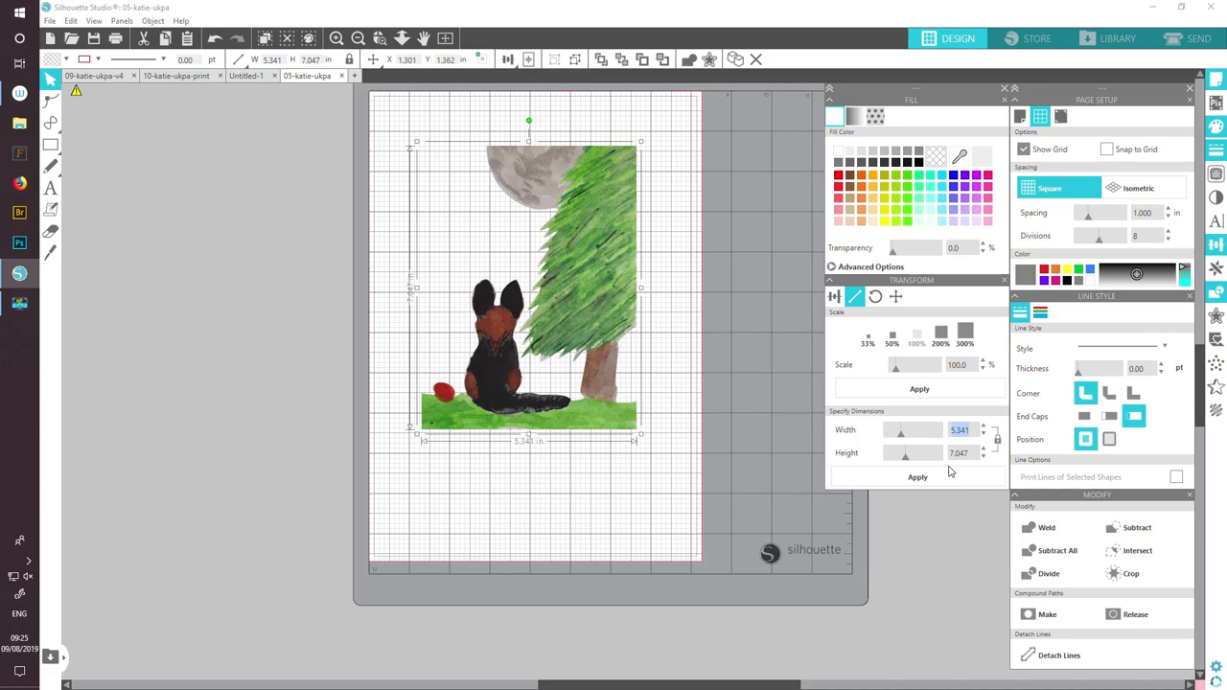
type("3")
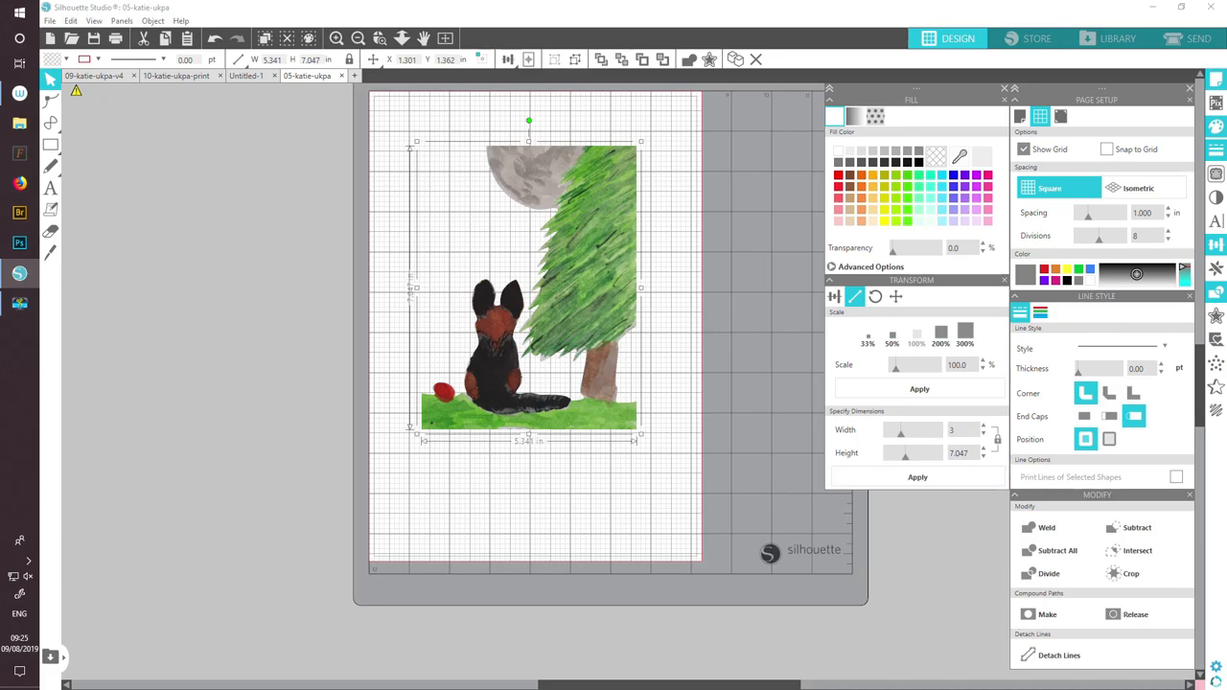
left_click_drag(640, 436, 604, 388)
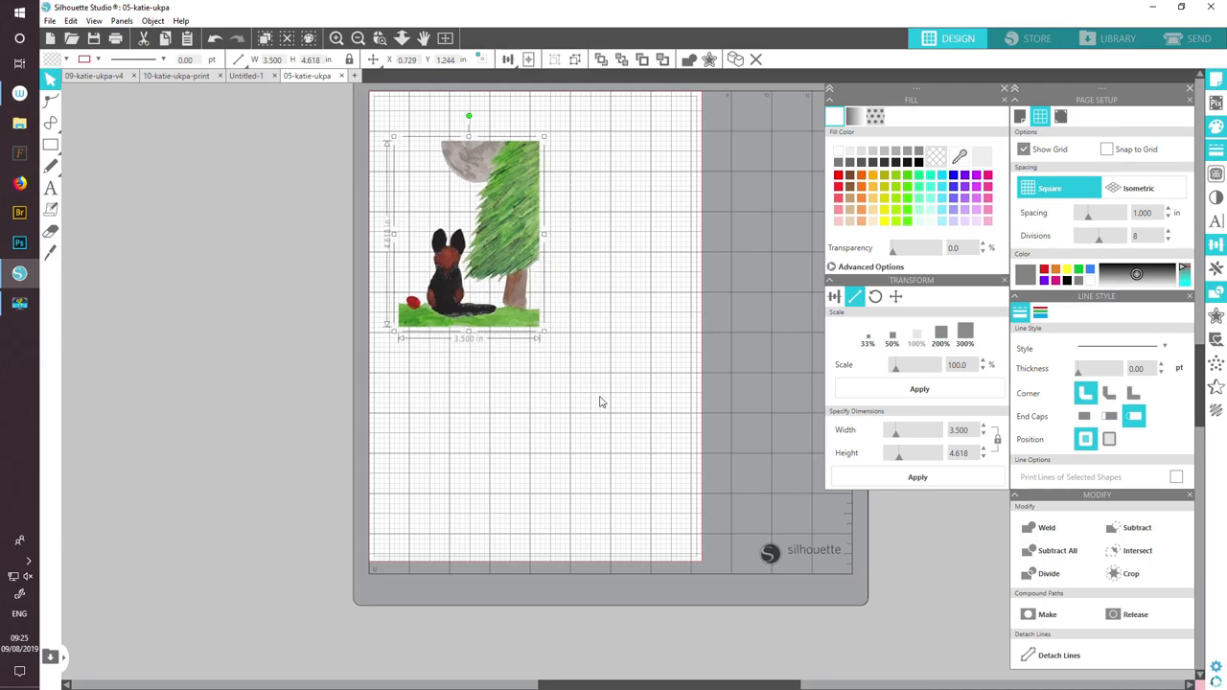
left_click(1004, 280)
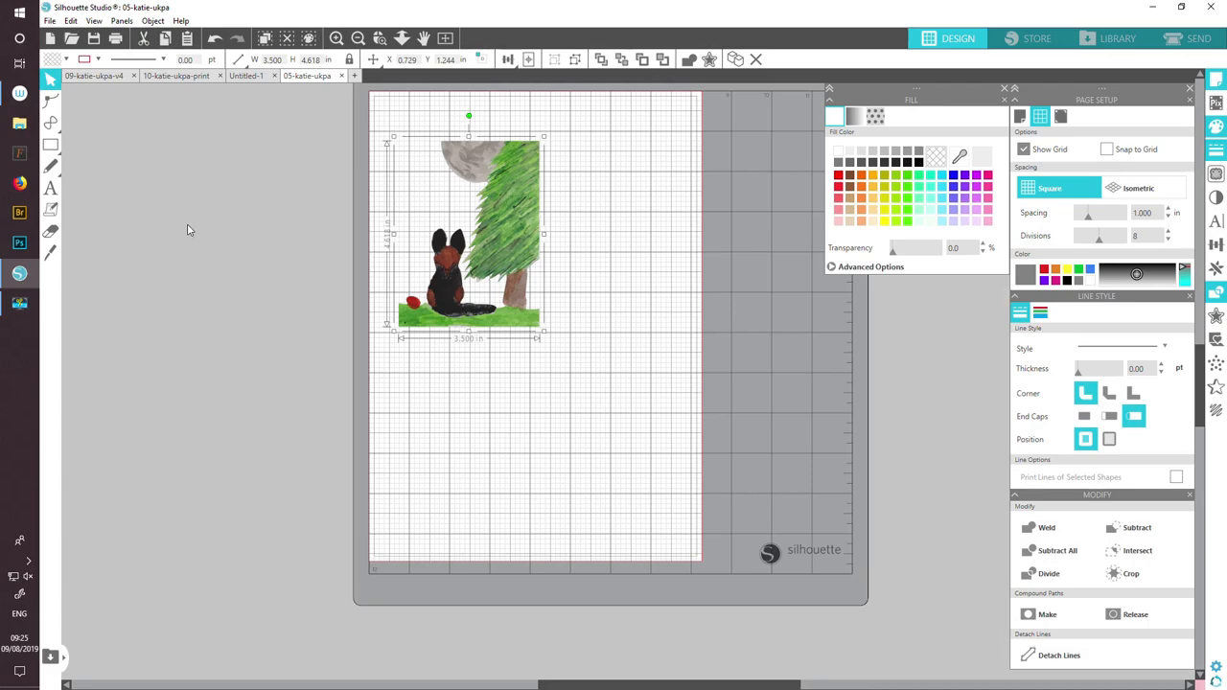
mouse_move(410, 404)
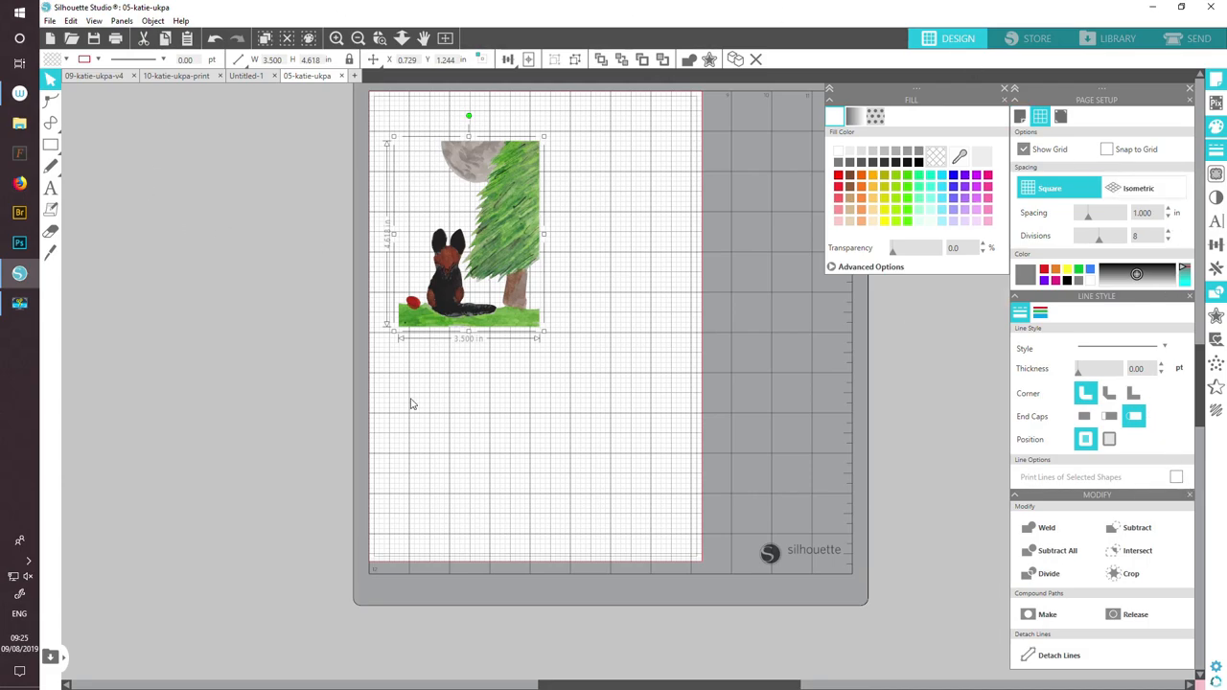
mouse_move(123, 133)
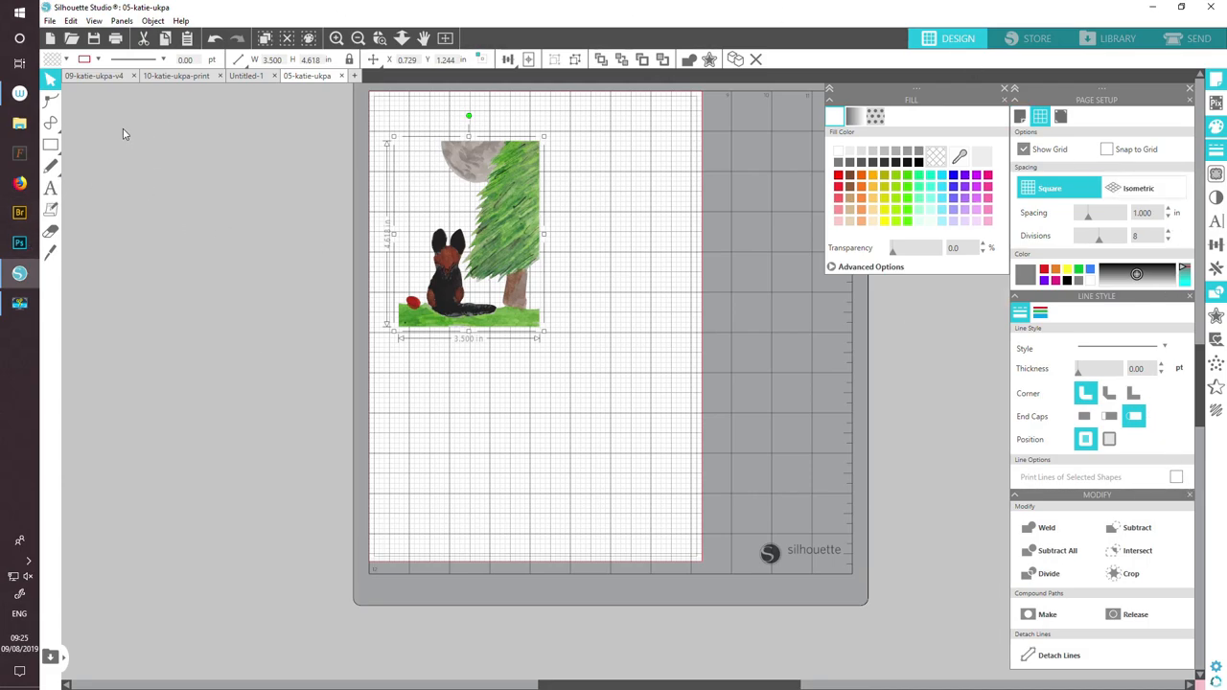
mouse_move(81, 224)
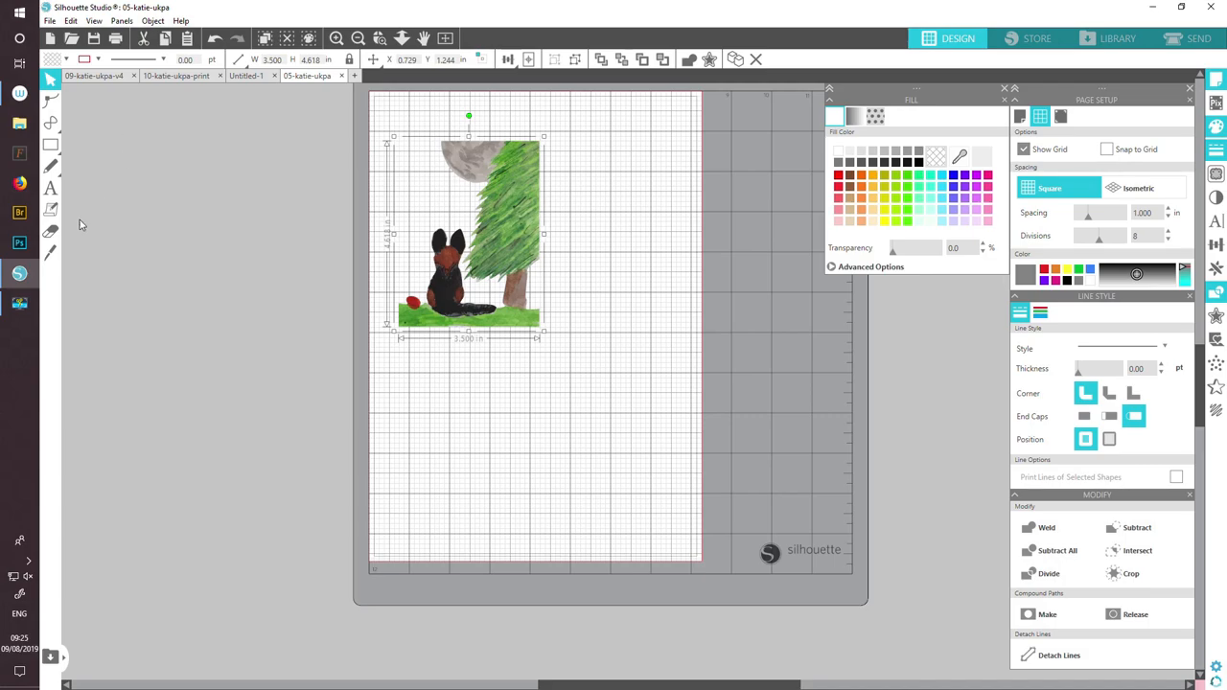
mouse_move(549, 178)
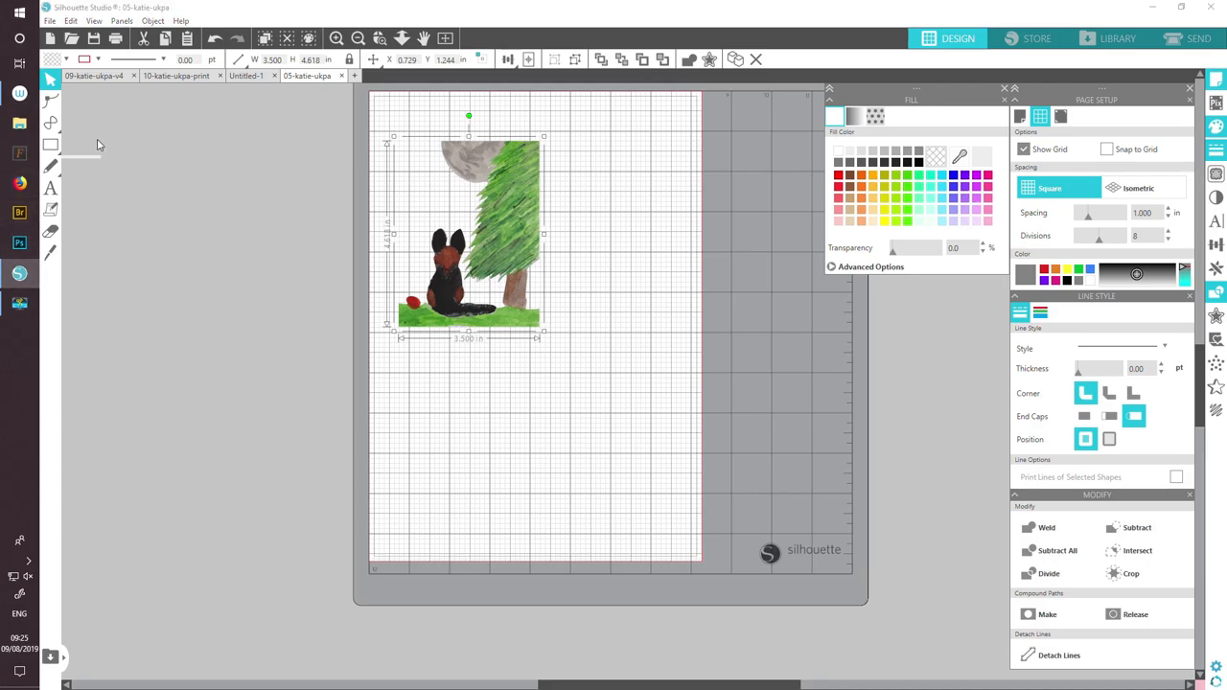
- With Snap to Grid on, draw a 2 by 3 inch rectangle right of the tree
left_click(51, 144)
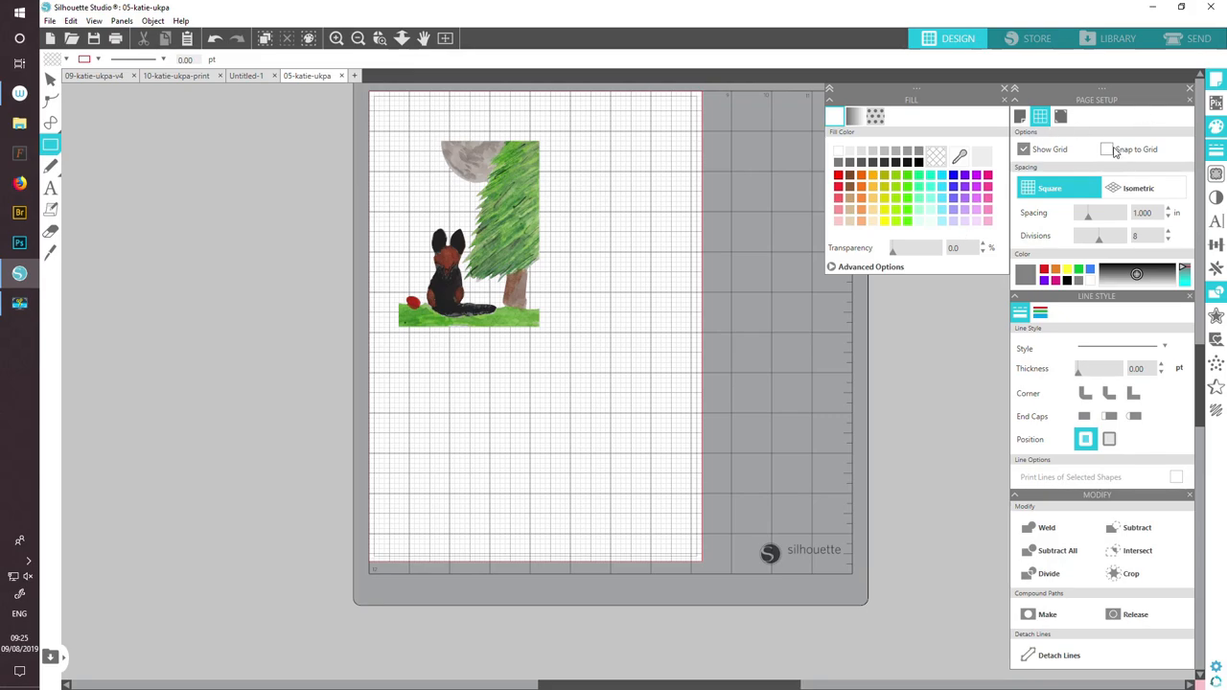
left_click(1107, 148)
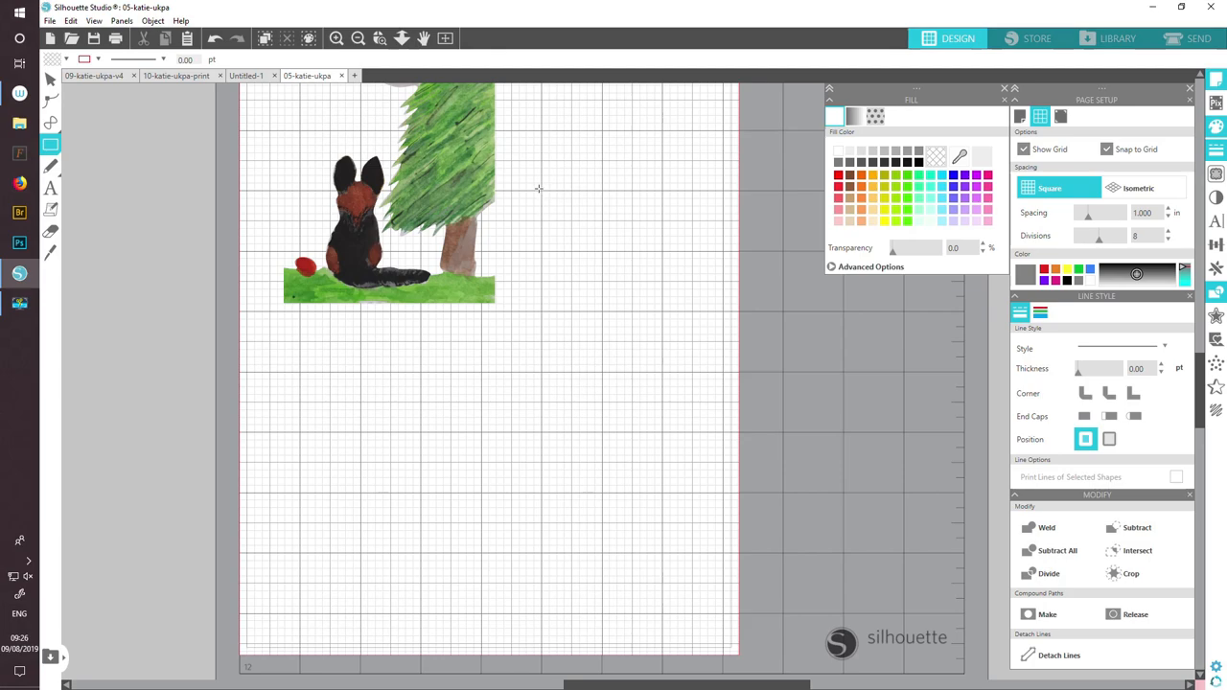
left_click_drag(538, 189, 594, 238)
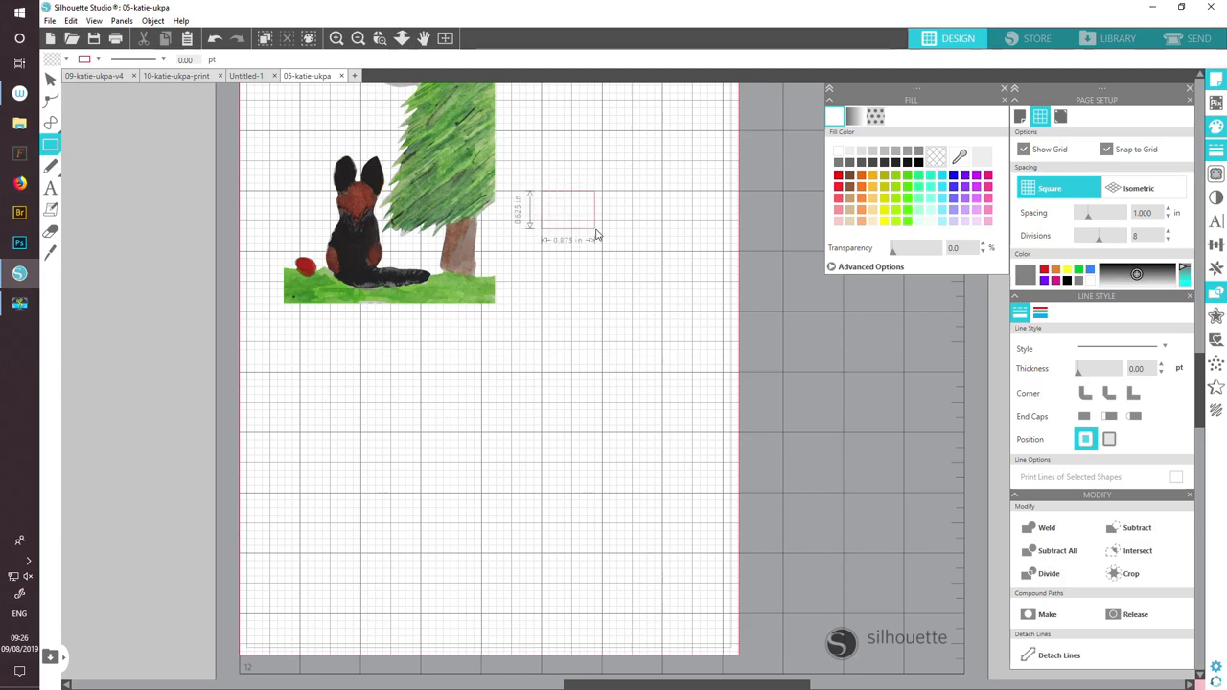
left_click_drag(595, 235, 671, 305)
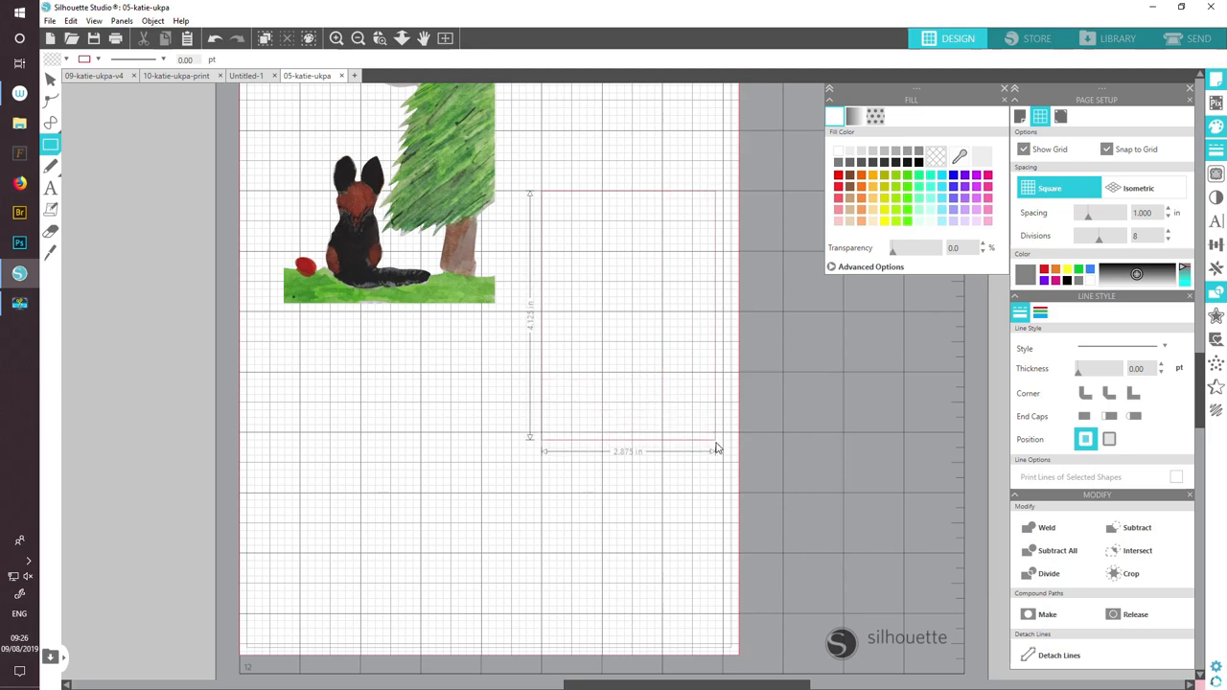
left_click_drag(716, 451, 709, 375)
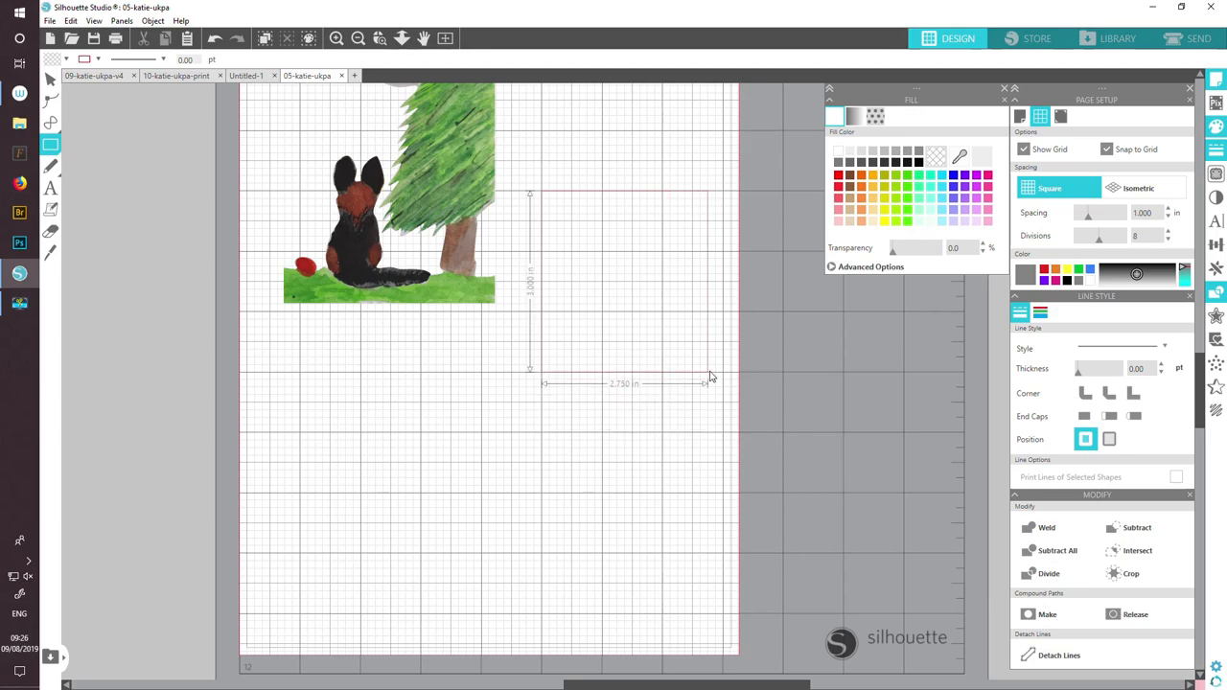
left_click_drag(706, 383, 659, 383)
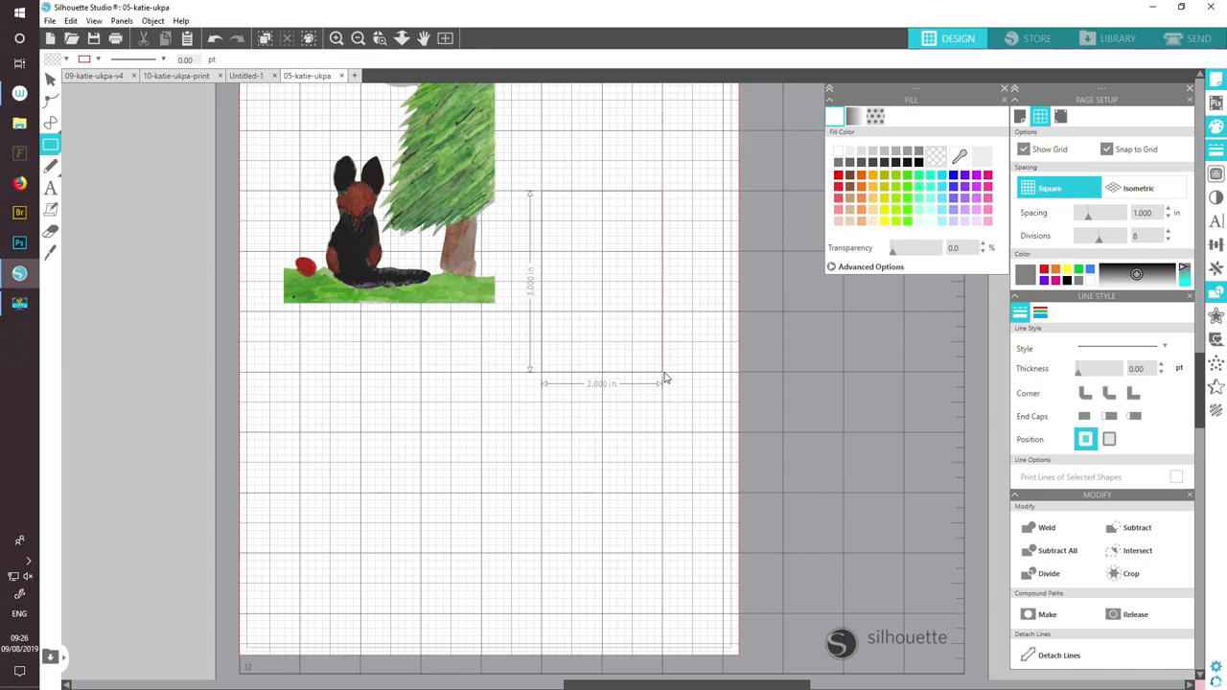
left_click(602, 288)
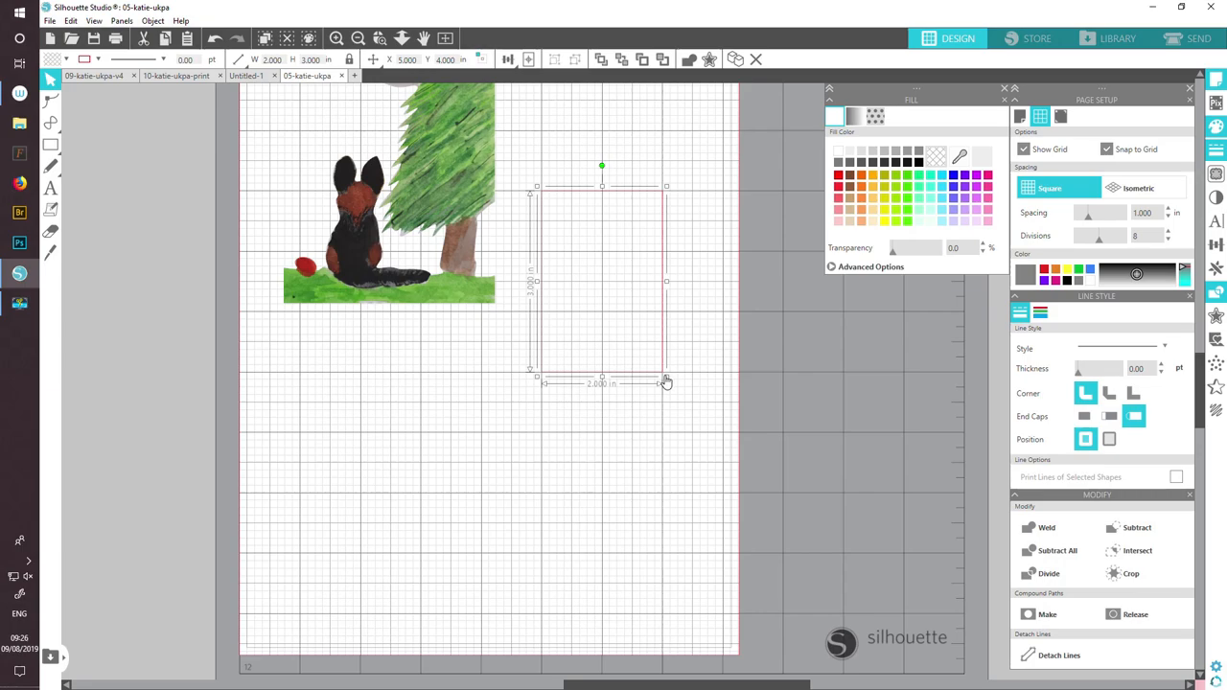
mouse_move(570, 395)
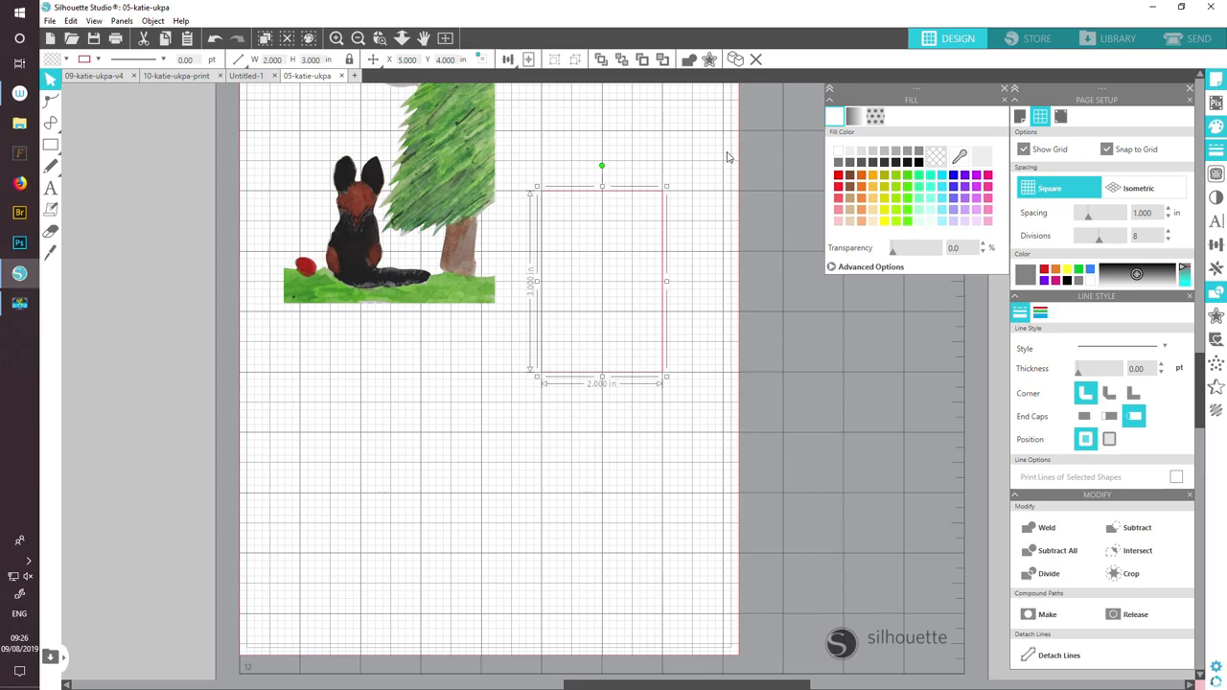
mouse_move(551, 385)
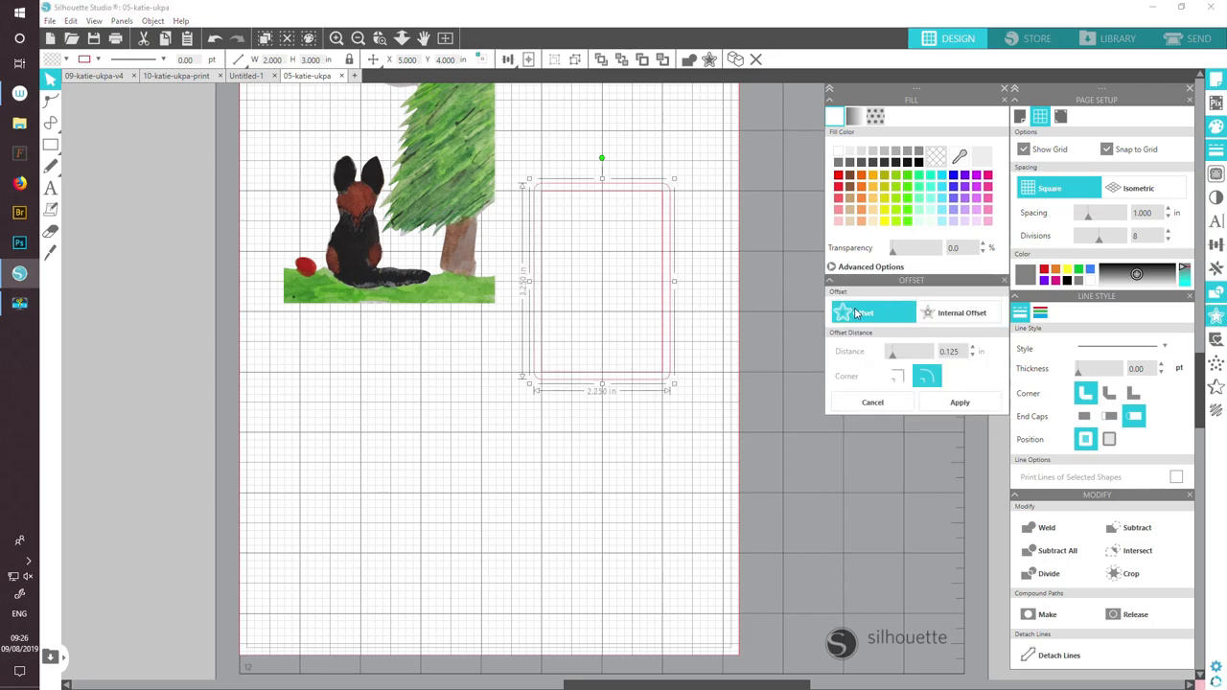
- Apply a sharp-cornered 0.030 in offset outline around the rectangle
left_click(897, 376)
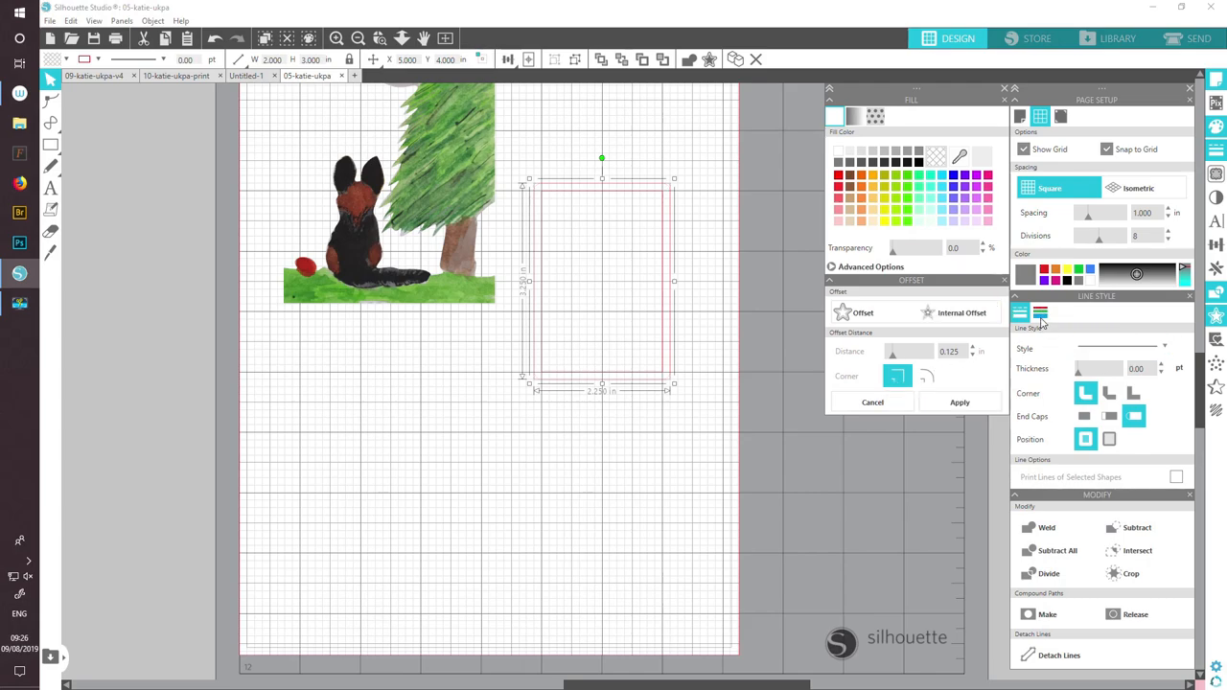
left_click(1040, 311)
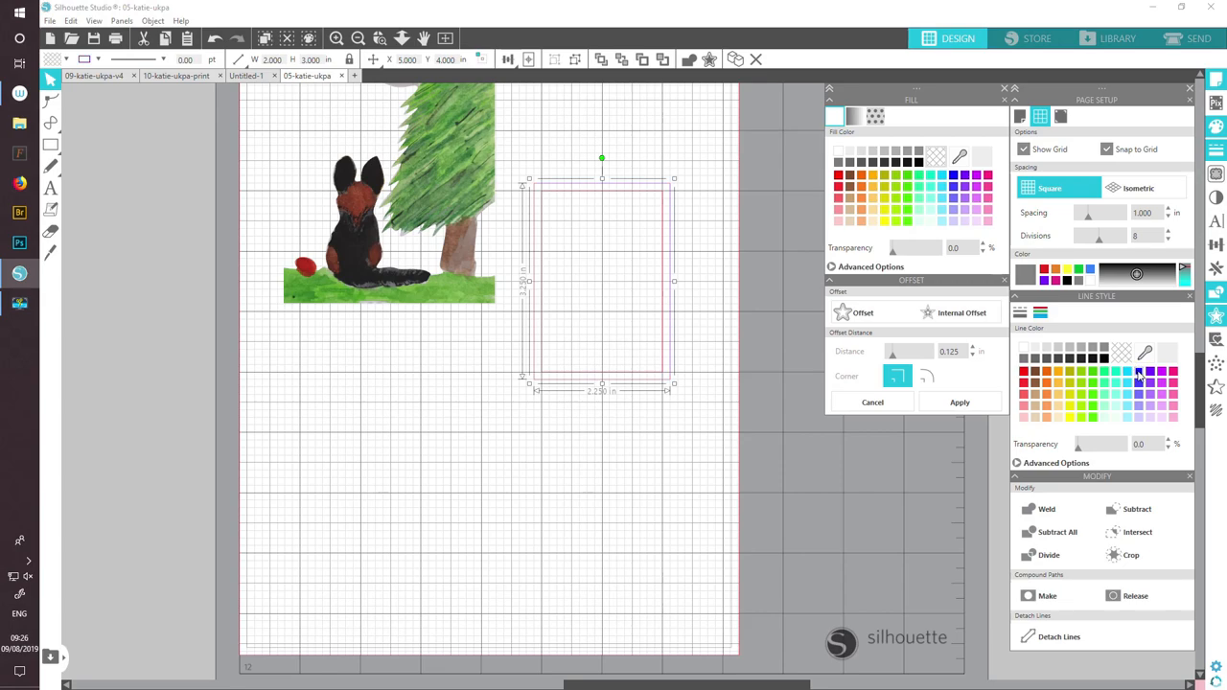
mouse_move(1059, 166)
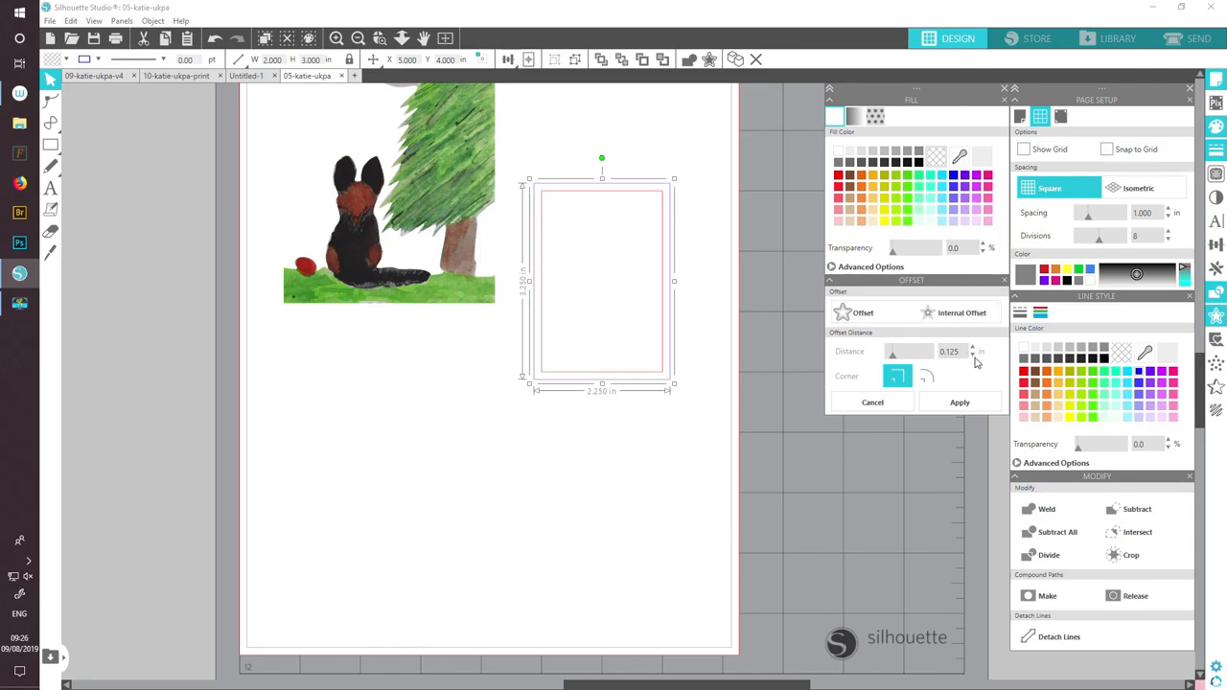
left_click(973, 356)
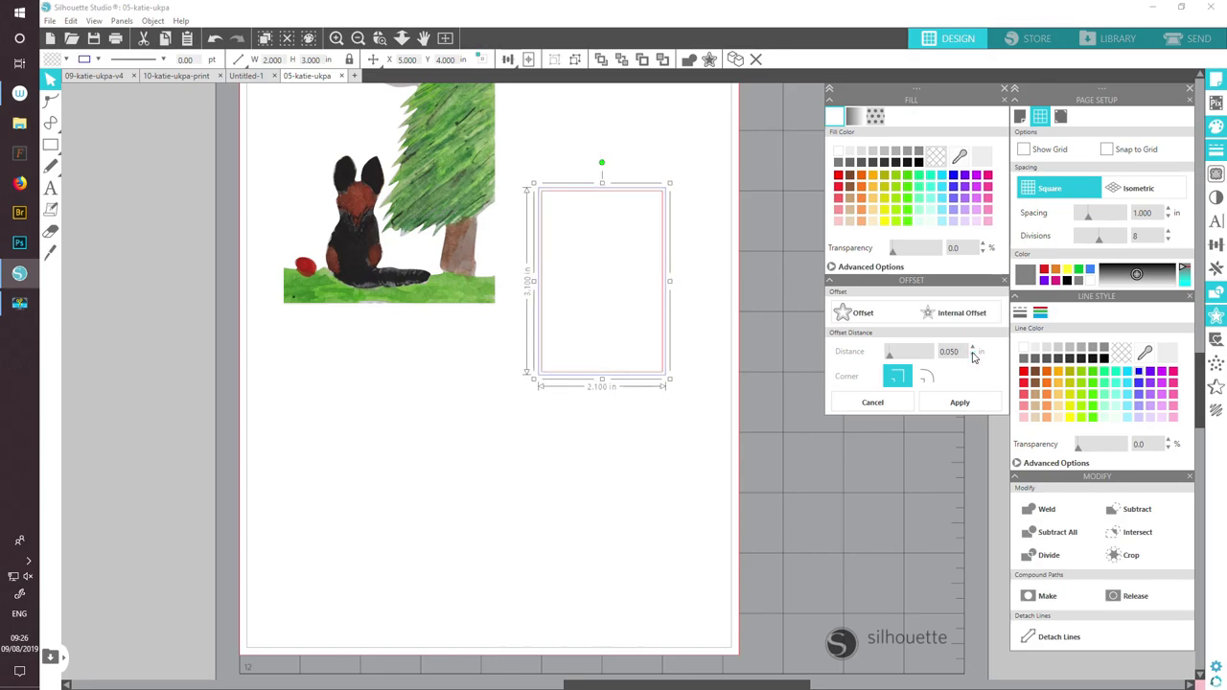
left_click(973, 355)
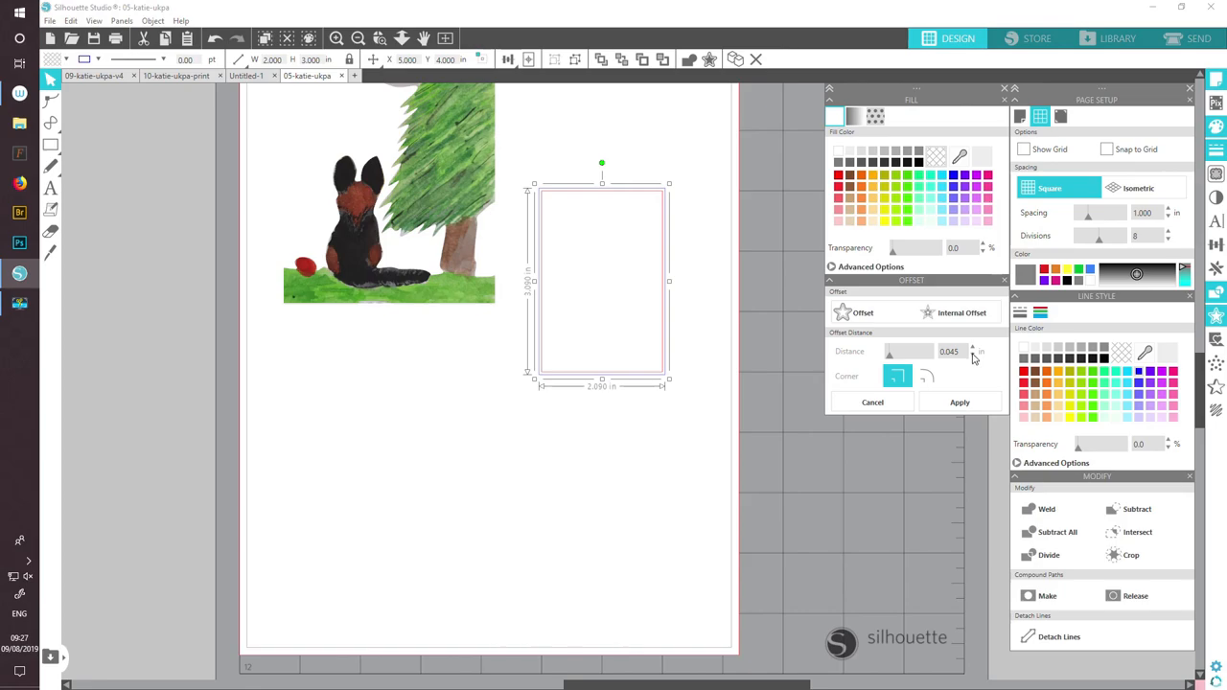
left_click(973, 355)
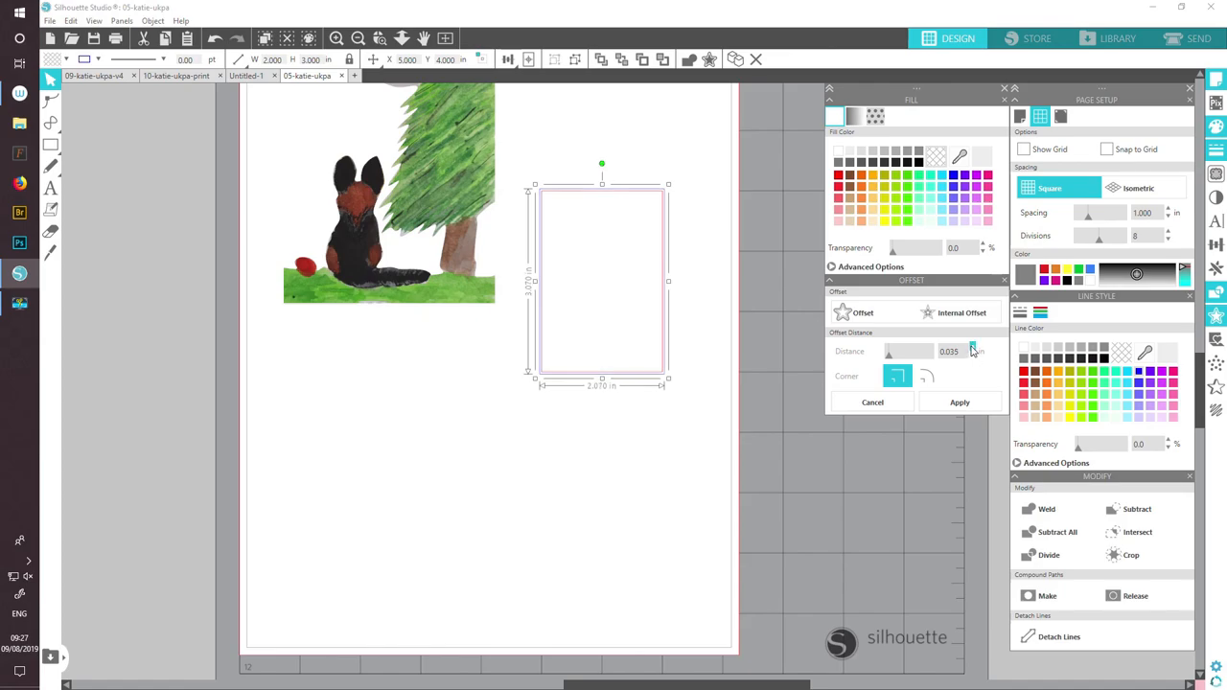
left_click(973, 354)
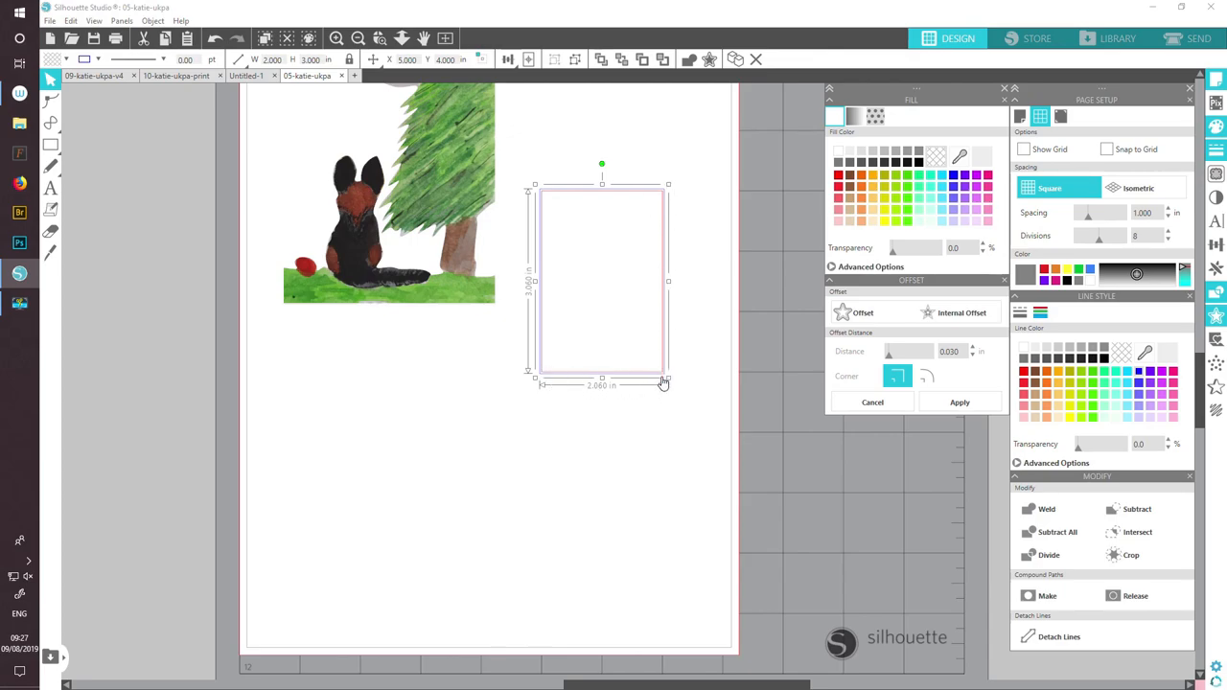
mouse_move(660, 331)
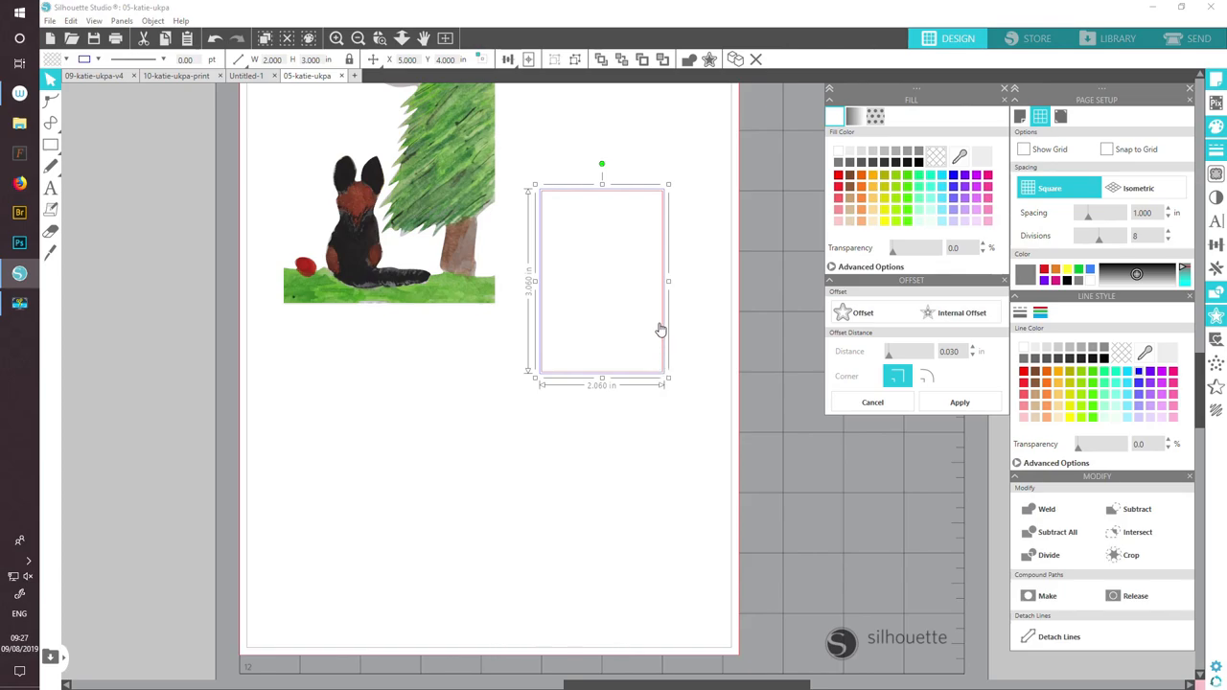
mouse_move(534, 378)
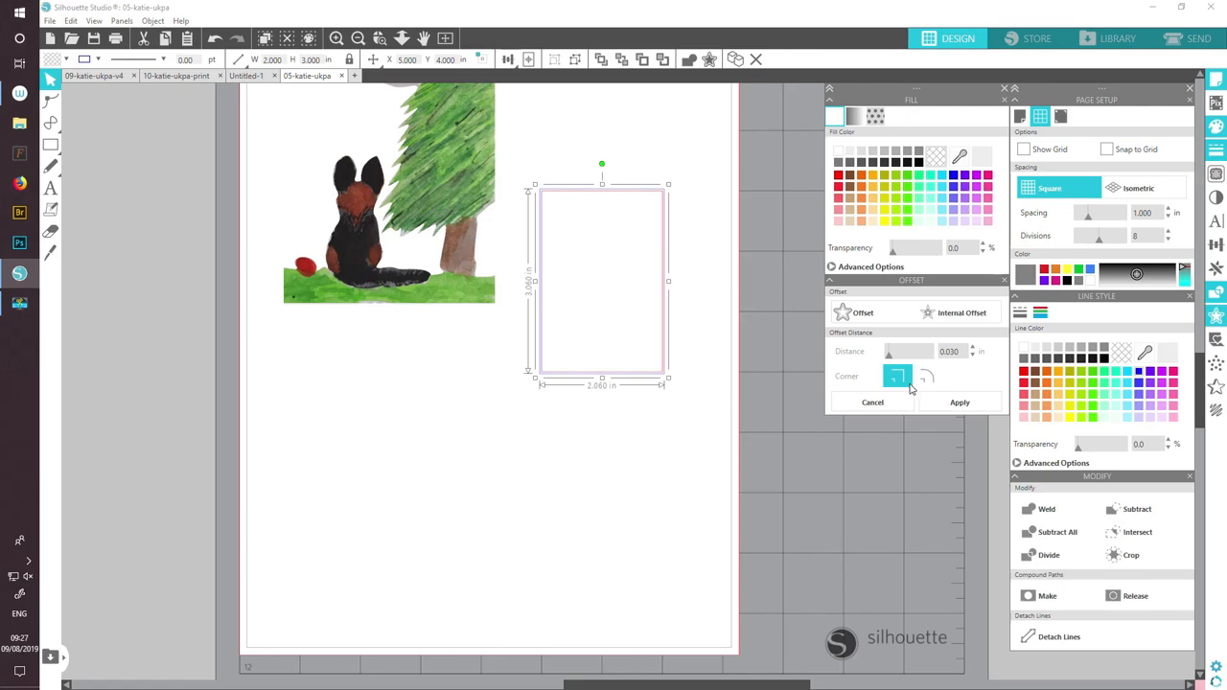
mouse_move(819, 475)
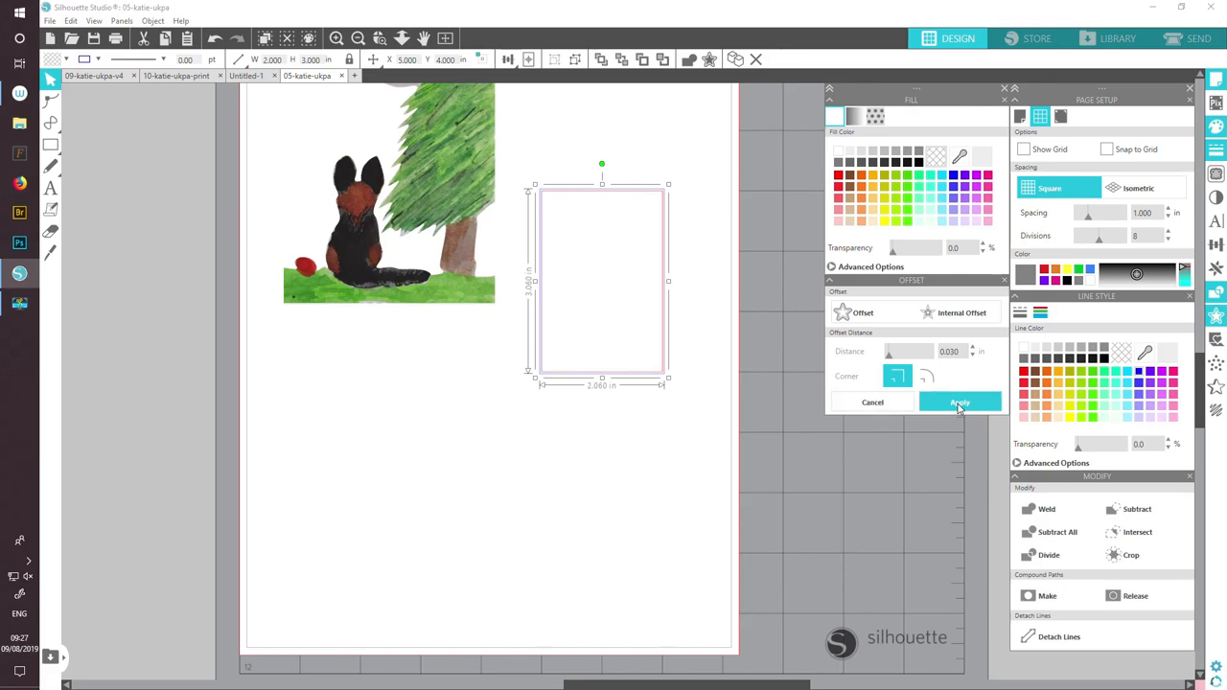
left_click(959, 401)
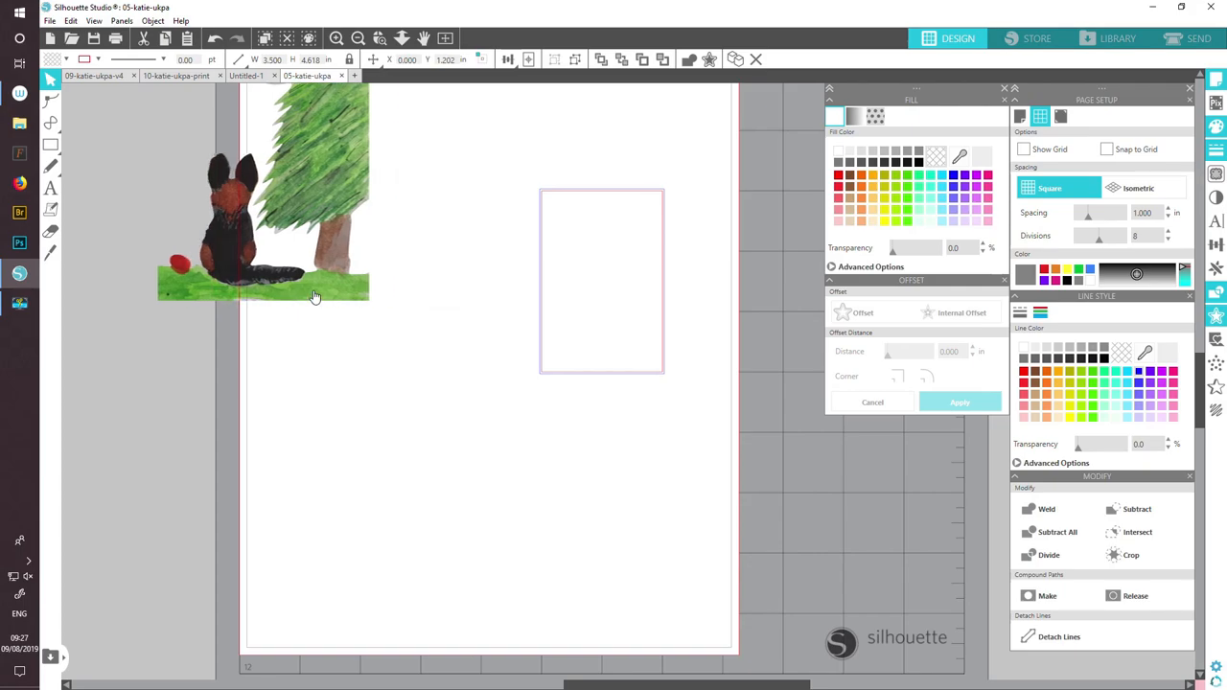
- Drag the fox painting over the offset rectangle, then deselect it
left_click(311, 292)
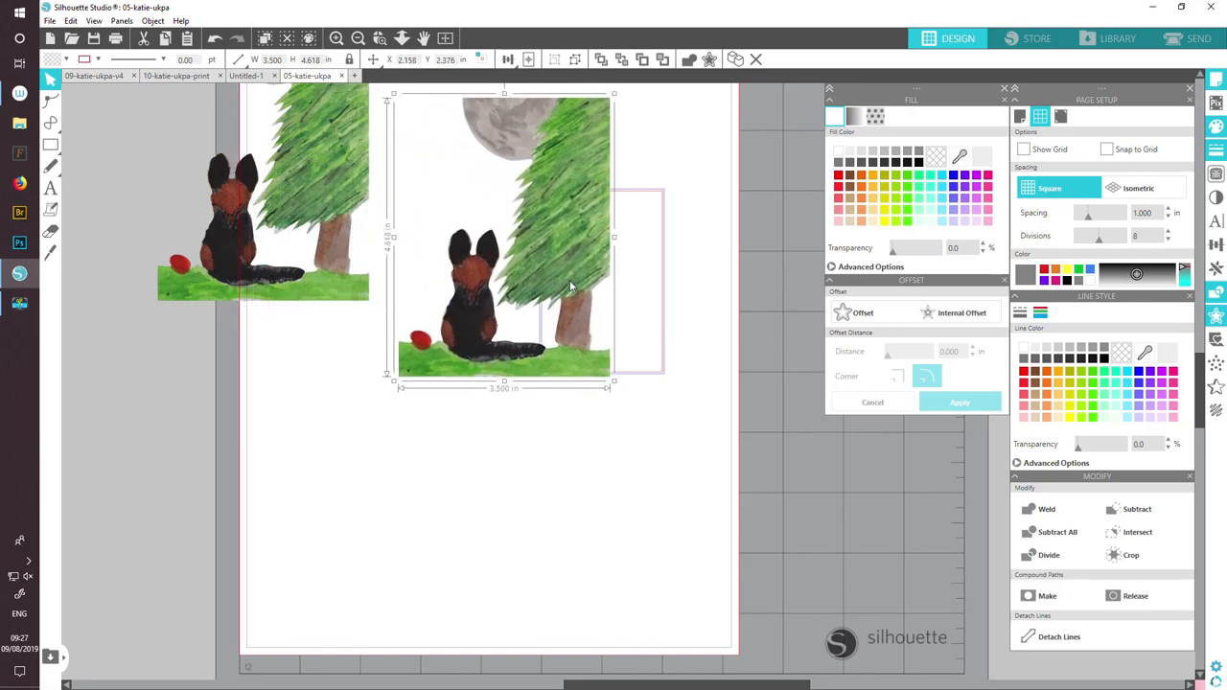
left_click_drag(503, 239, 582, 250)
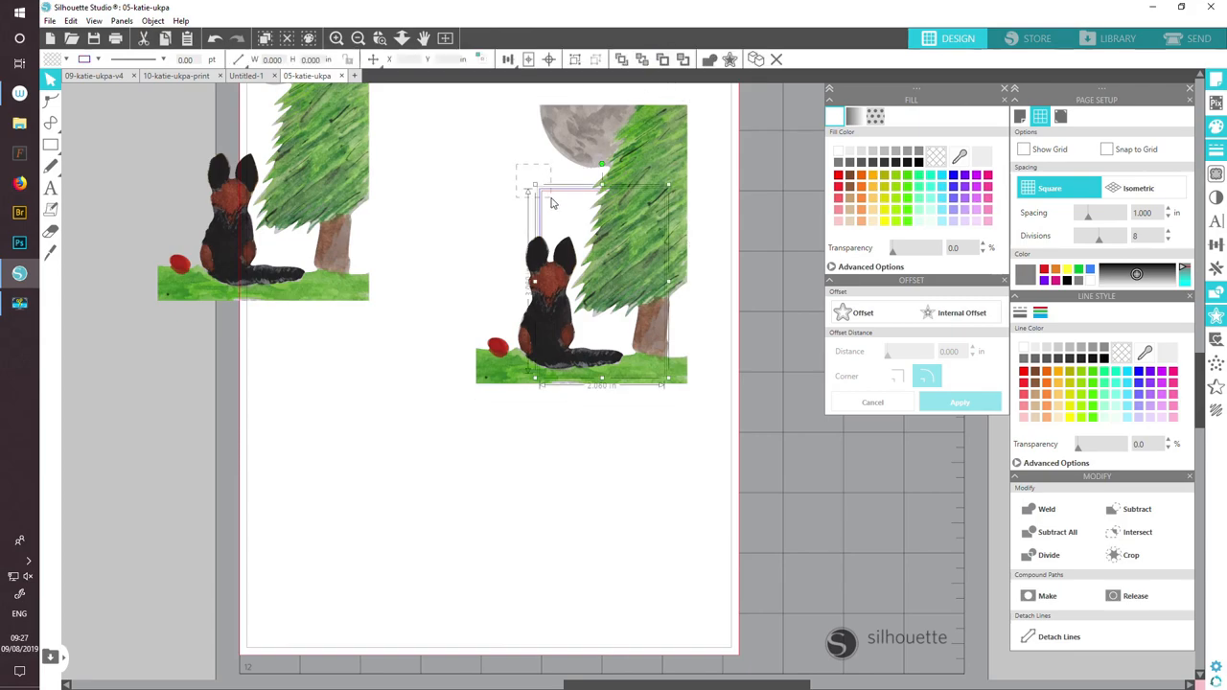
left_click(621, 60)
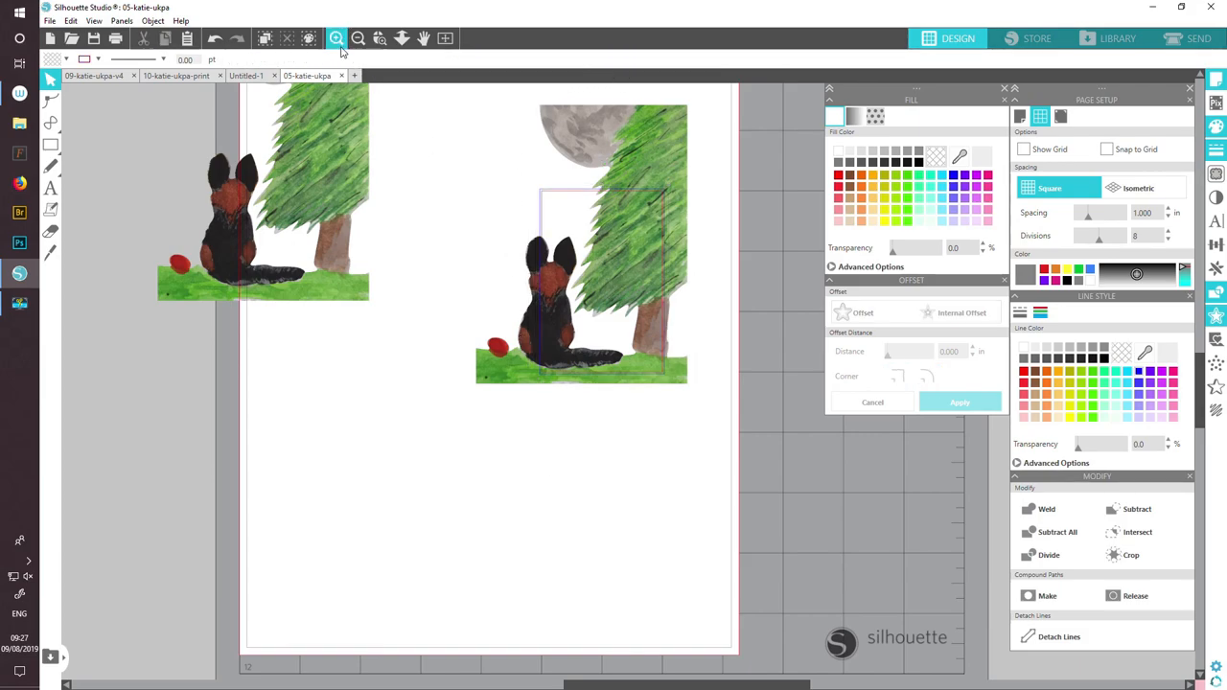
- Resize the fox painting to about 2.32 × 3.06 inches, then zoom in closer
left_click(336, 39)
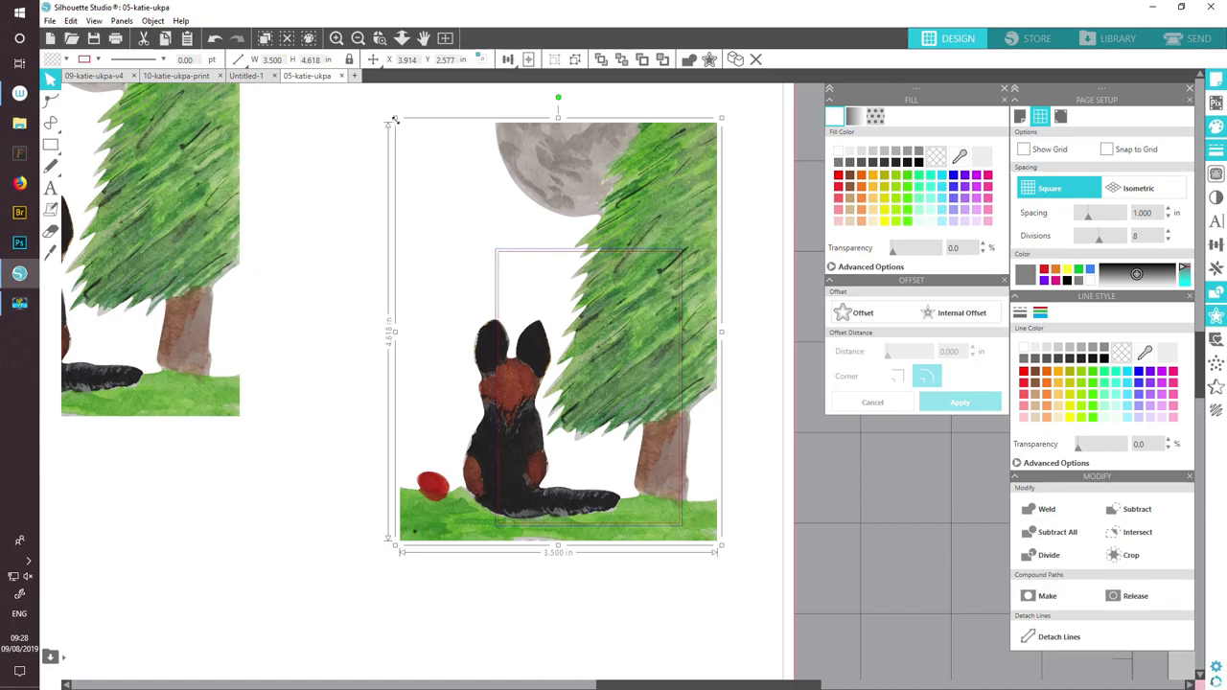
mouse_move(397, 124)
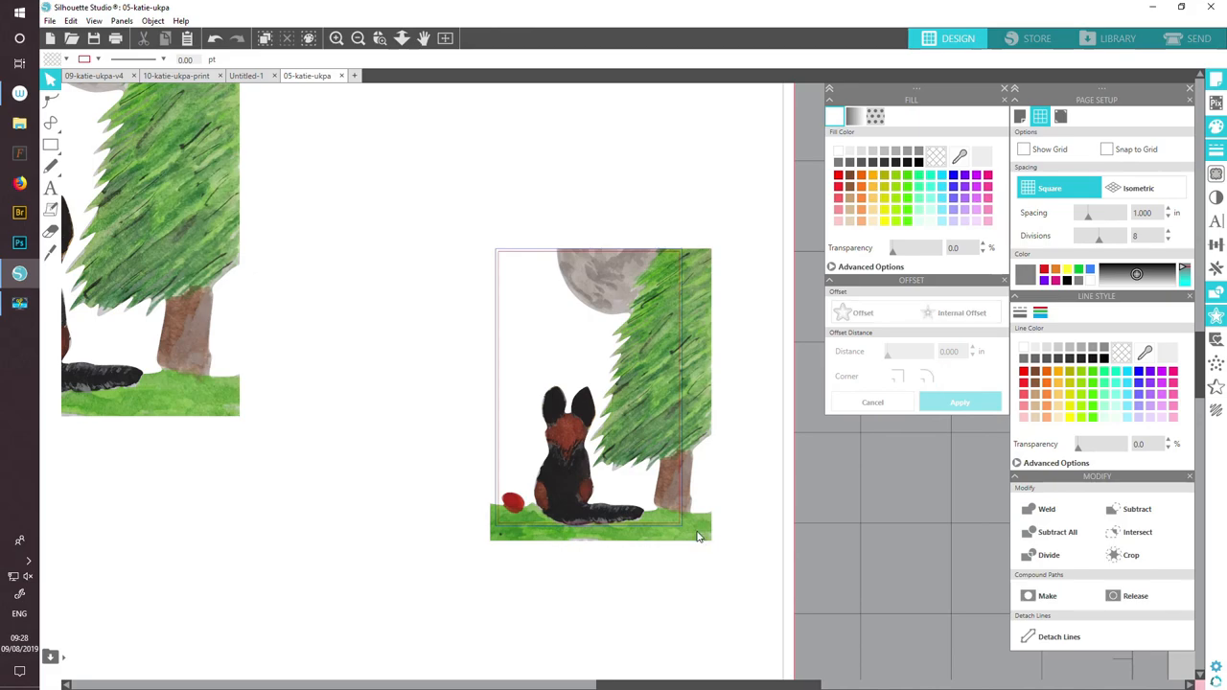
left_click(599, 393)
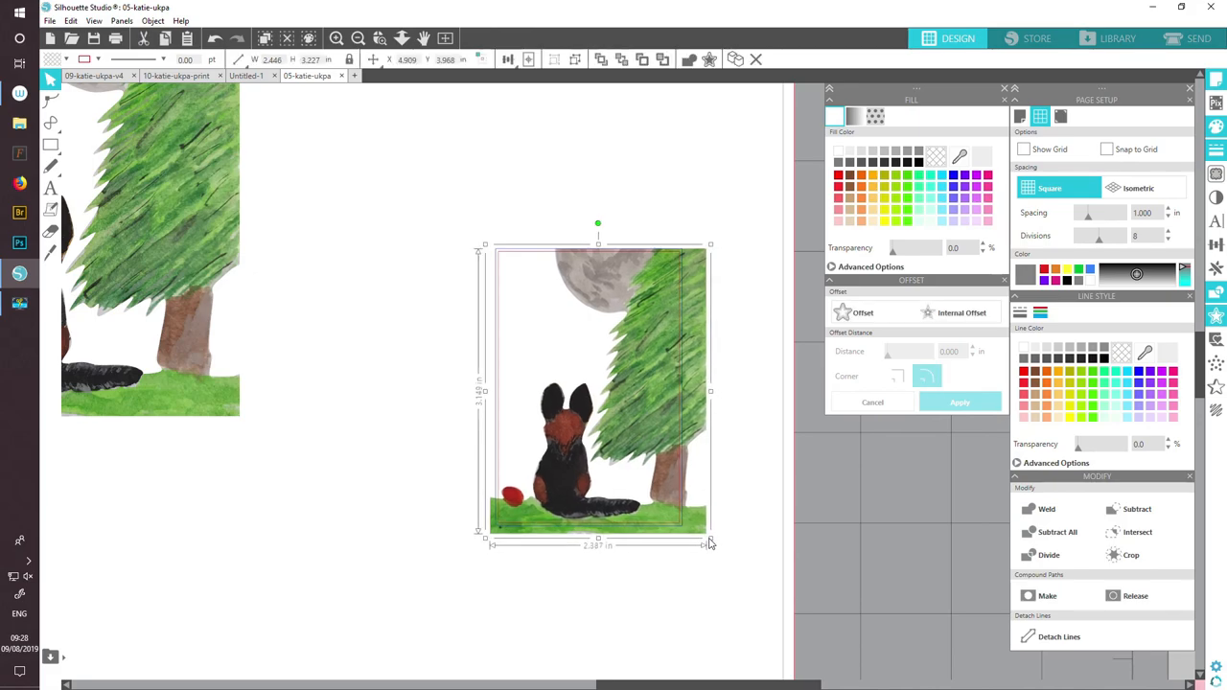
left_click_drag(710, 537, 703, 534)
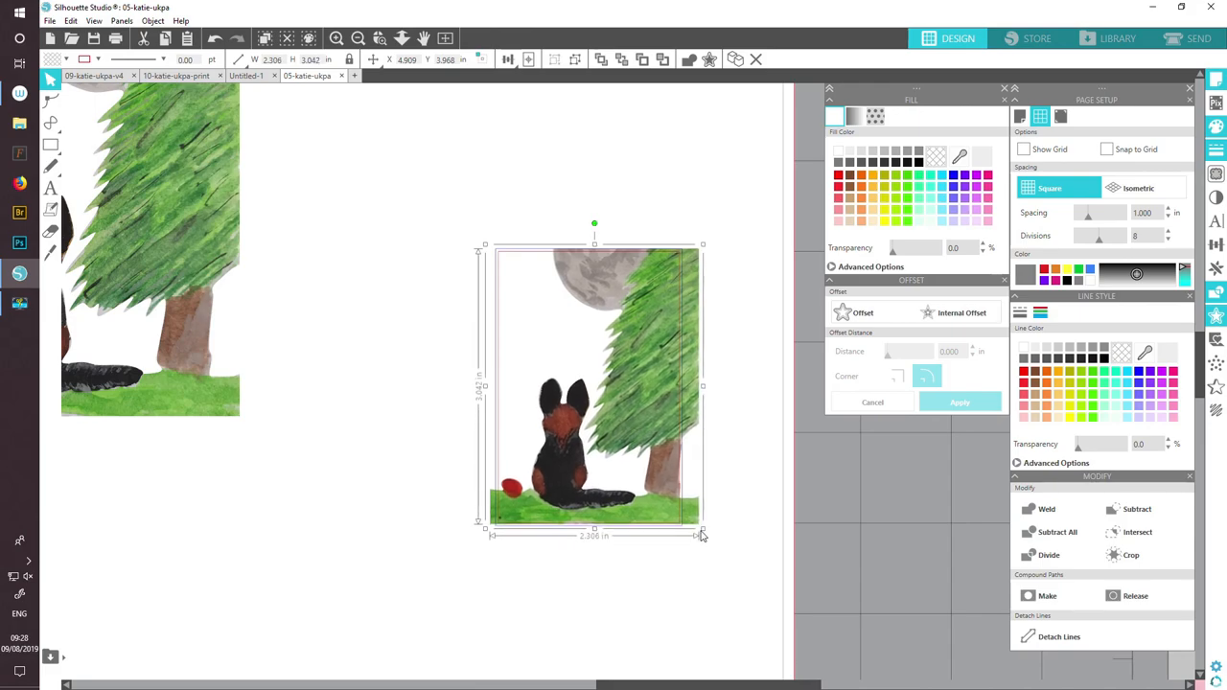
left_click_drag(703, 532, 705, 534)
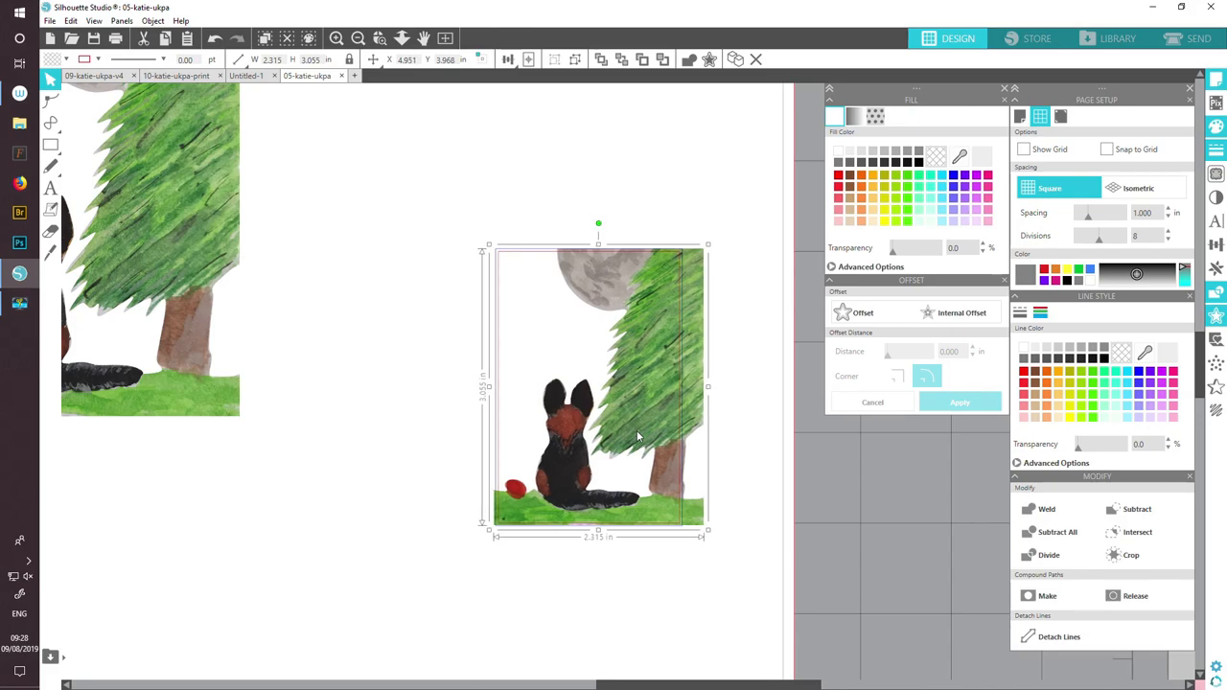
left_click(337, 39)
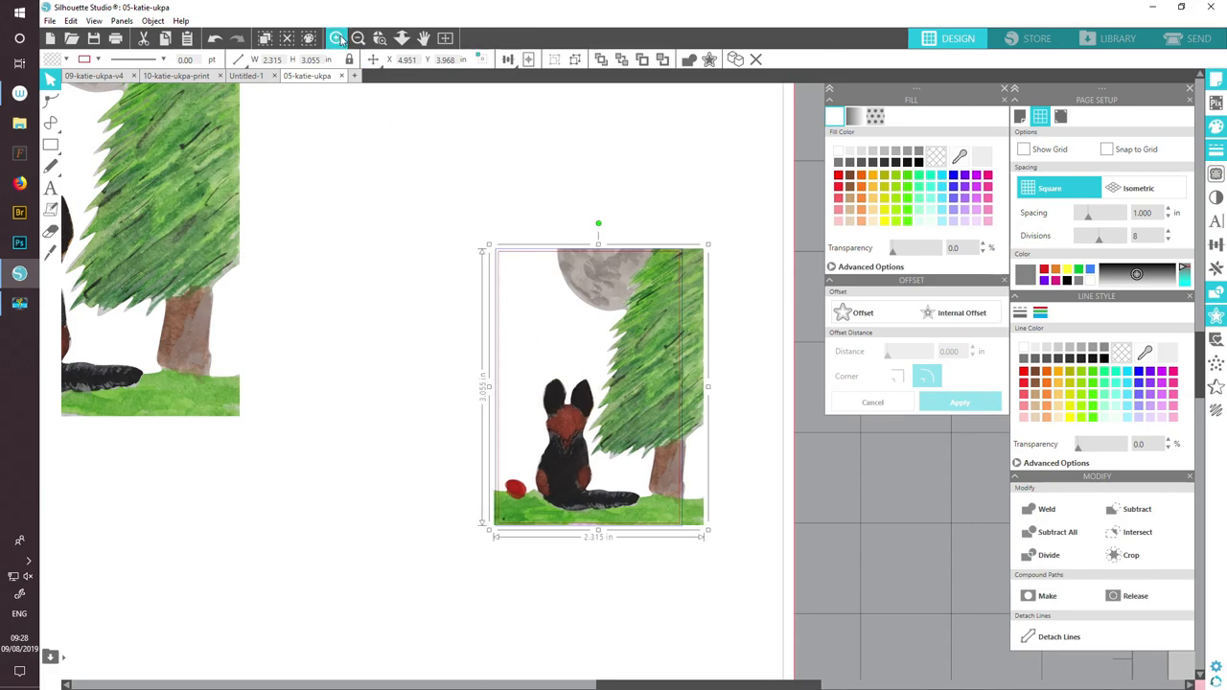
left_click(336, 38)
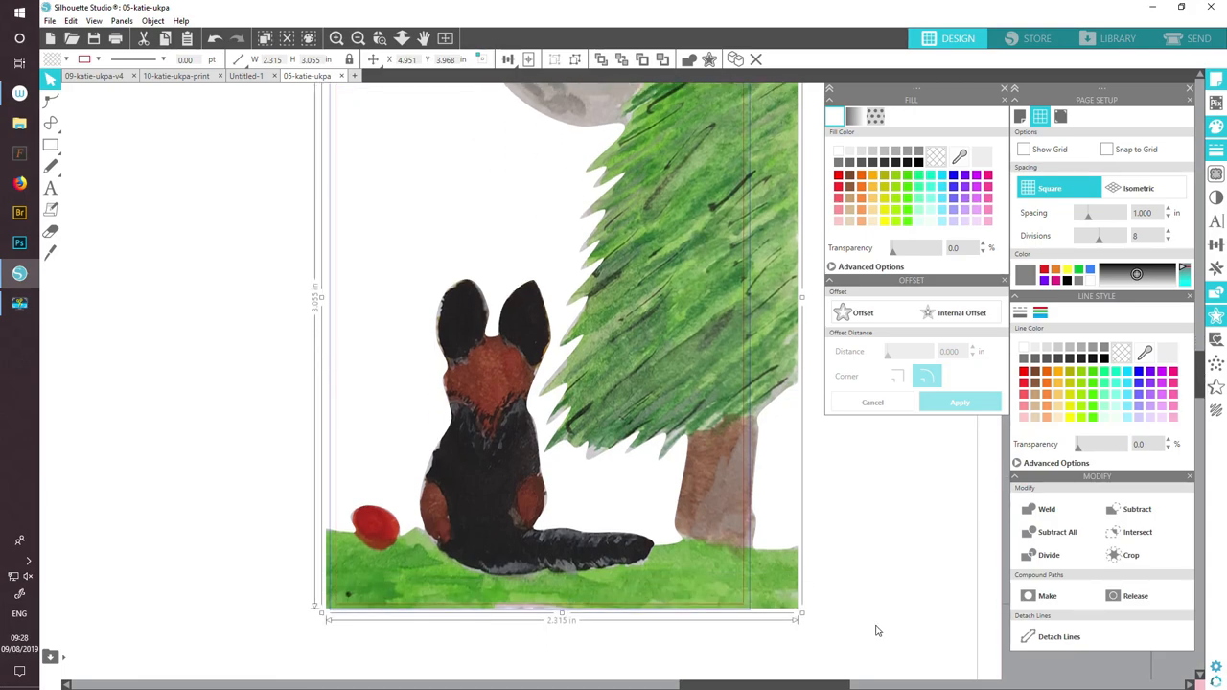
mouse_move(323, 618)
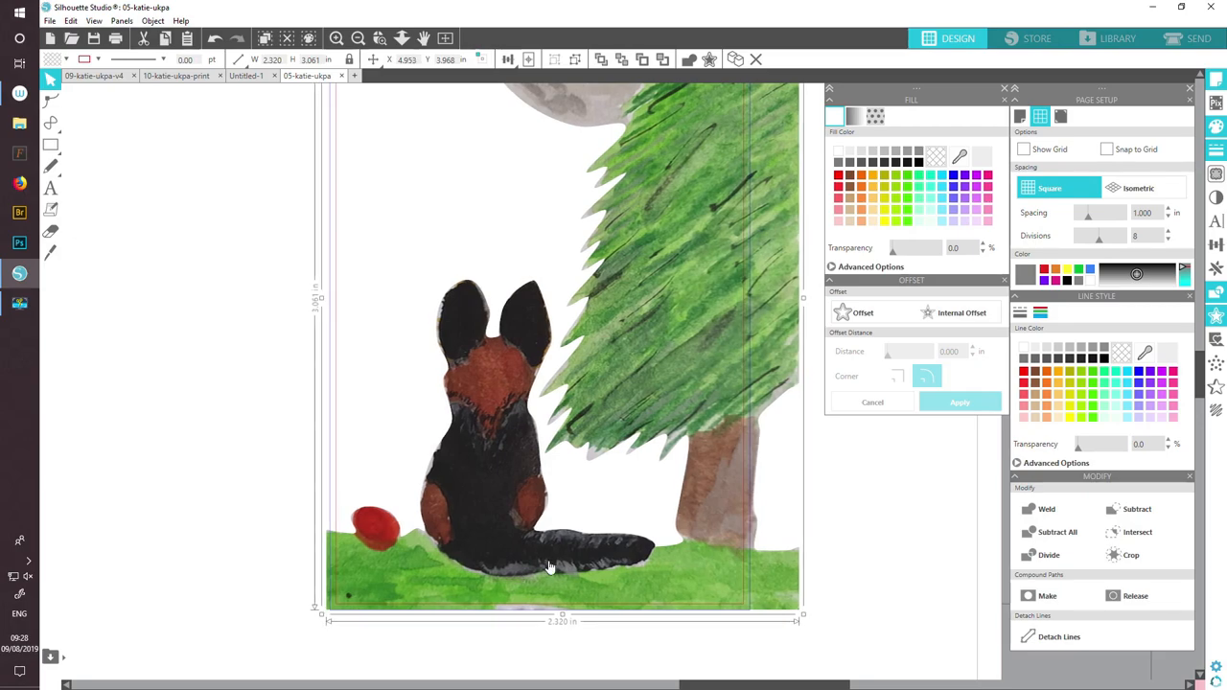
mouse_move(733, 535)
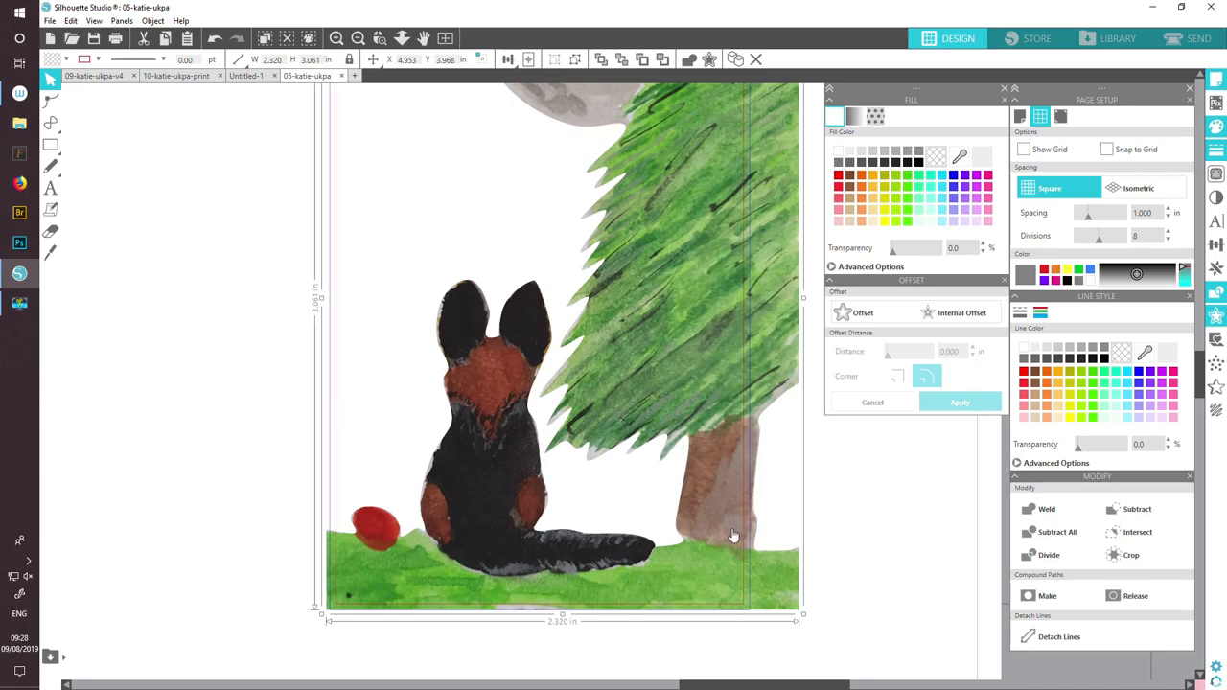
mouse_move(747, 466)
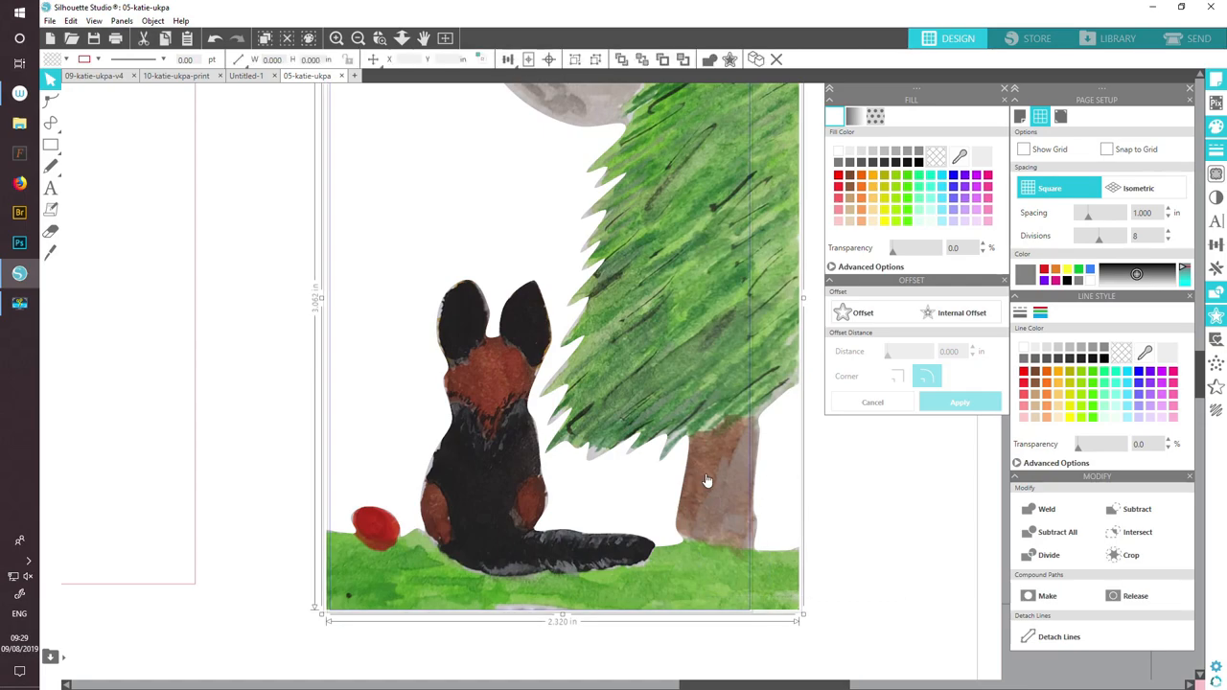
mouse_move(1107, 573)
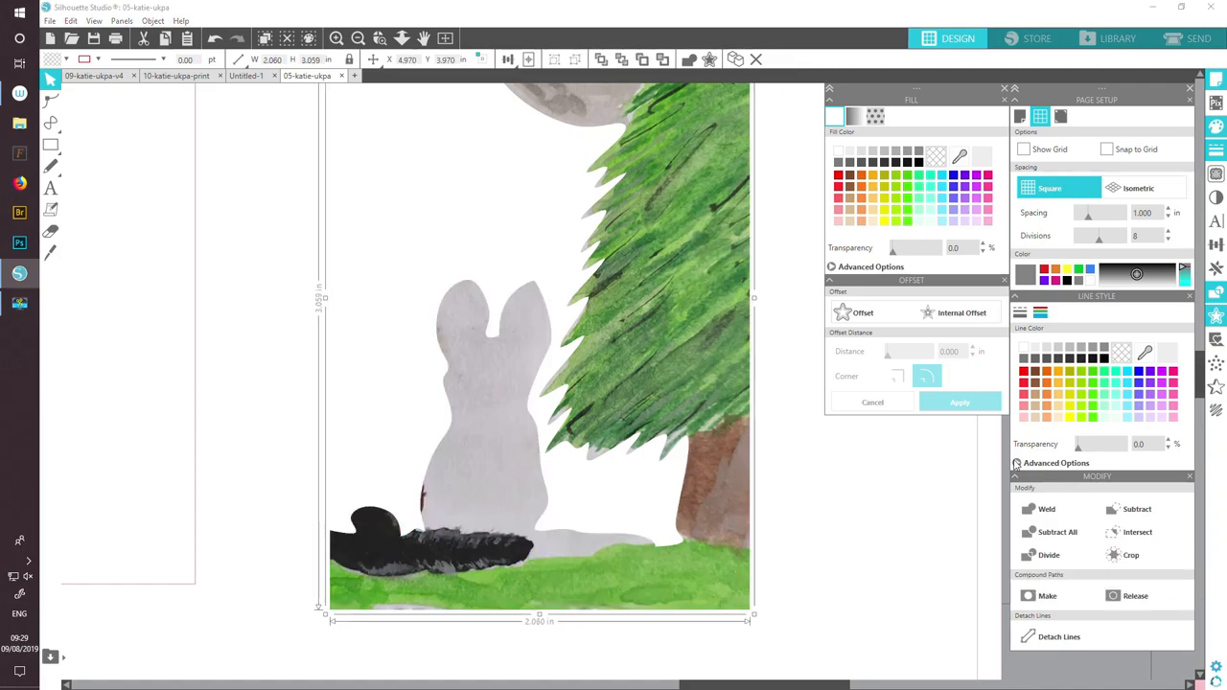
mouse_move(738, 513)
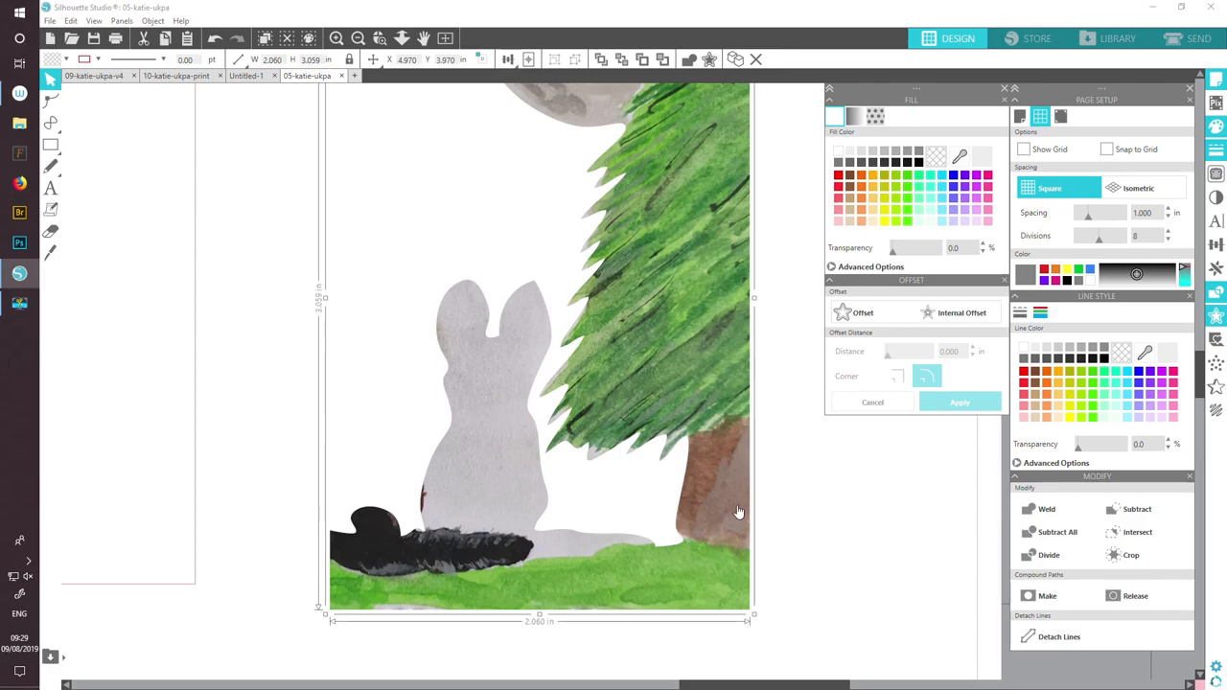
mouse_move(637, 553)
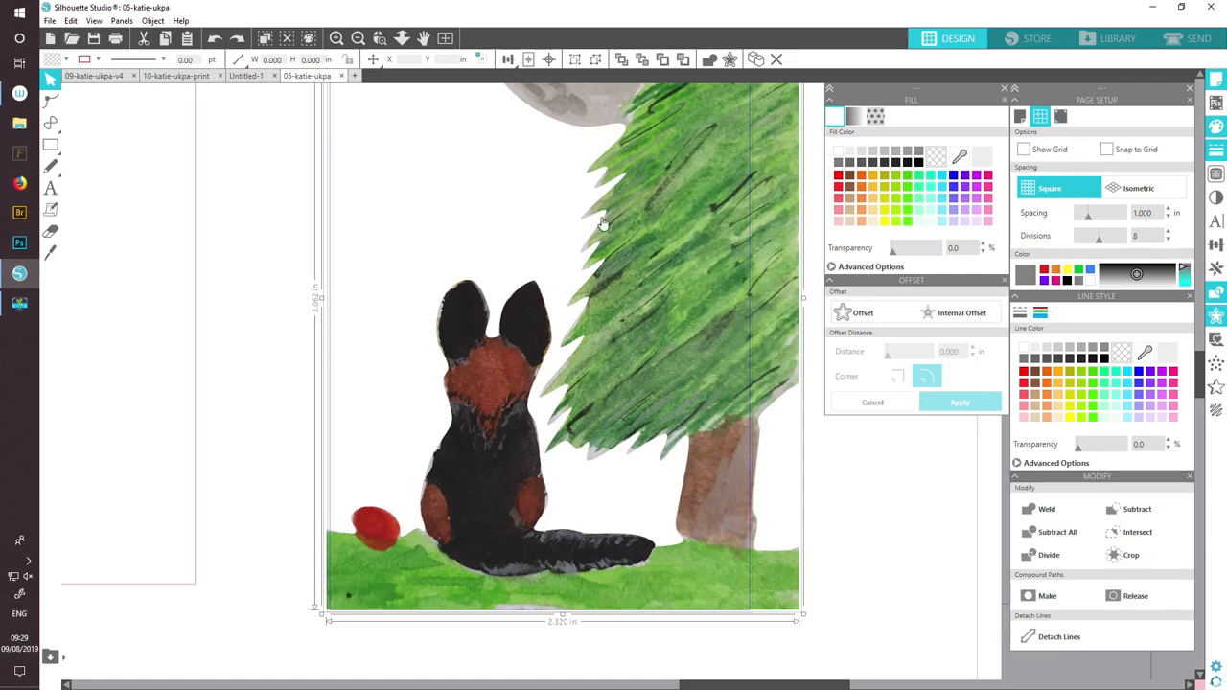
mouse_move(712, 286)
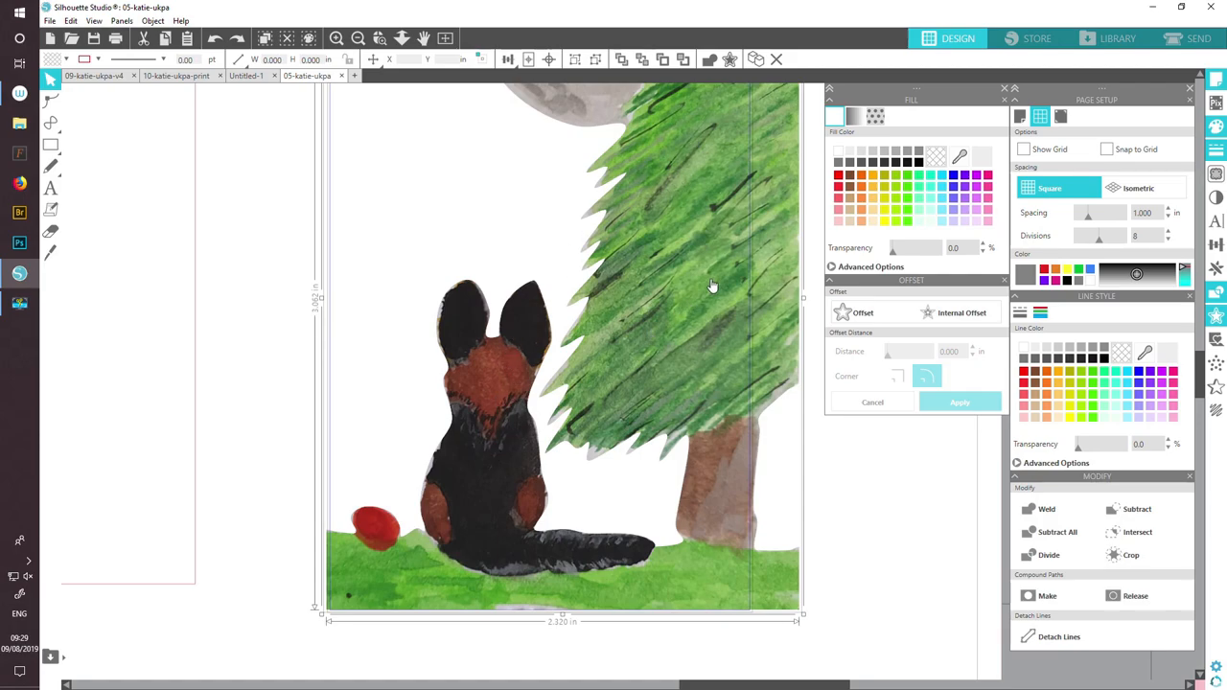
mouse_move(745, 386)
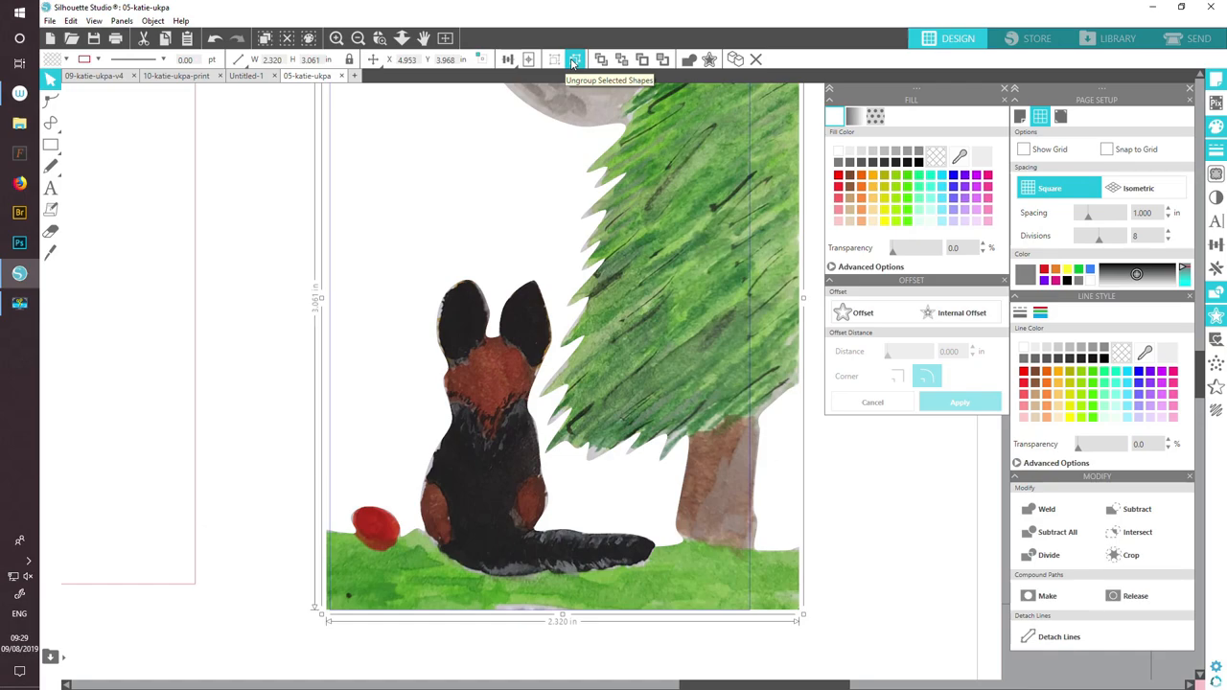
- Ungroup the shapes over the fox painting into separate fox and tree pieces
left_click(576, 59)
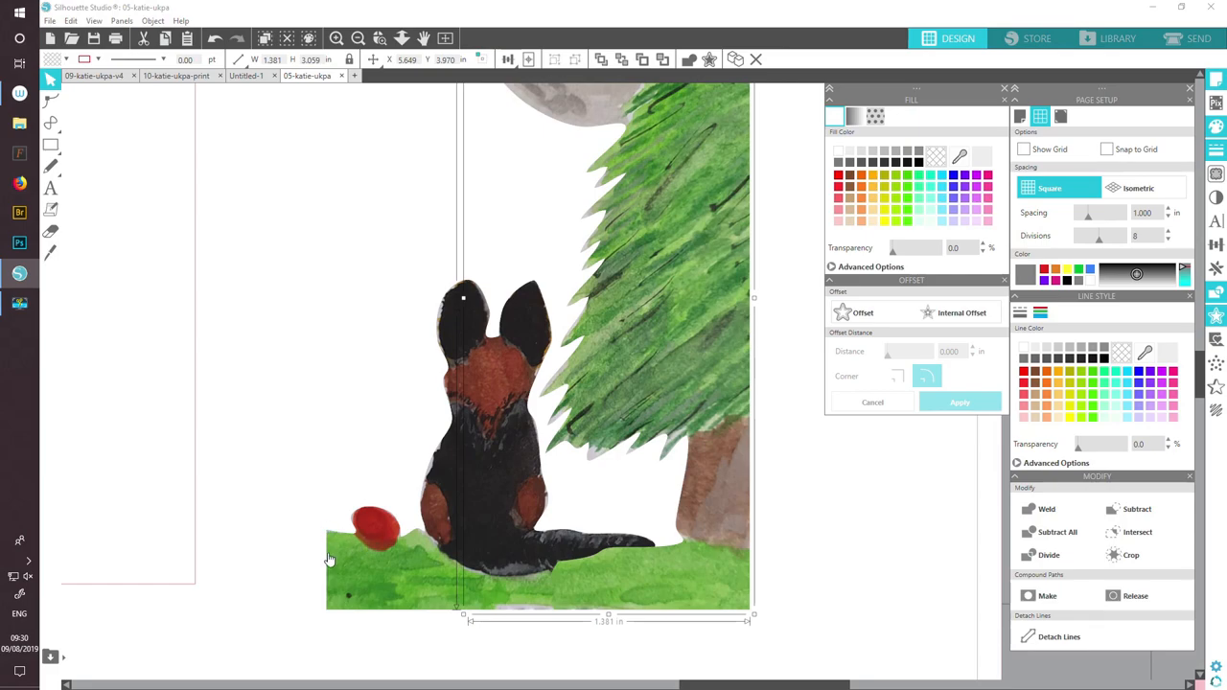
mouse_move(674, 390)
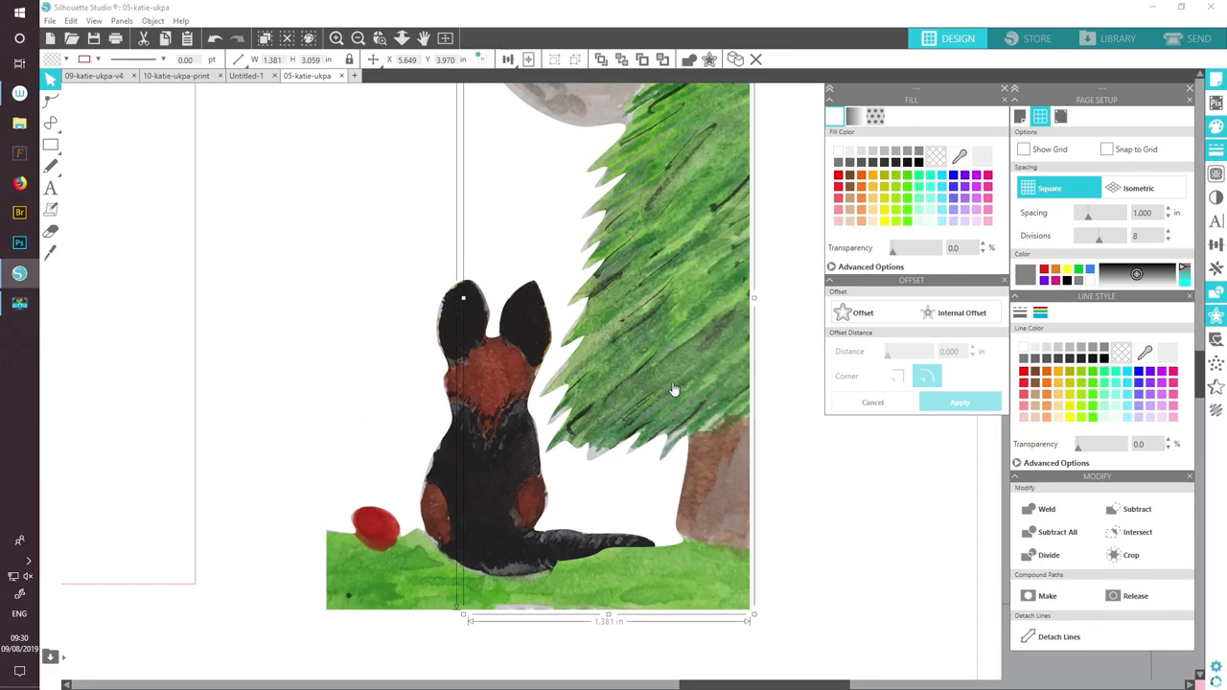
mouse_move(334, 585)
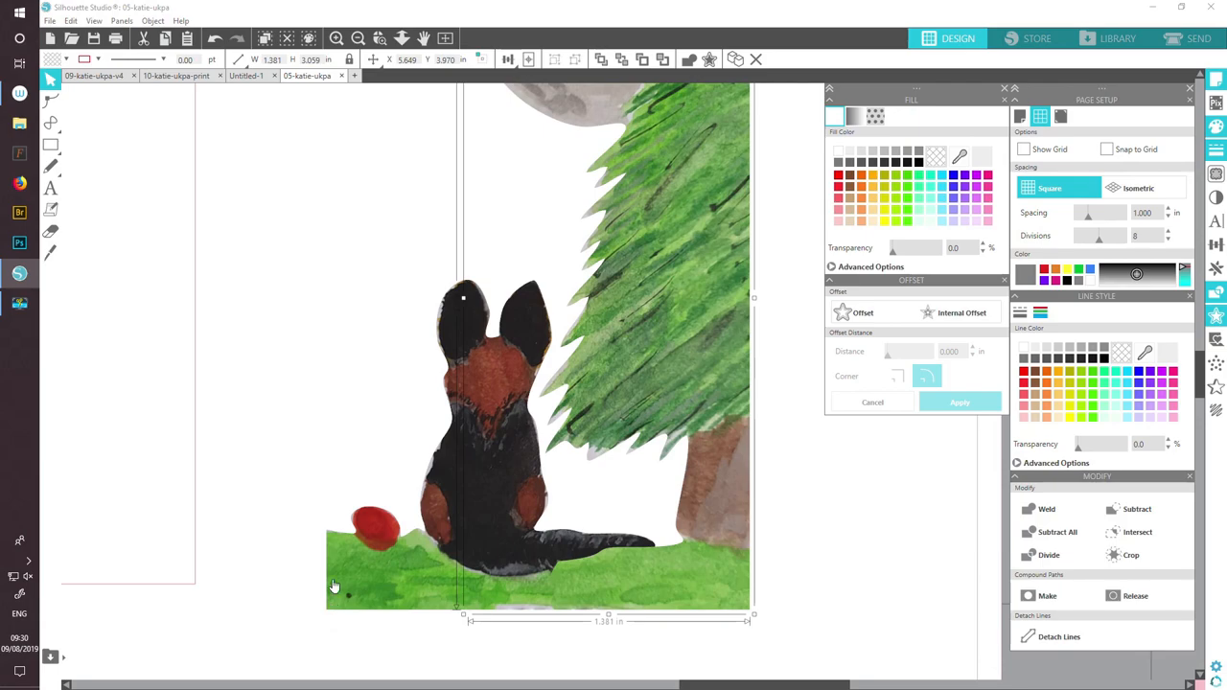
mouse_move(330, 591)
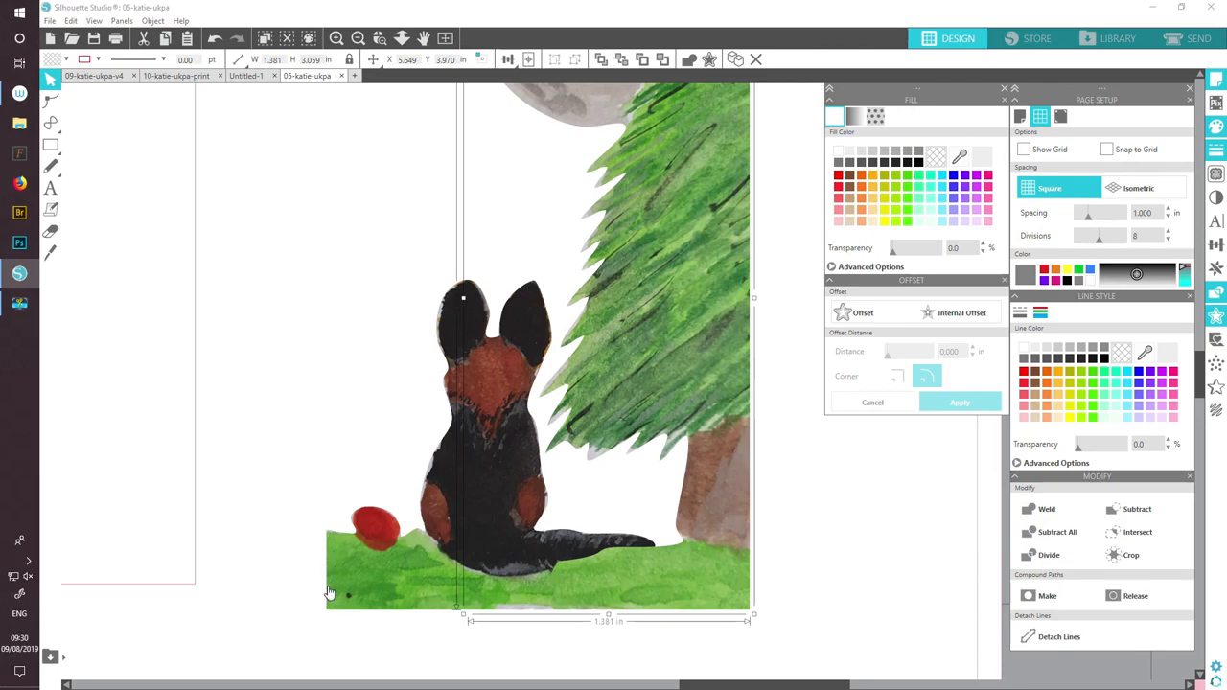
mouse_move(318, 562)
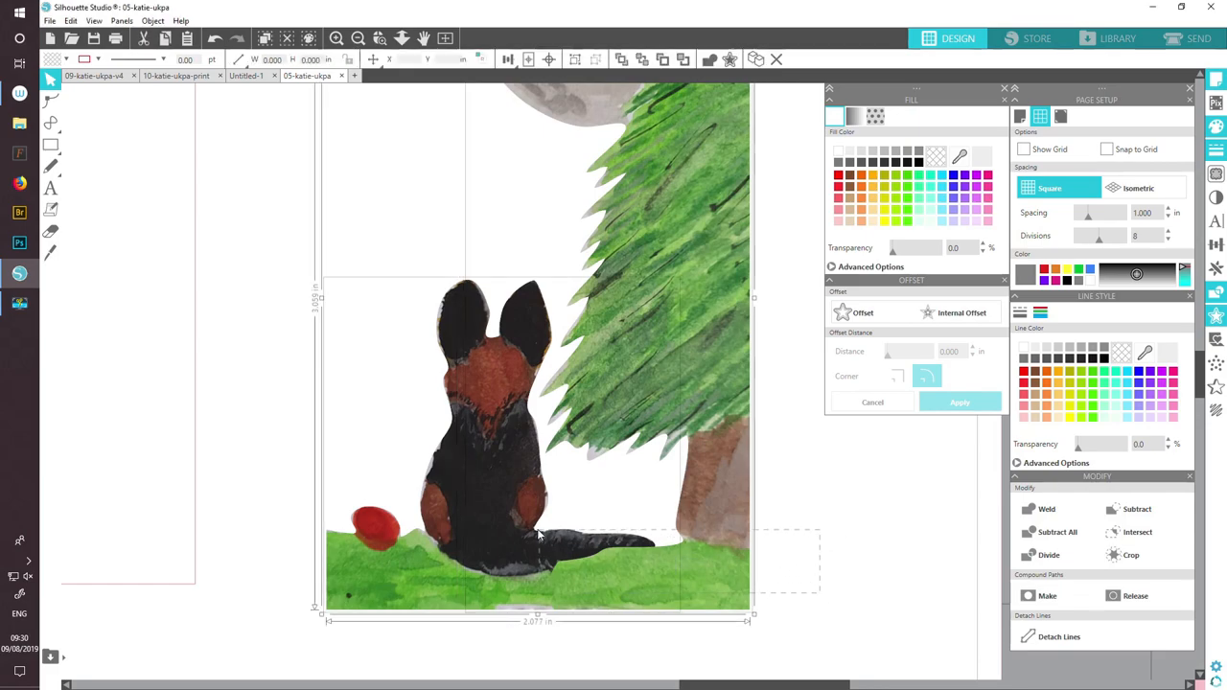
left_click(575, 60)
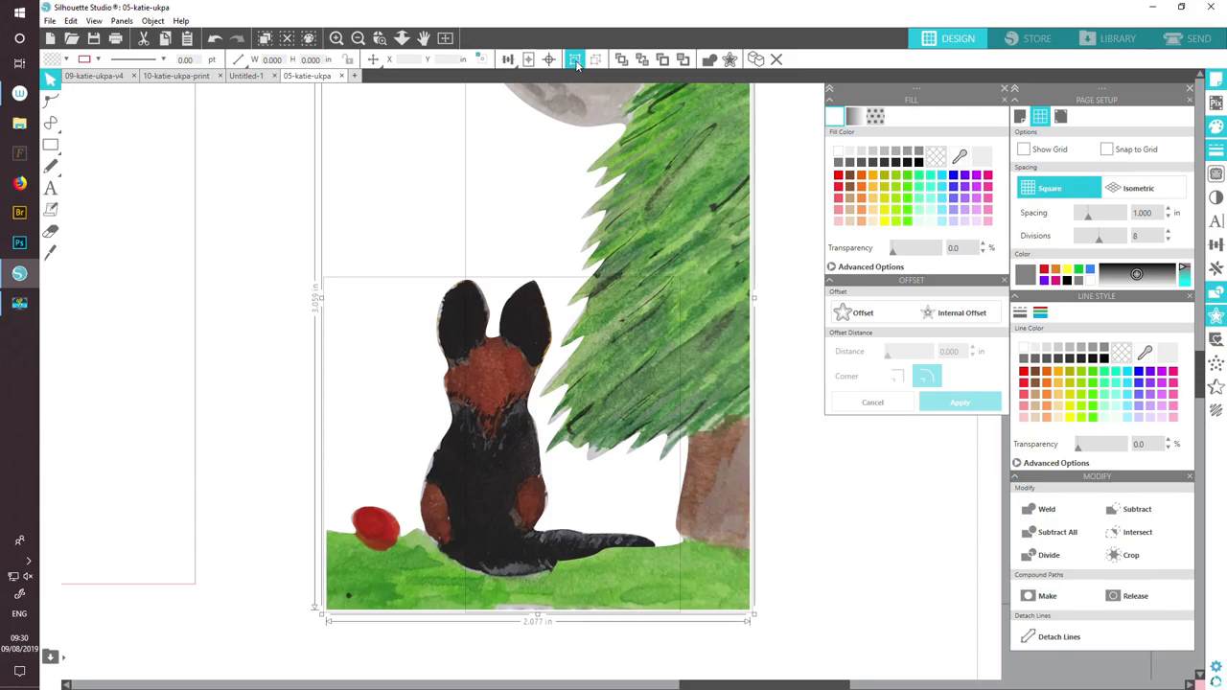
left_click(575, 60)
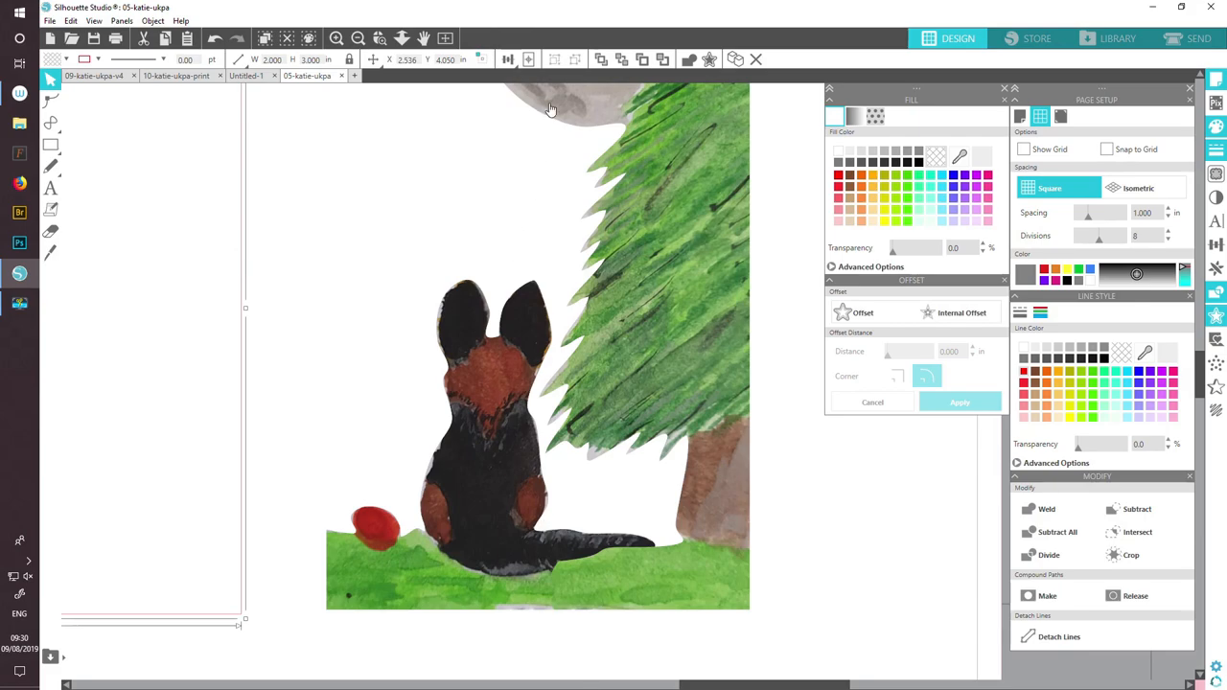
mouse_move(310, 460)
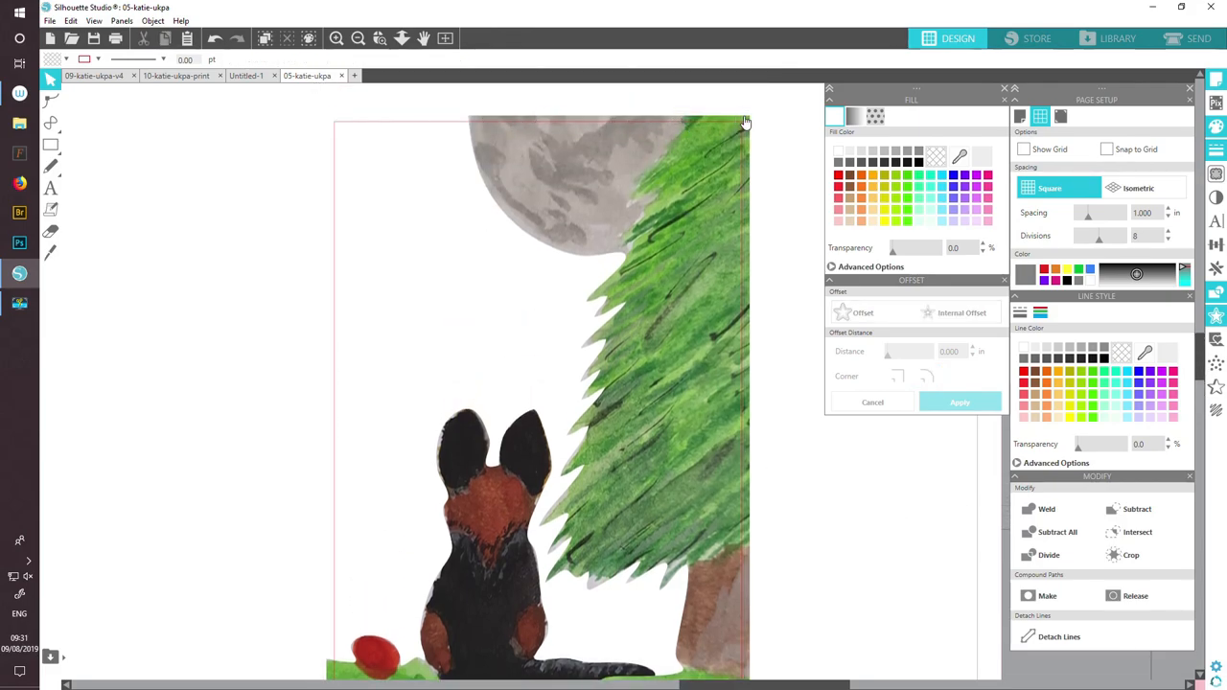
mouse_move(738, 129)
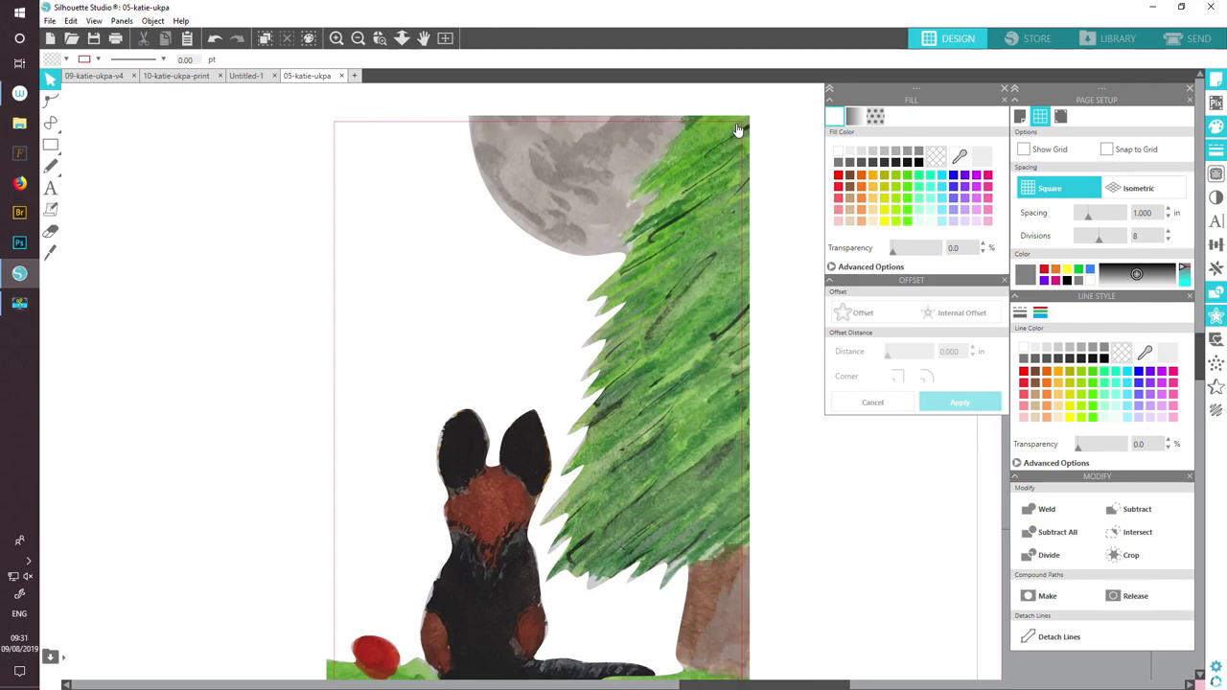
mouse_move(997, 493)
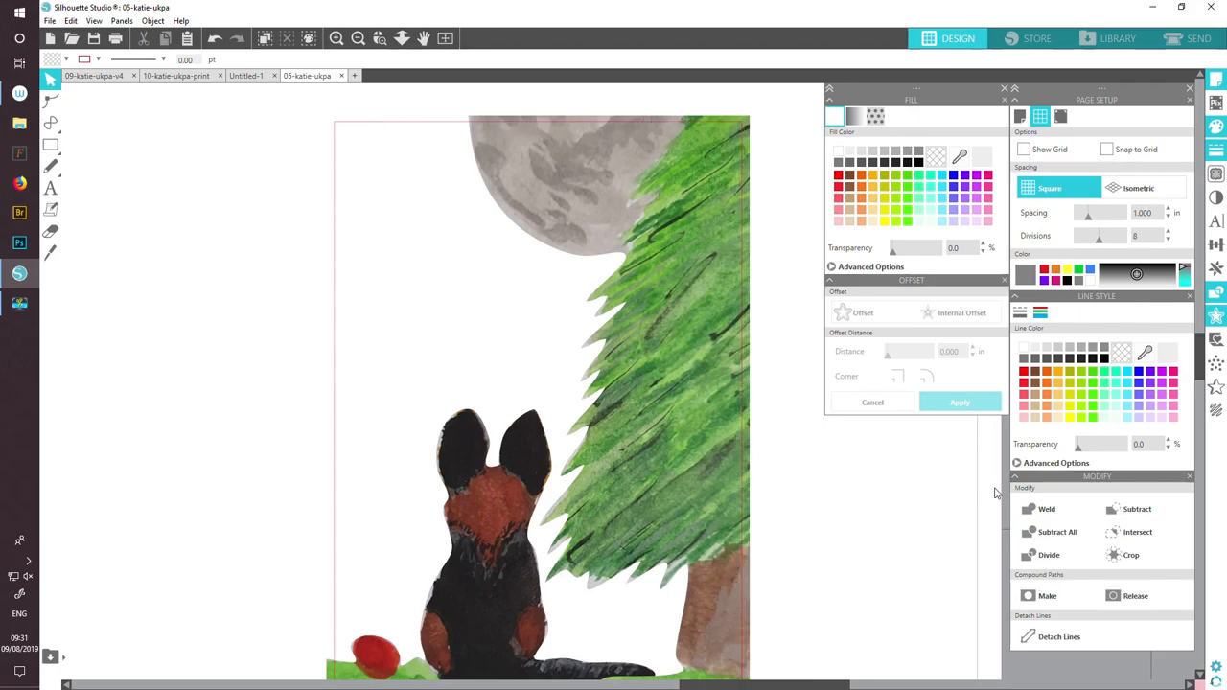
mouse_move(620, 126)
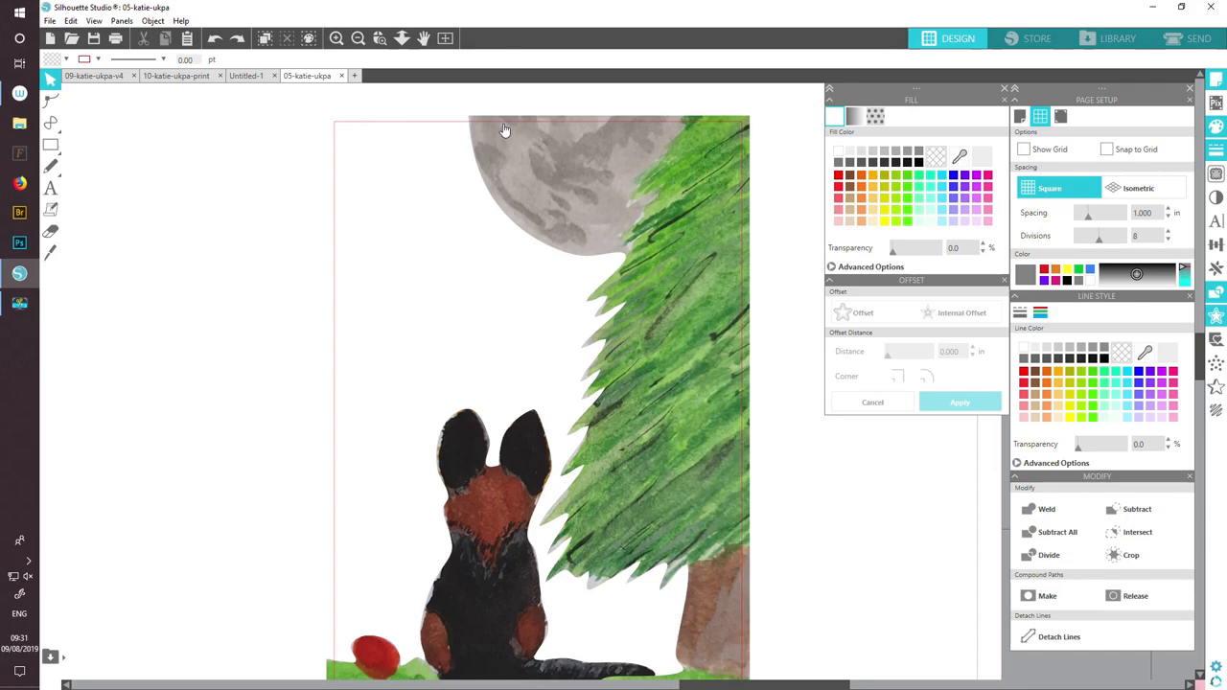
mouse_move(470, 126)
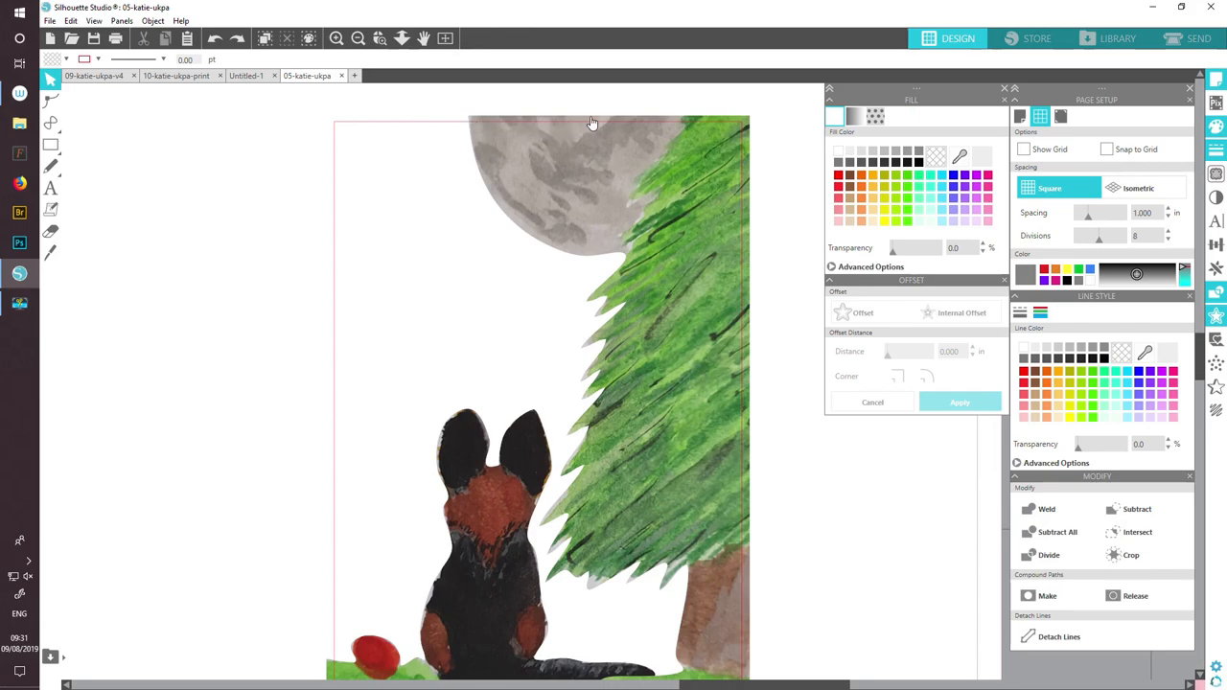
mouse_move(746, 368)
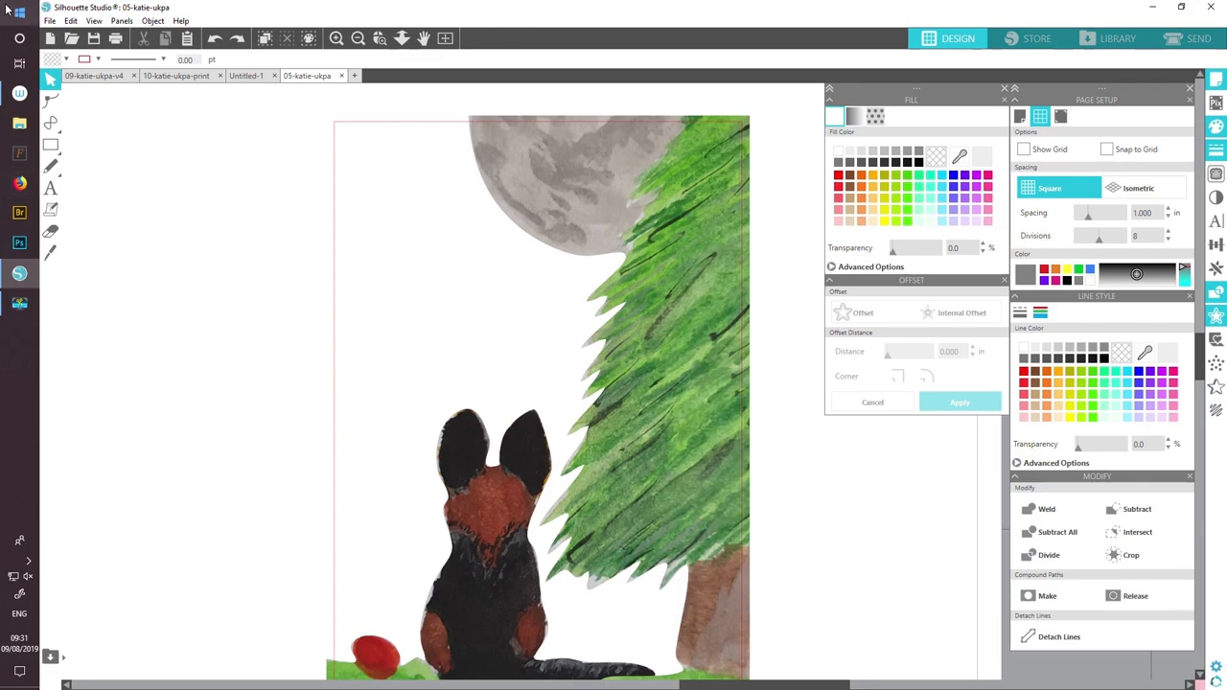
mouse_move(790, 383)
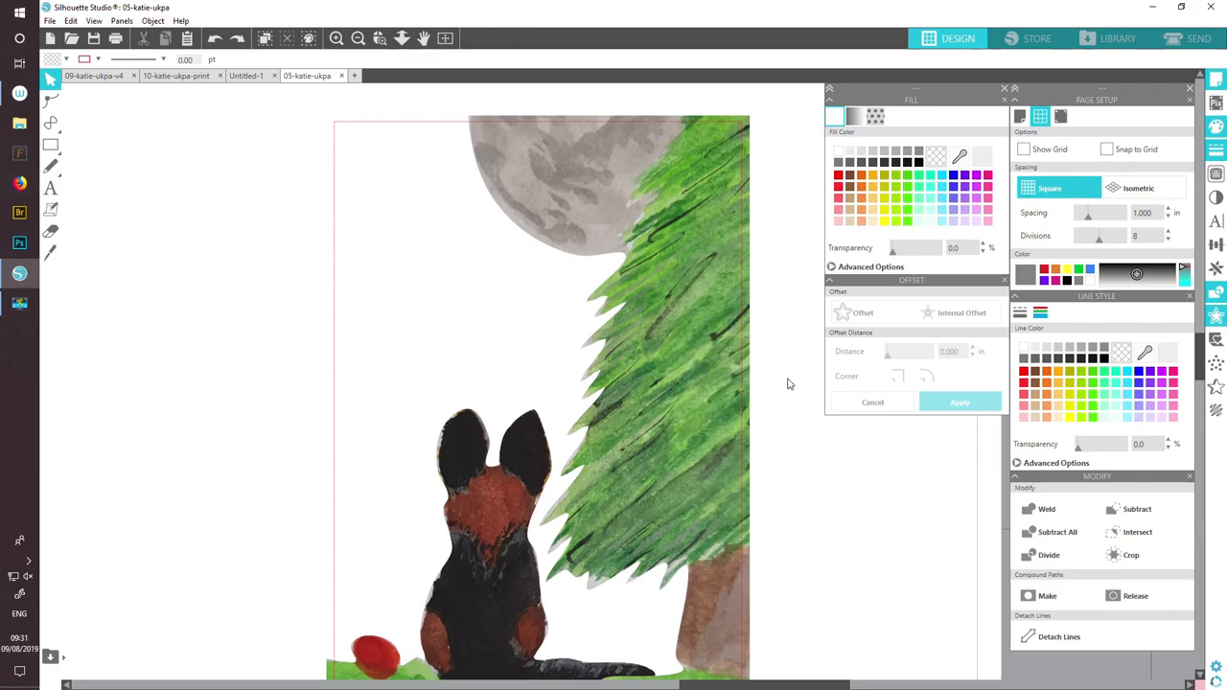
mouse_move(469, 6)
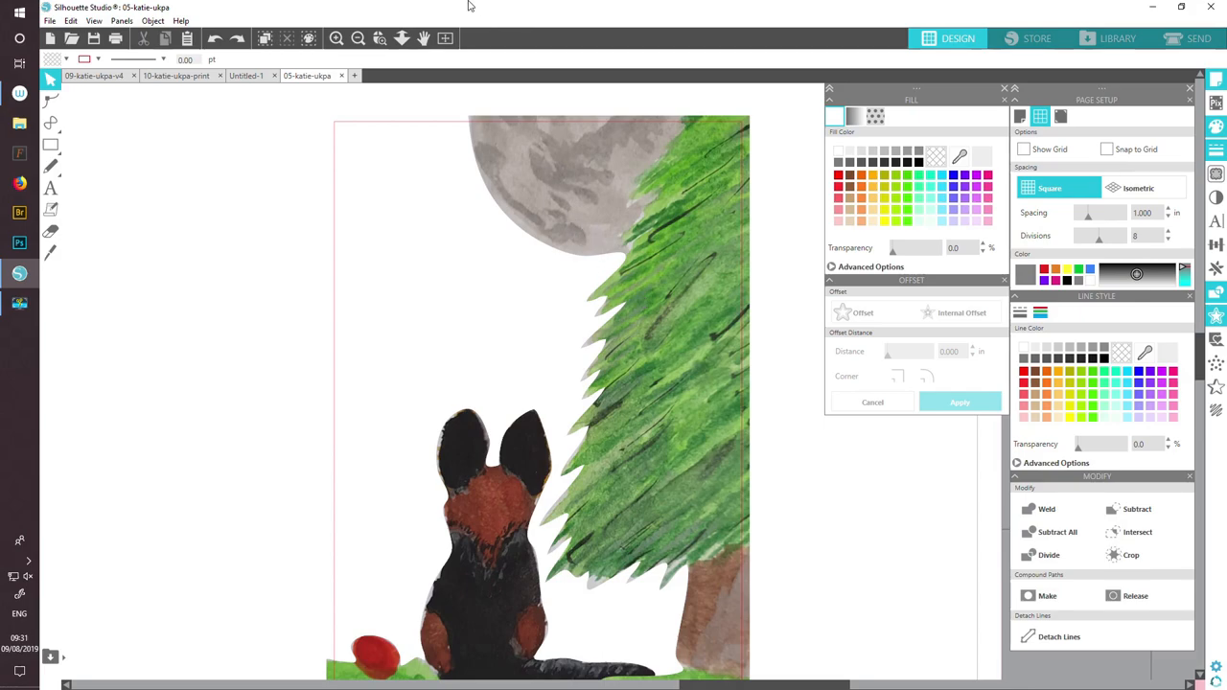
mouse_move(526, 156)
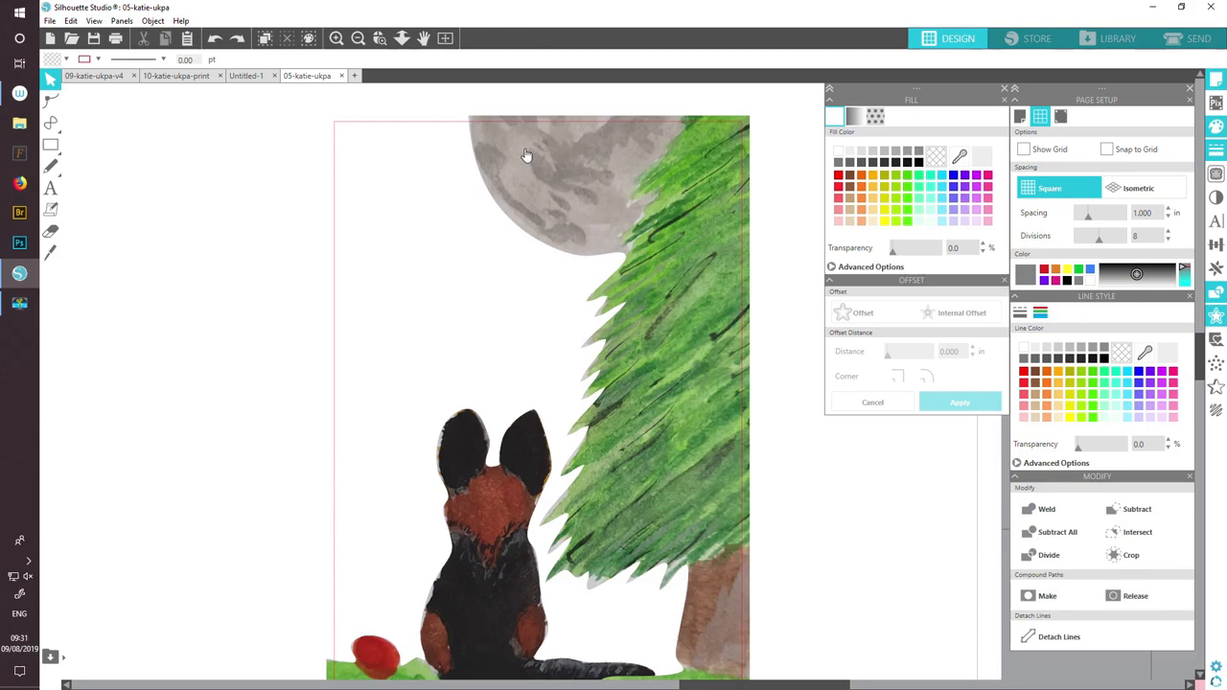
mouse_move(539, 184)
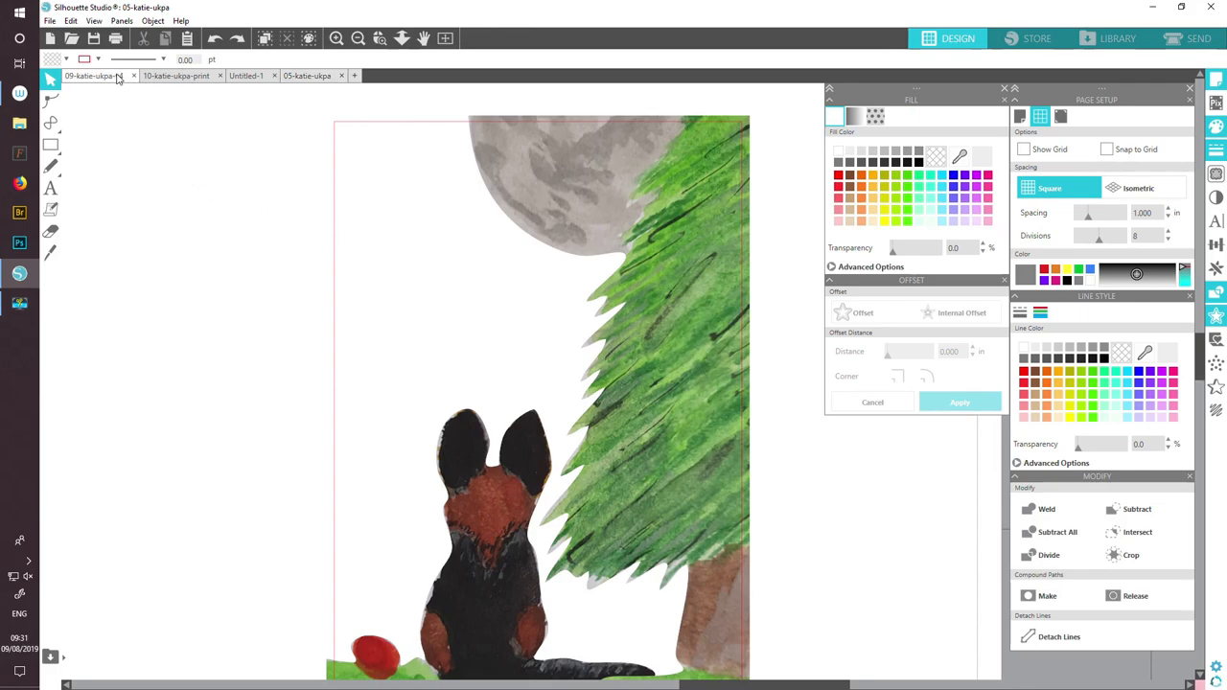
- Open the 09-katie-ukpa-v4 sheet and zoom in on the three sticker variants
left_click(336, 38)
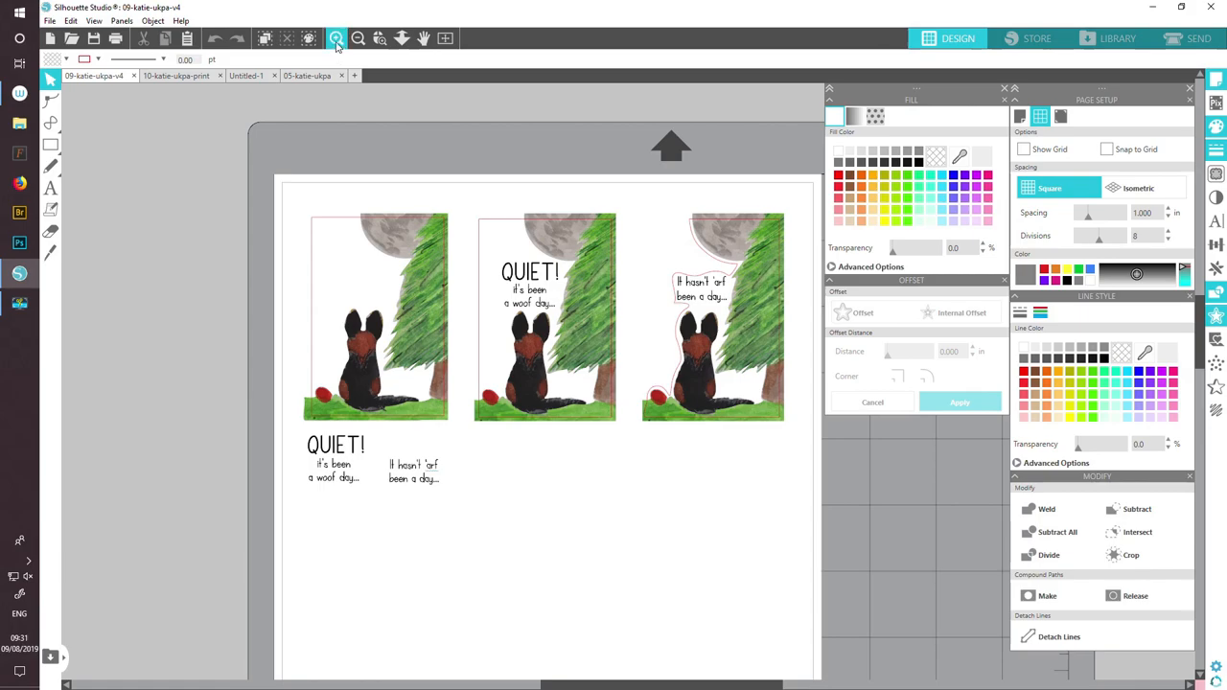
mouse_move(335, 38)
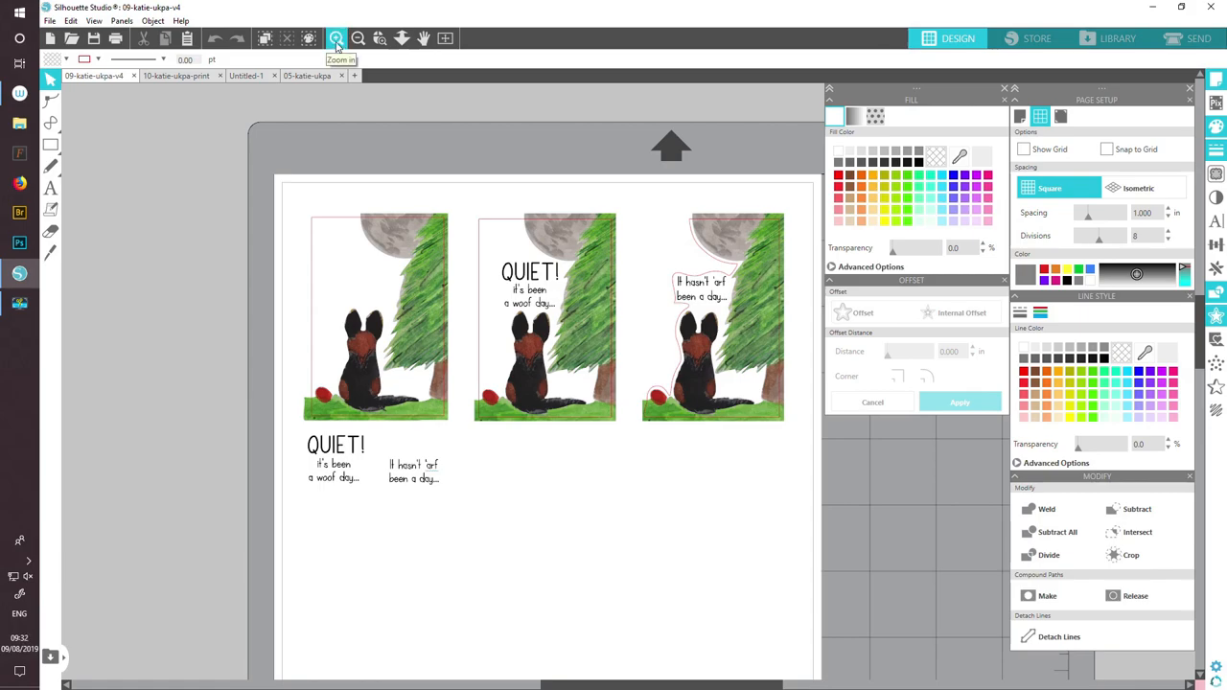
left_click(336, 38)
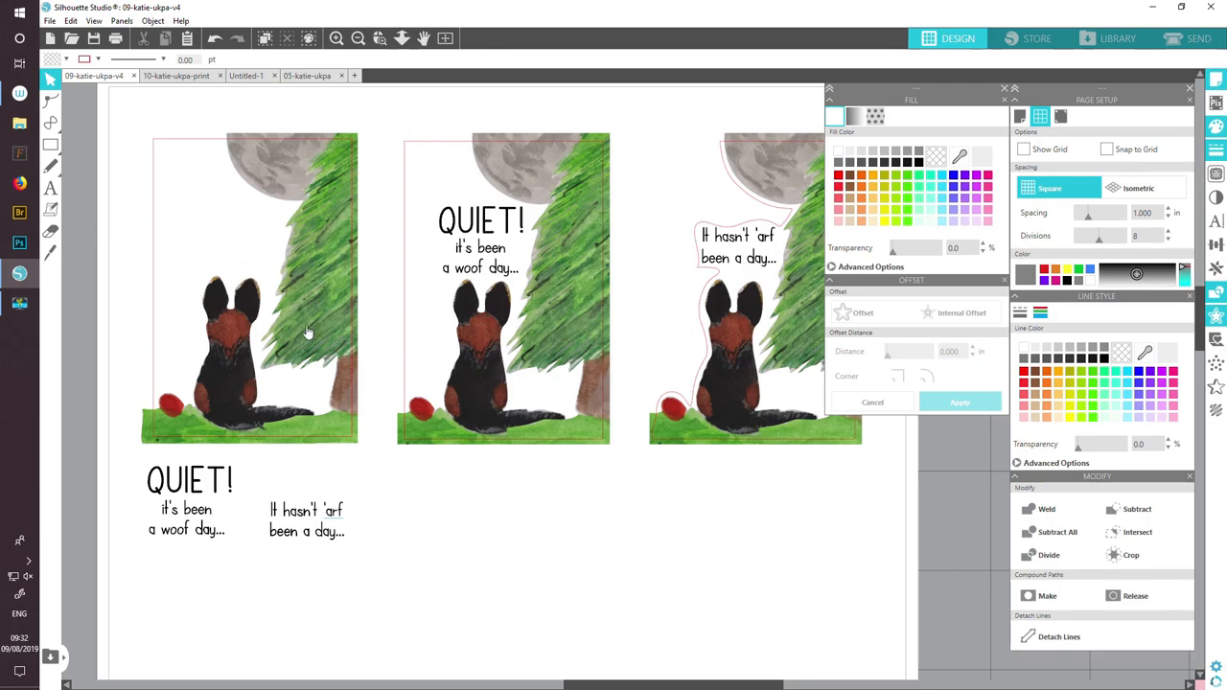
mouse_move(530, 171)
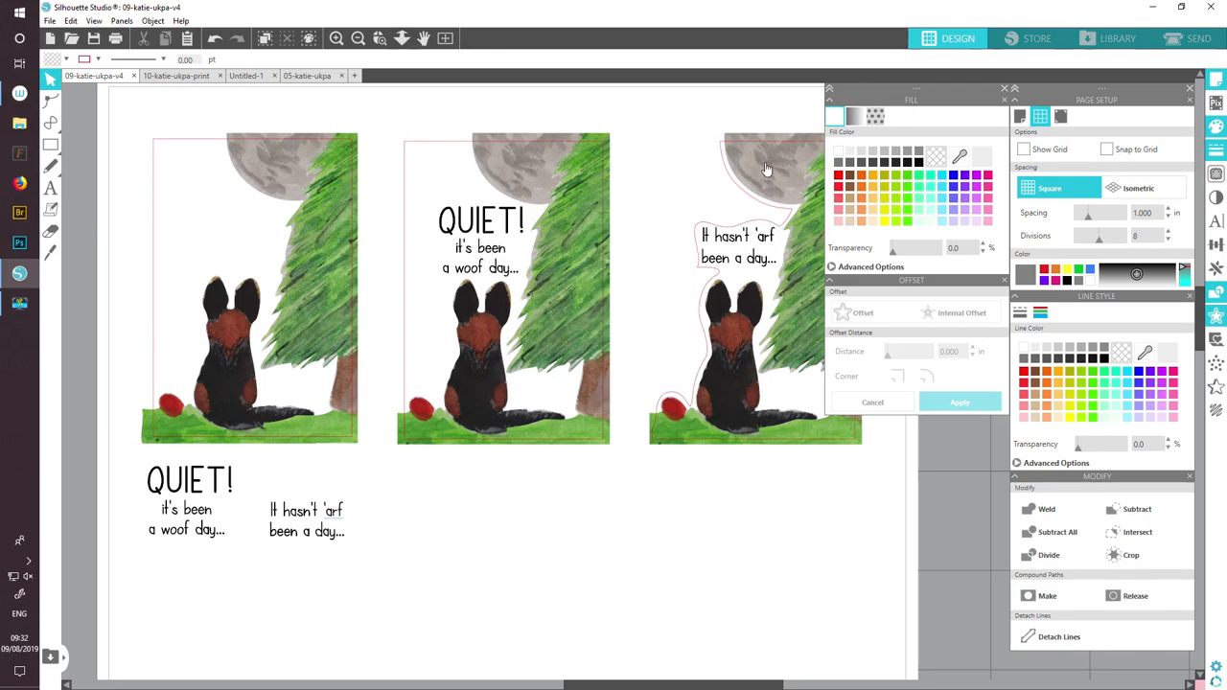
mouse_move(693, 250)
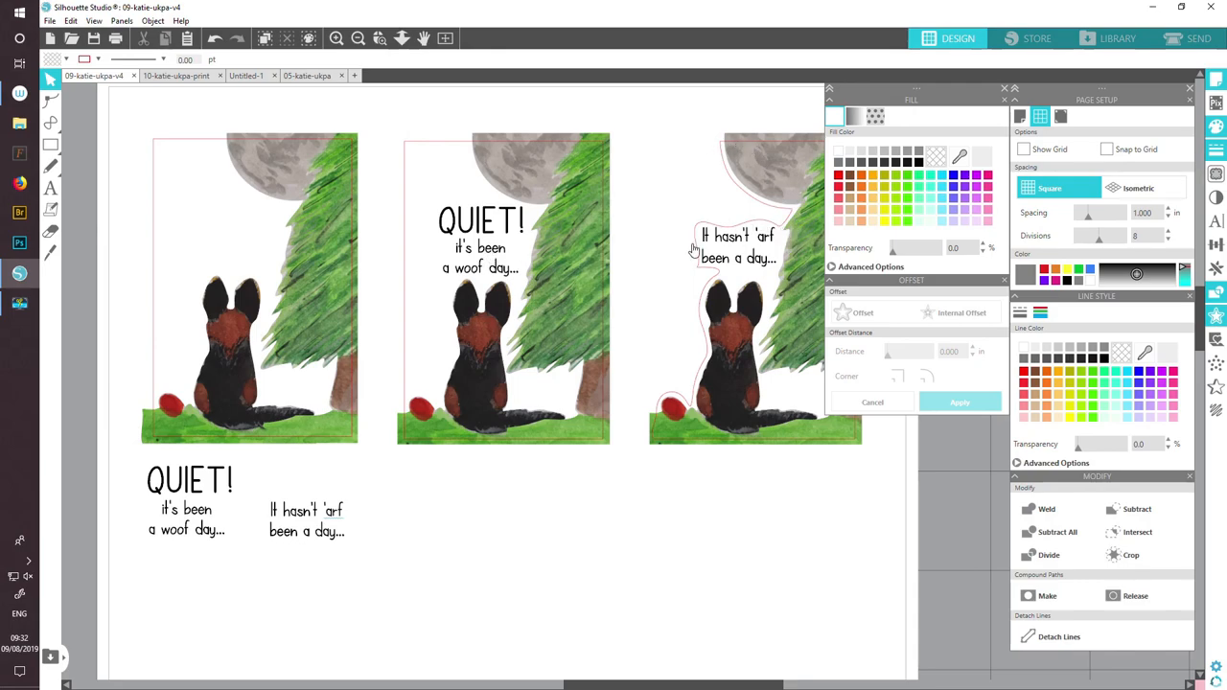
mouse_move(657, 449)
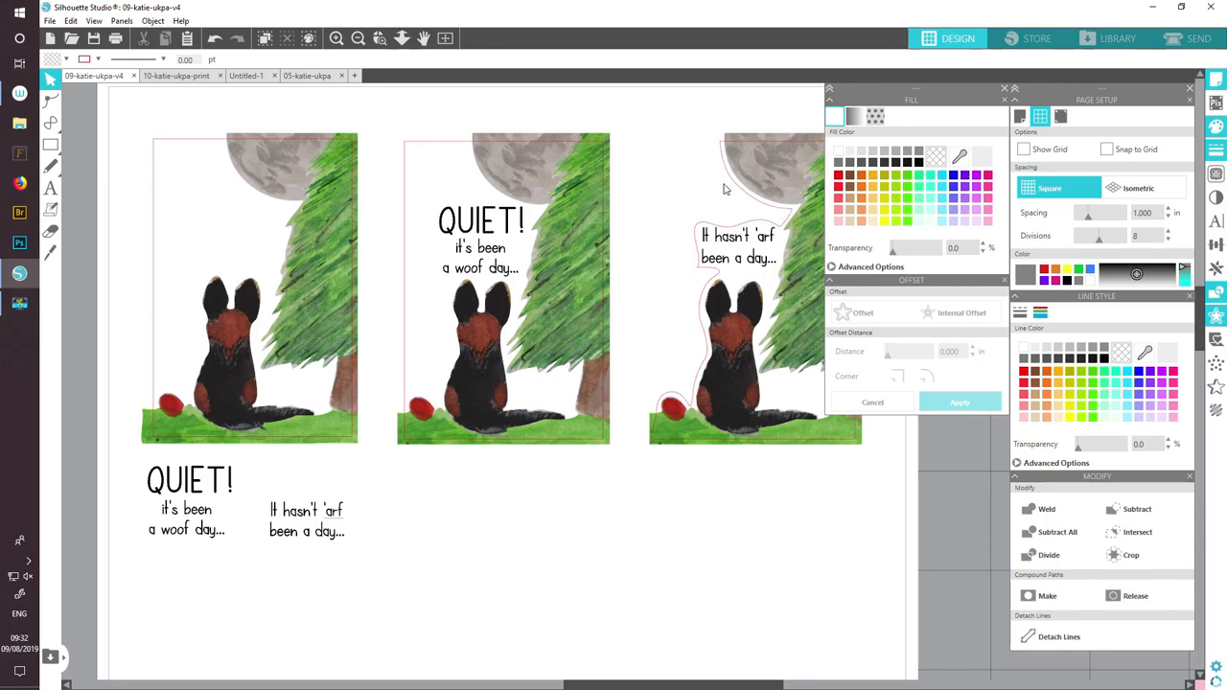
mouse_move(721, 147)
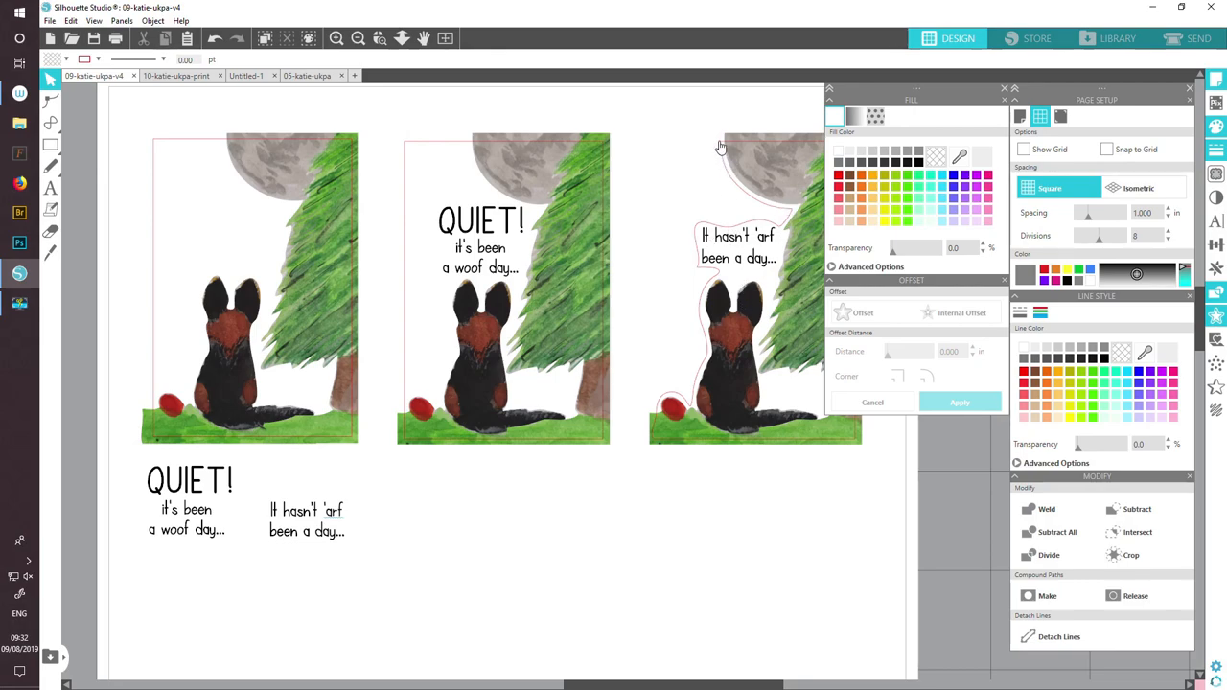
mouse_move(791, 216)
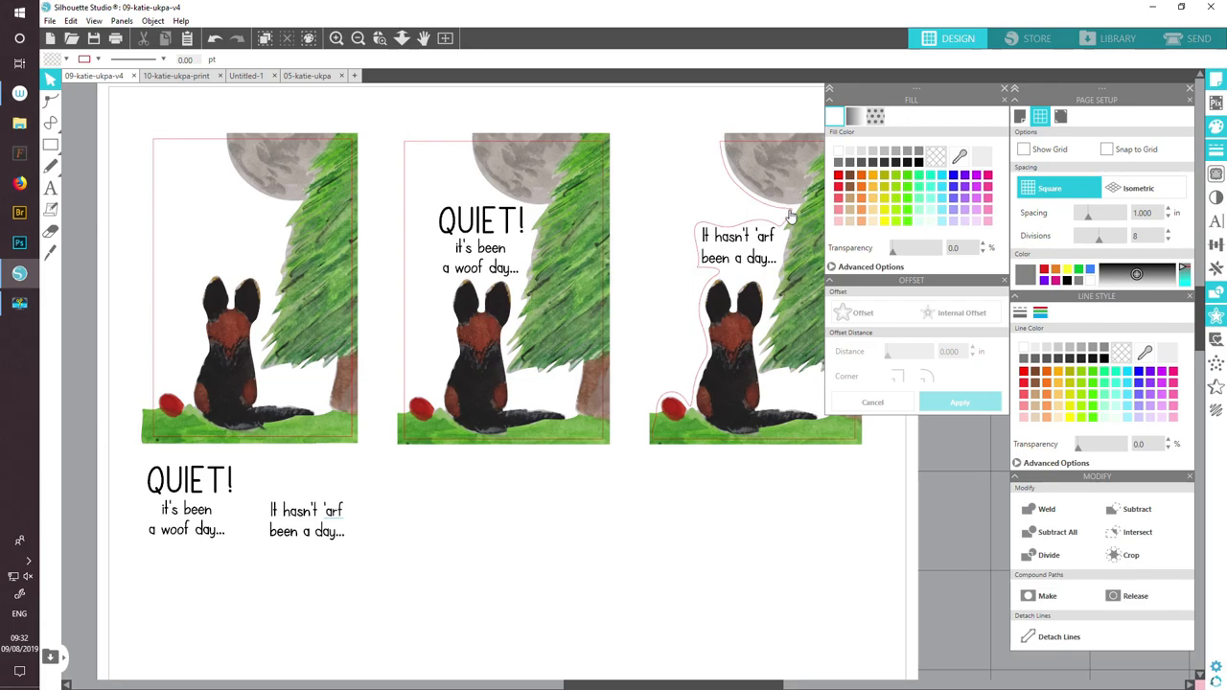
mouse_move(720, 176)
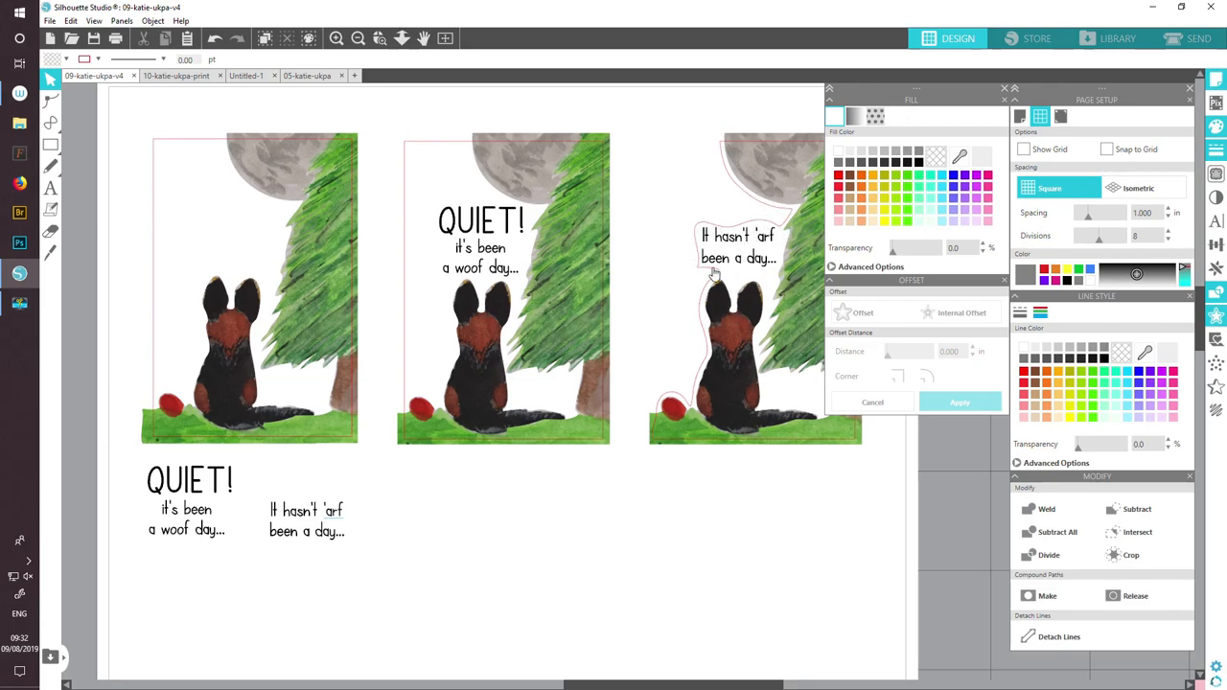
mouse_move(784, 234)
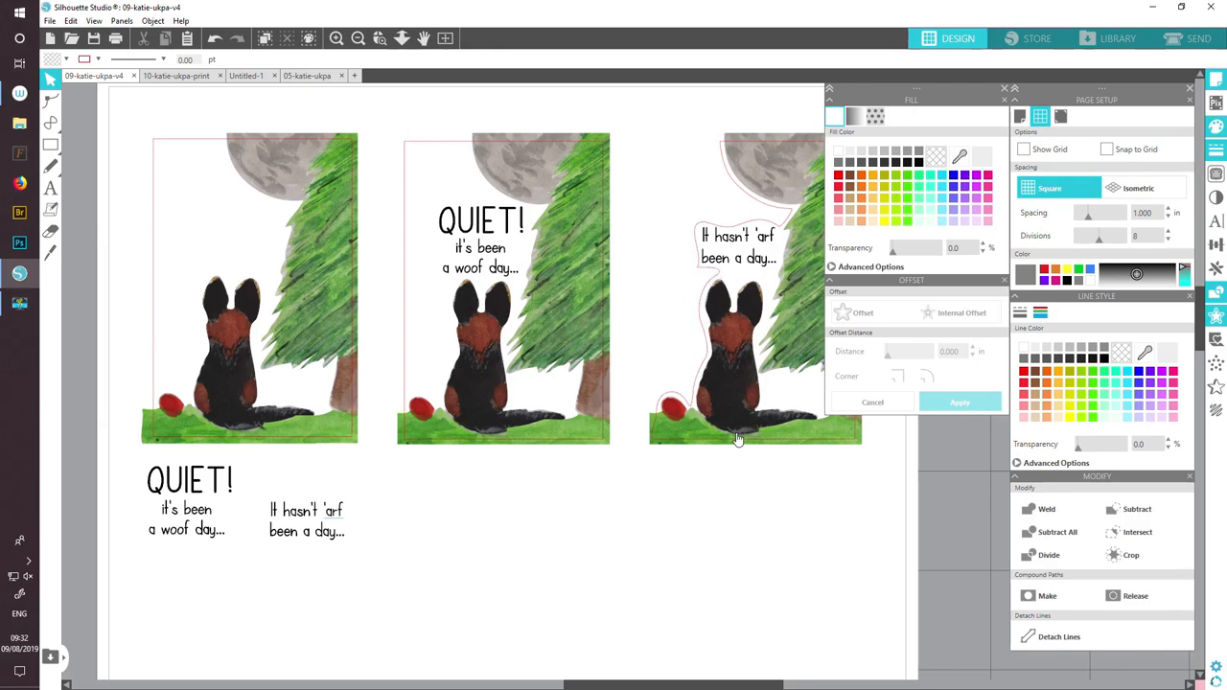
mouse_move(723, 460)
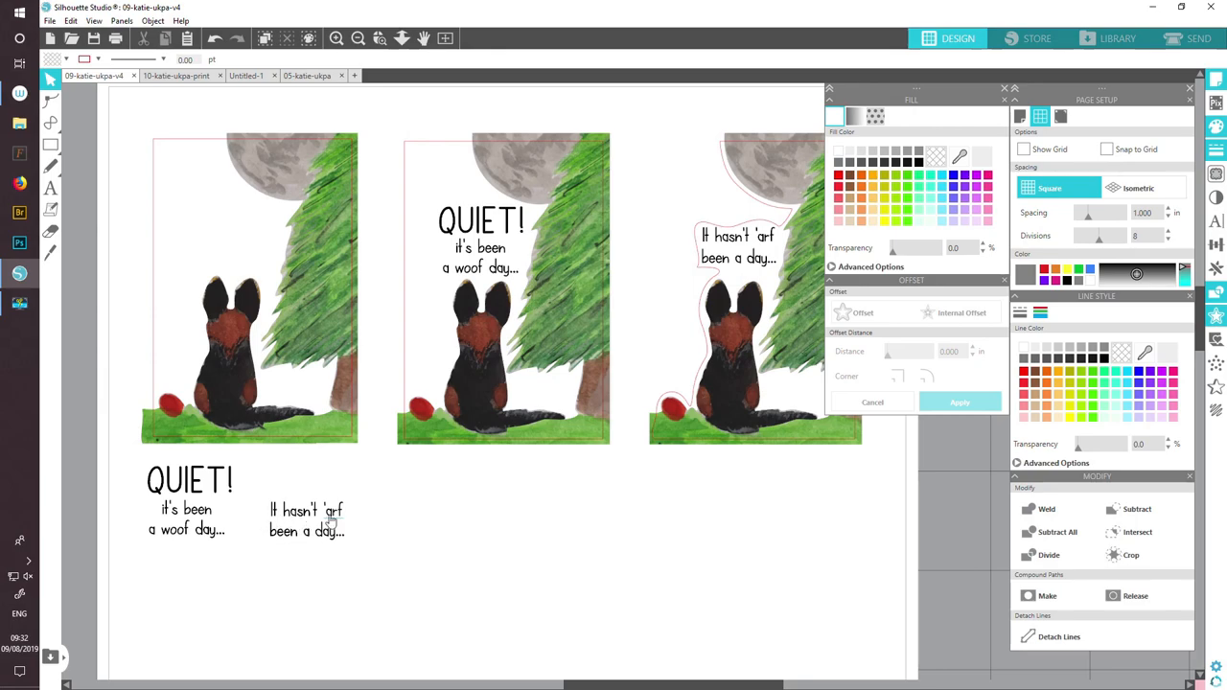
mouse_move(303, 533)
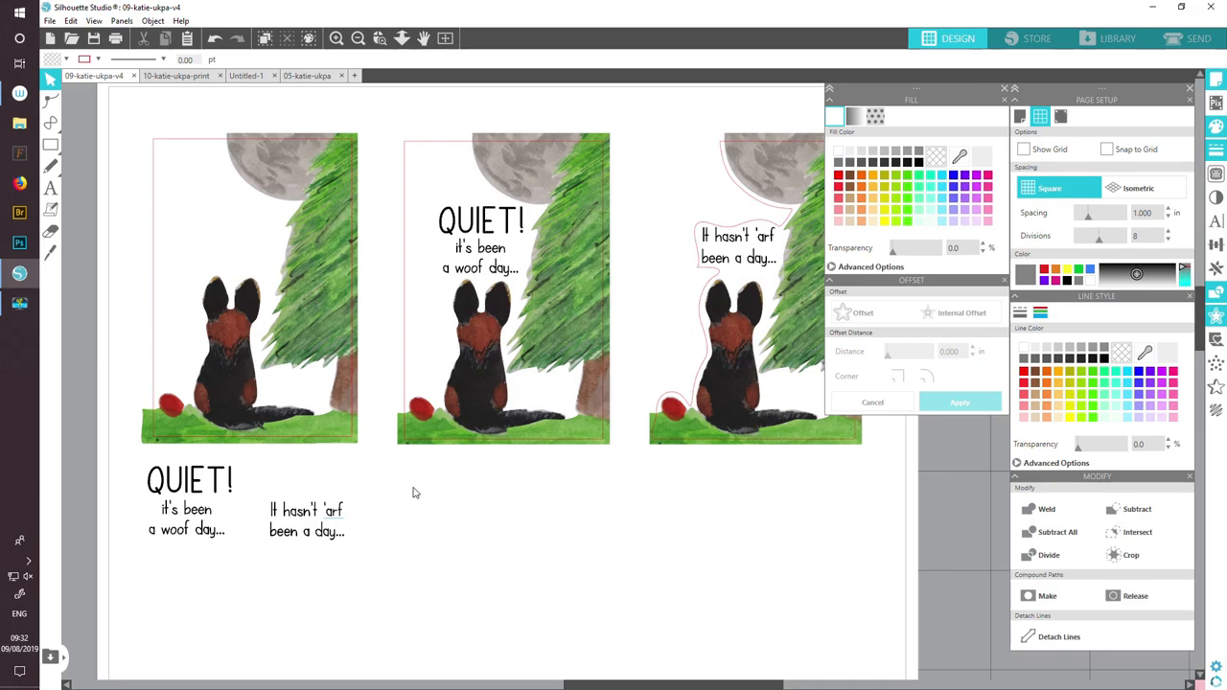
mouse_move(484, 473)
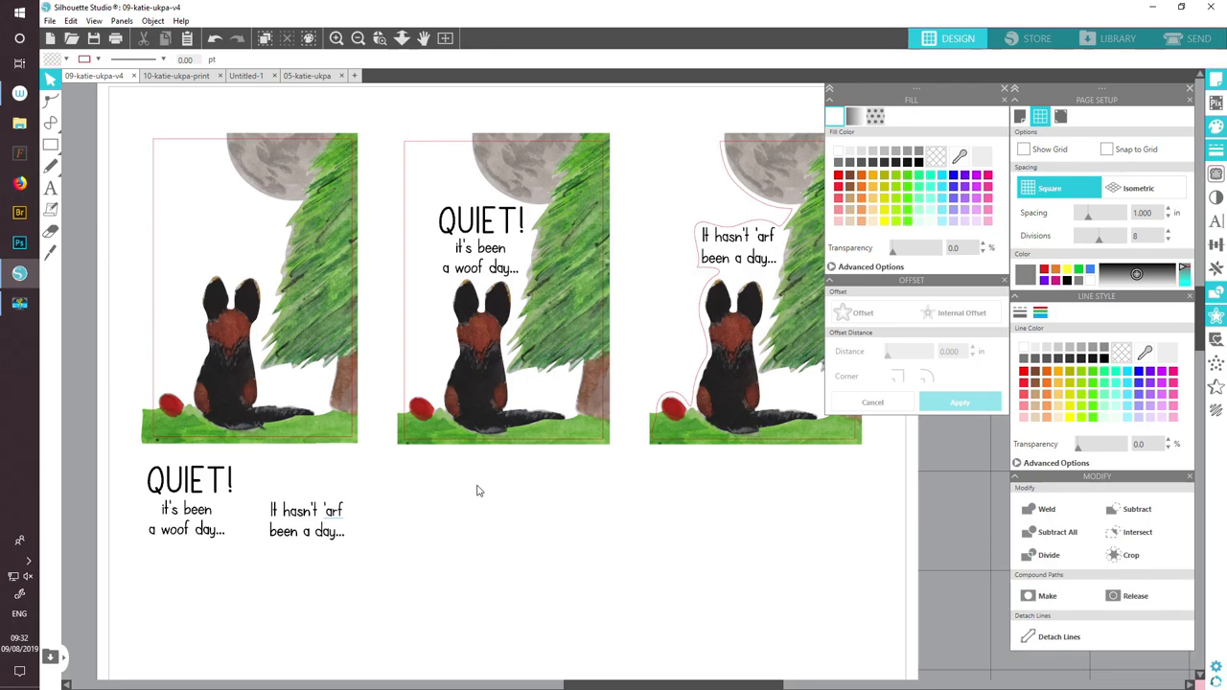
mouse_move(419, 563)
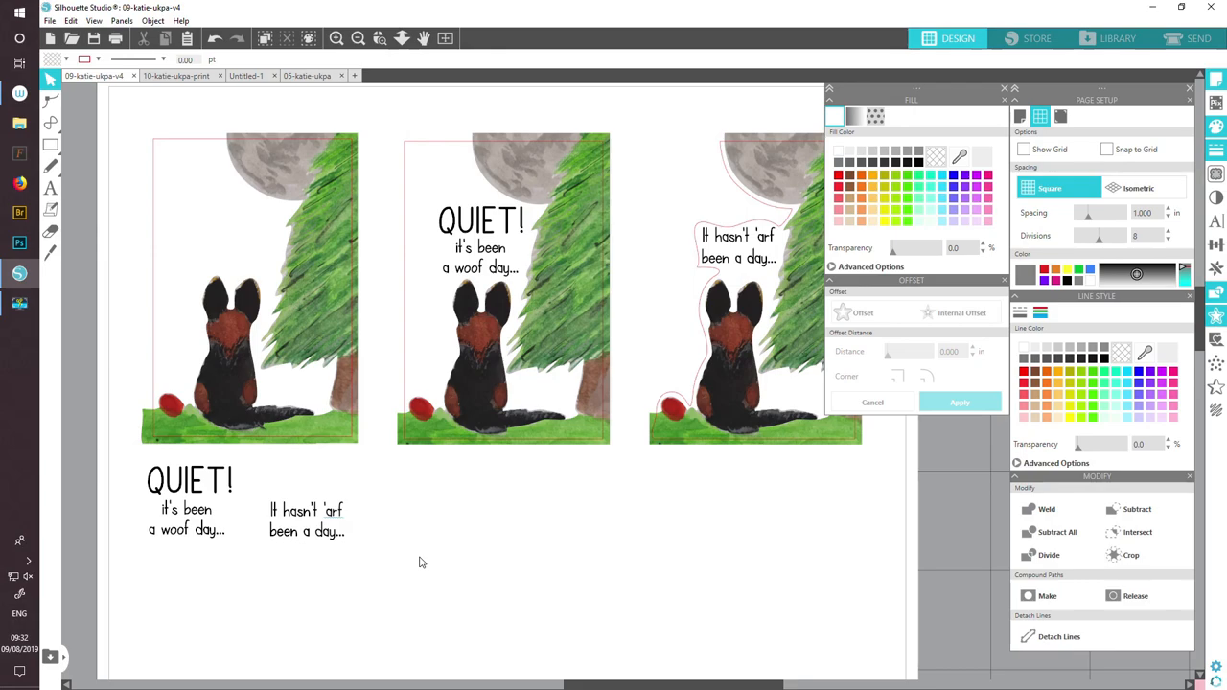
mouse_move(433, 528)
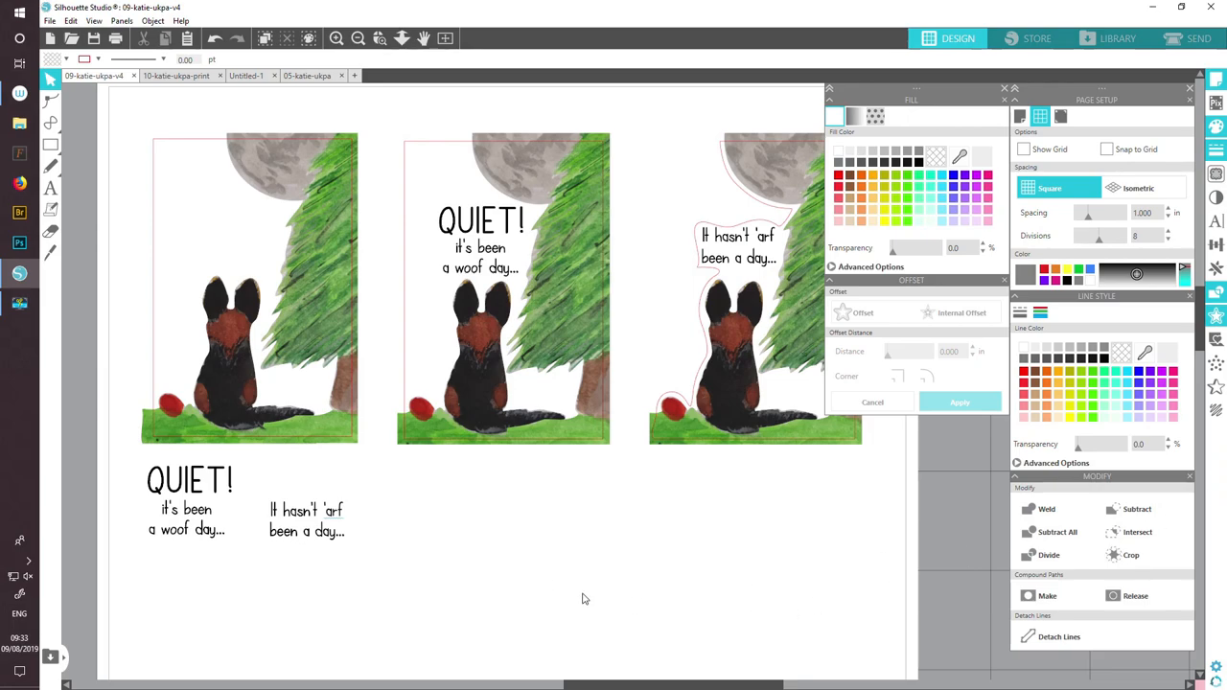
mouse_move(1150, 381)
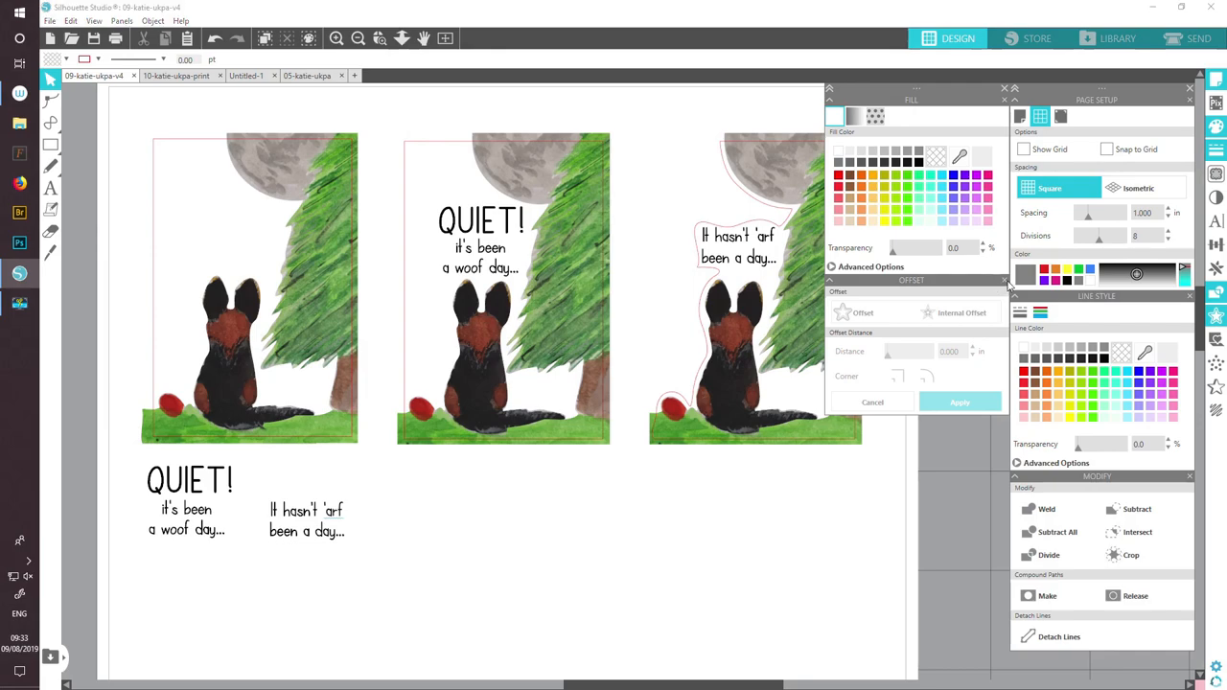
- Set the text size to 24 pt and type QUIET below the stickers in Baveuse
left_click(1004, 280)
type("baveuse")
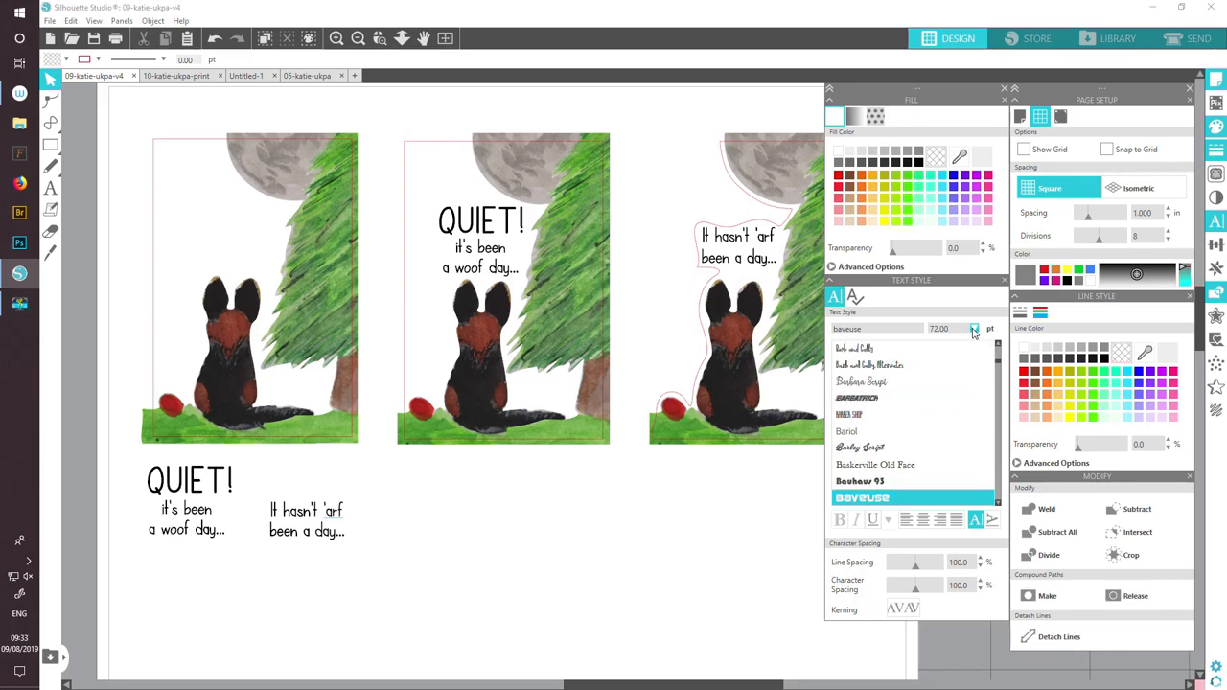
left_click(974, 329)
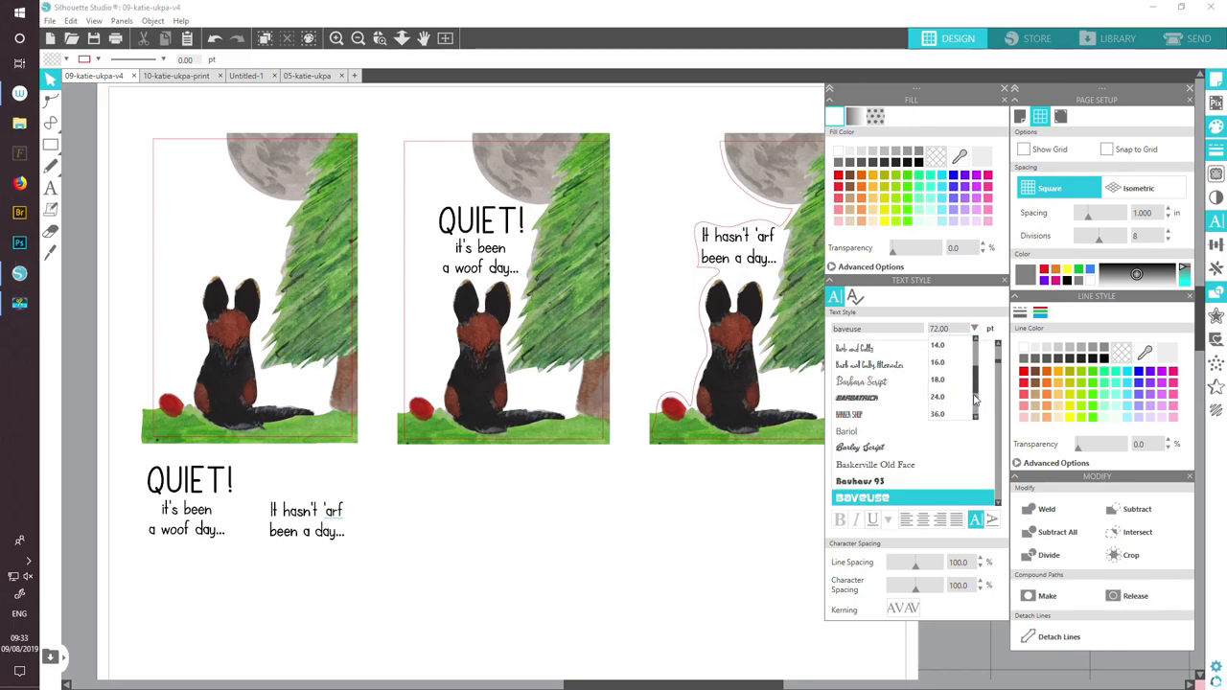
left_click(937, 397)
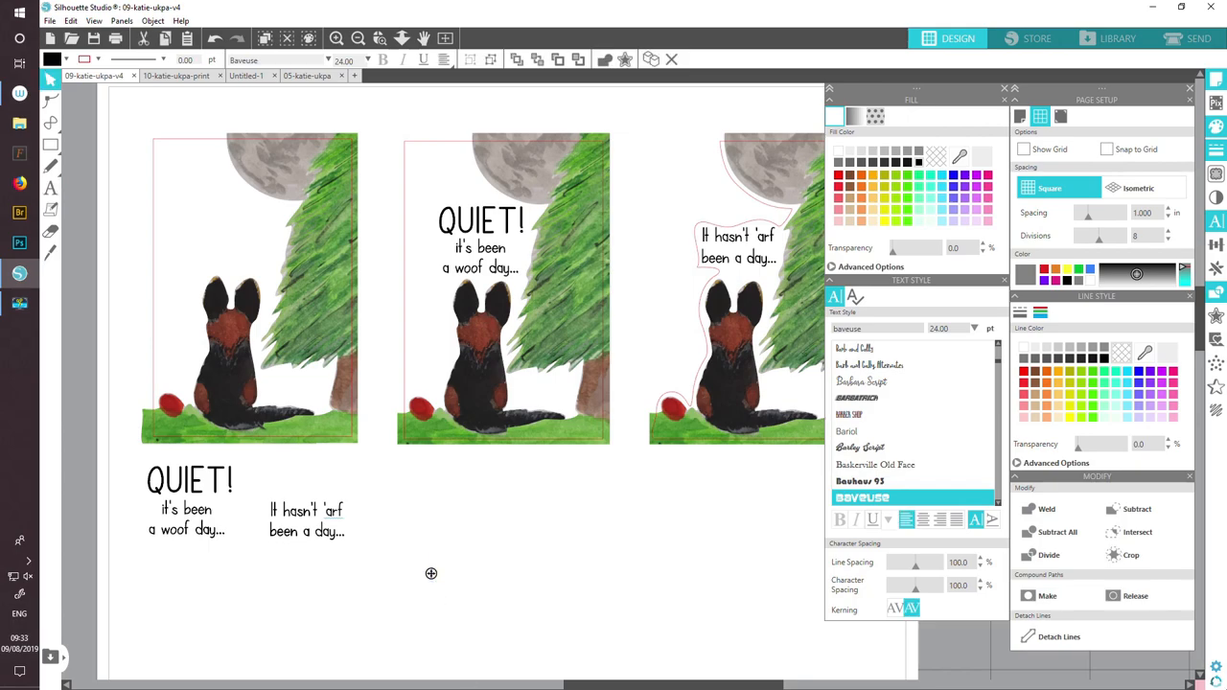
type("QU")
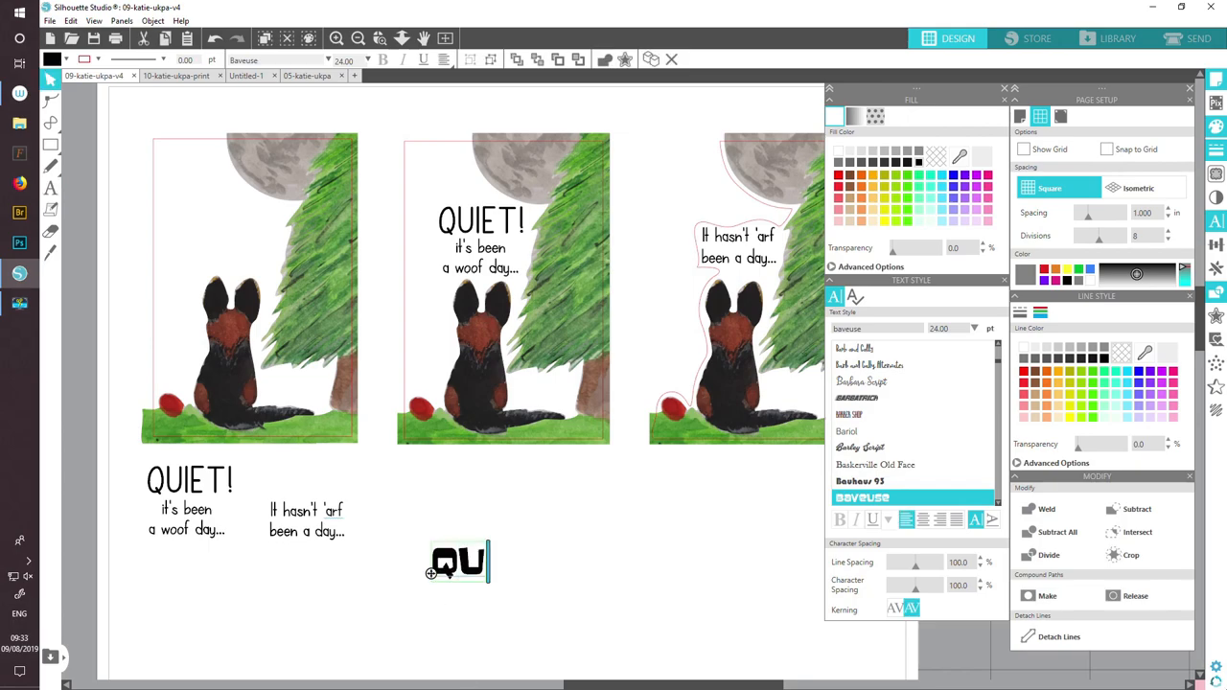
type("IET")
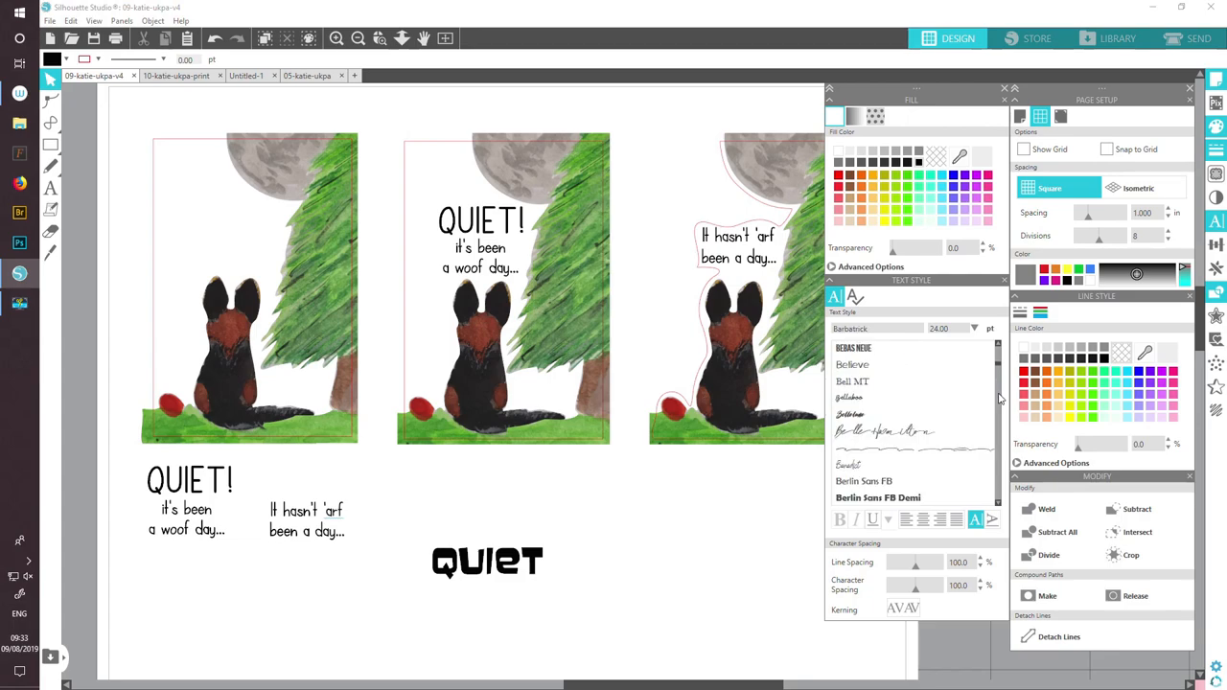
mouse_move(1000, 397)
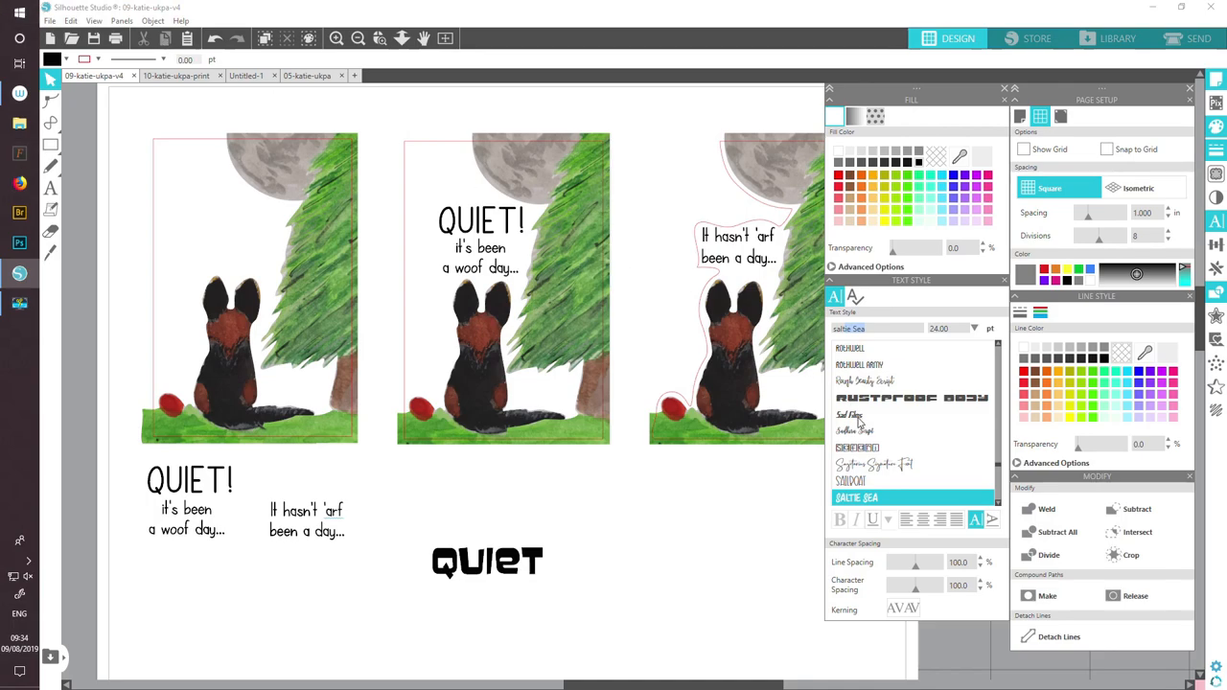
mouse_move(782, 544)
type("QUIE")
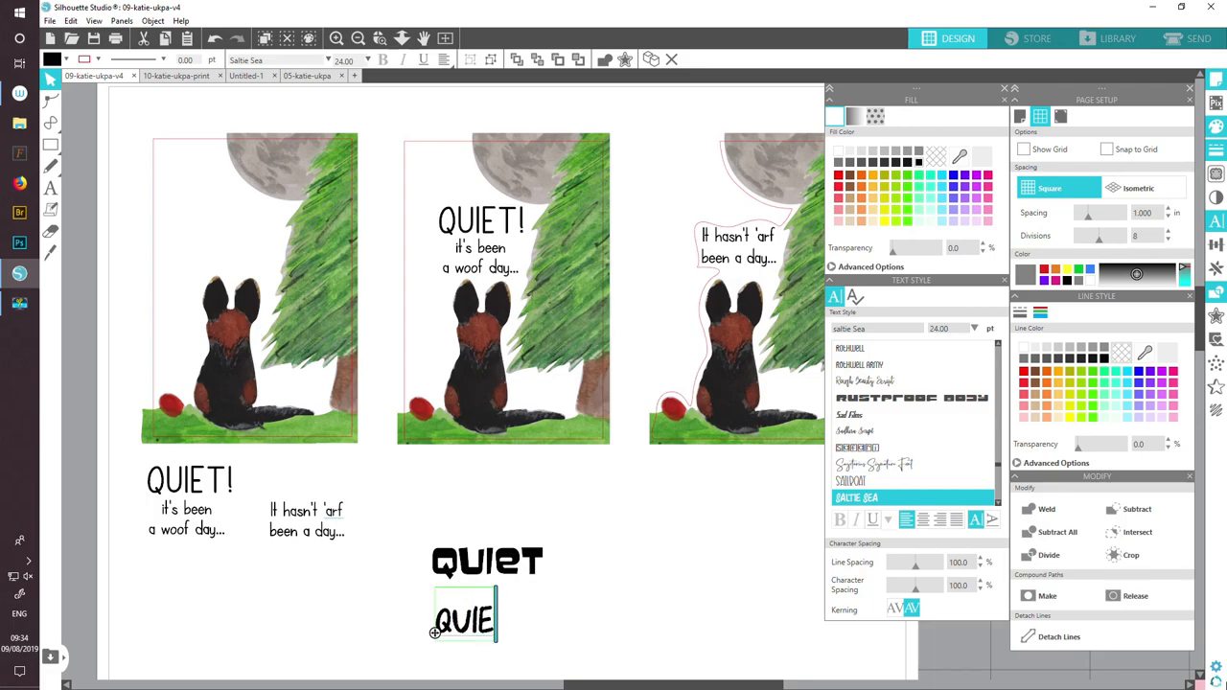
- Finish the second 24 pt QUIET sample in the thinner Saltie Sea font
type("T")
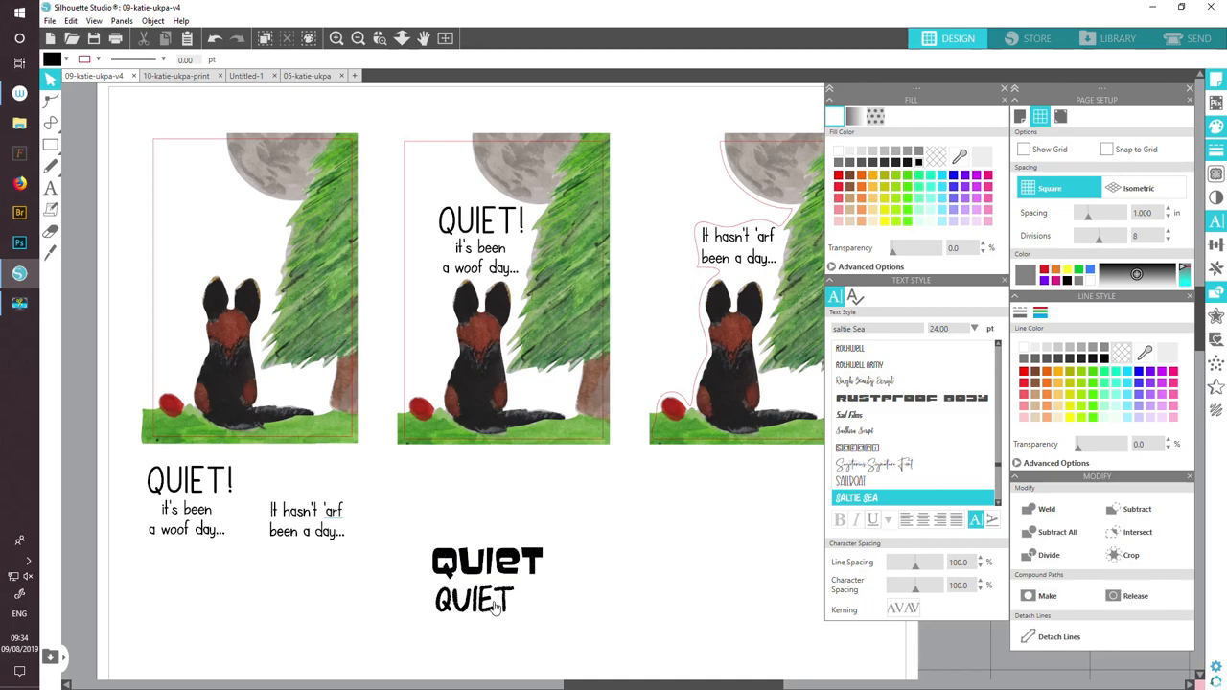
mouse_move(455, 541)
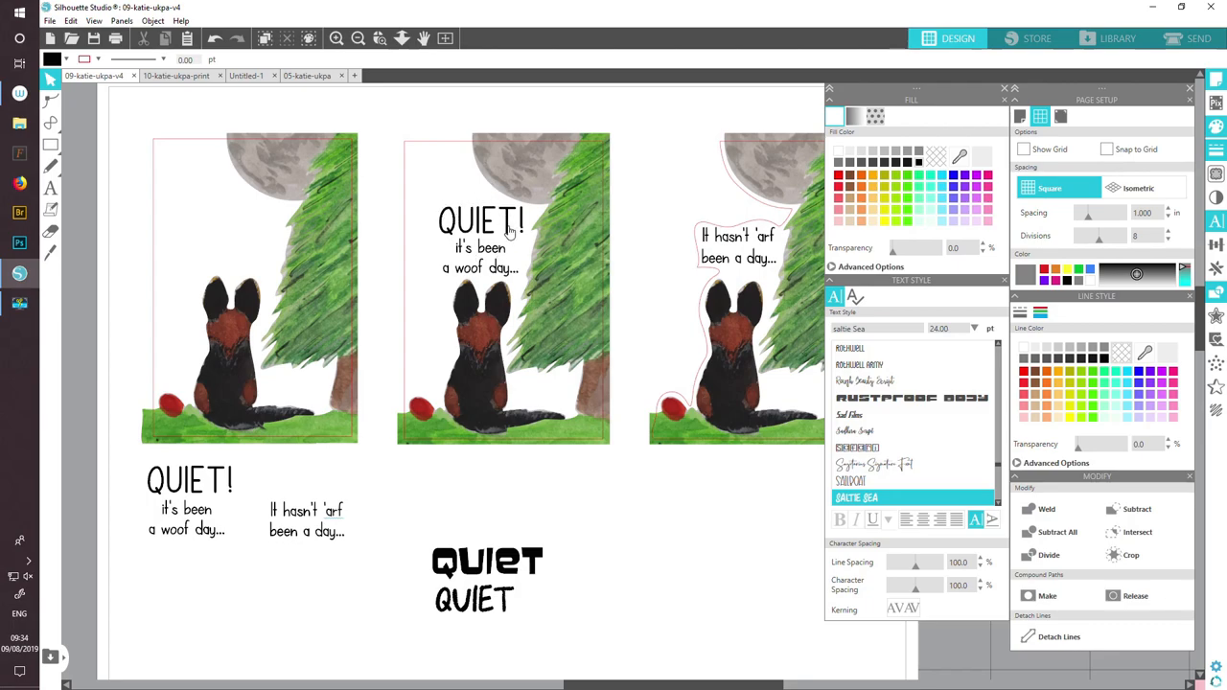
mouse_move(564, 368)
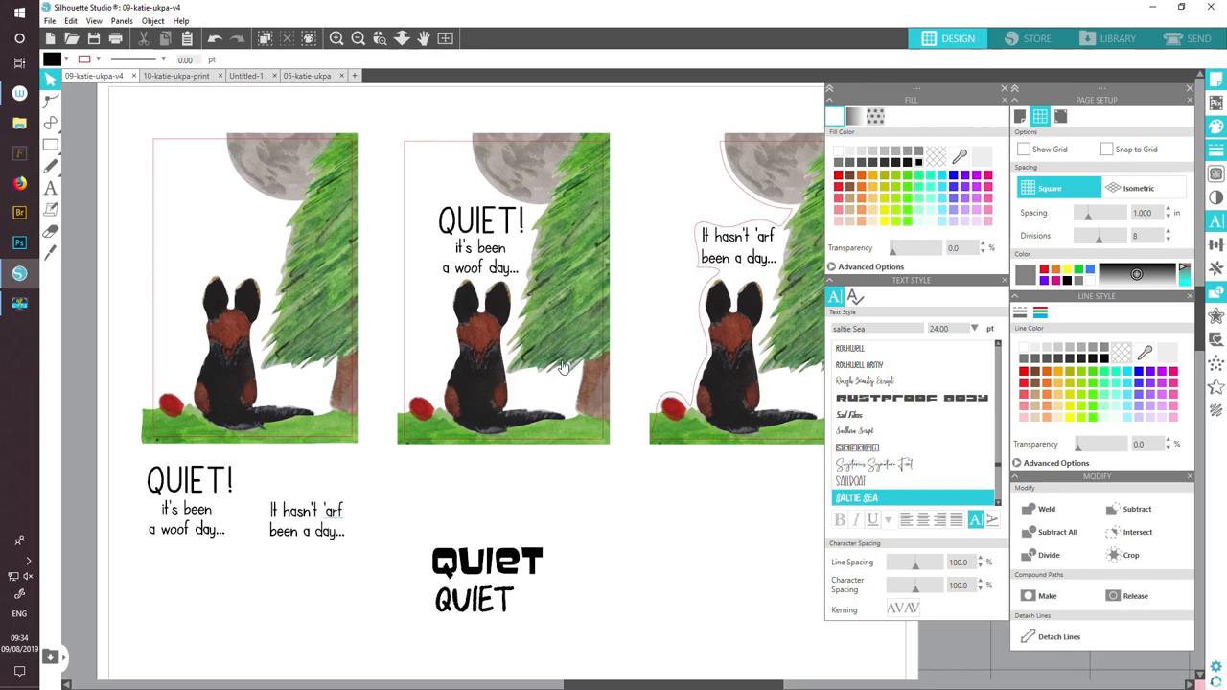
mouse_move(529, 557)
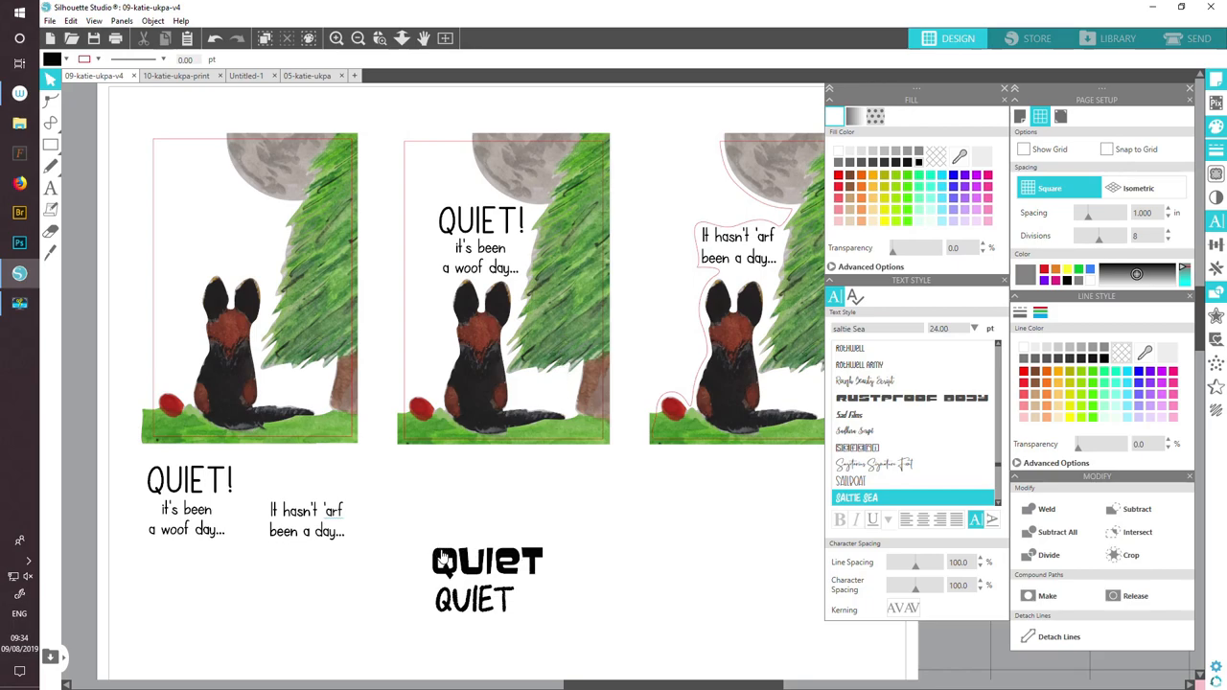
mouse_move(480, 256)
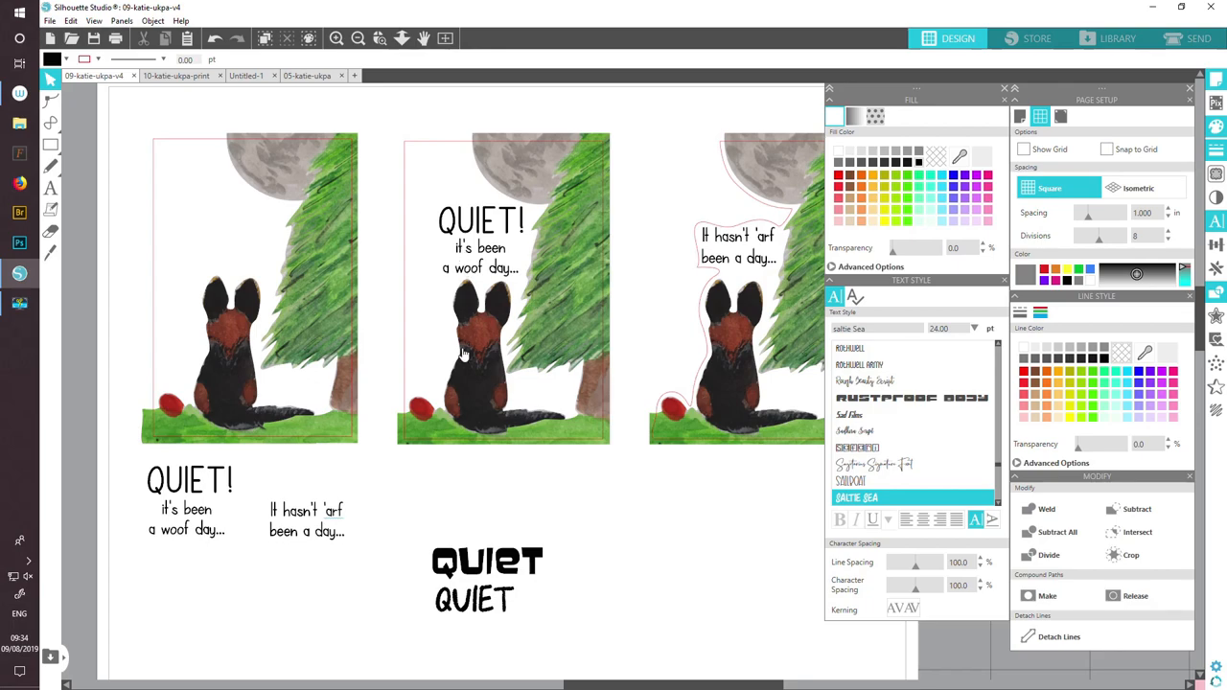
mouse_move(433, 545)
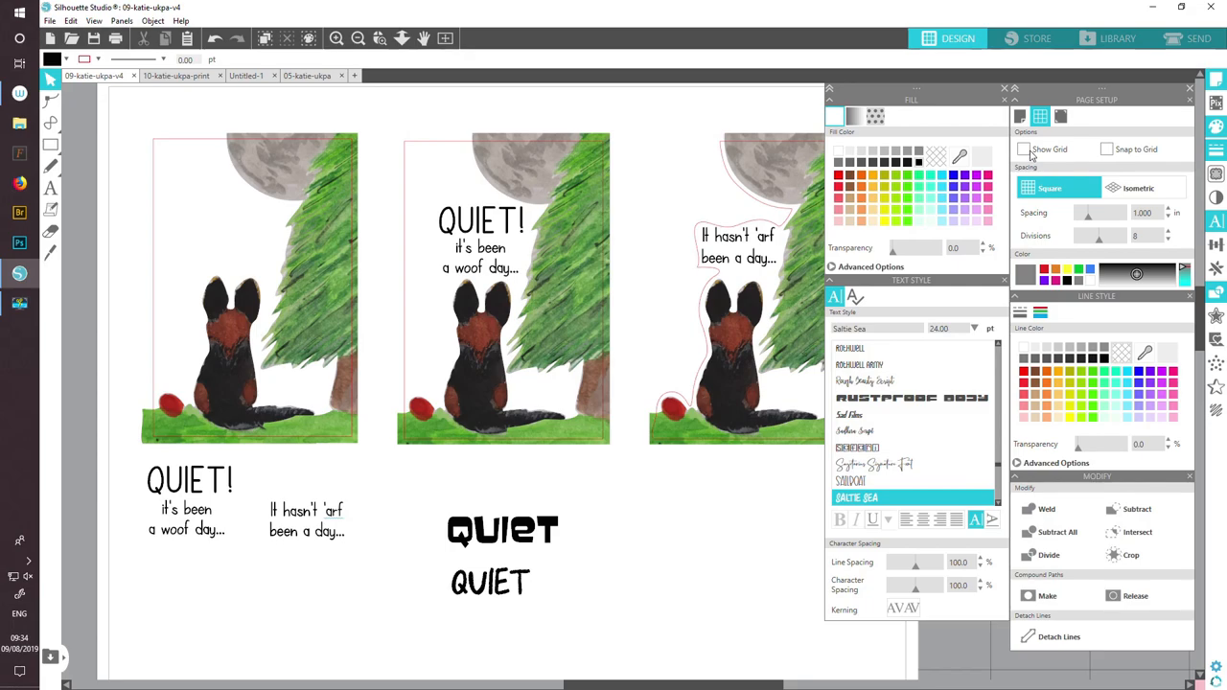
- Turn on the page grid and double-click a QUIET sample to position it
left_click(1024, 149)
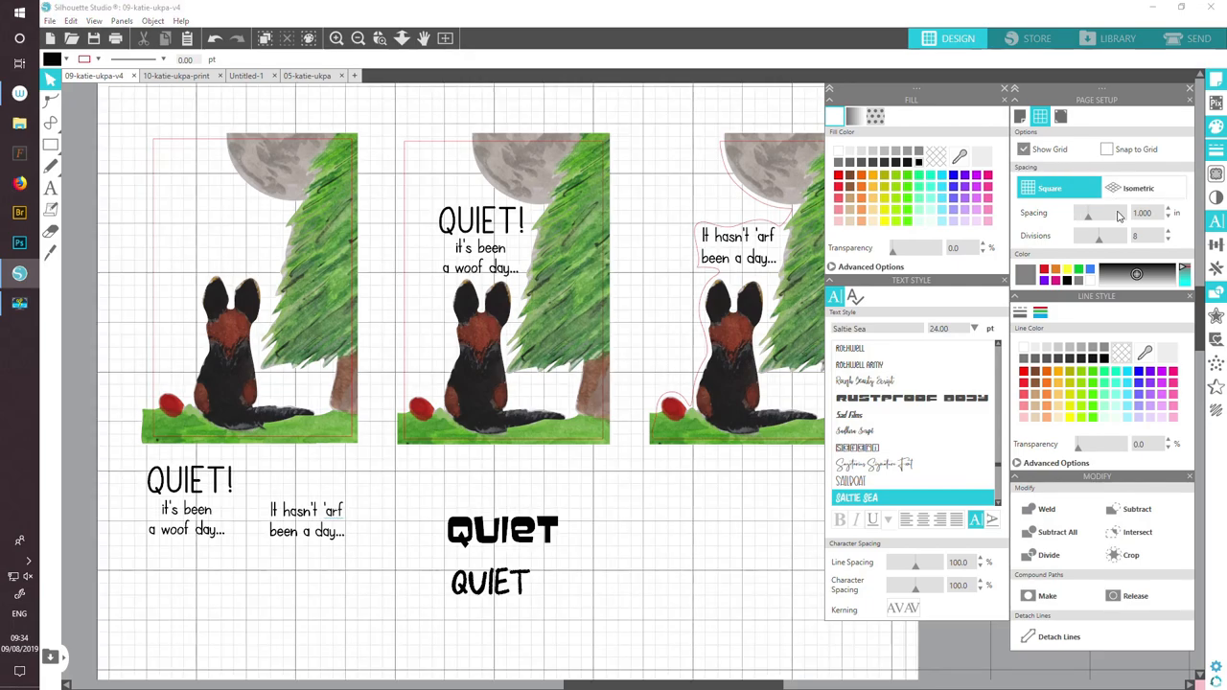
mouse_move(1156, 219)
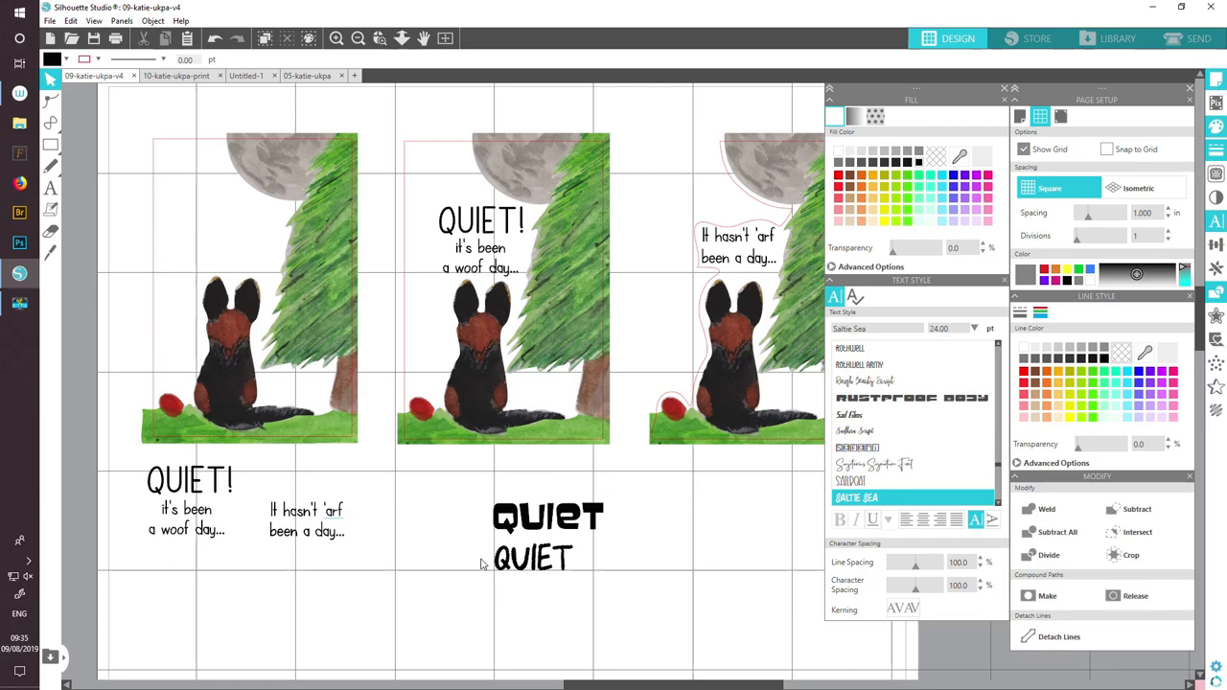
left_click(1023, 149)
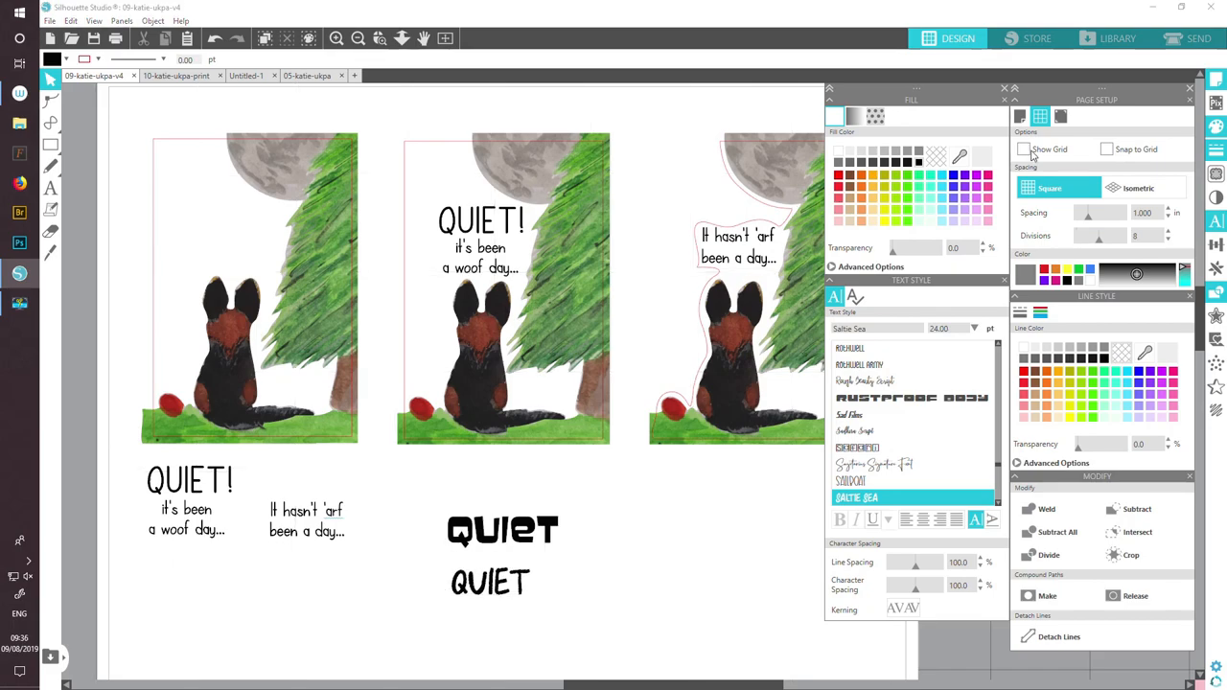
left_click(1024, 148)
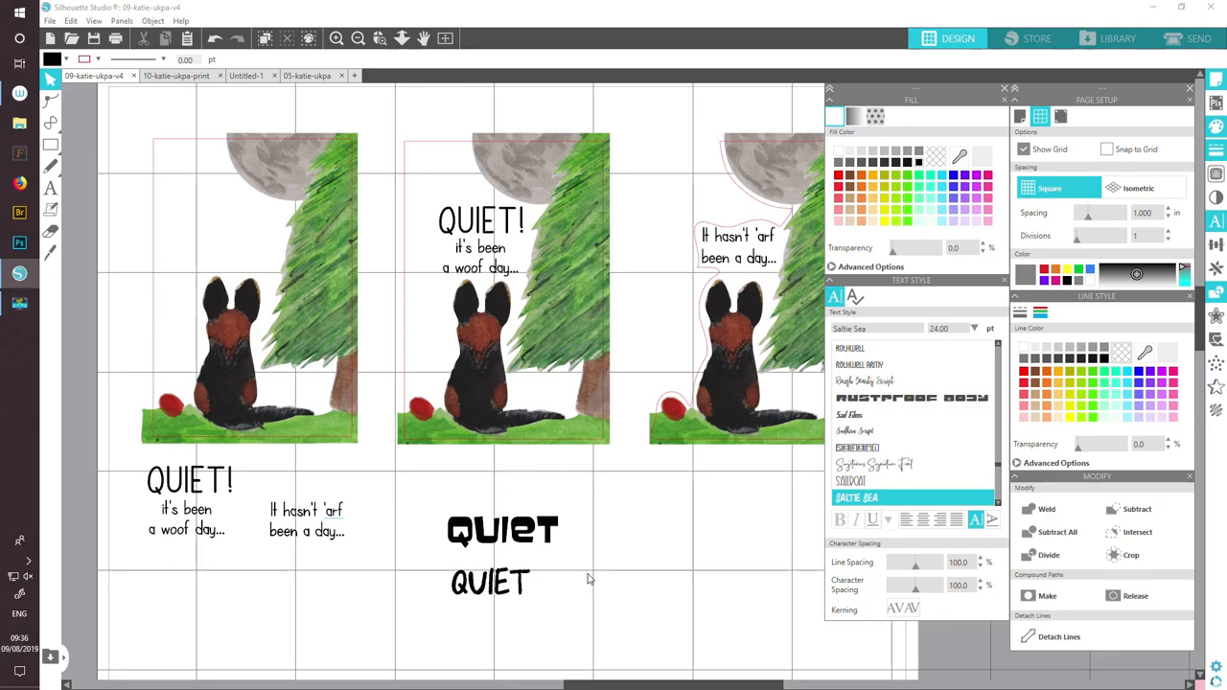
double_click(502, 531)
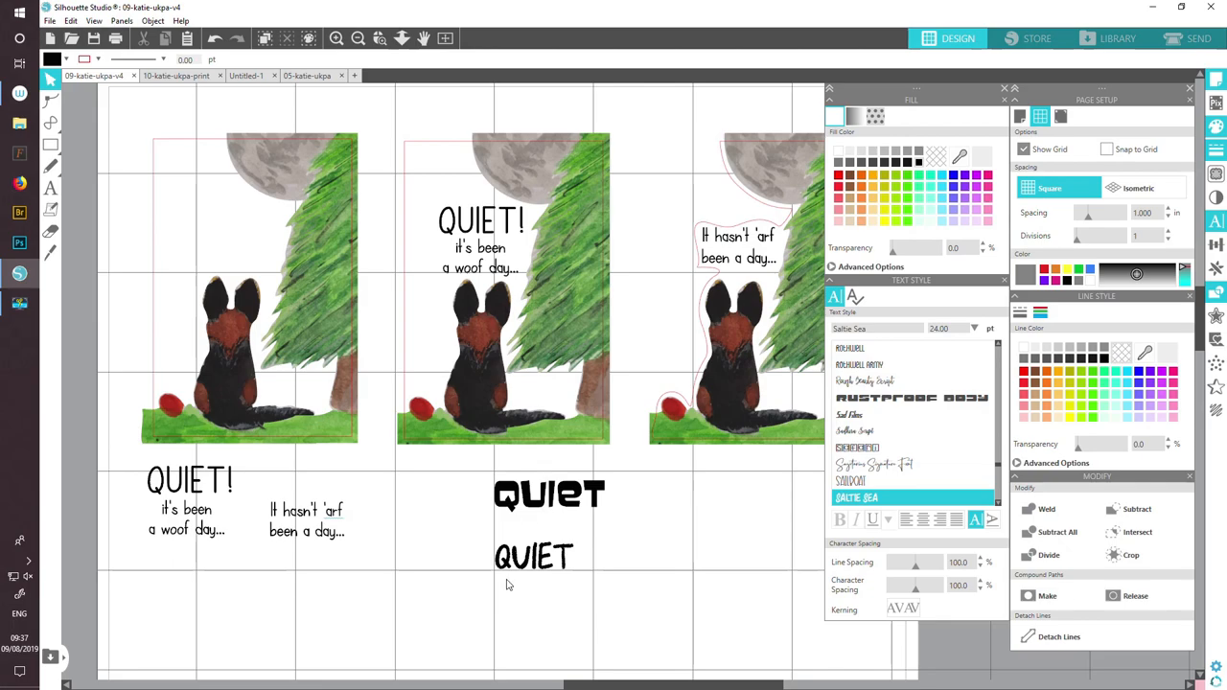
mouse_move(511, 586)
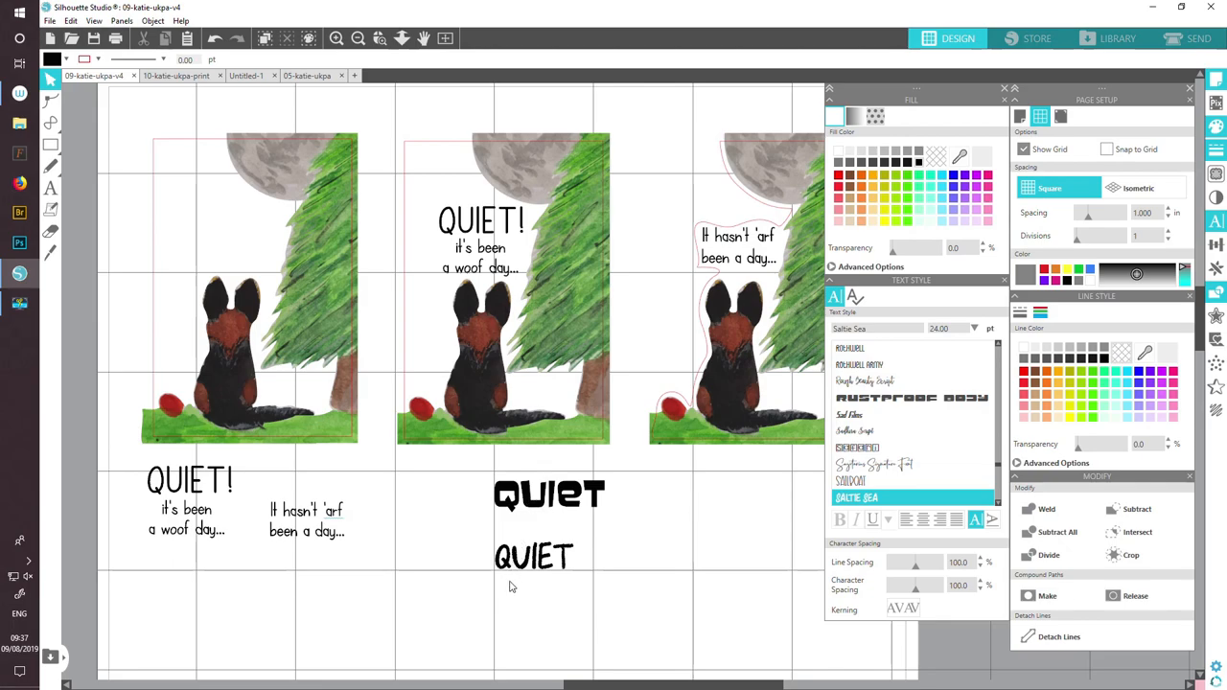
mouse_move(520, 580)
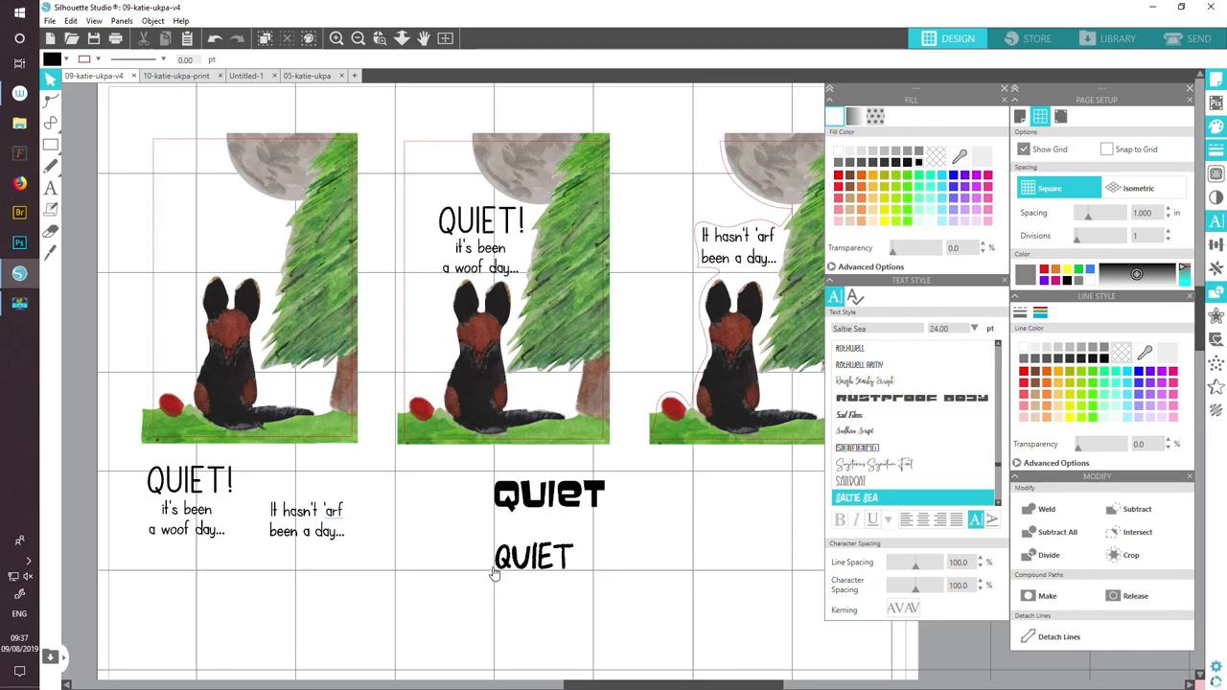
mouse_move(594, 579)
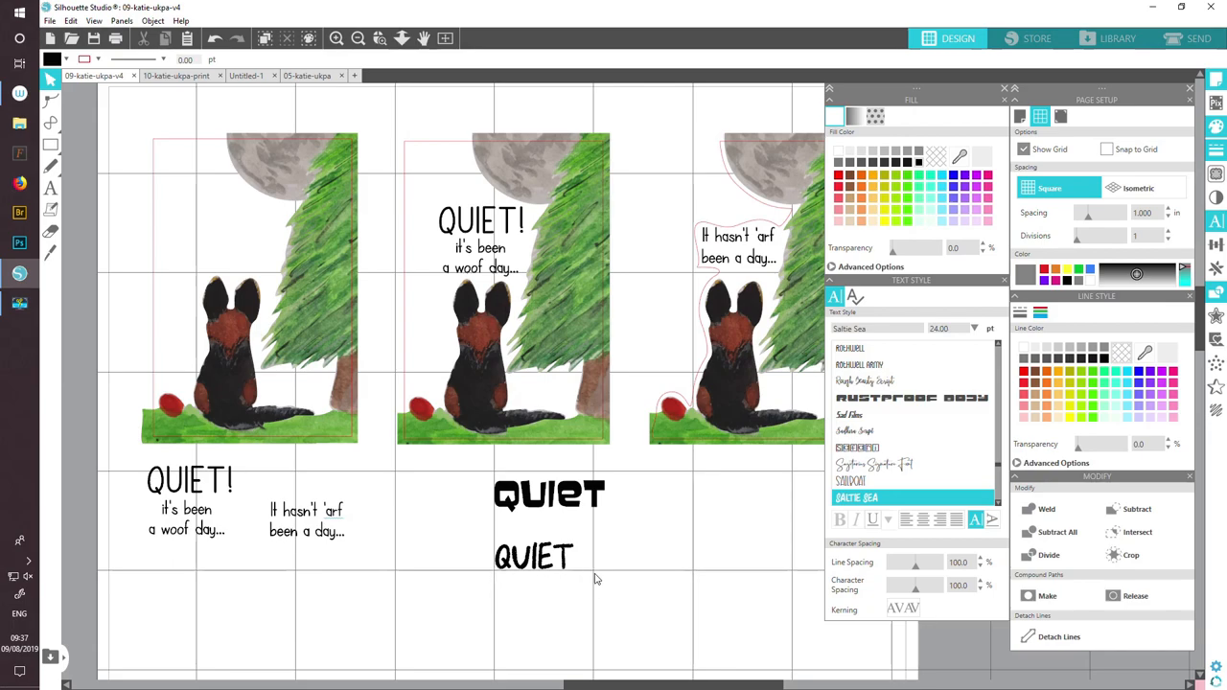
mouse_move(517, 580)
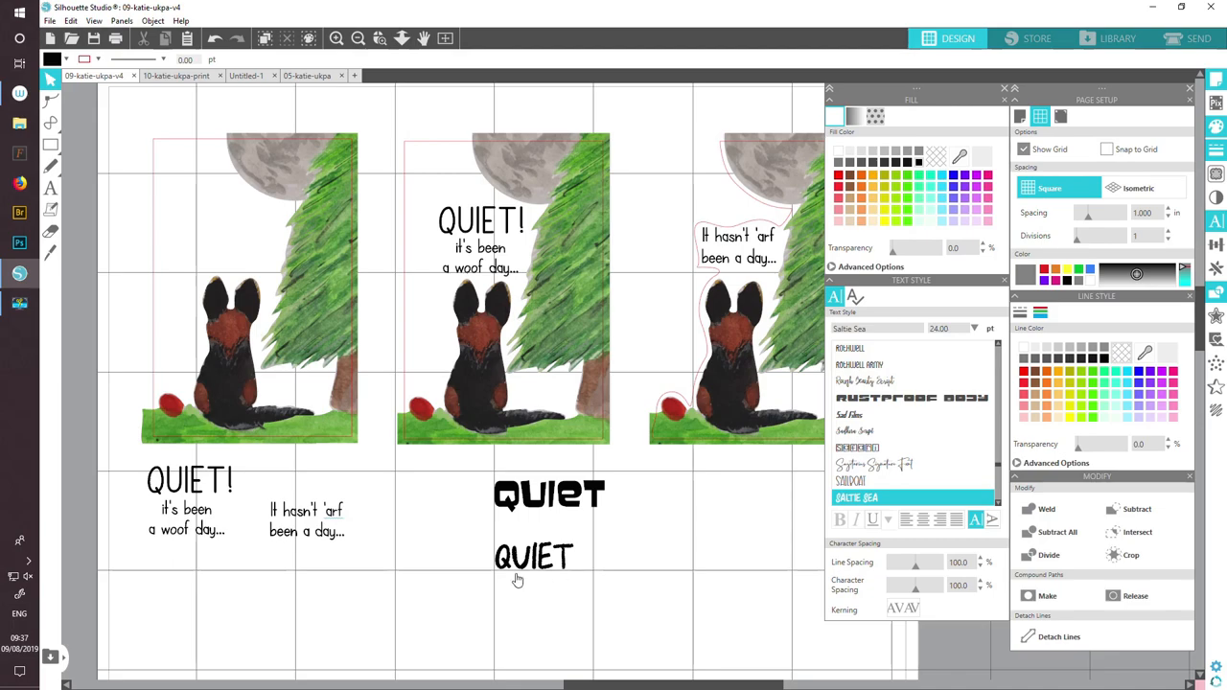
mouse_move(524, 573)
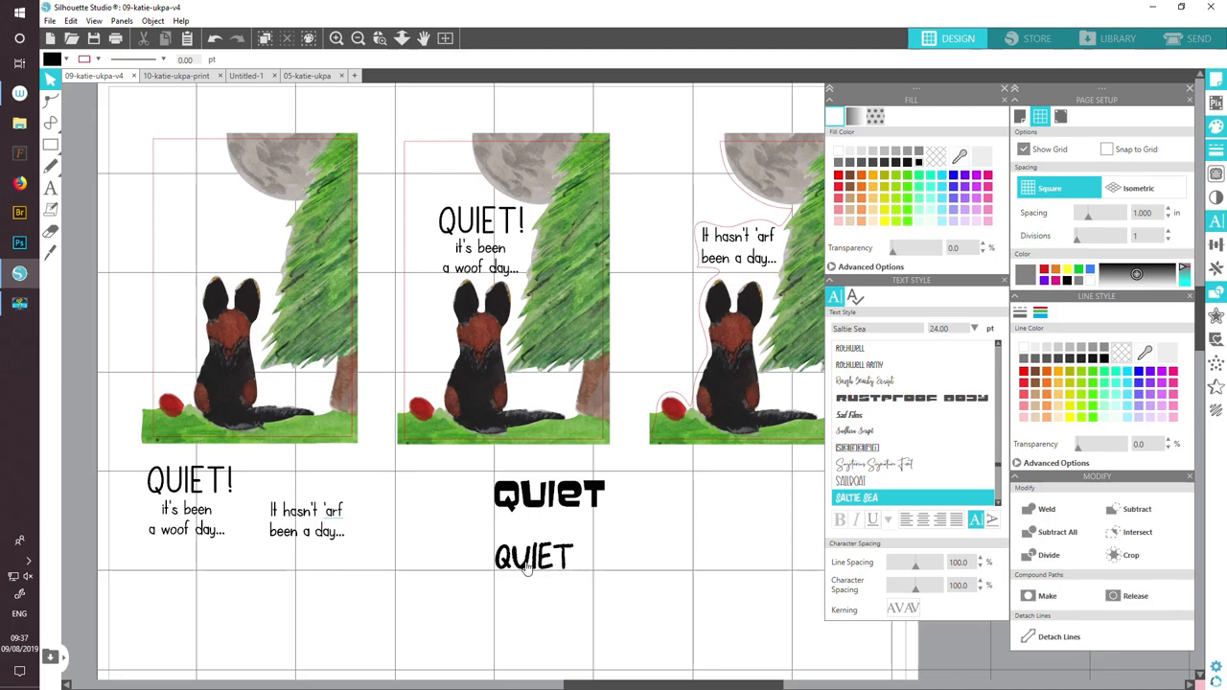
mouse_move(484, 525)
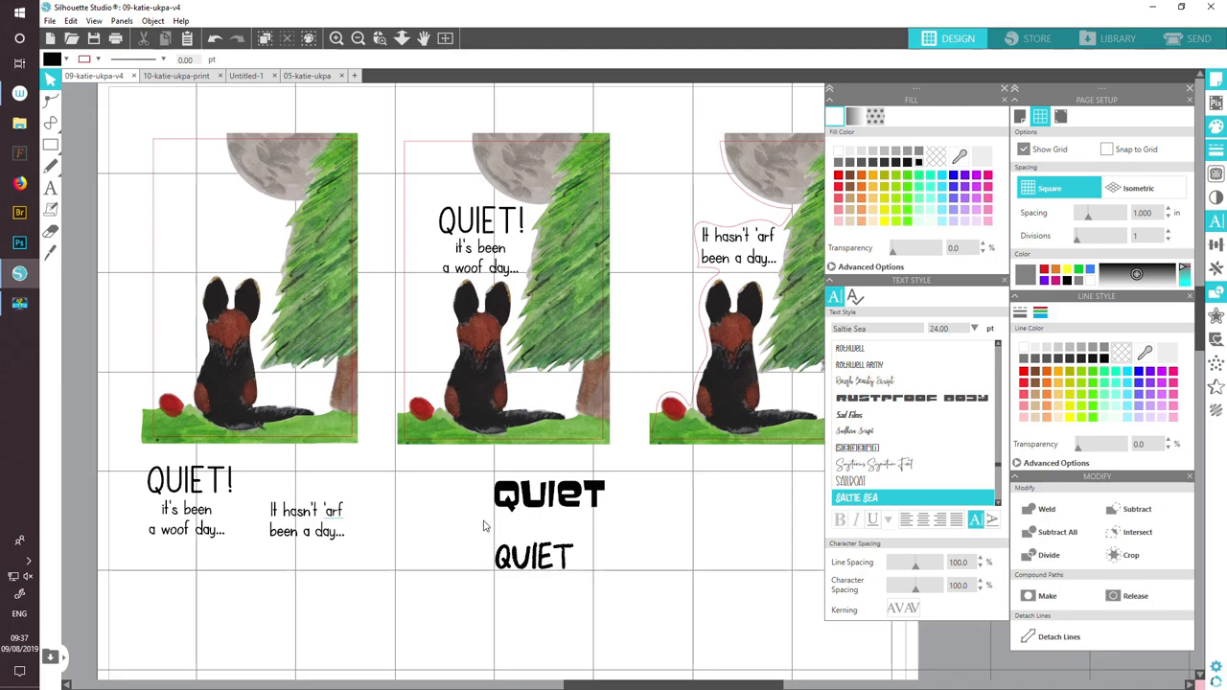
mouse_move(496, 458)
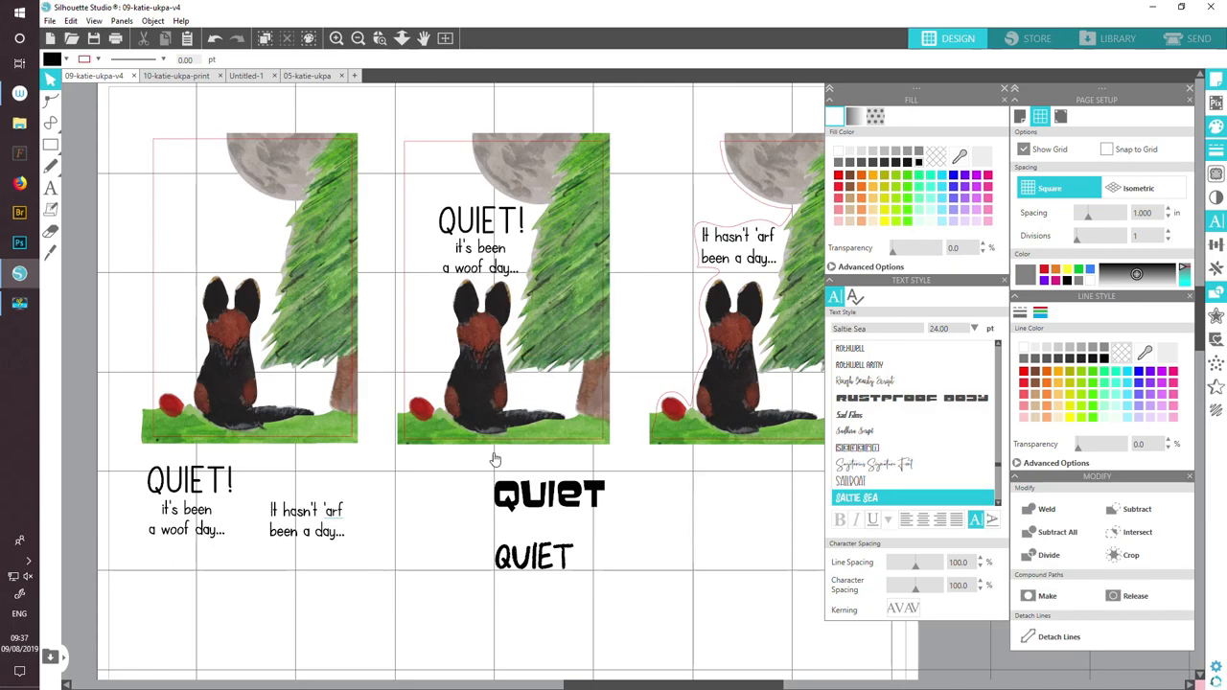
mouse_move(497, 578)
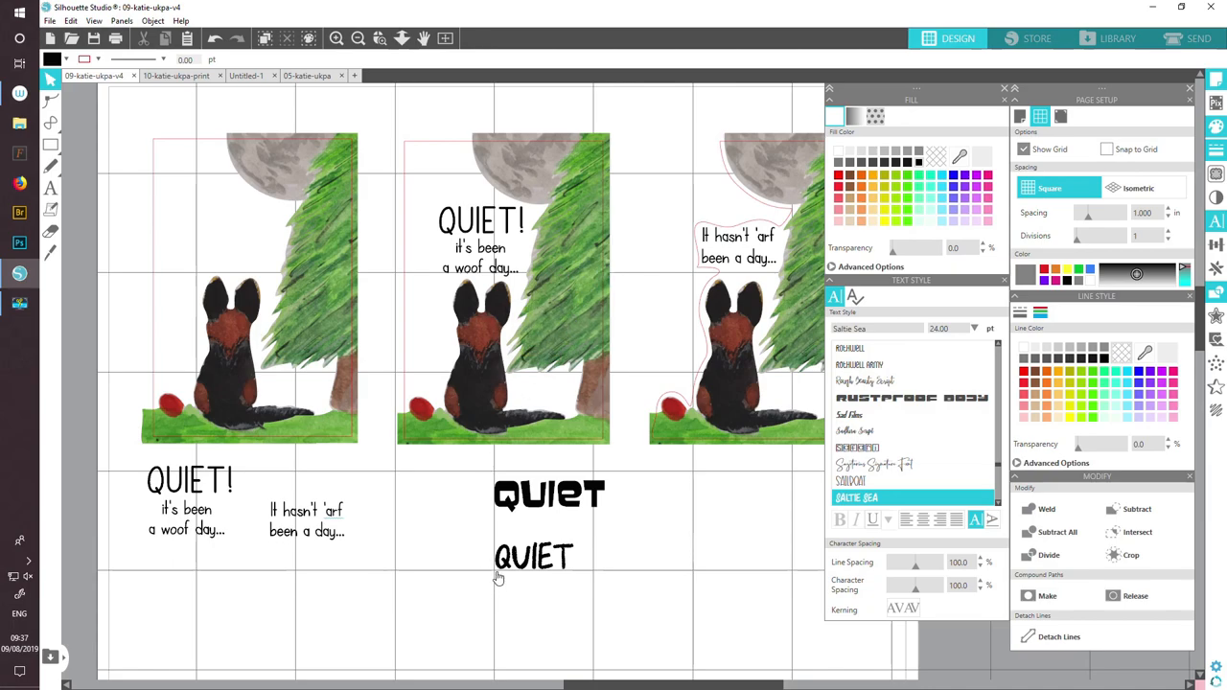
mouse_move(604, 579)
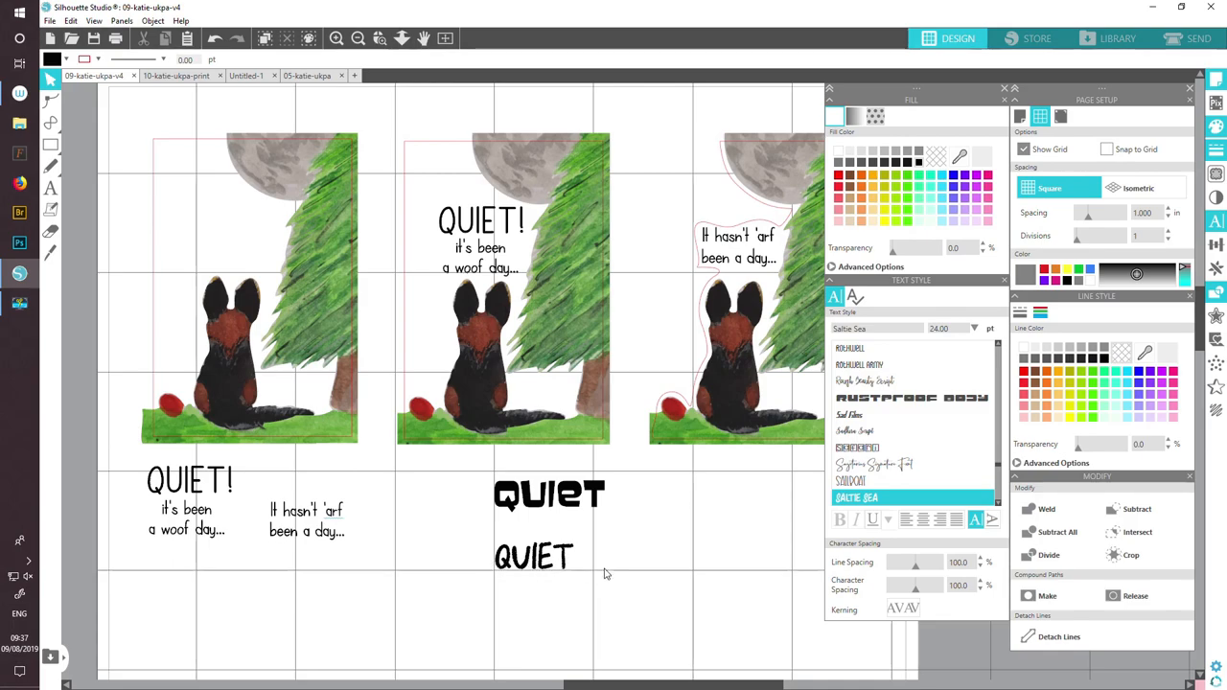
mouse_move(525, 255)
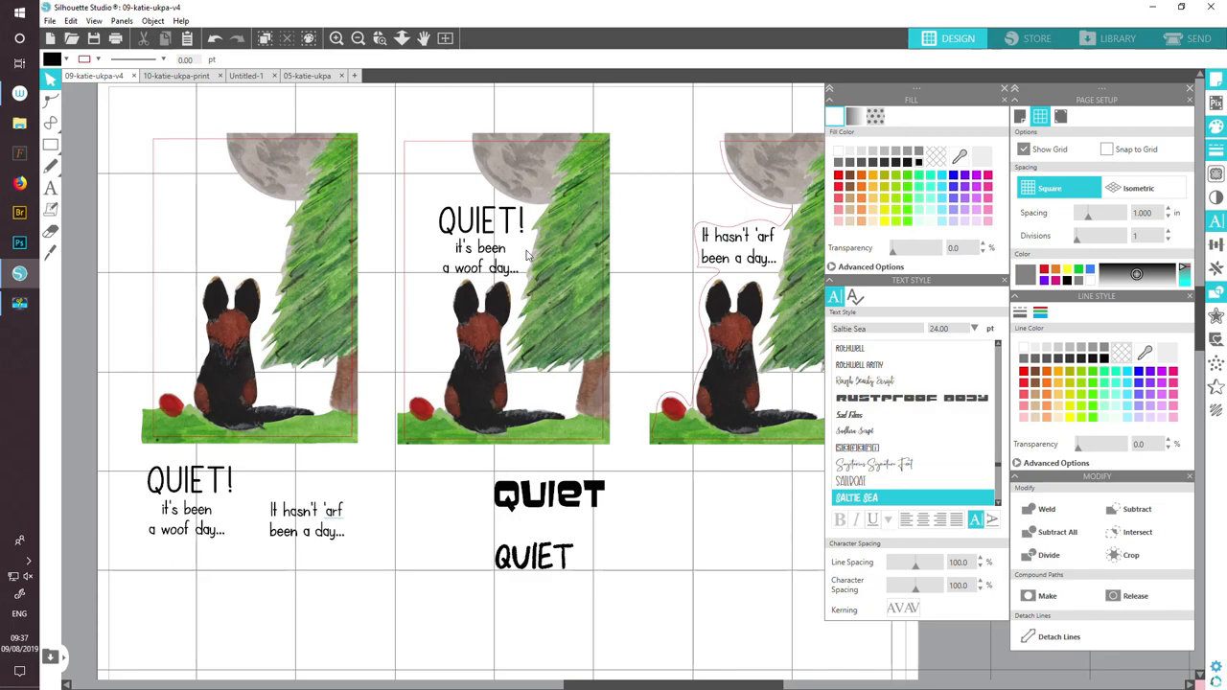
mouse_move(560, 309)
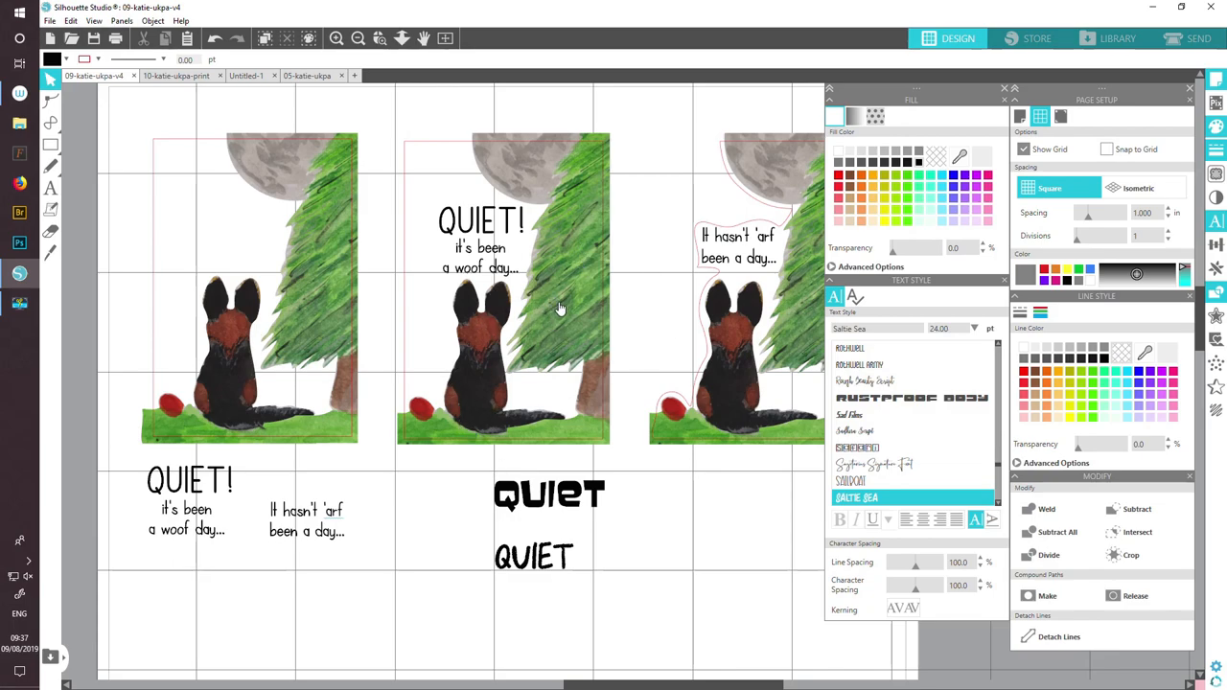
mouse_move(333, 15)
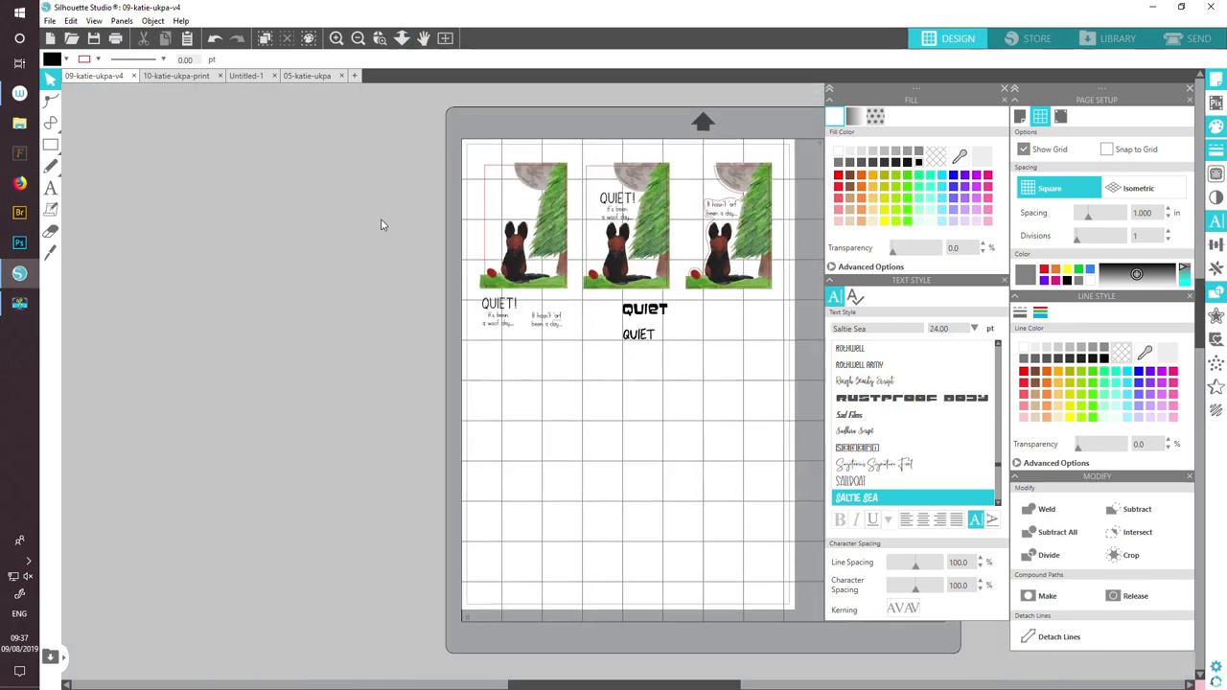
mouse_move(633, 252)
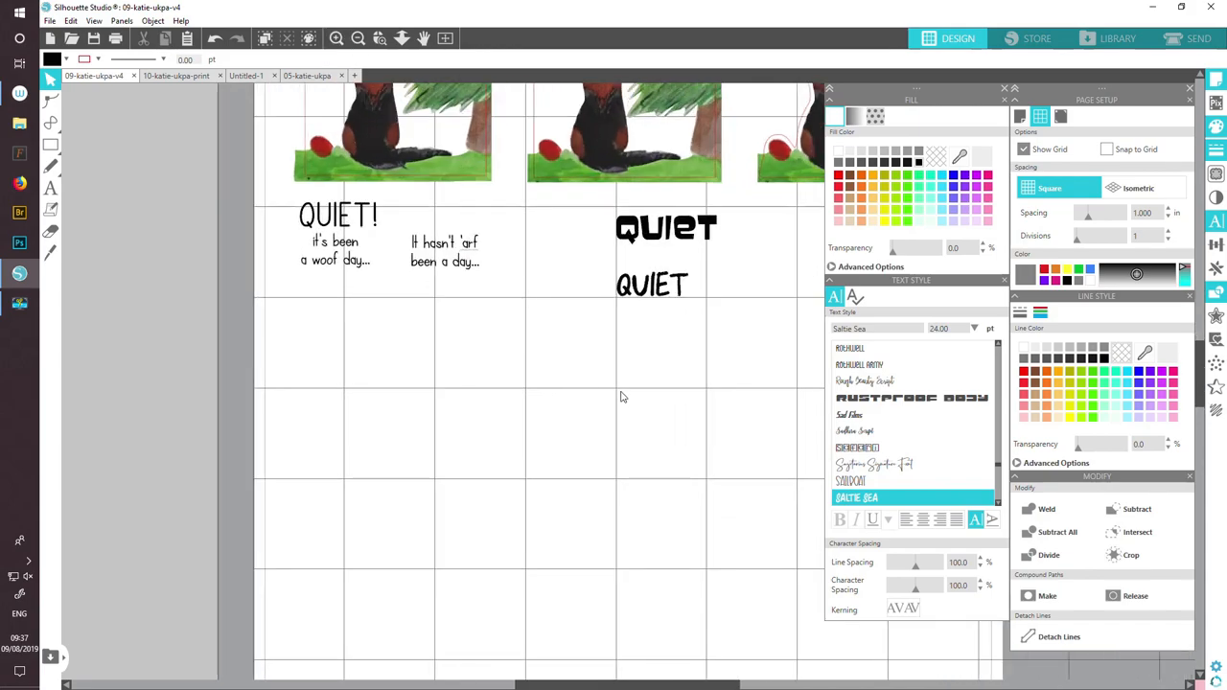
mouse_move(575, 380)
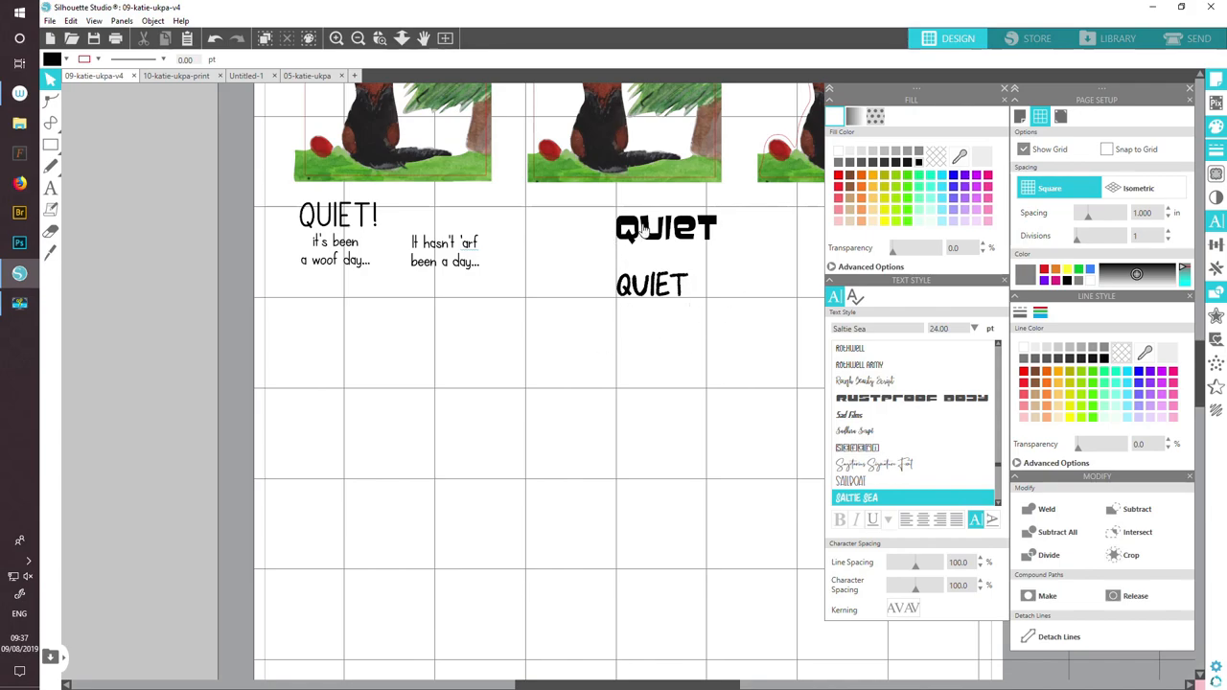
mouse_move(595, 269)
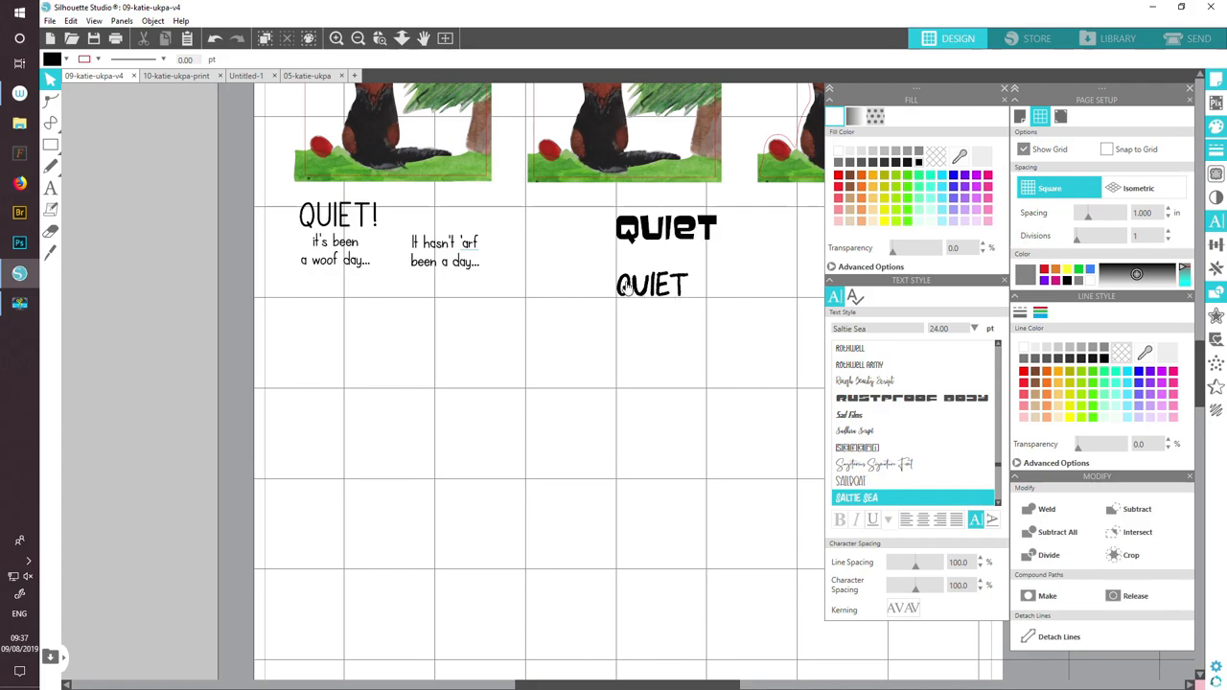
mouse_move(648, 291)
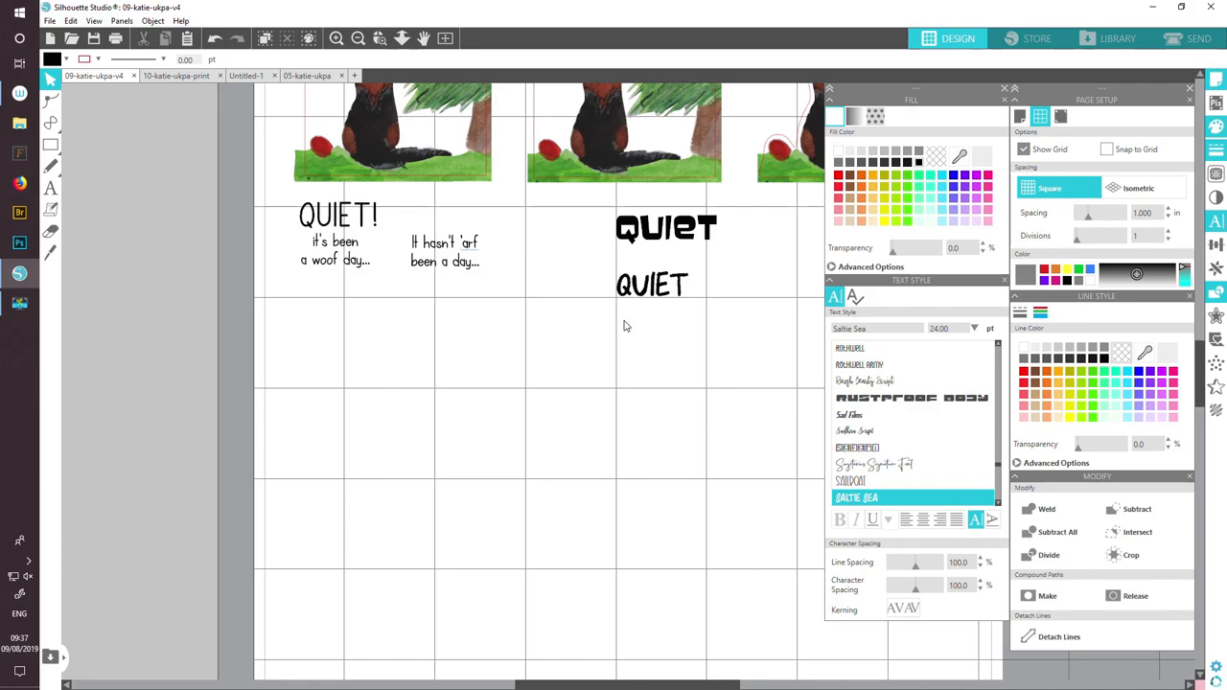
mouse_move(636, 340)
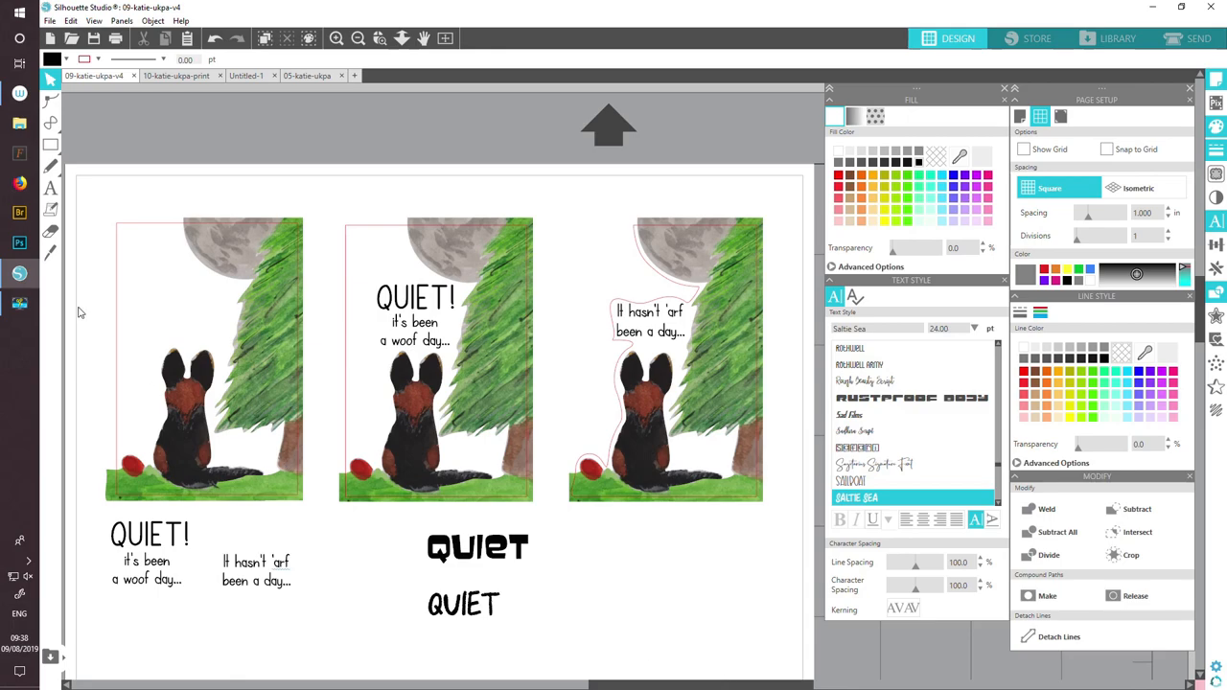
mouse_move(123, 193)
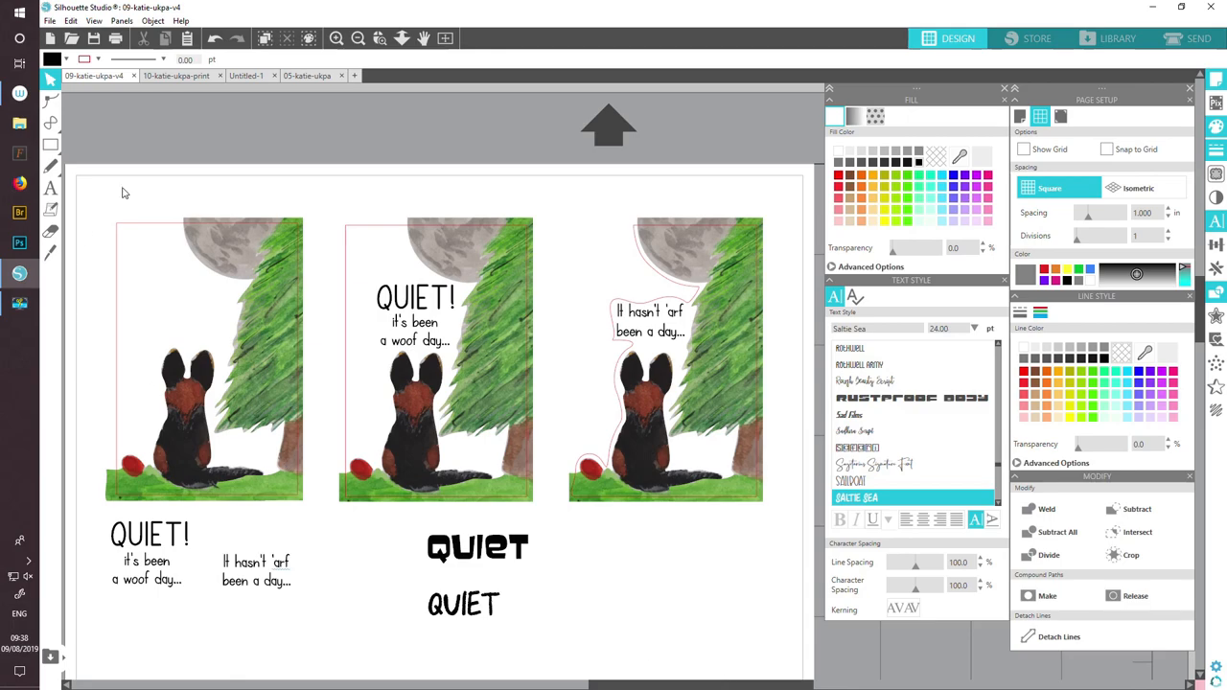